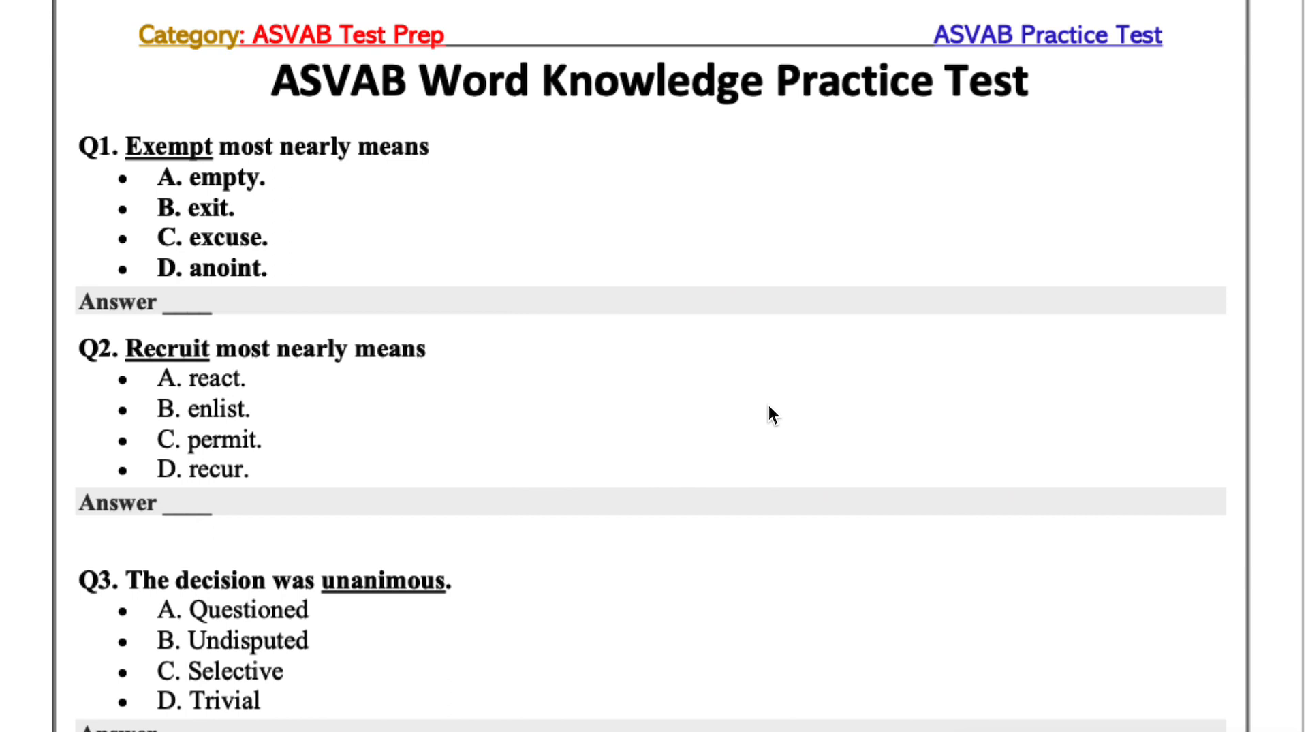
mouse_move(254, 60)
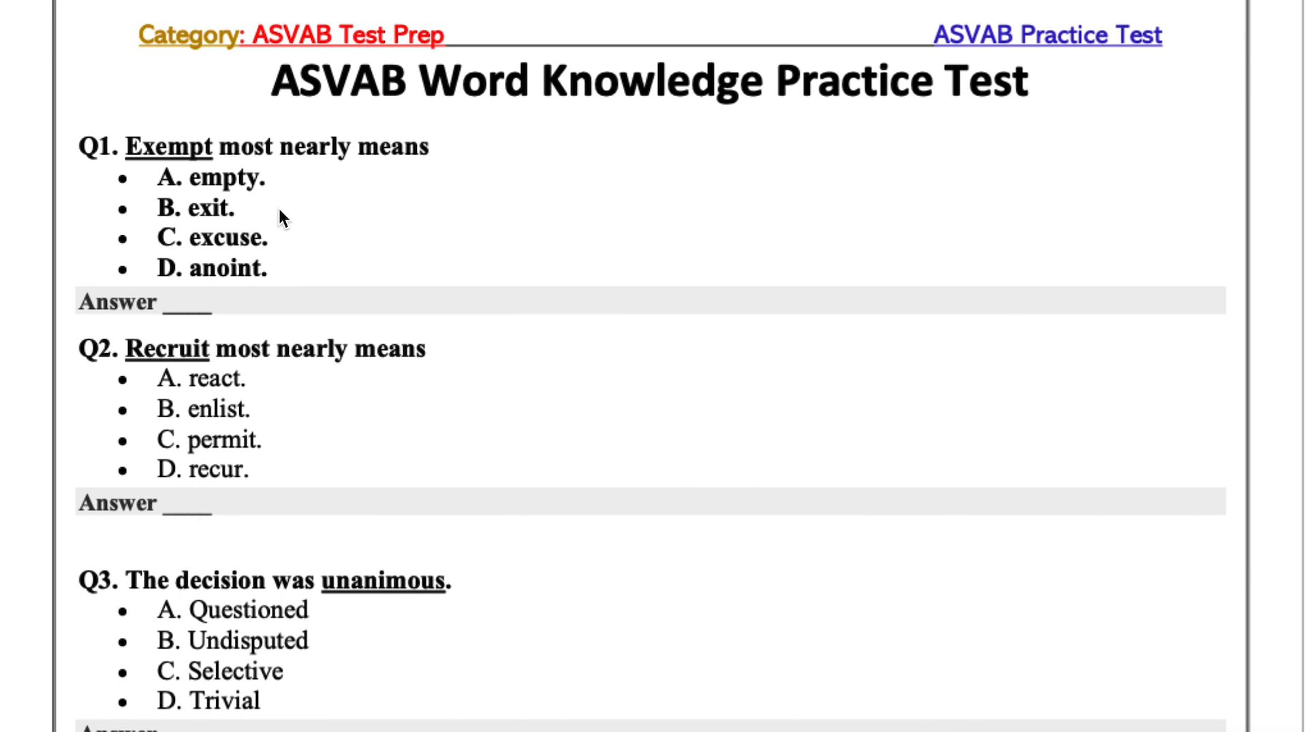
mouse_move(334, 263)
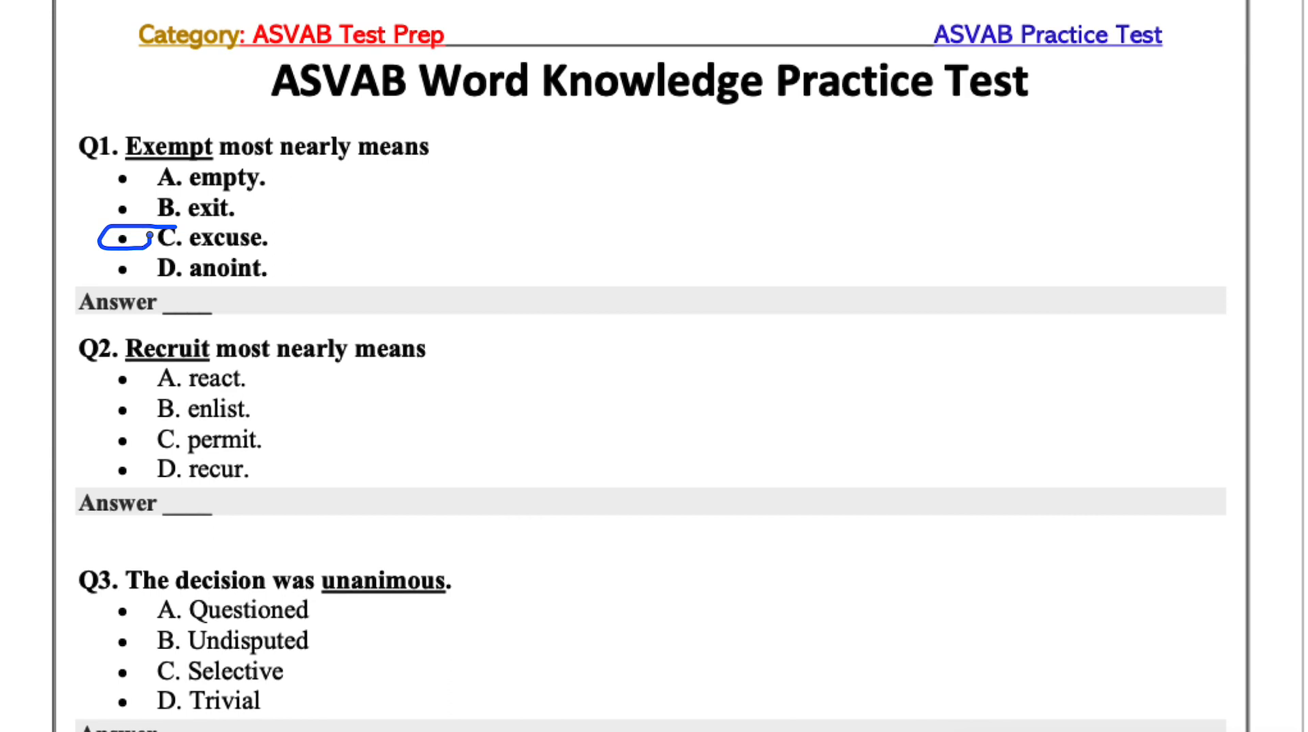
Circle C. excuse for Q1 and B. enlist for Q2 in blue ink, scrolling between questions
scroll(down, 3)
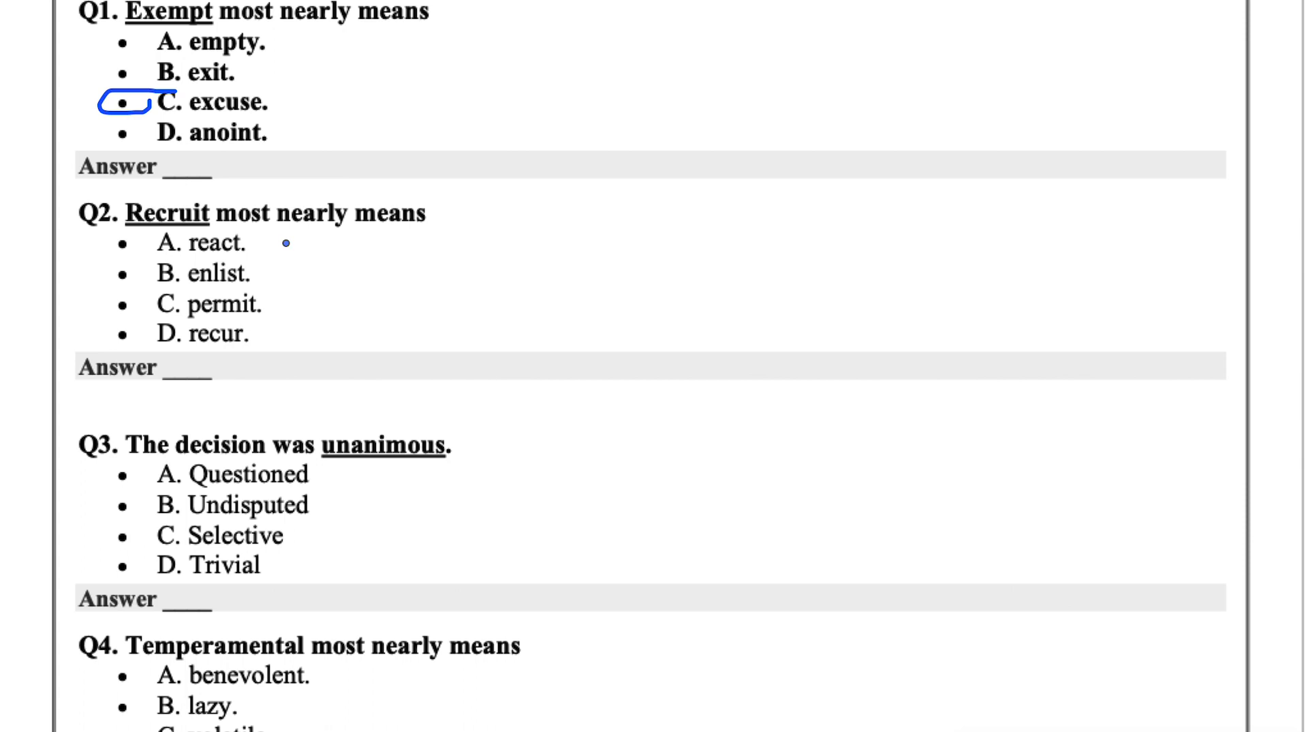
mouse_move(310, 283)
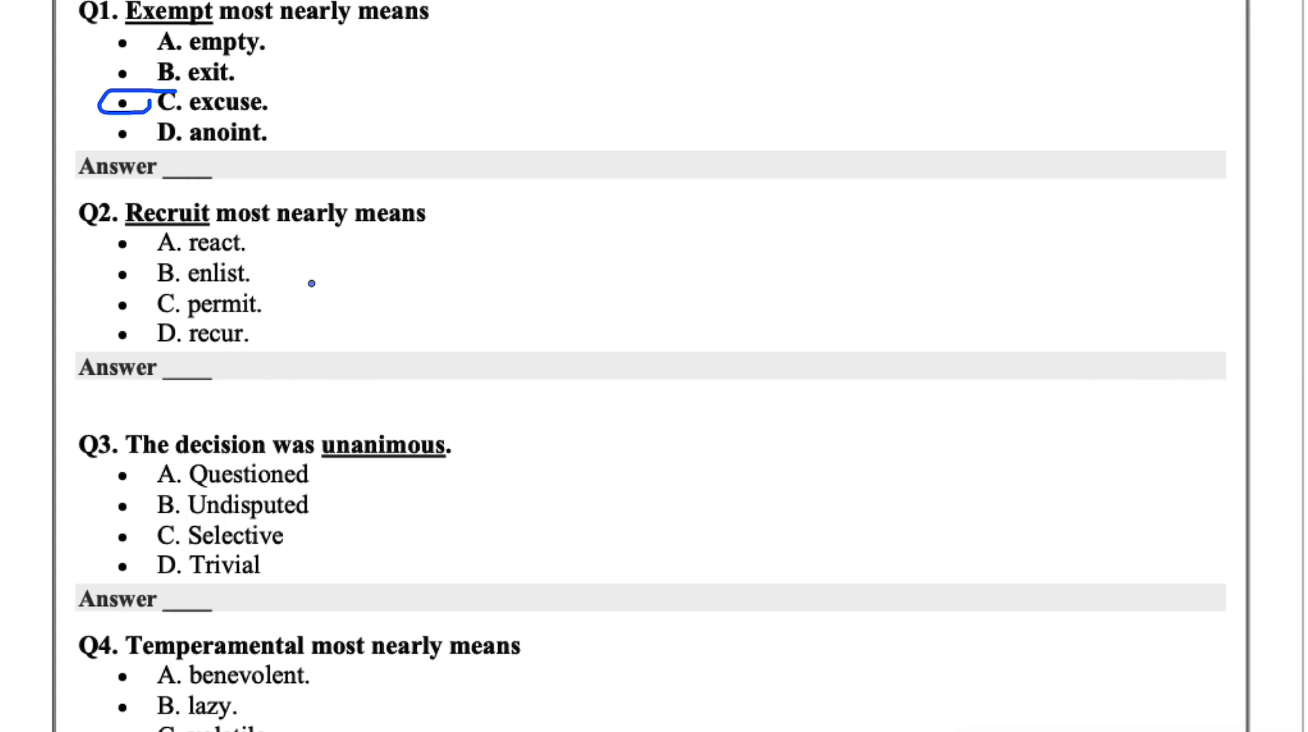
mouse_move(131, 289)
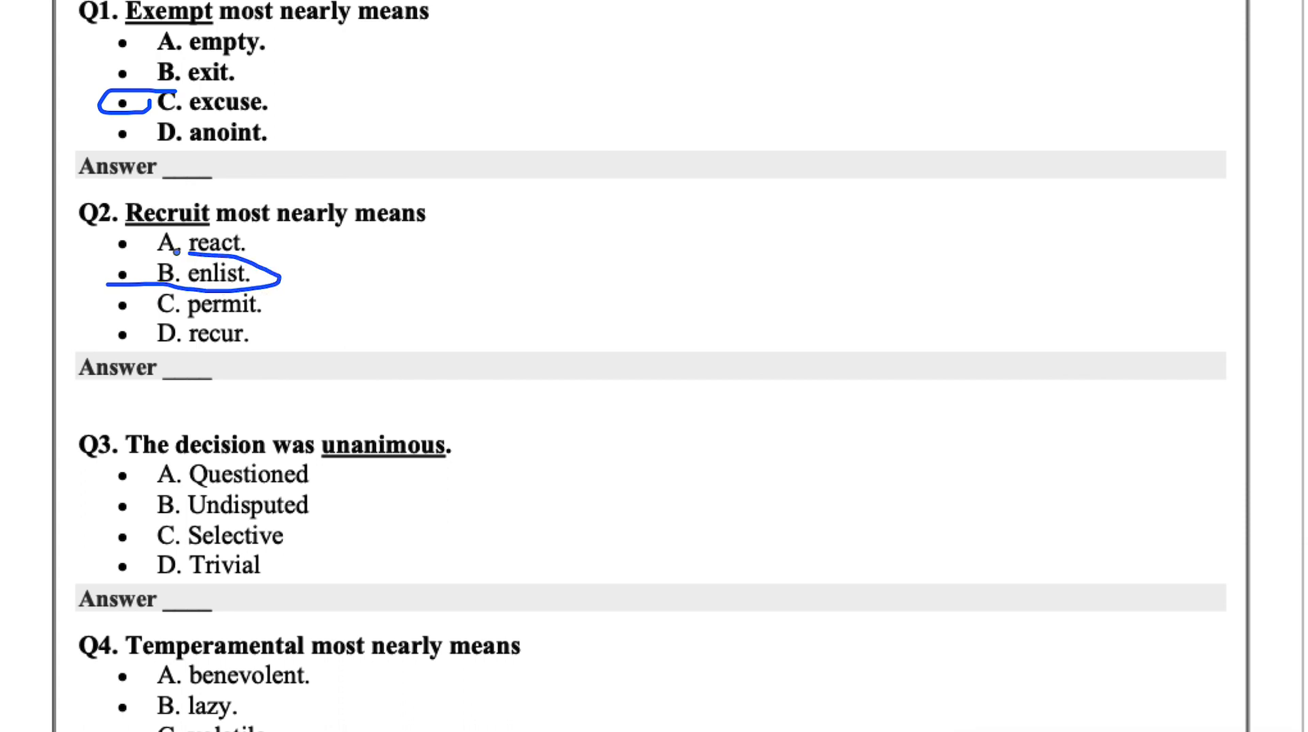
scroll(down, 3)
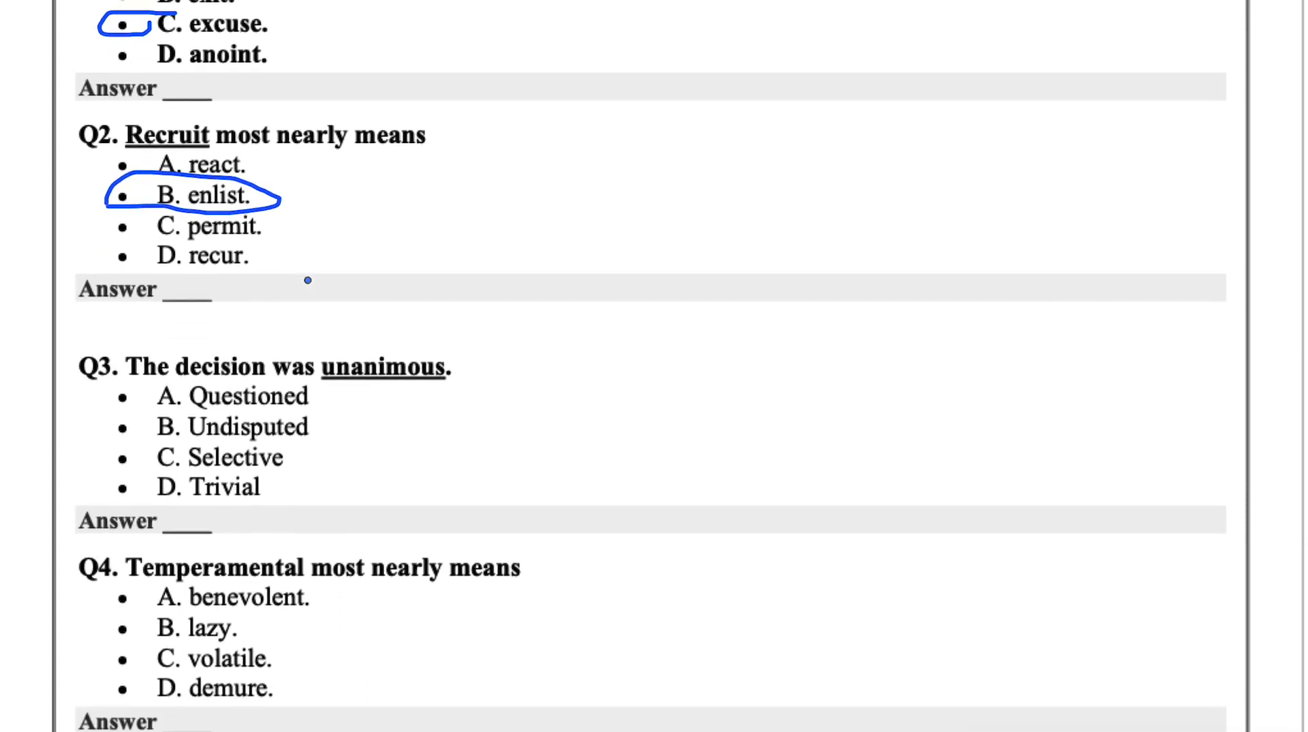
Circle B. Undisputed for Q3, then move down toward Q4 and Q5
scroll(down, 3)
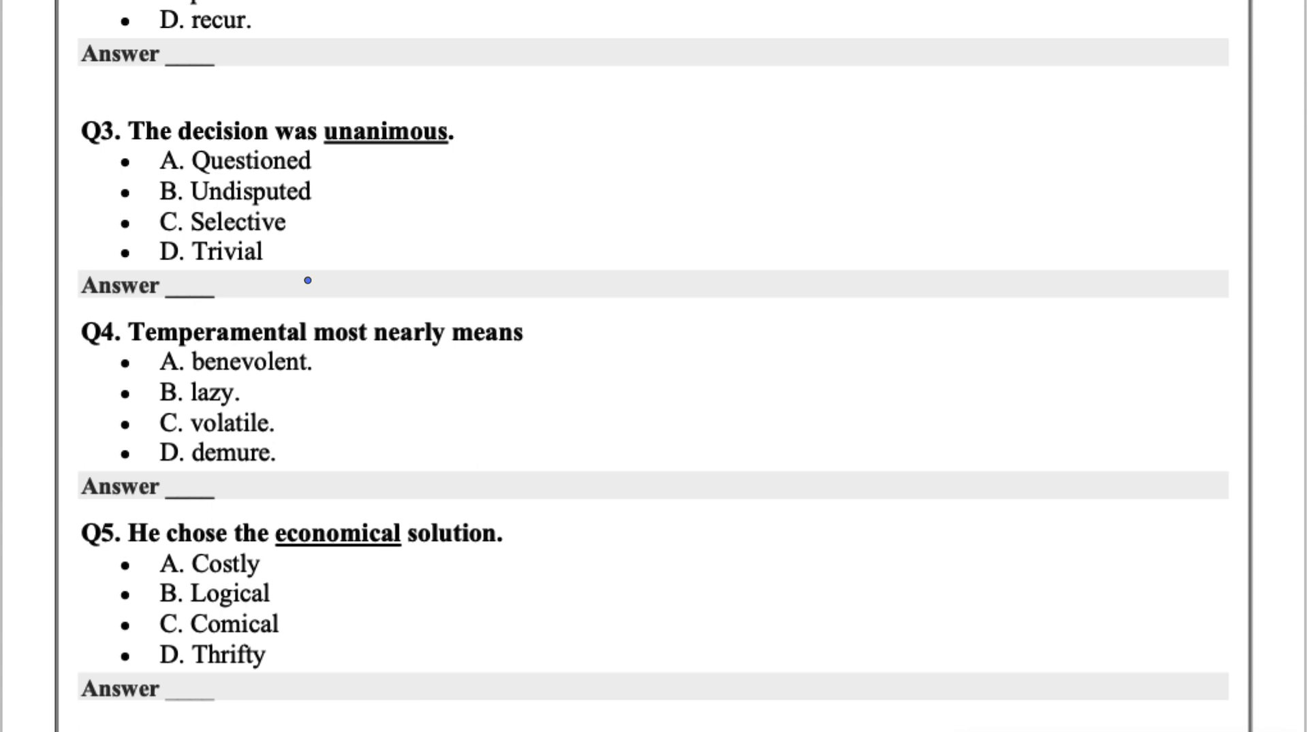
mouse_move(315, 210)
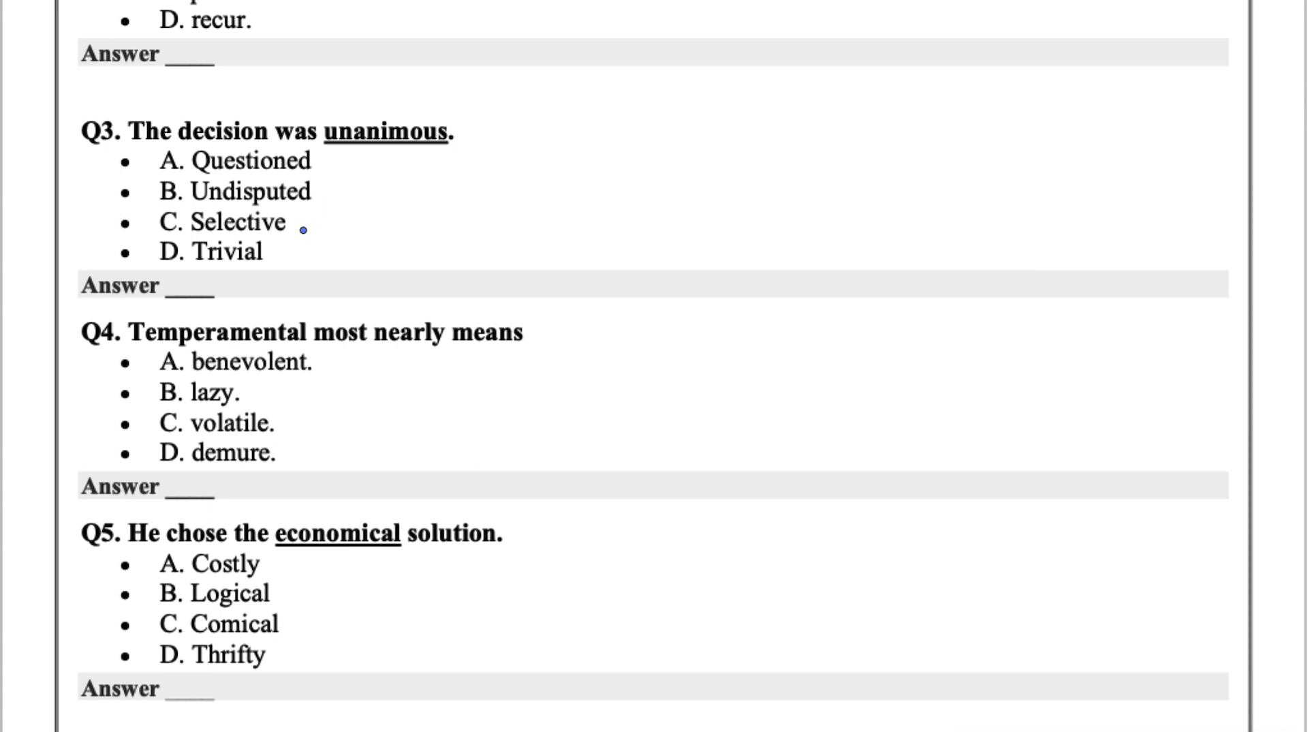
mouse_move(244, 201)
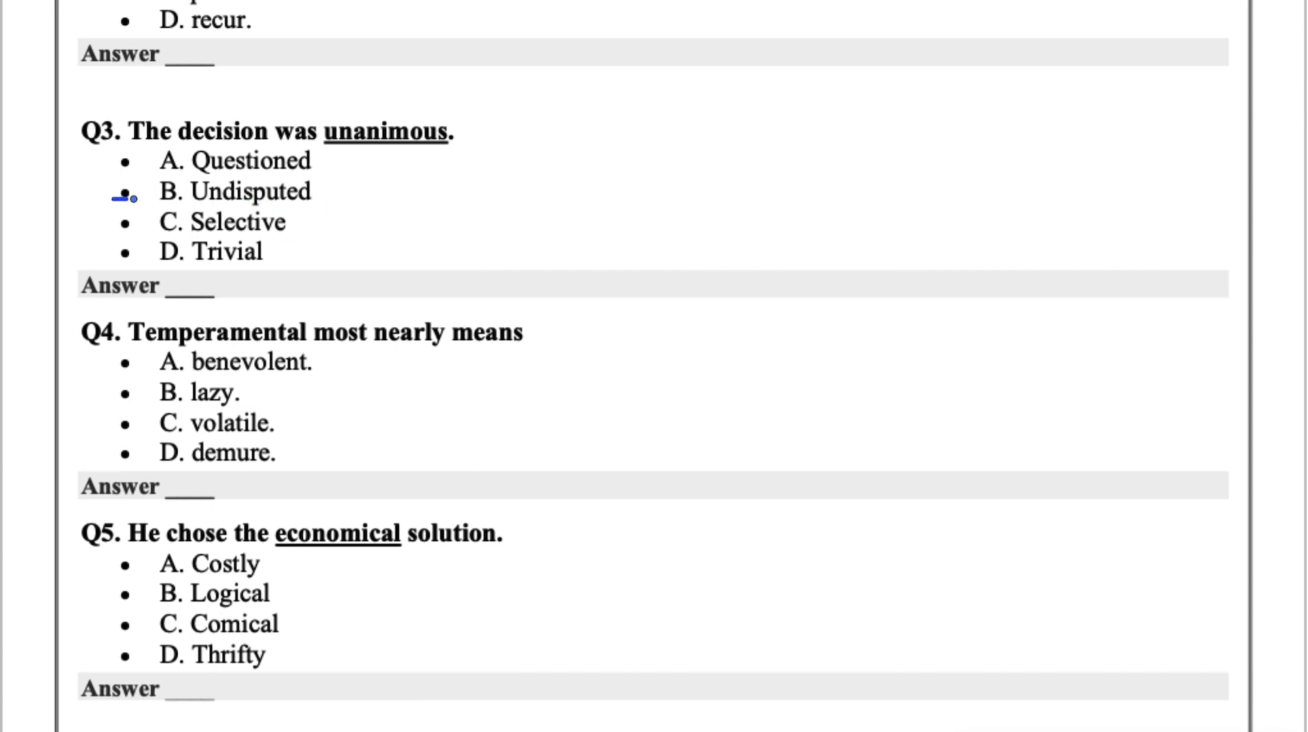
drag(113, 197, 326, 196)
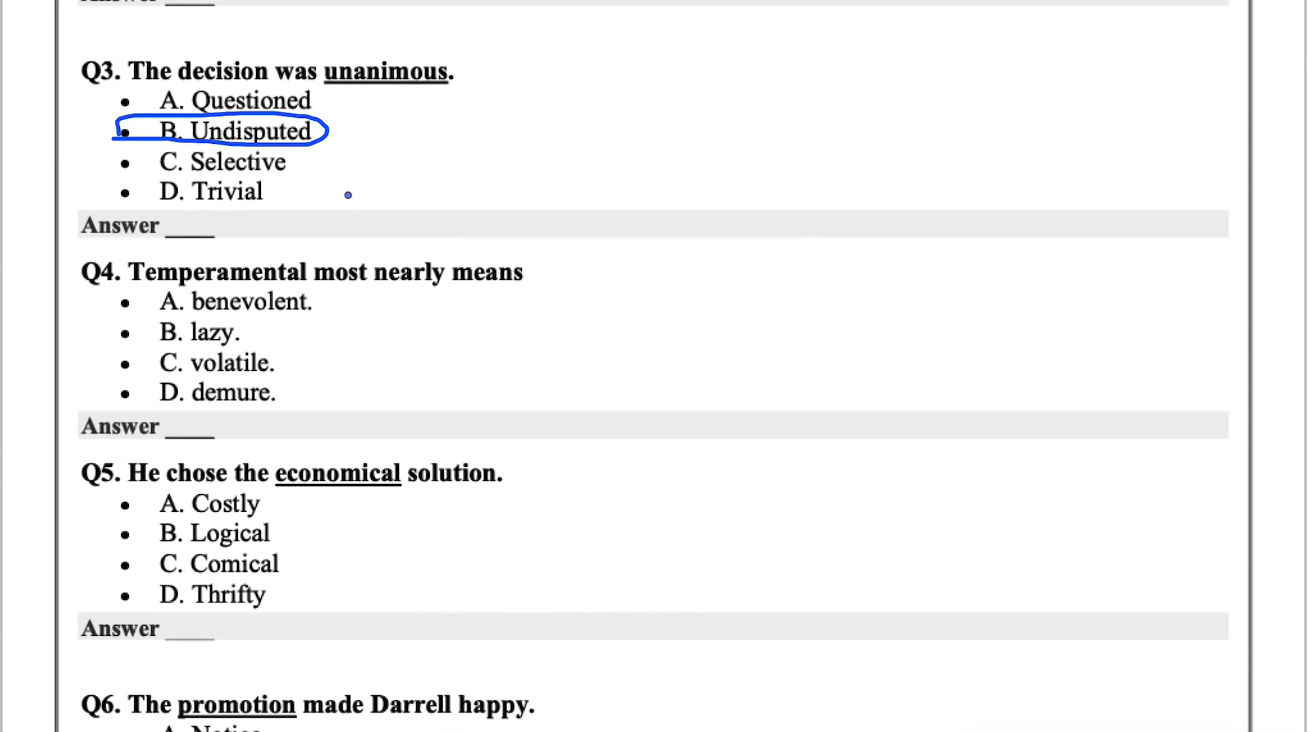
scroll(down, 3)
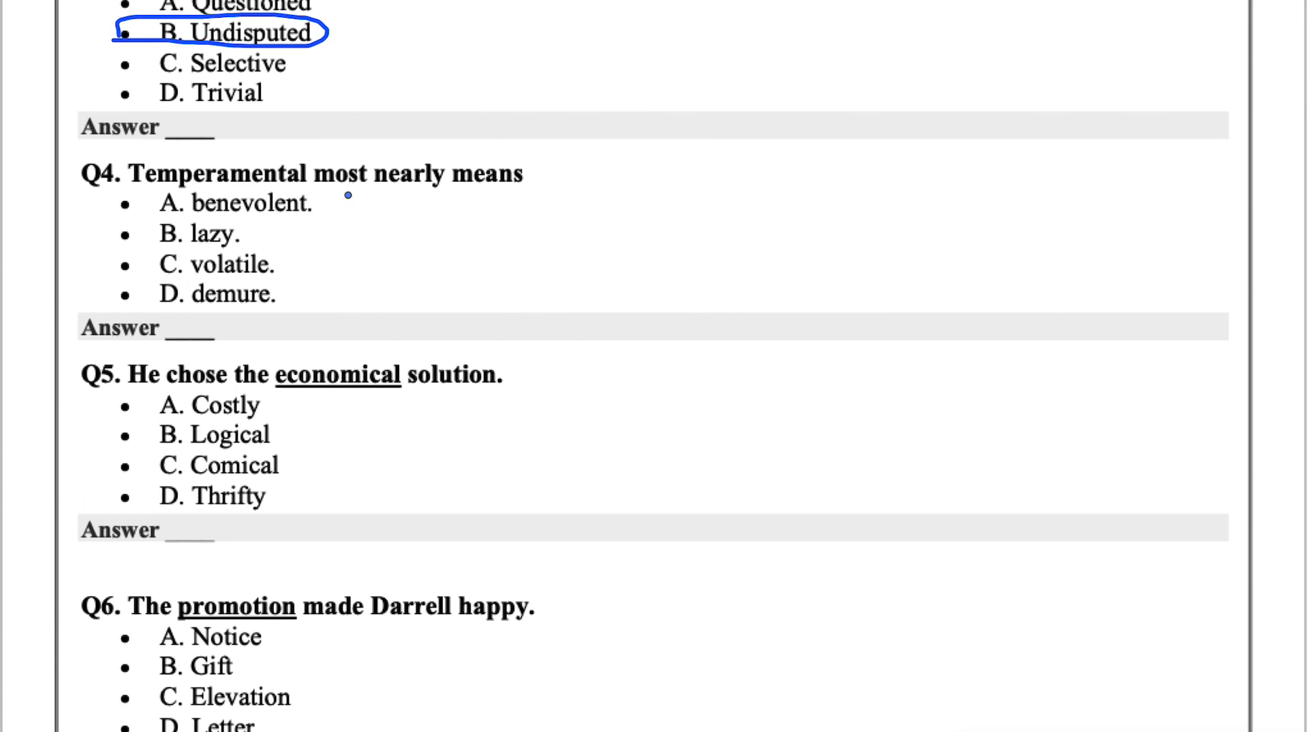
mouse_move(341, 207)
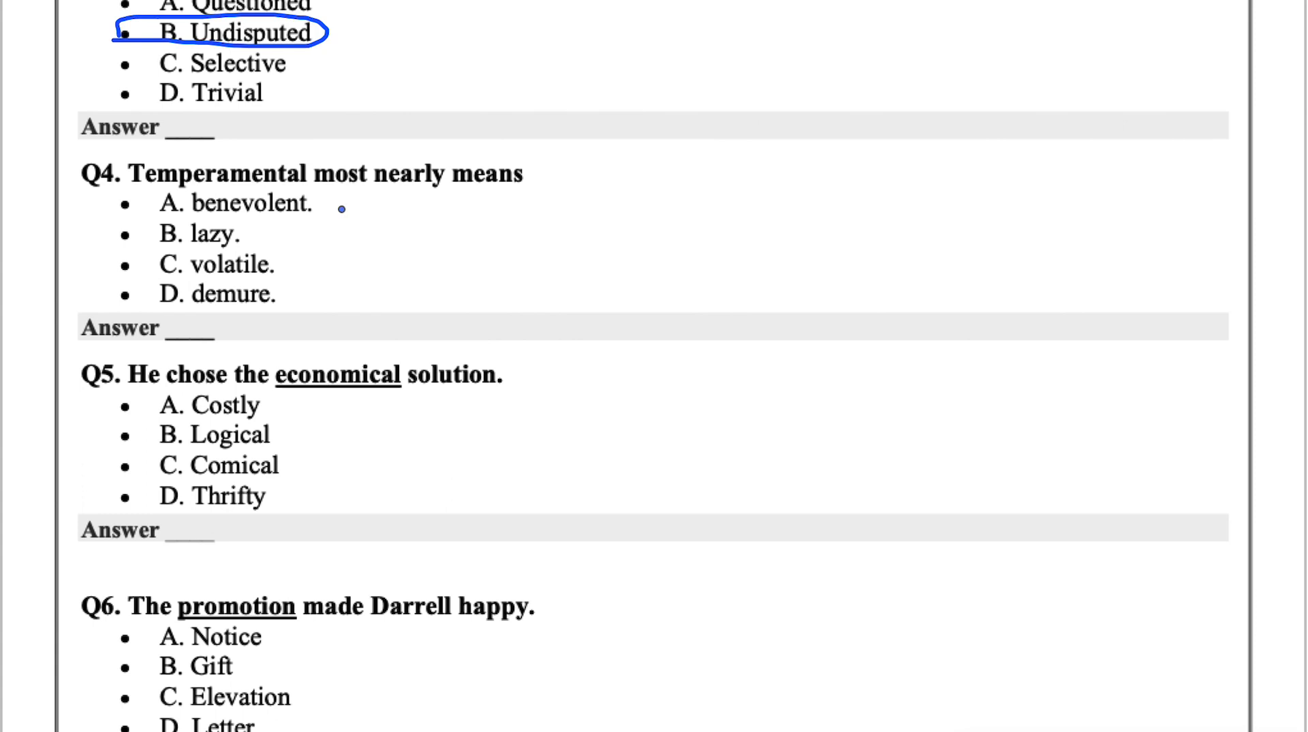
mouse_move(298, 293)
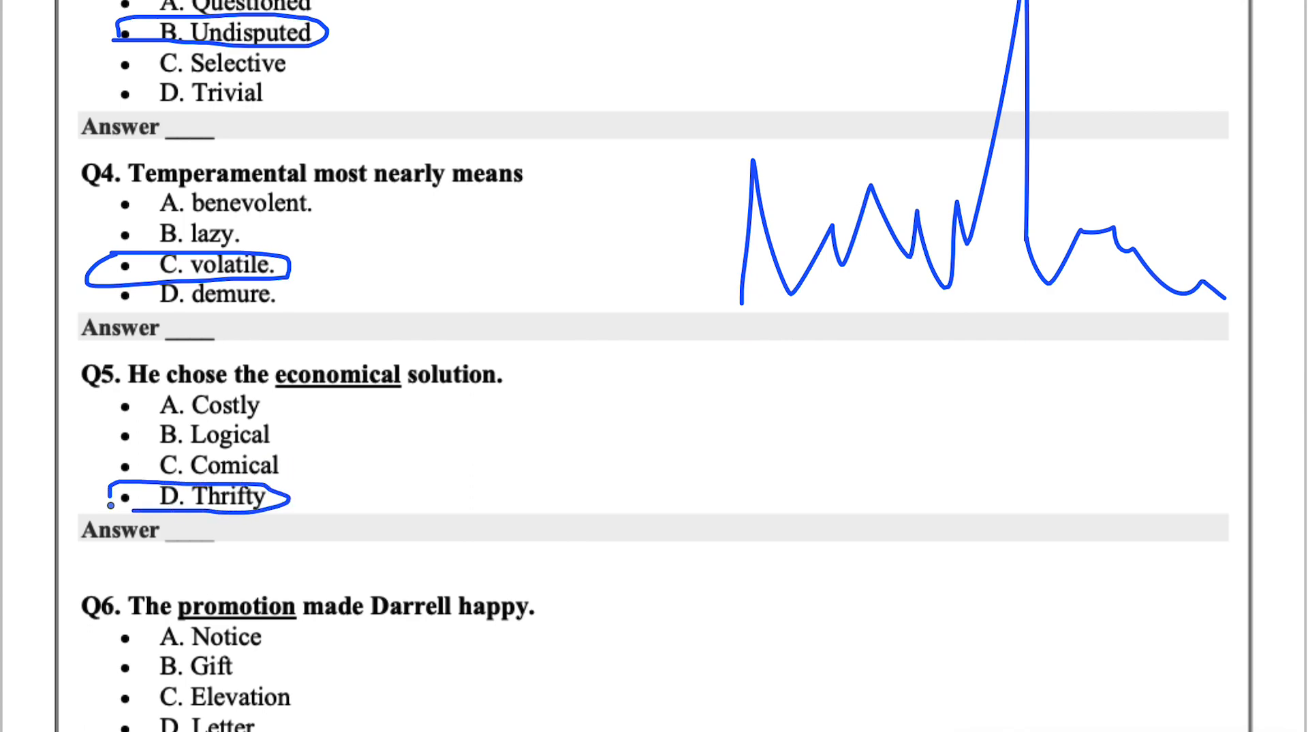
Circle C. Elevation for Q6, B. Random for Q7 and C. refuse for Q8 while scrolling down
scroll(down, 3)
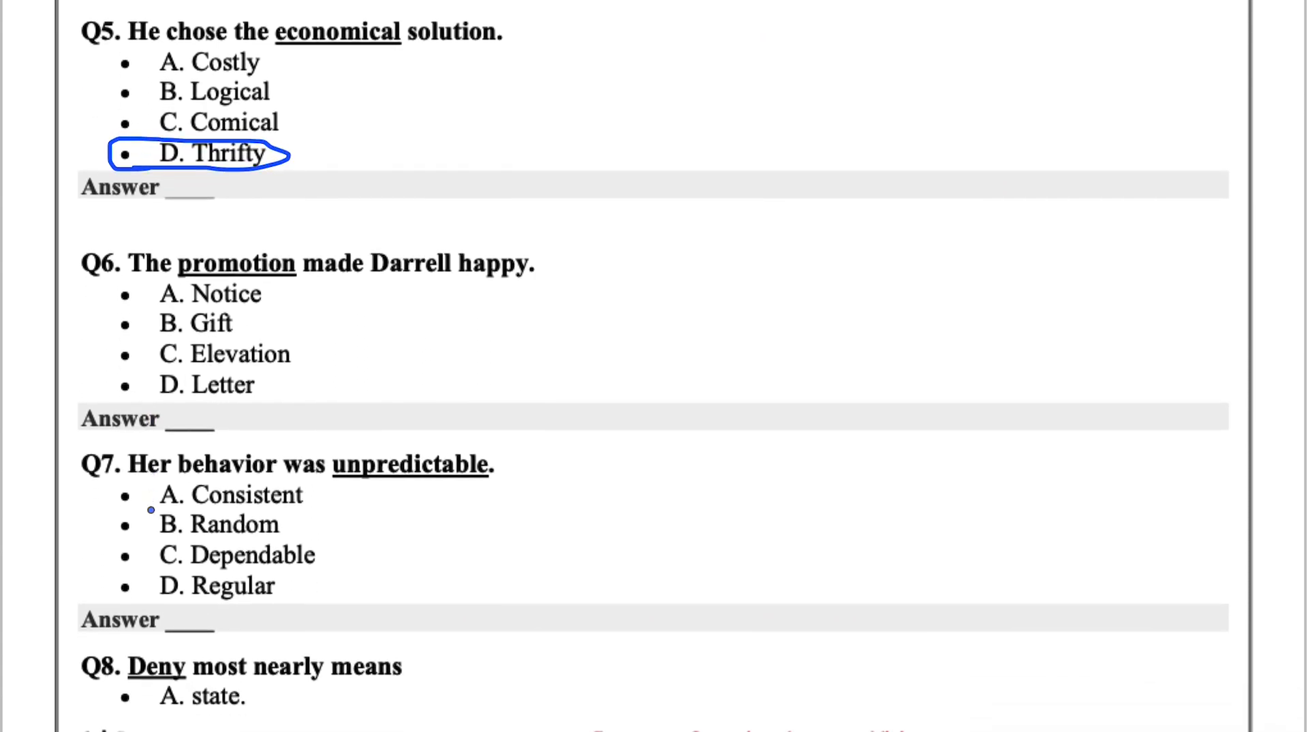
mouse_move(278, 312)
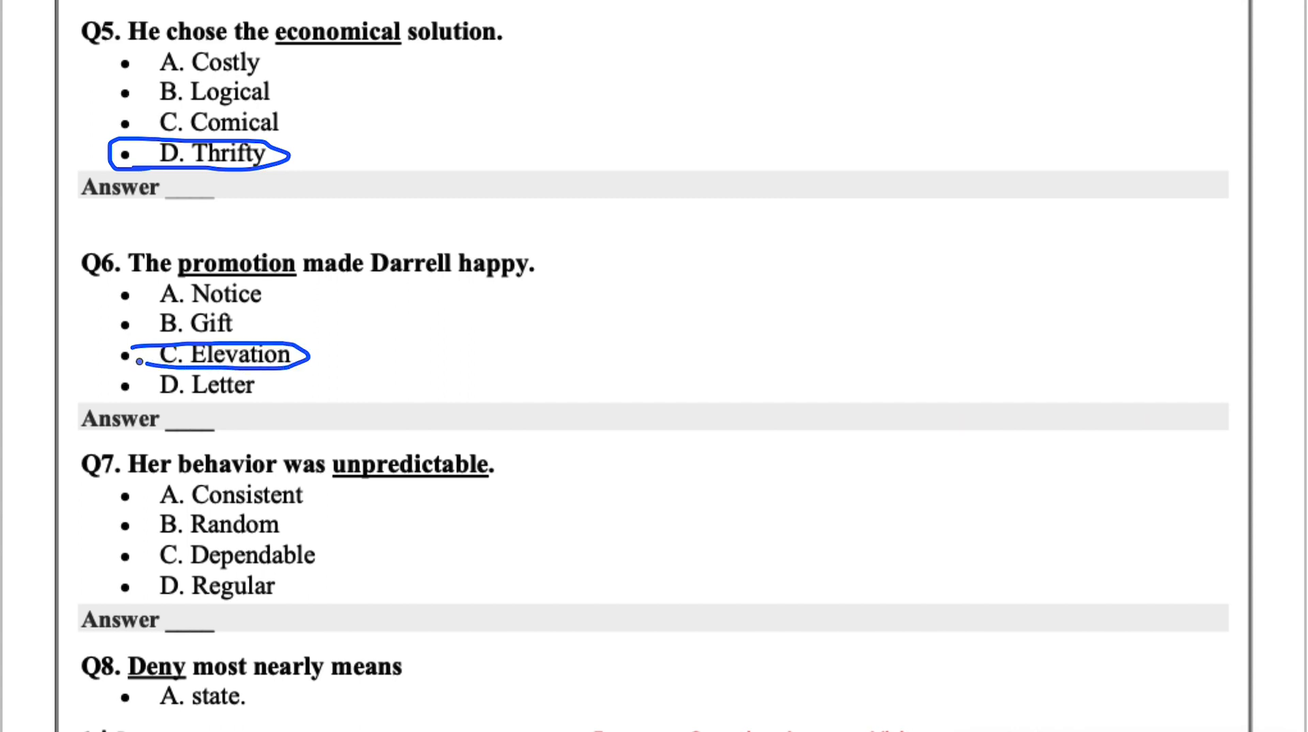
scroll(down, 3)
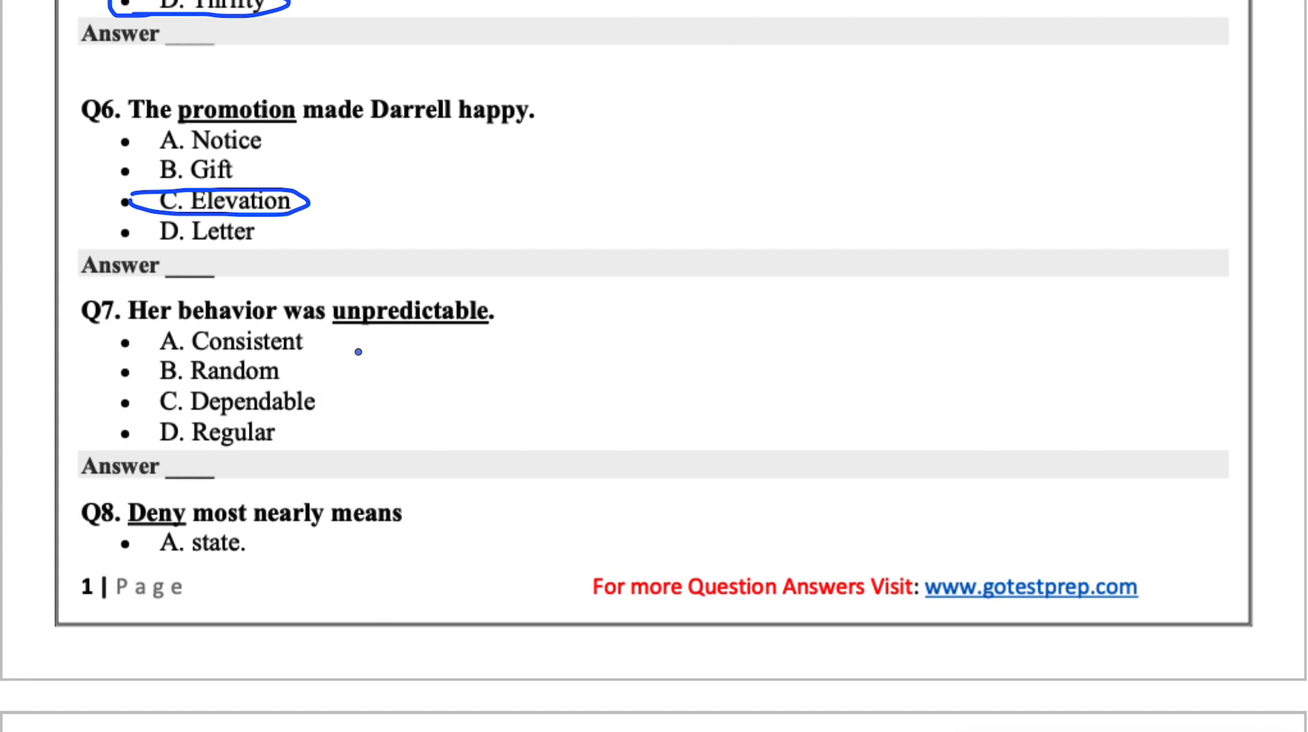
scroll(down, 3)
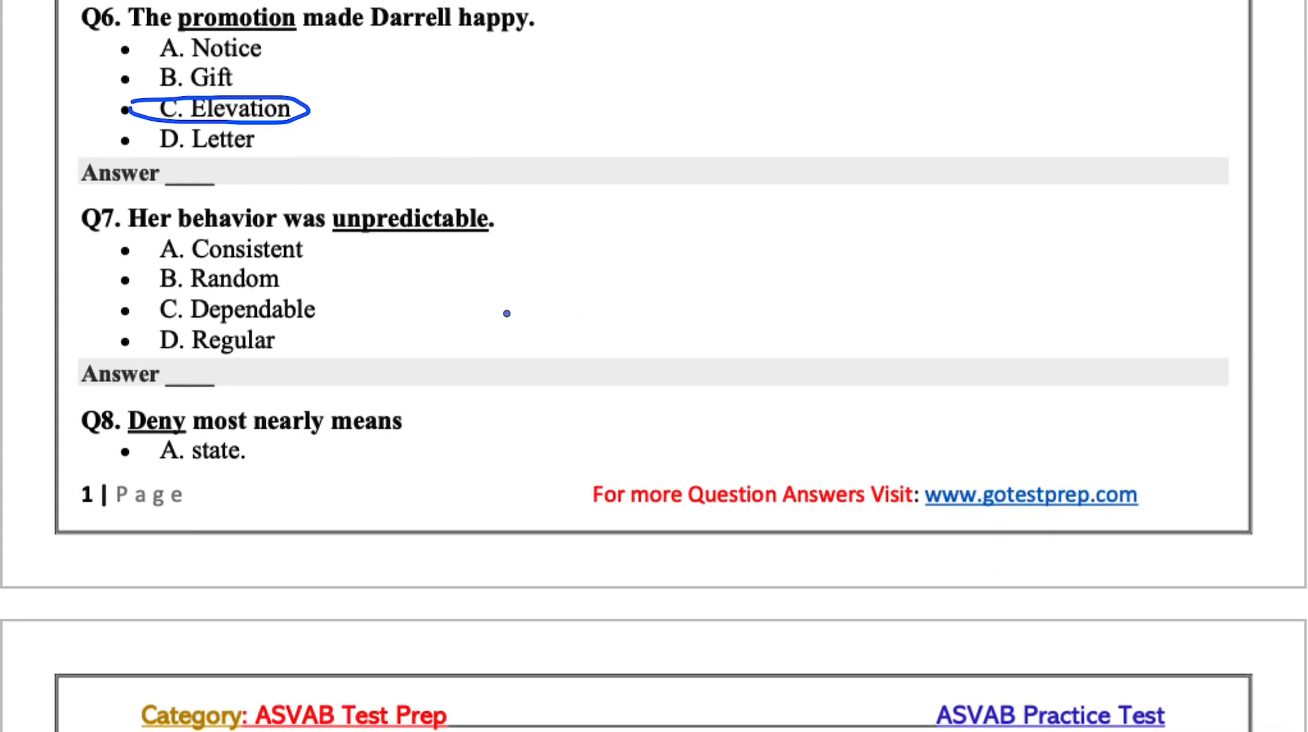
mouse_move(353, 251)
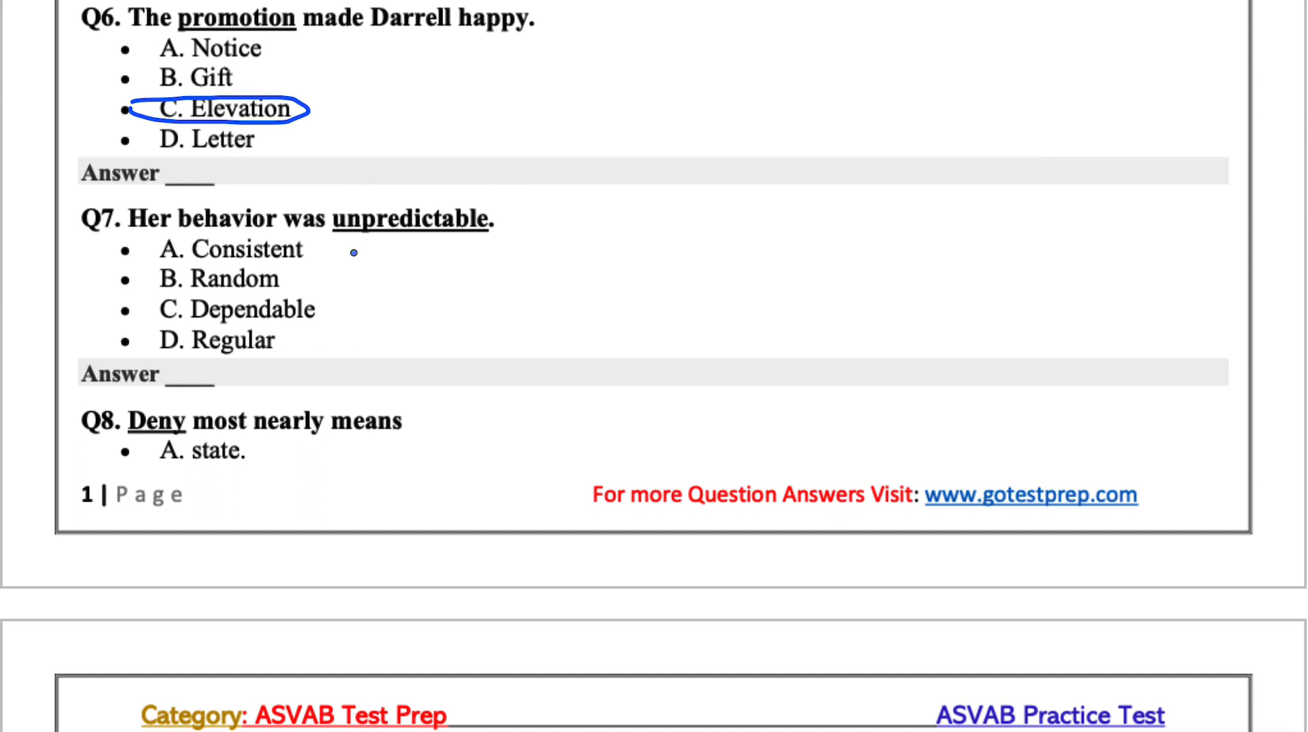
mouse_move(218, 275)
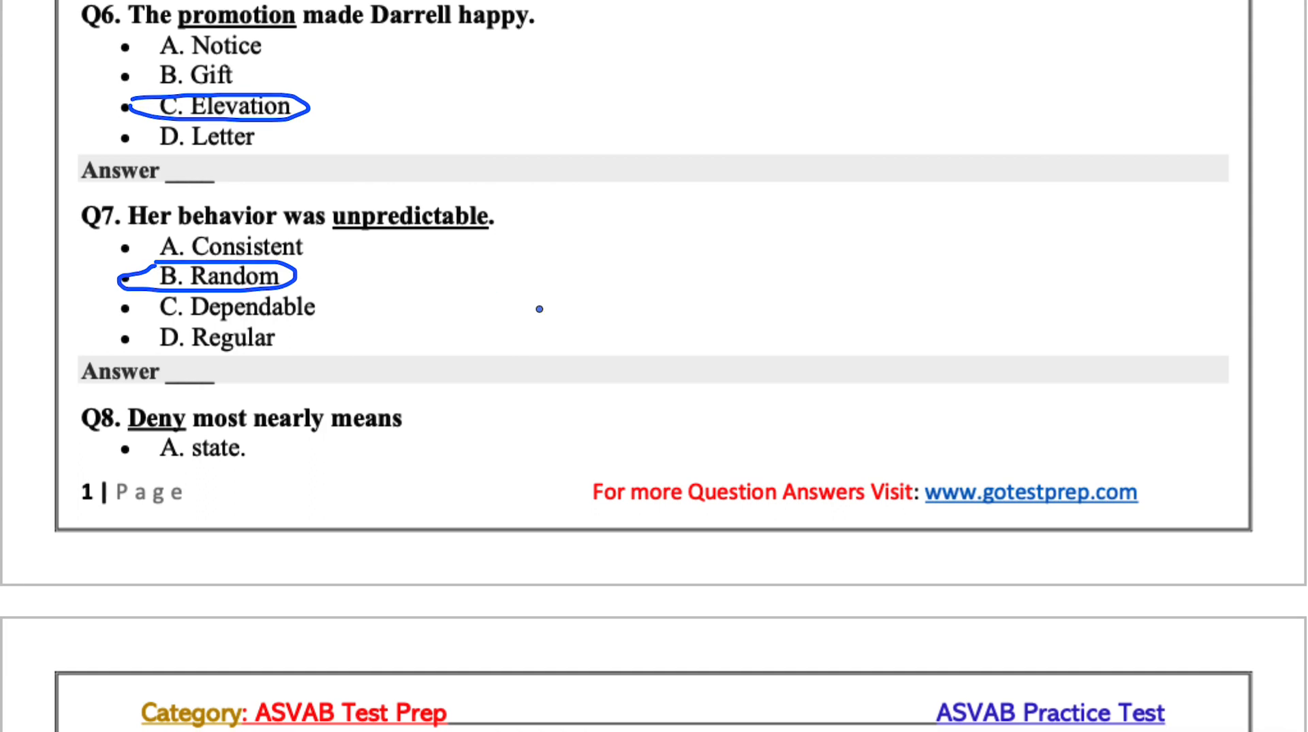
scroll(down, 3)
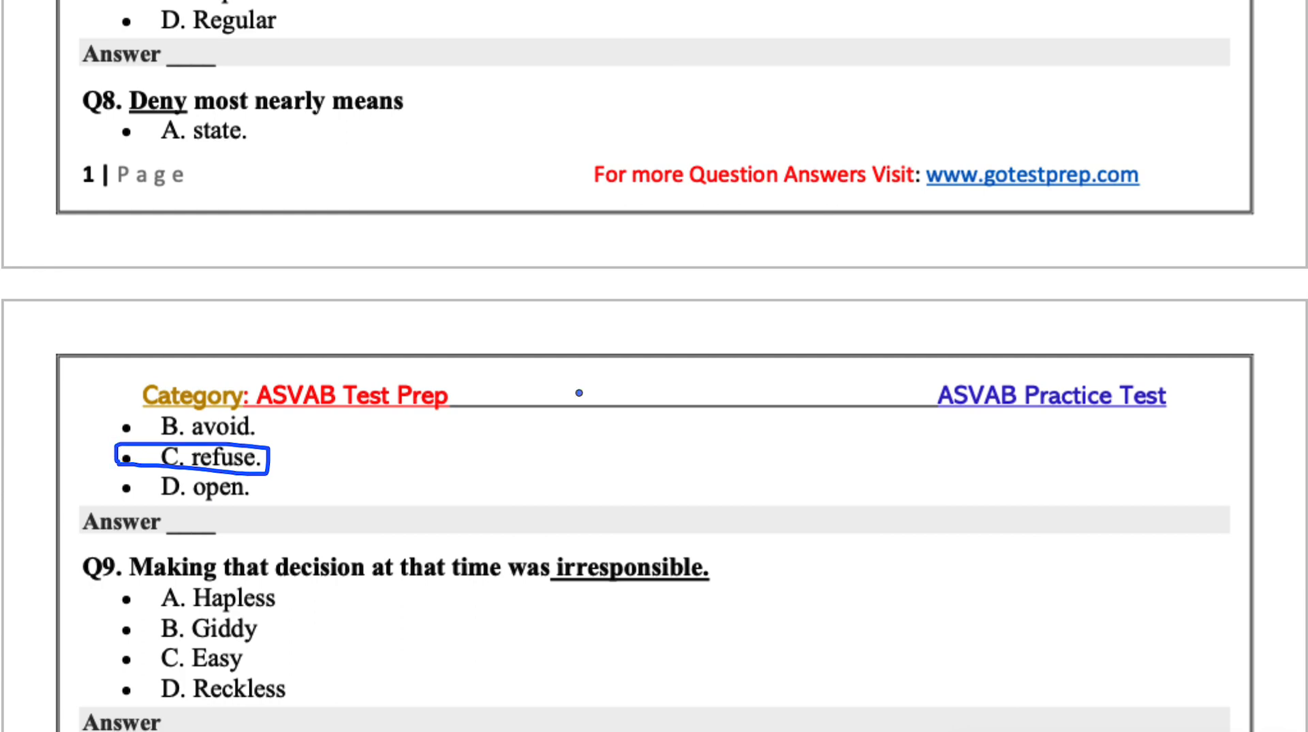
Circle D. Reckless, B. unrelenting, B. Overriding and A. Painstaking for Q9–Q12 while scrolling
scroll(down, 3)
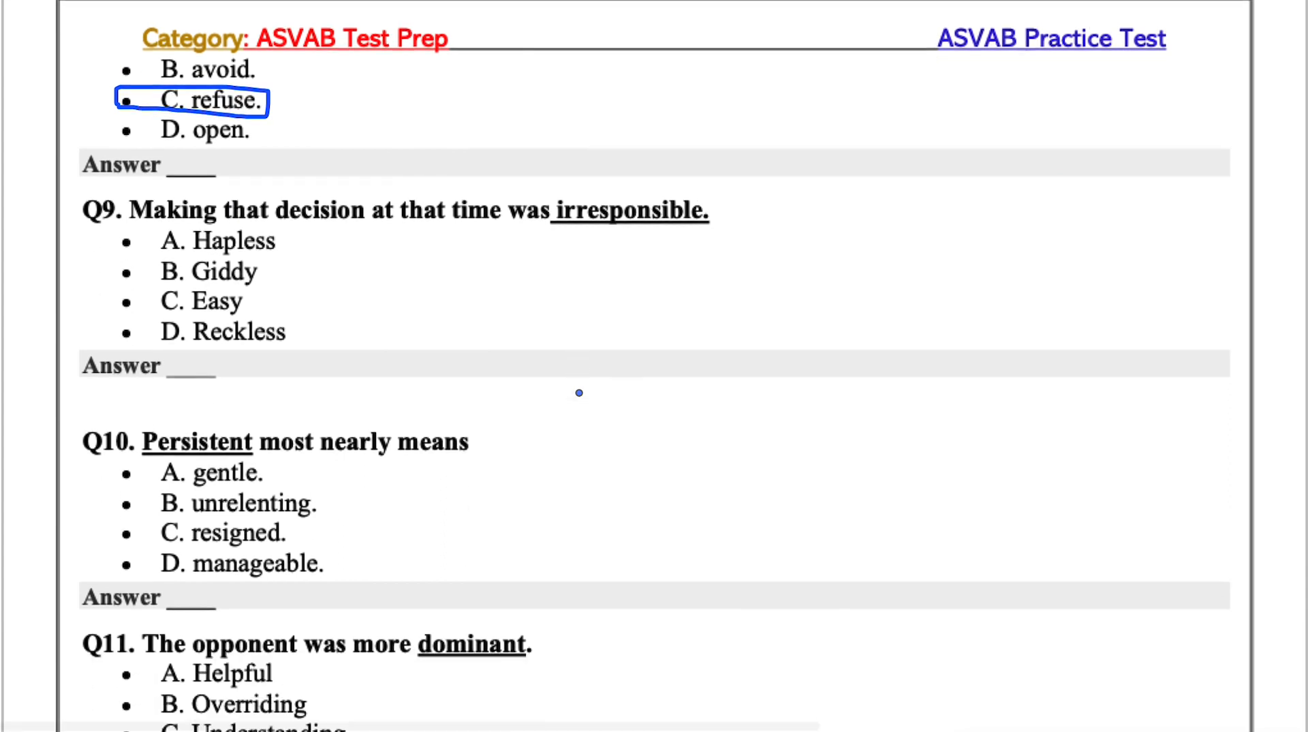
scroll(down, 3)
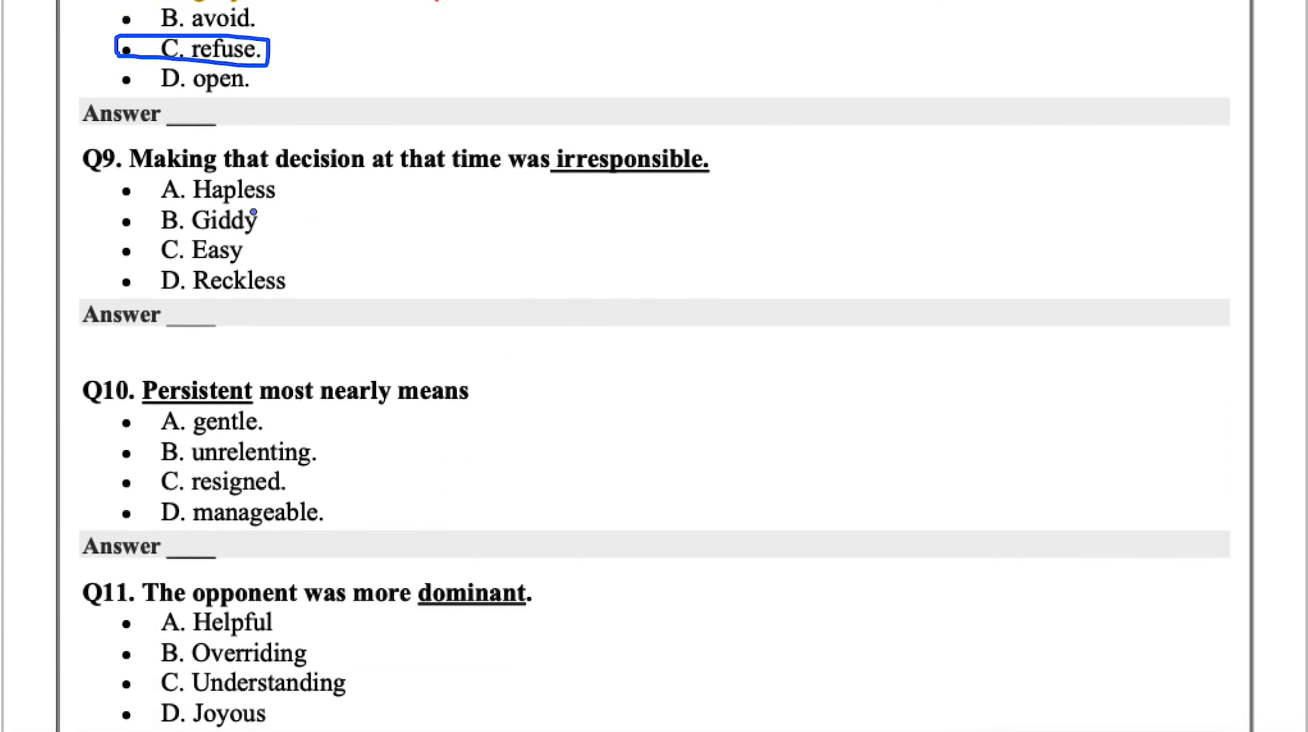
mouse_move(269, 307)
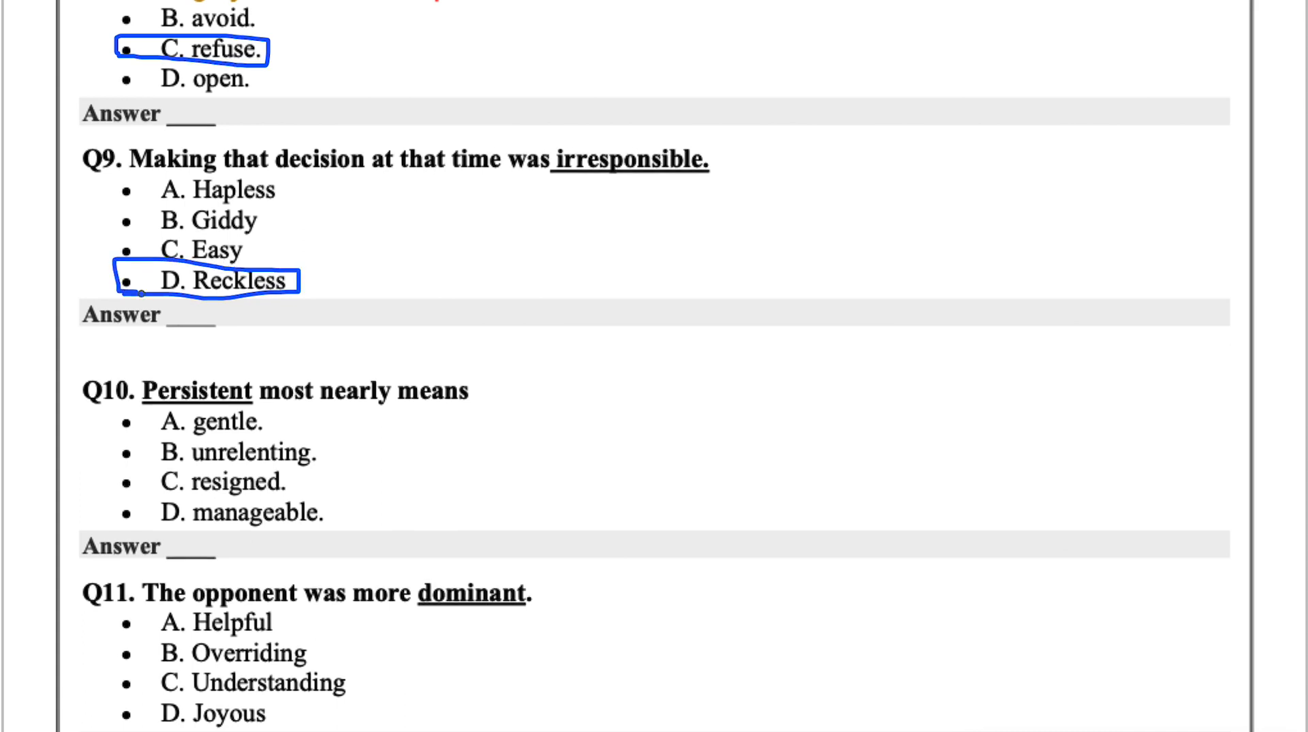
scroll(down, 3)
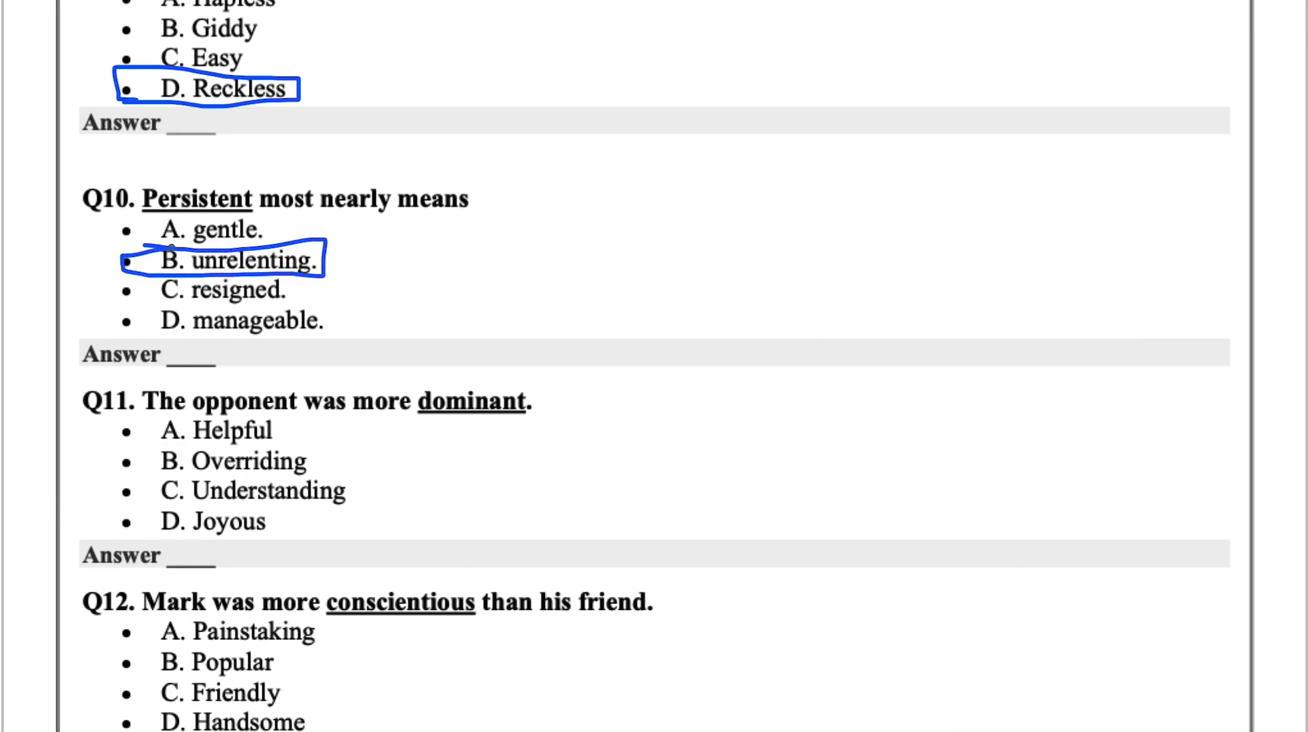
scroll(down, 3)
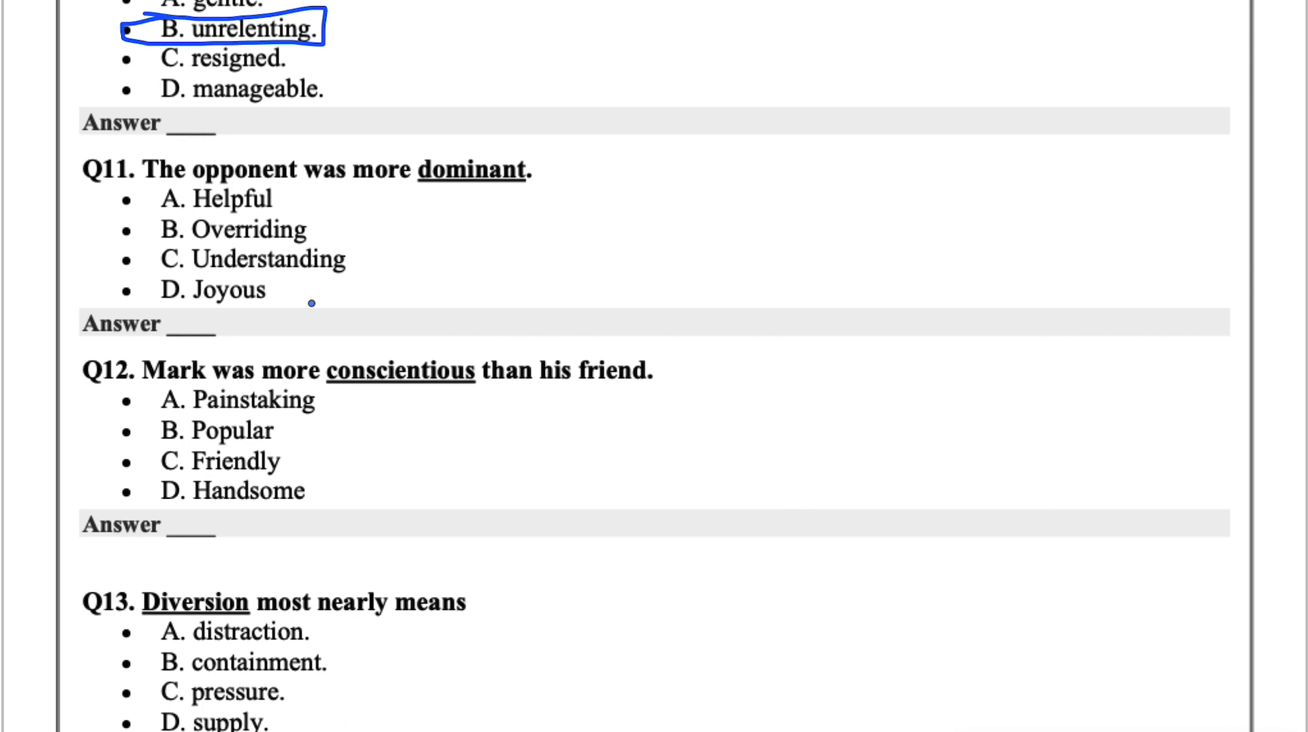
mouse_move(302, 236)
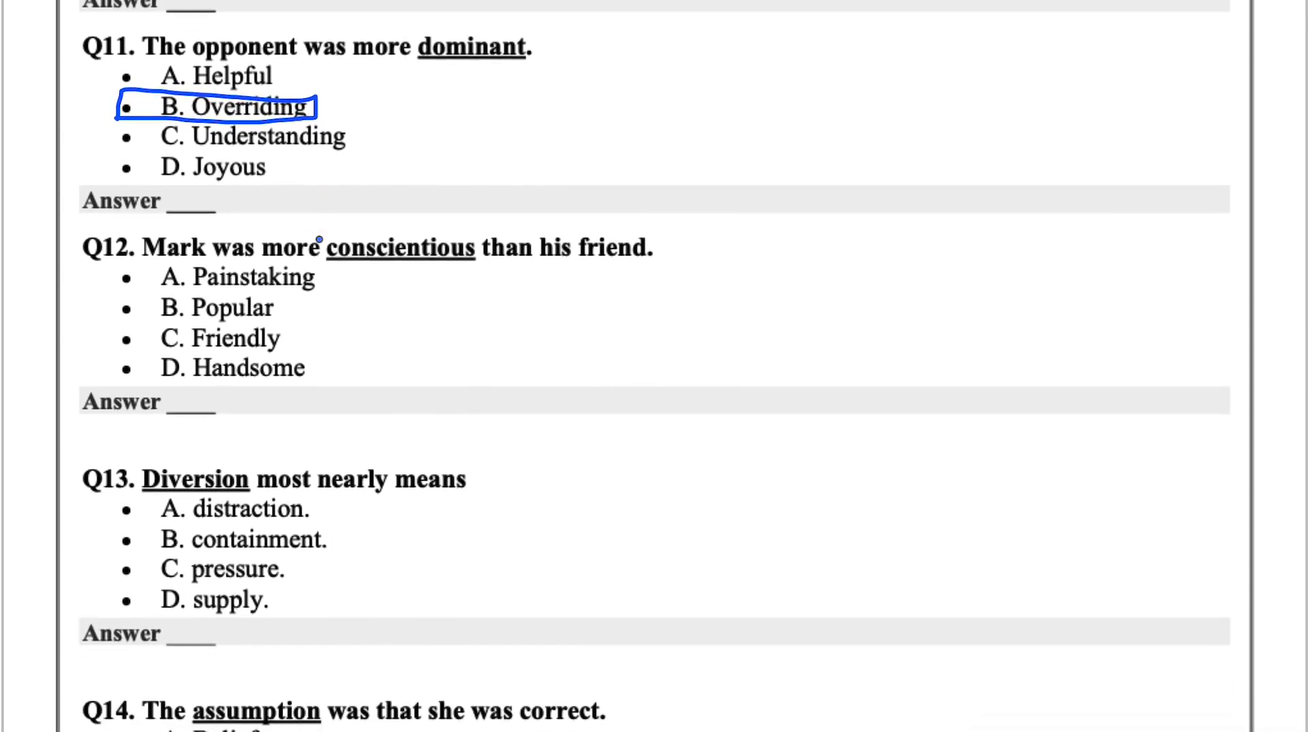
mouse_move(374, 302)
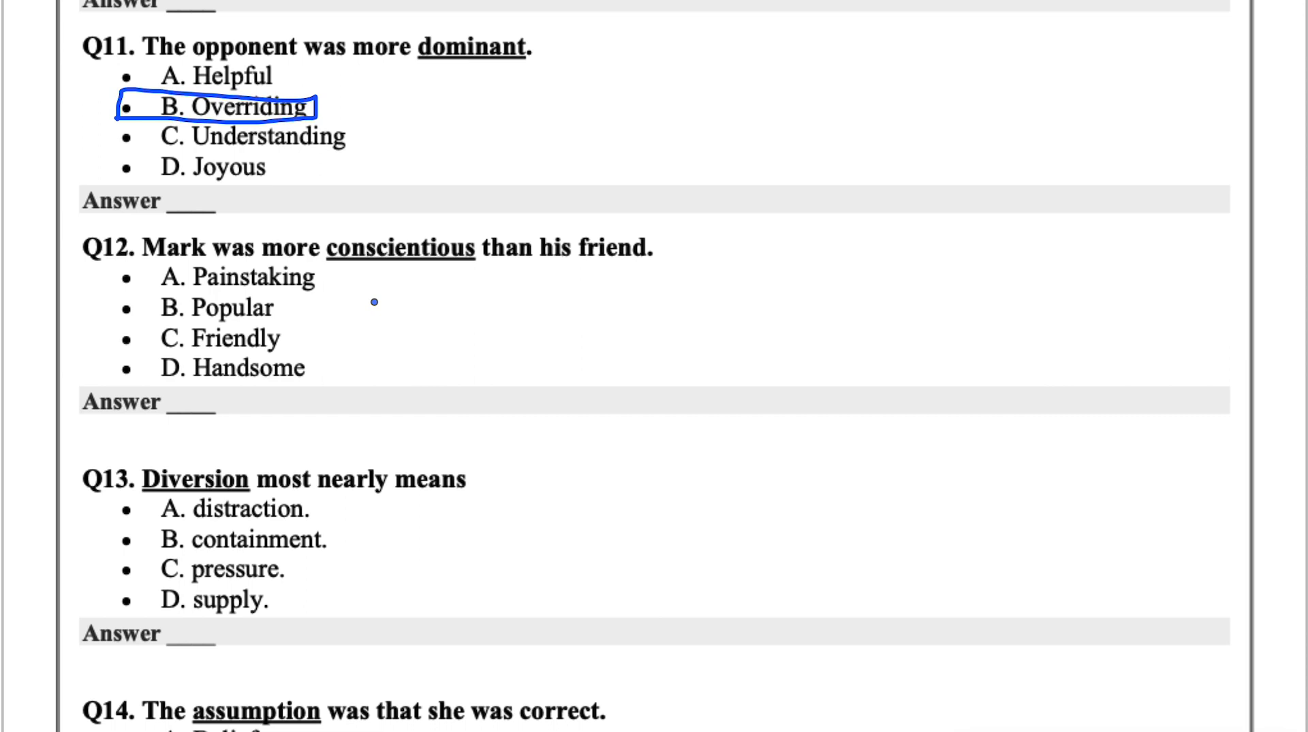
mouse_move(307, 339)
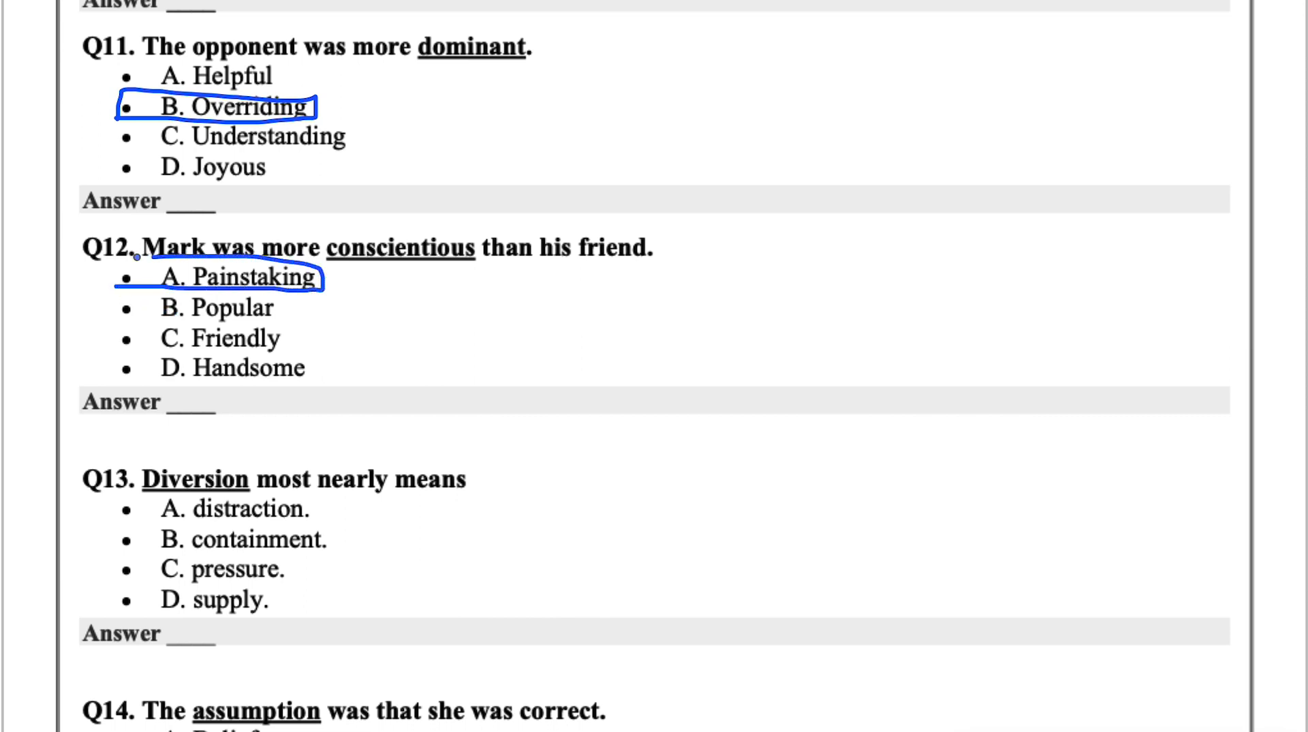
scroll(down, 3)
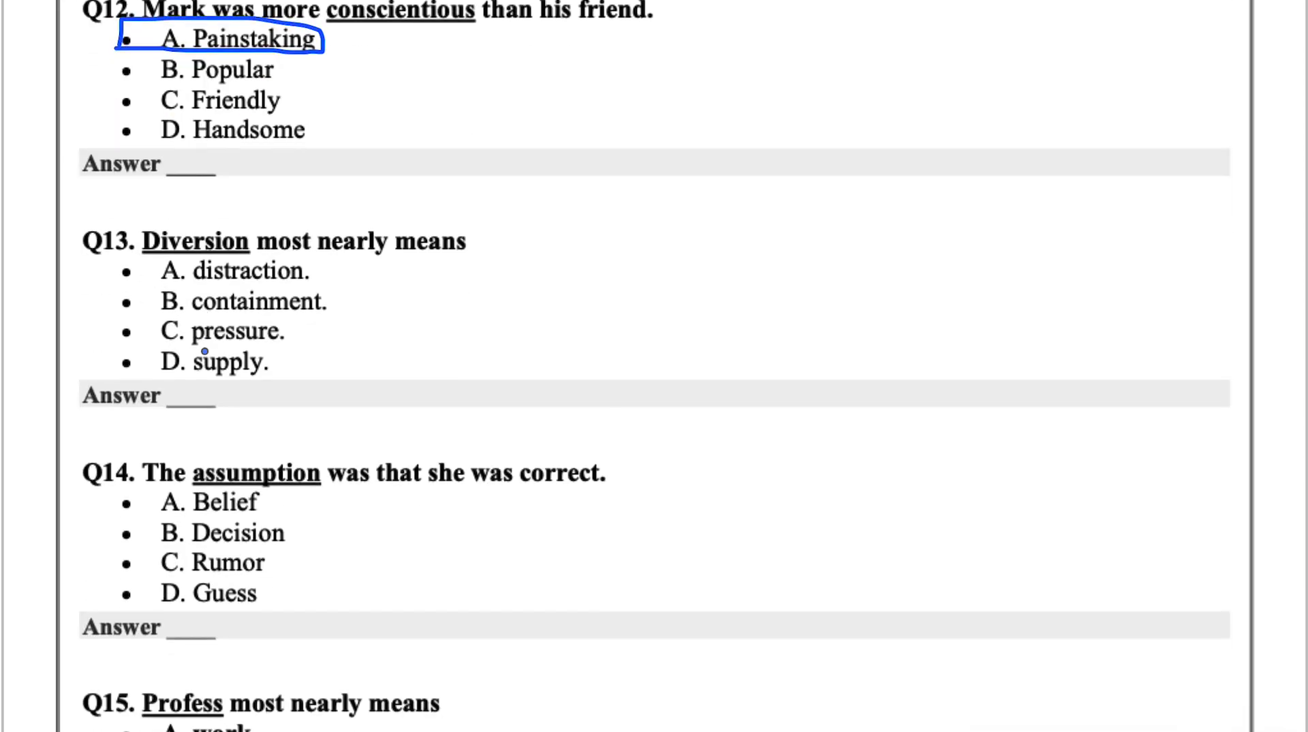
Circle A. distraction for Q13, then A. Belief for Q14 and B. claim for Q15 further down
scroll(down, 3)
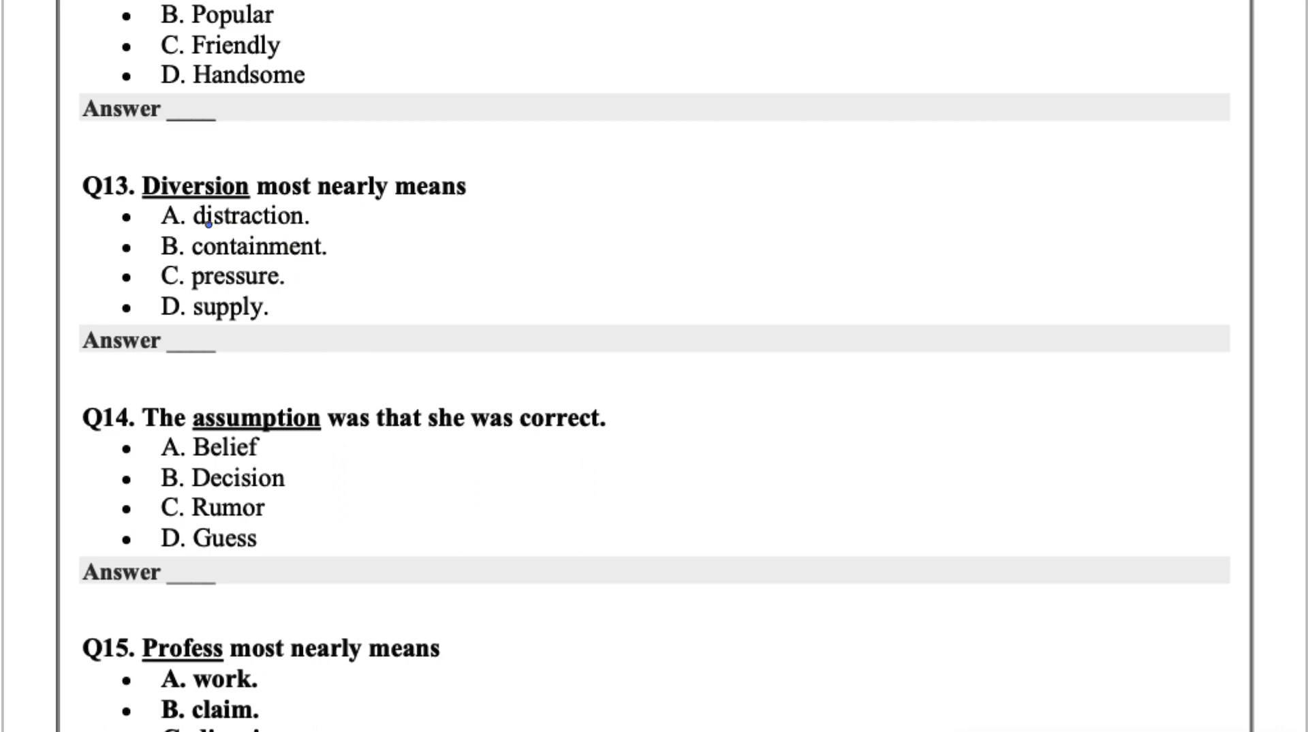
drag(115, 227, 326, 224)
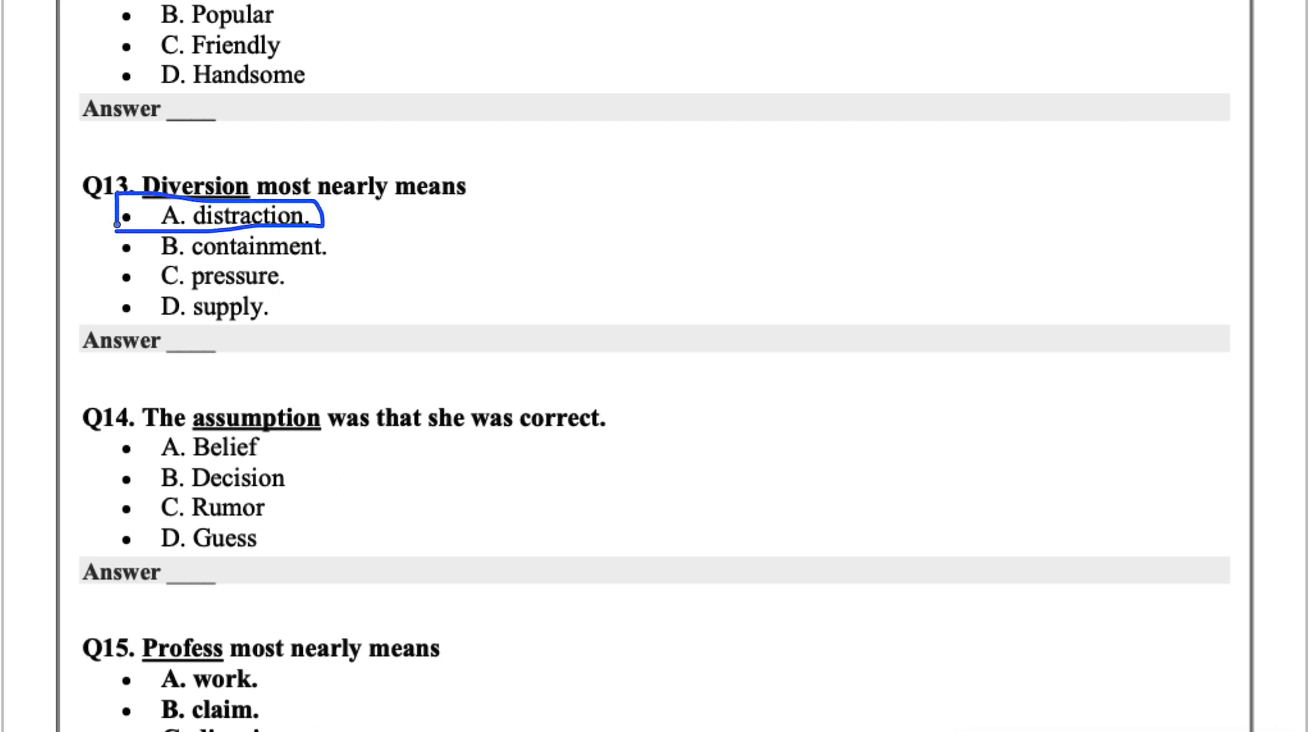
scroll(down, 3)
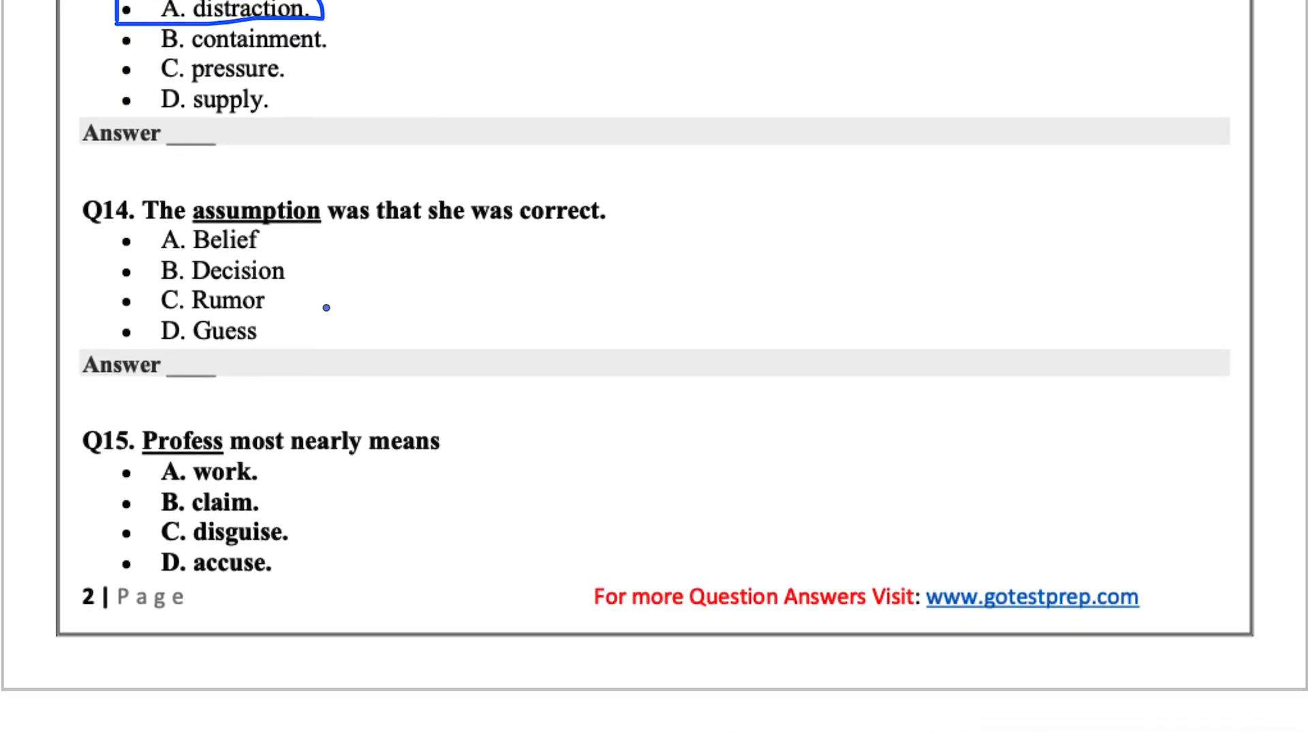
scroll(down, 3)
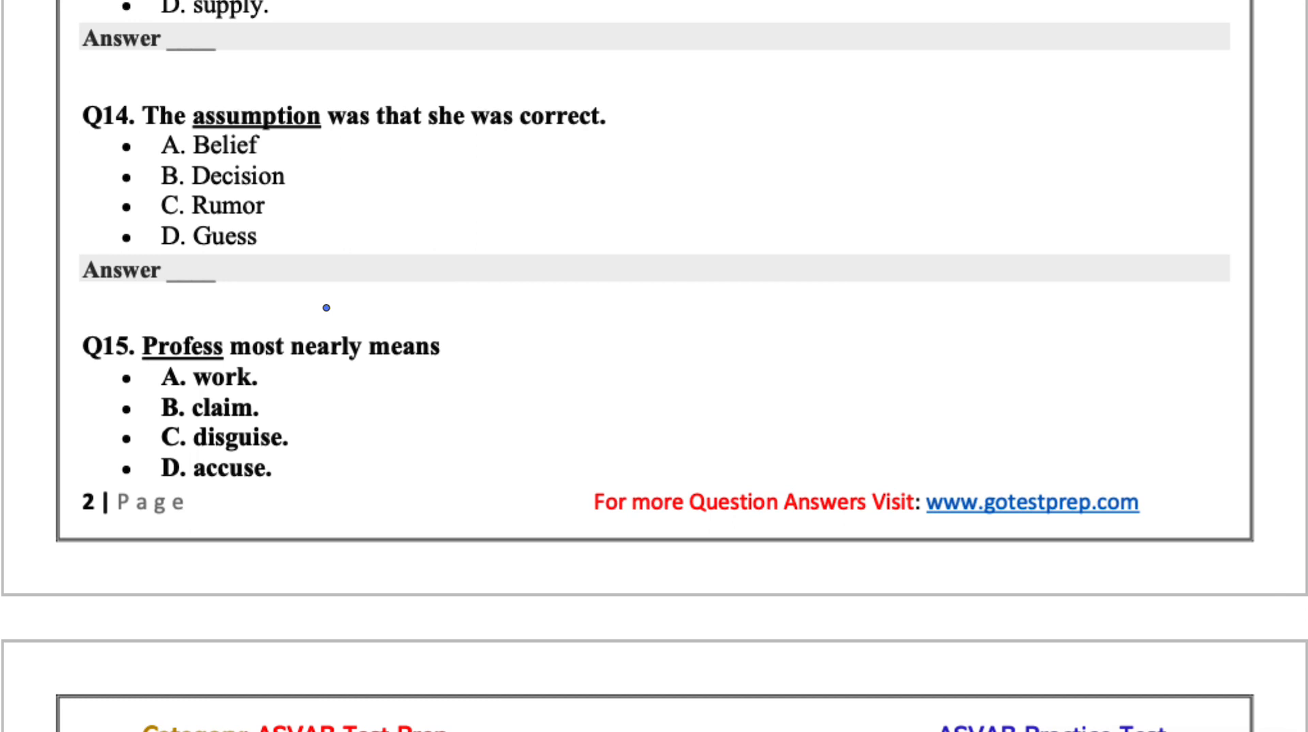
mouse_move(290, 150)
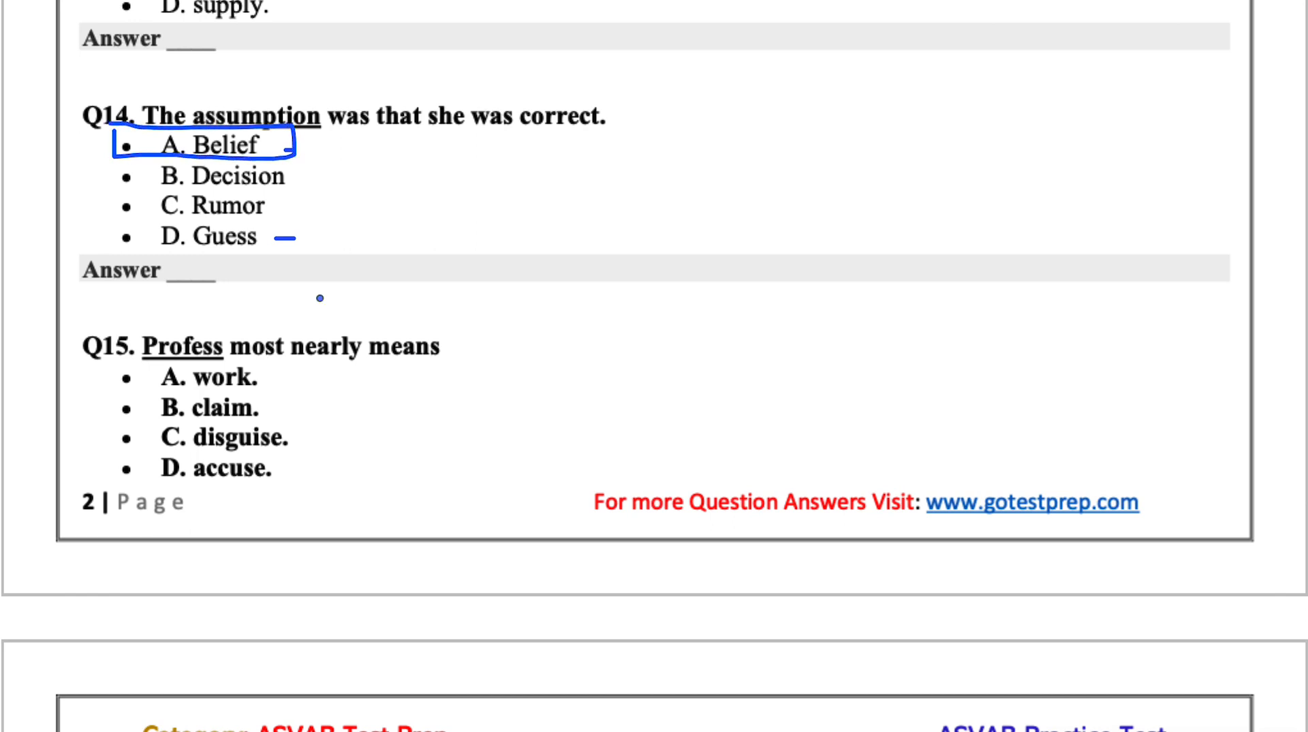
scroll(down, 3)
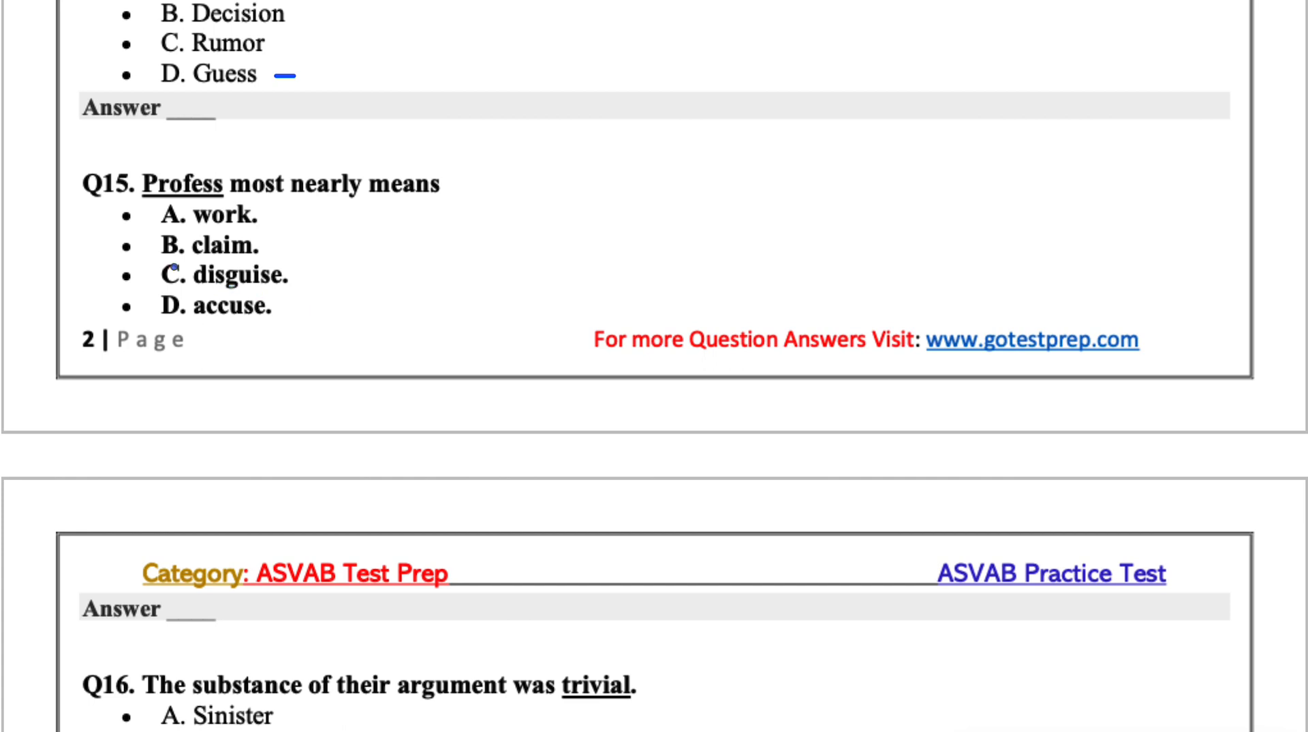
mouse_move(343, 217)
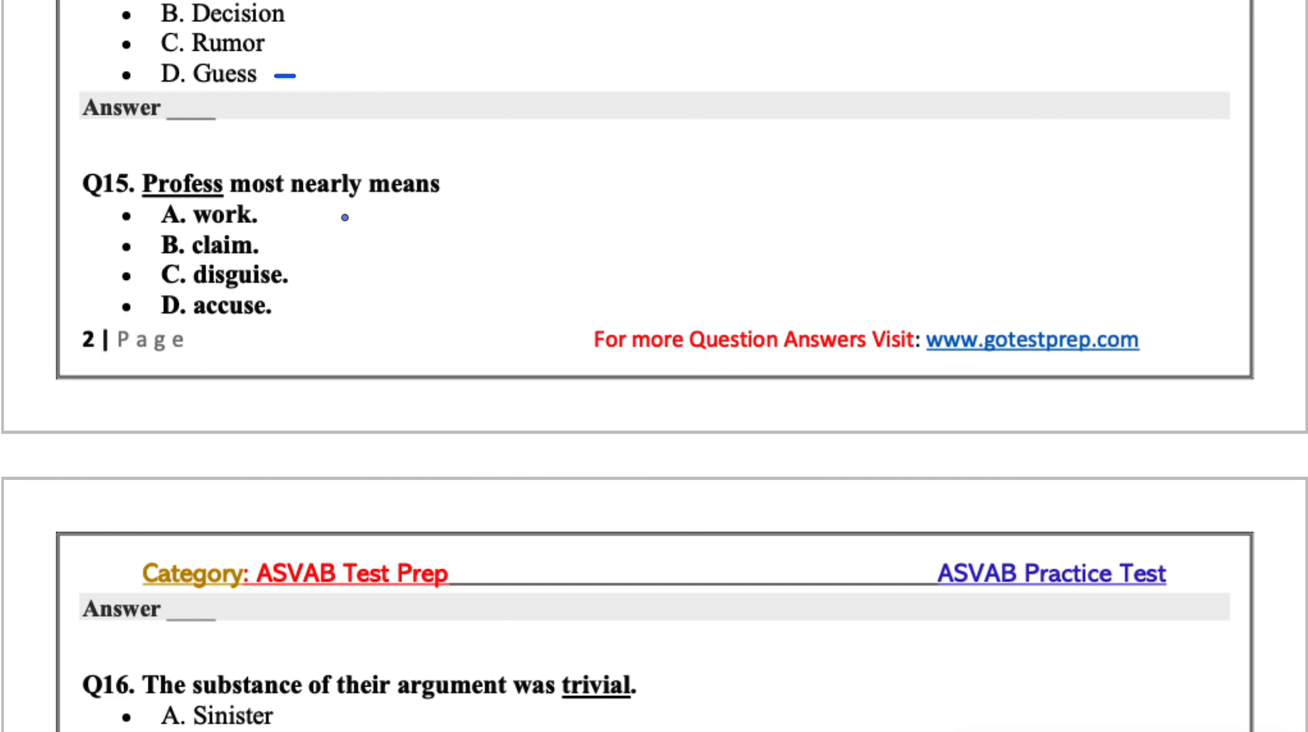
mouse_move(302, 276)
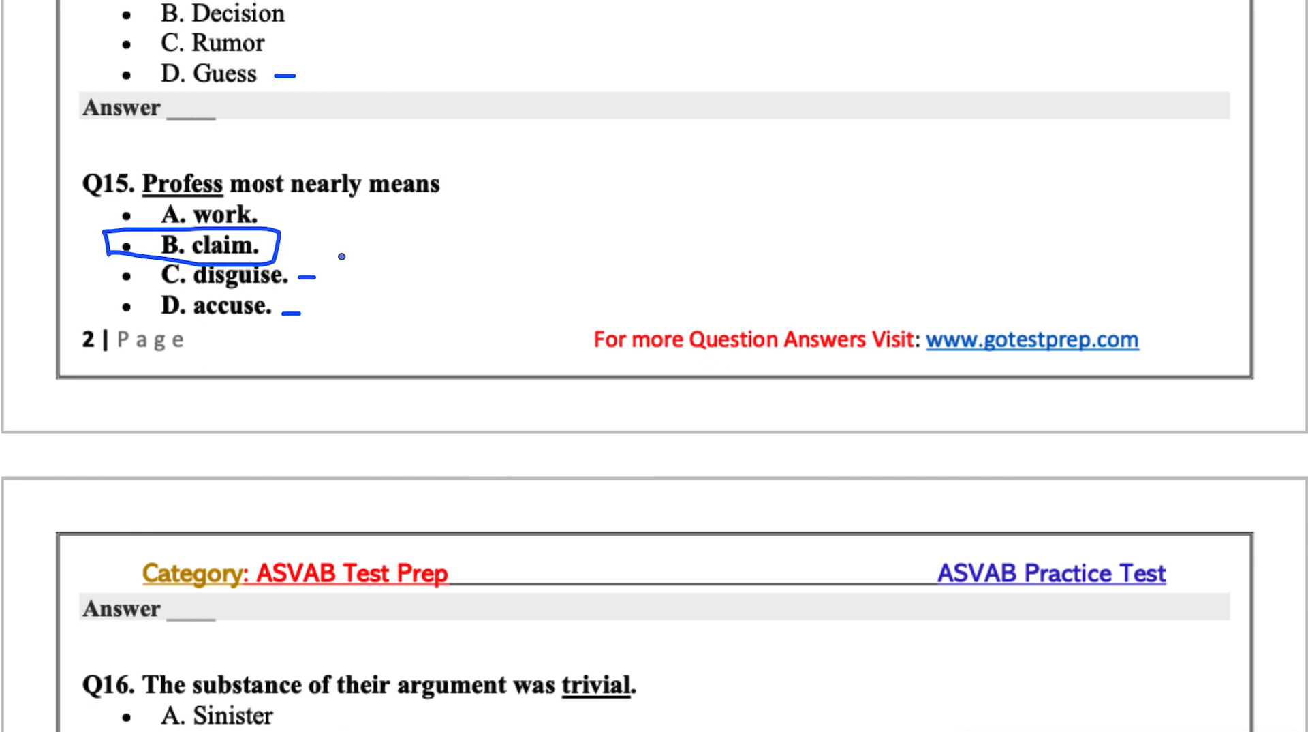
Circle B. Inconsequential for Q16 and D. Positive for Q17 while scrolling through them
scroll(down, 3)
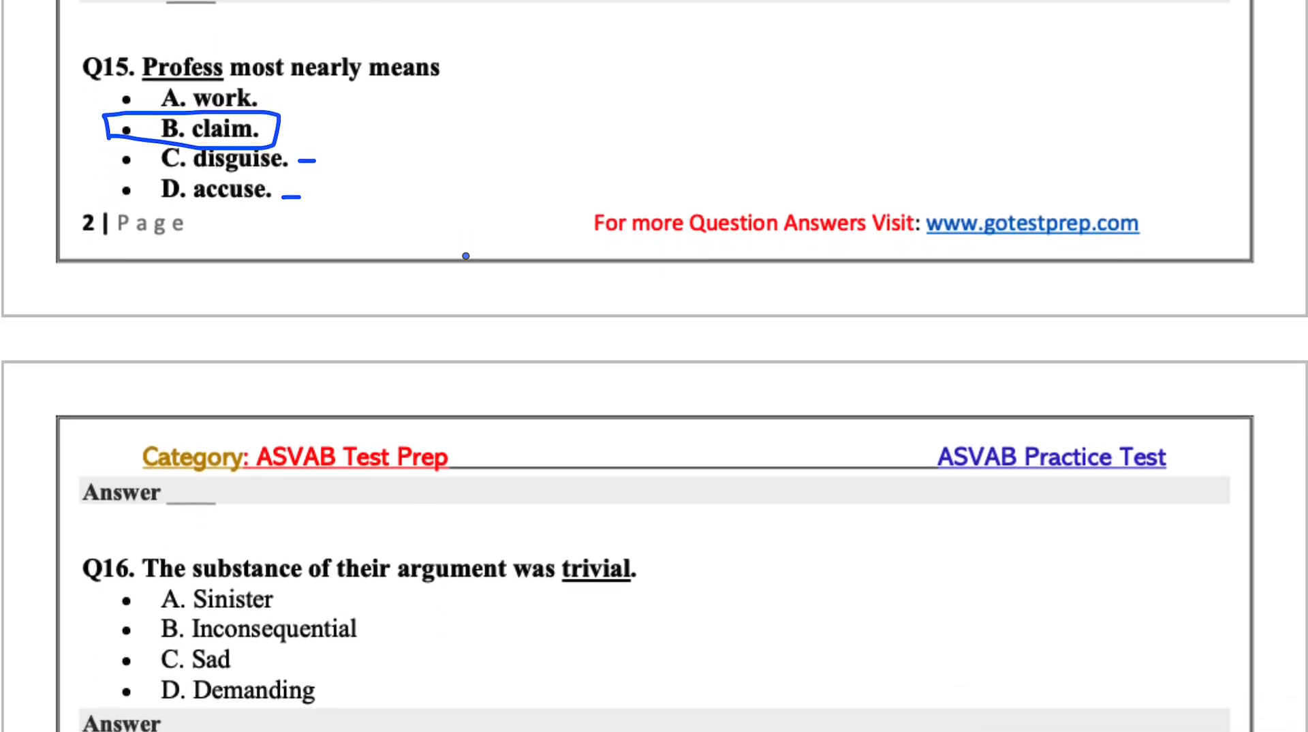
scroll(down, 3)
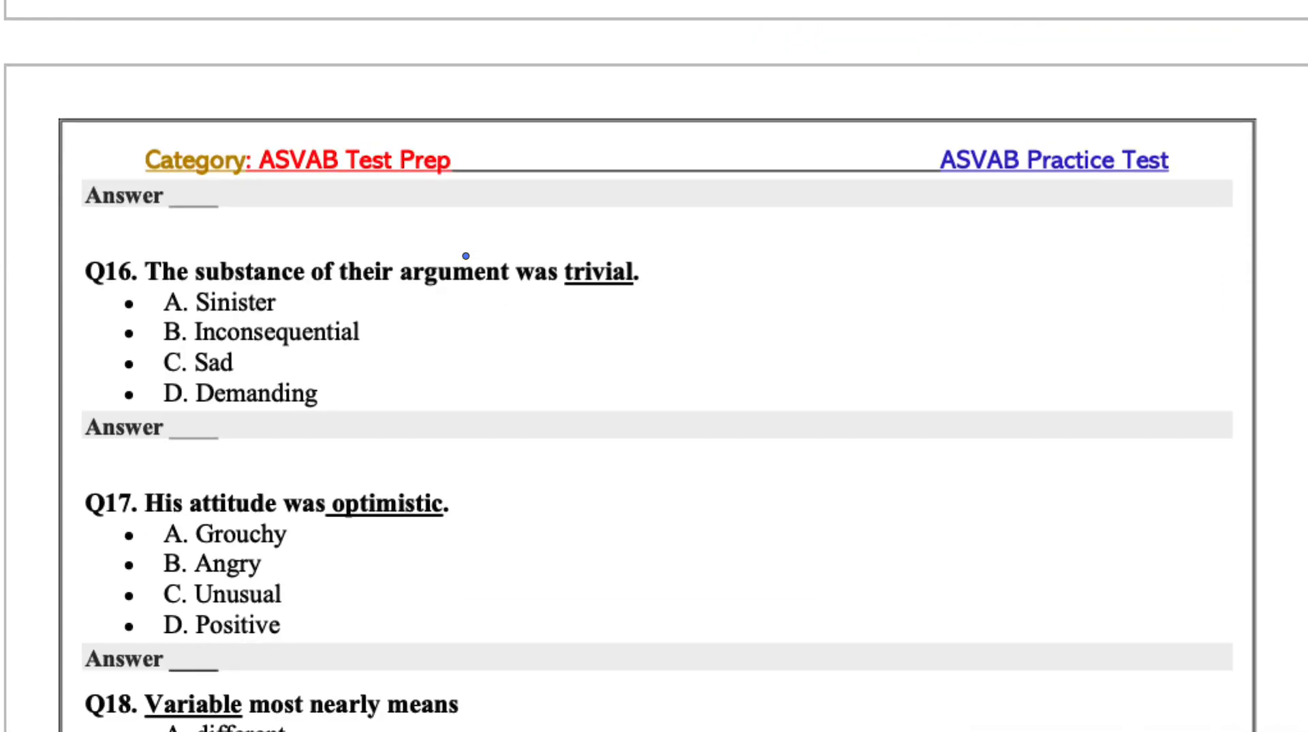
scroll(down, 3)
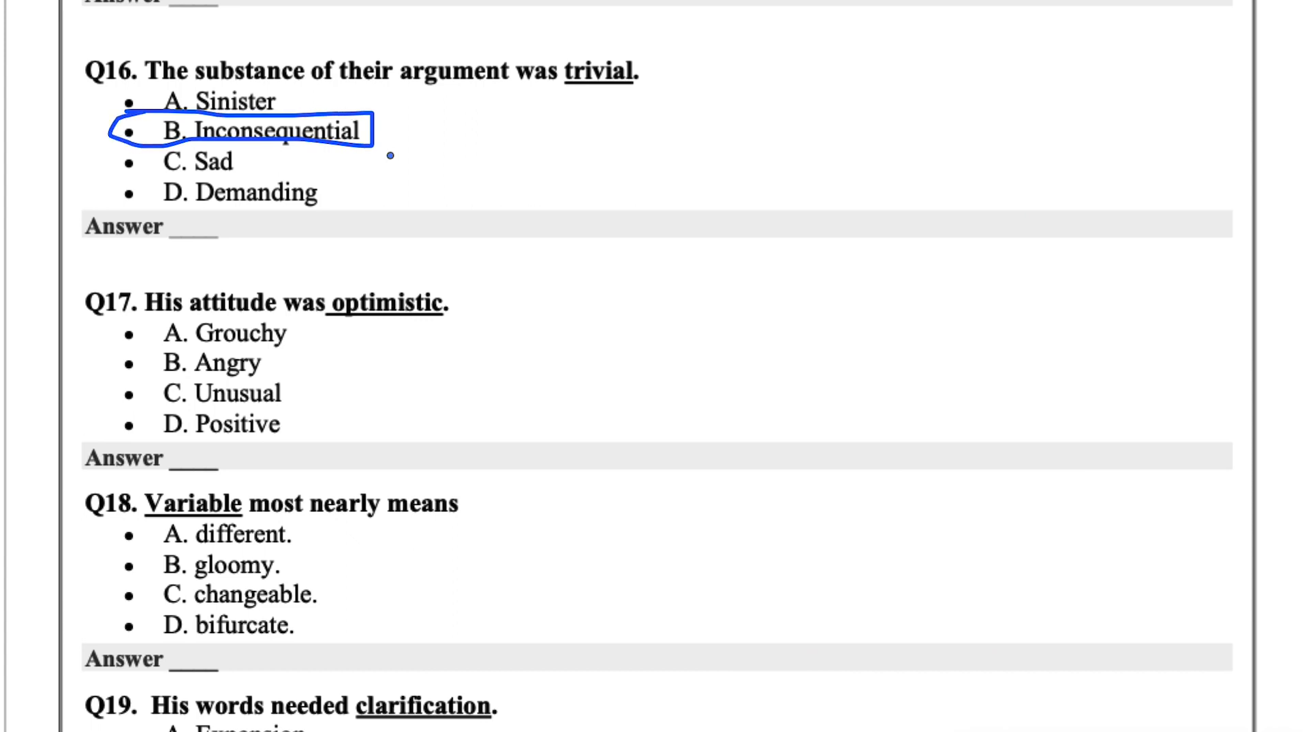
scroll(down, 3)
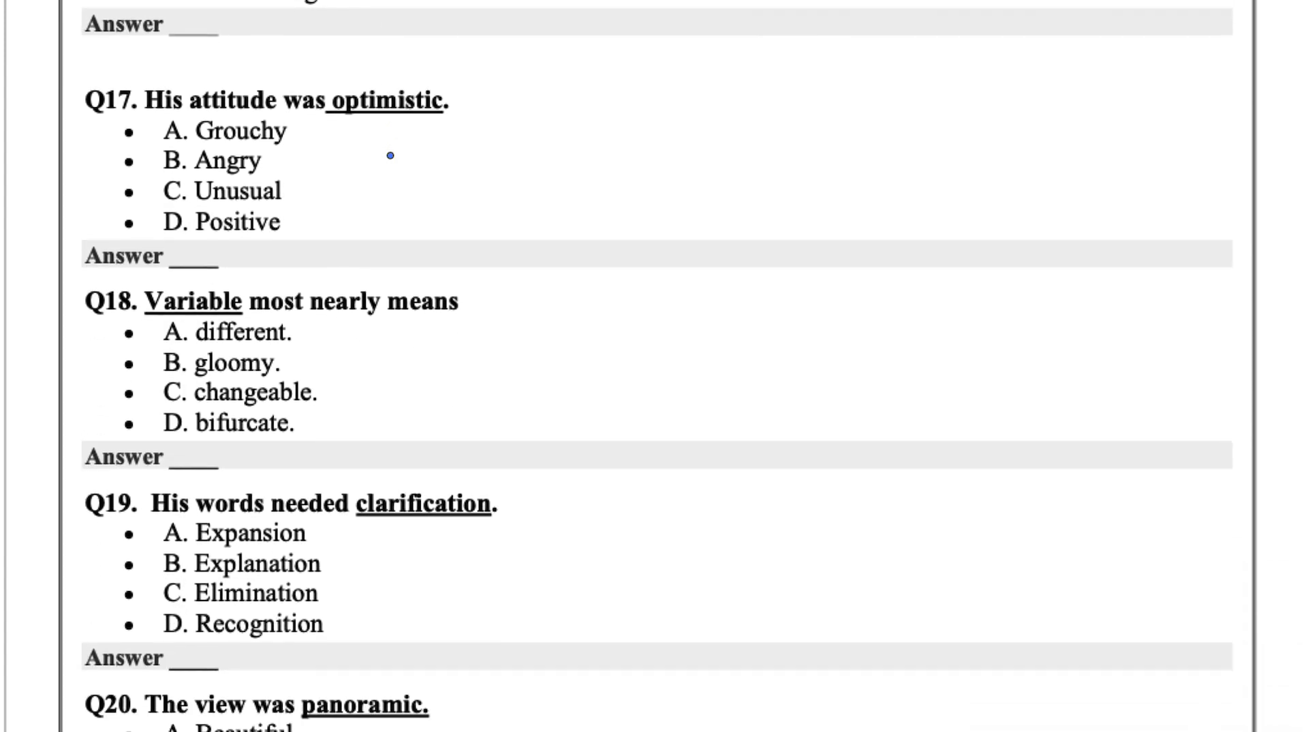
scroll(up, 3)
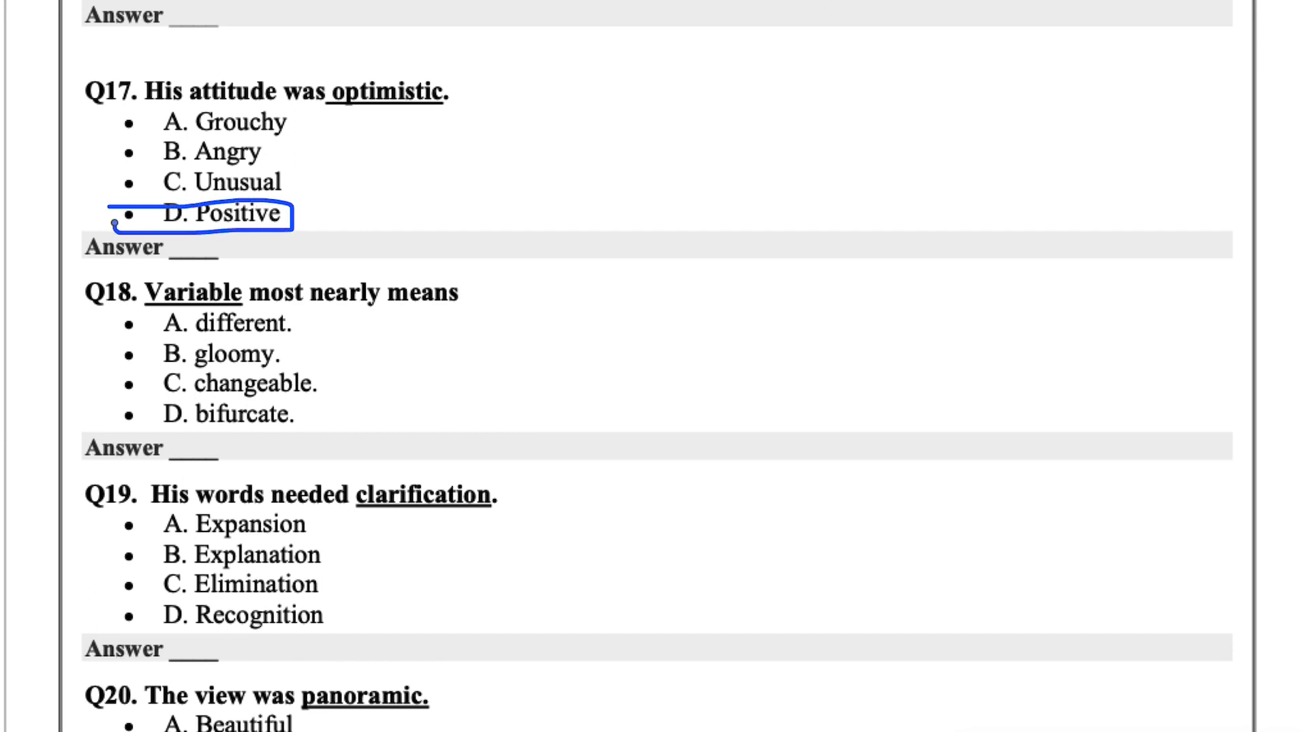
scroll(down, 3)
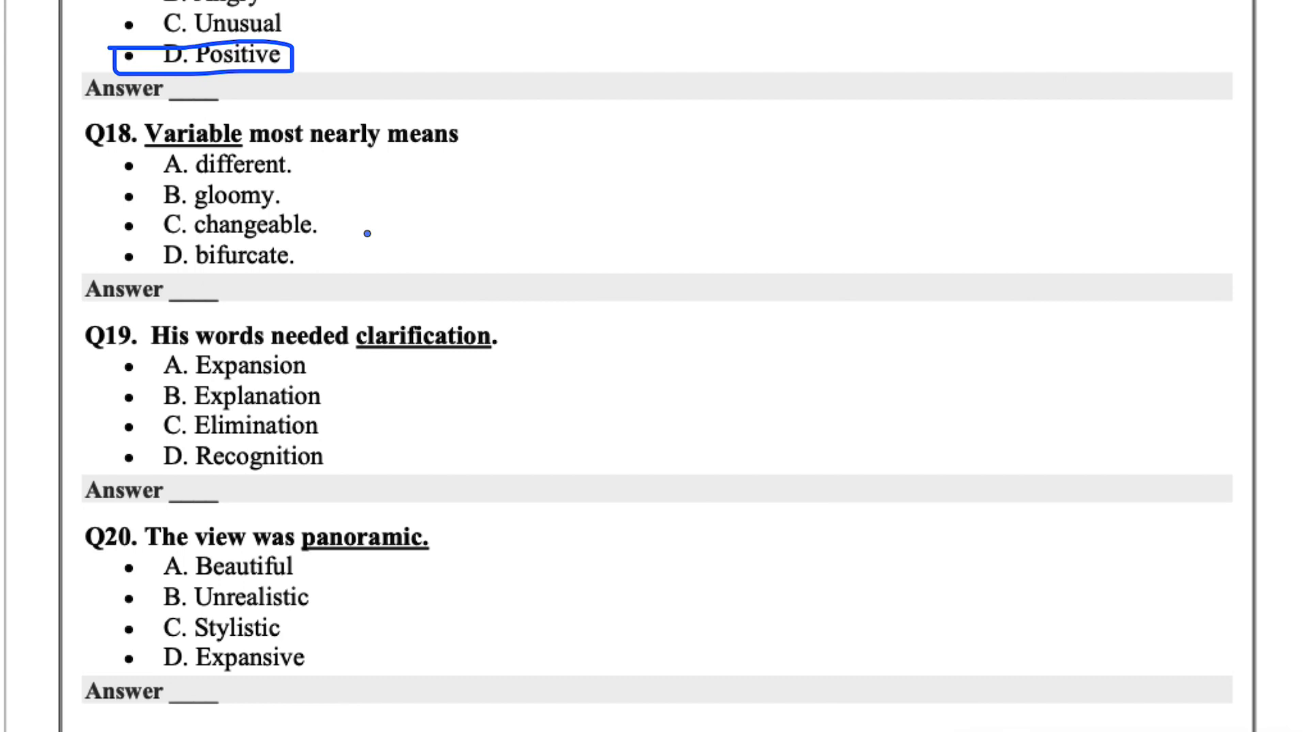
mouse_move(328, 186)
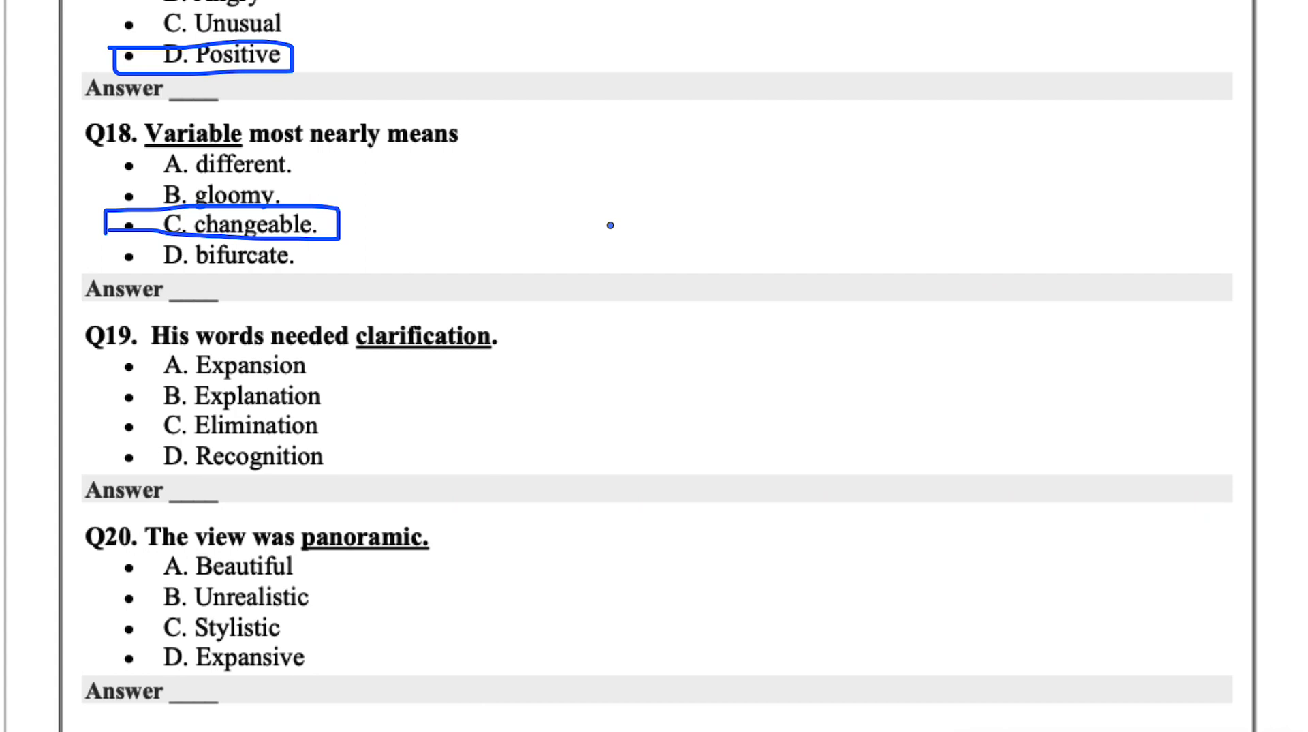
mouse_move(432, 371)
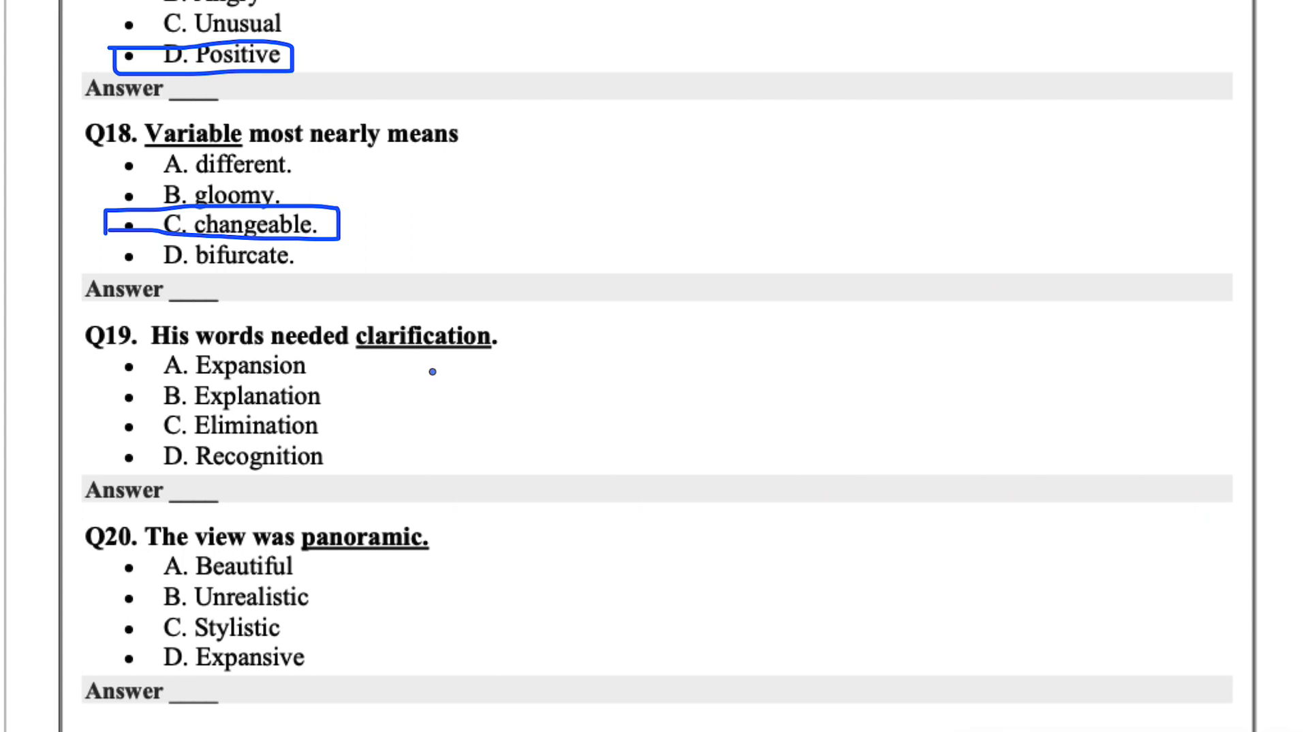
Circle changeable for Q18, Explanation for Q19 and D. Expansive for Q20 beside the 'wide view' note
scroll(down, 3)
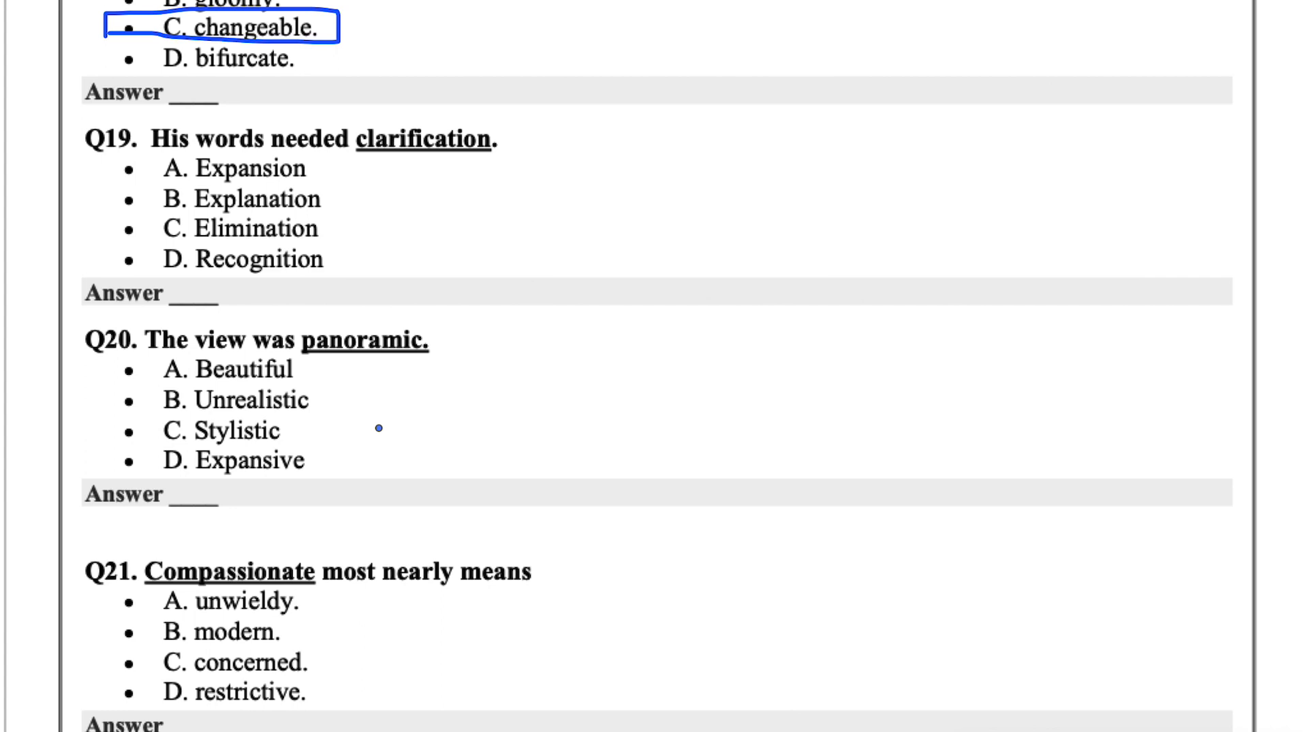
mouse_move(336, 259)
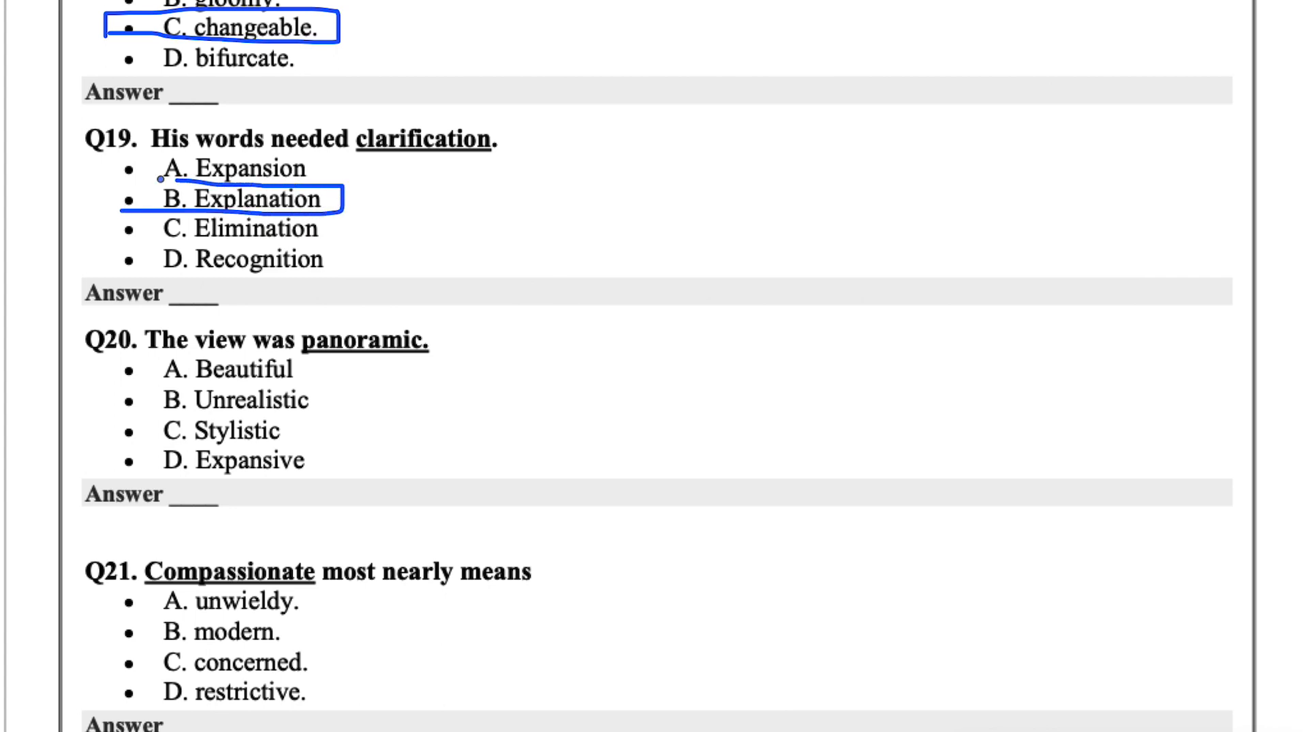
scroll(down, 3)
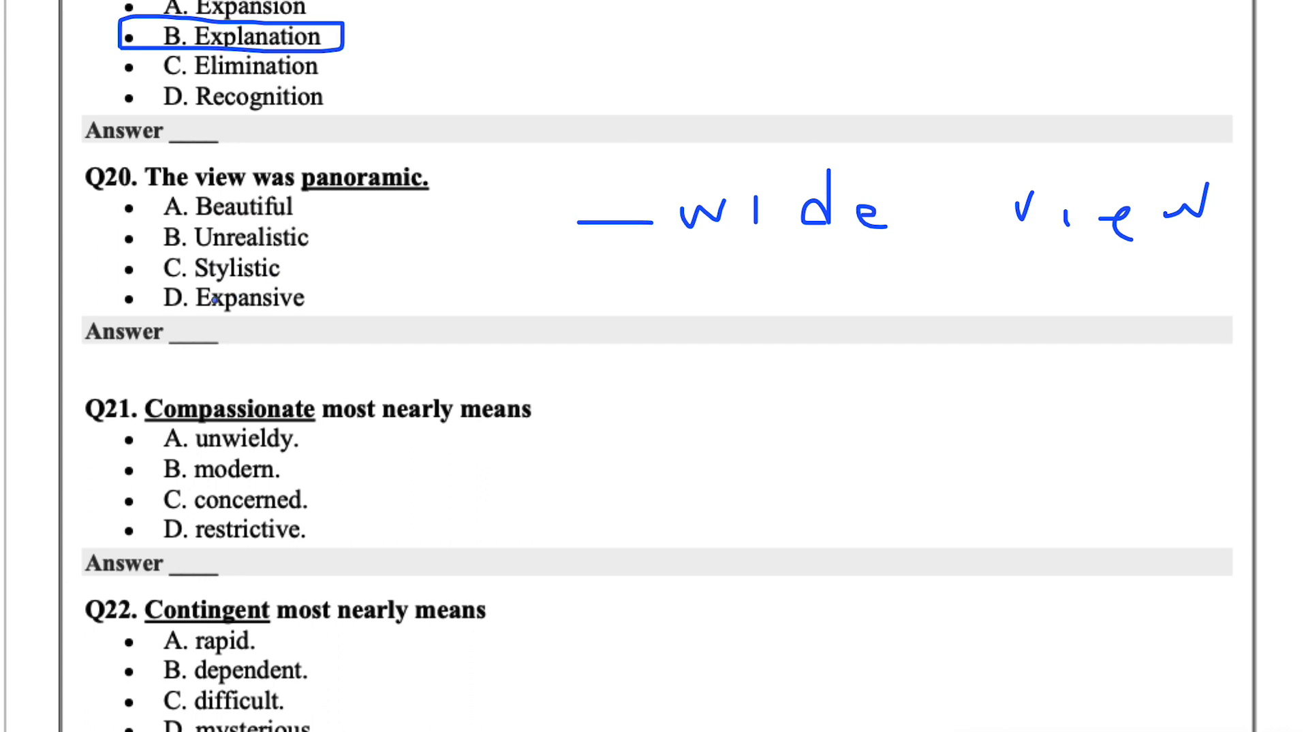
drag(111, 314, 341, 324)
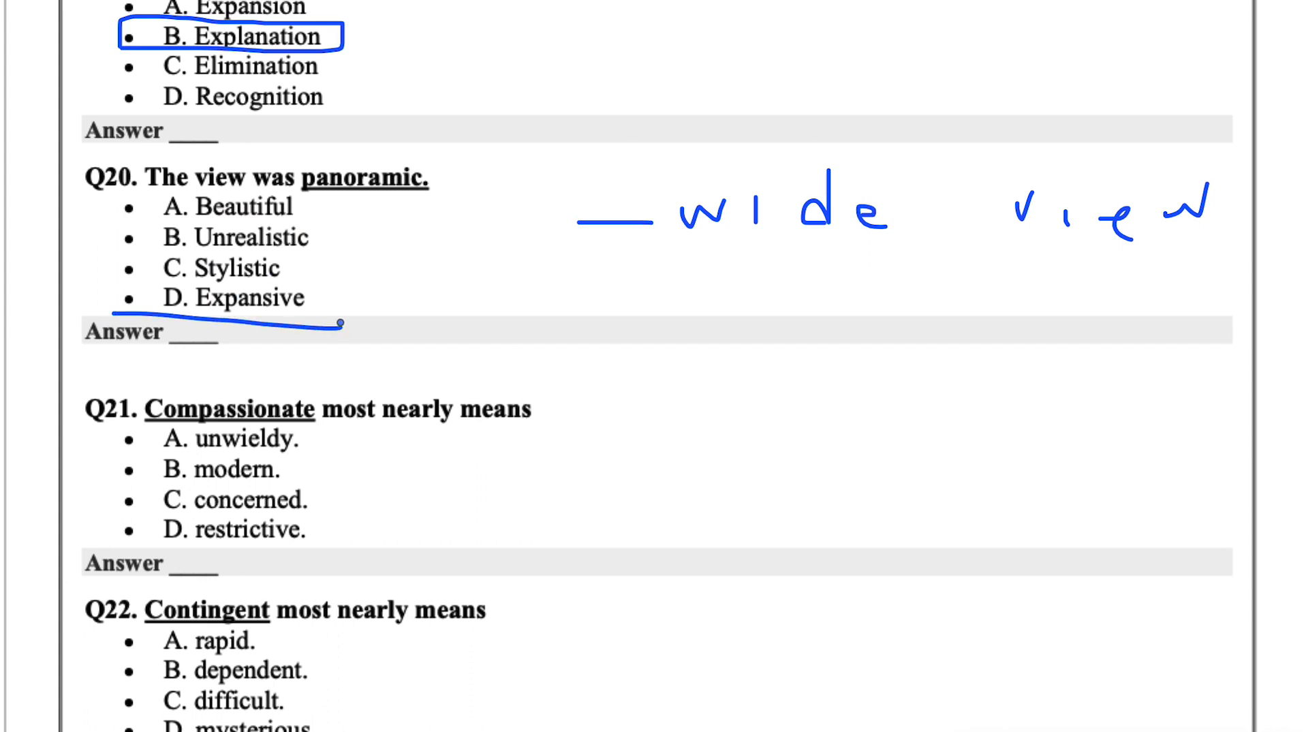
drag(113, 278, 340, 321)
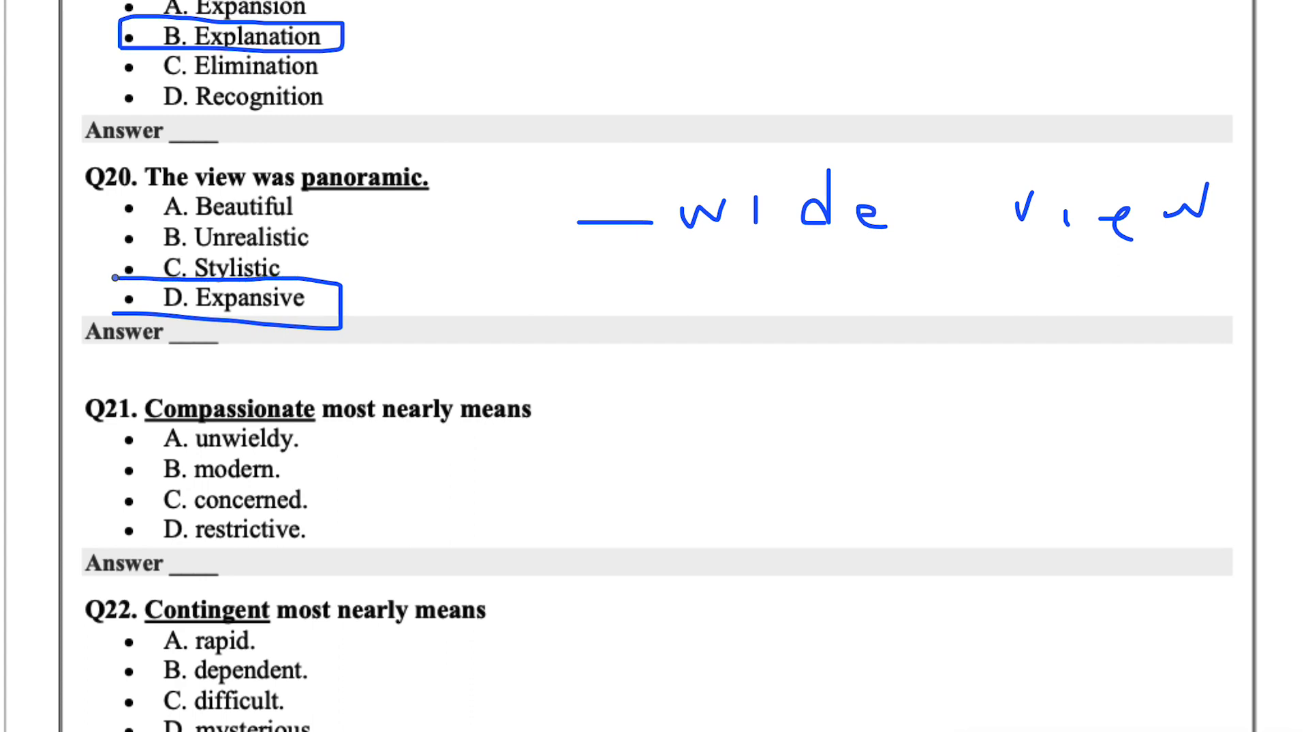
Circle C. concerned for Q21, B. dependent for Q22 and C. swiftness for Q23 while scrolling
scroll(down, 3)
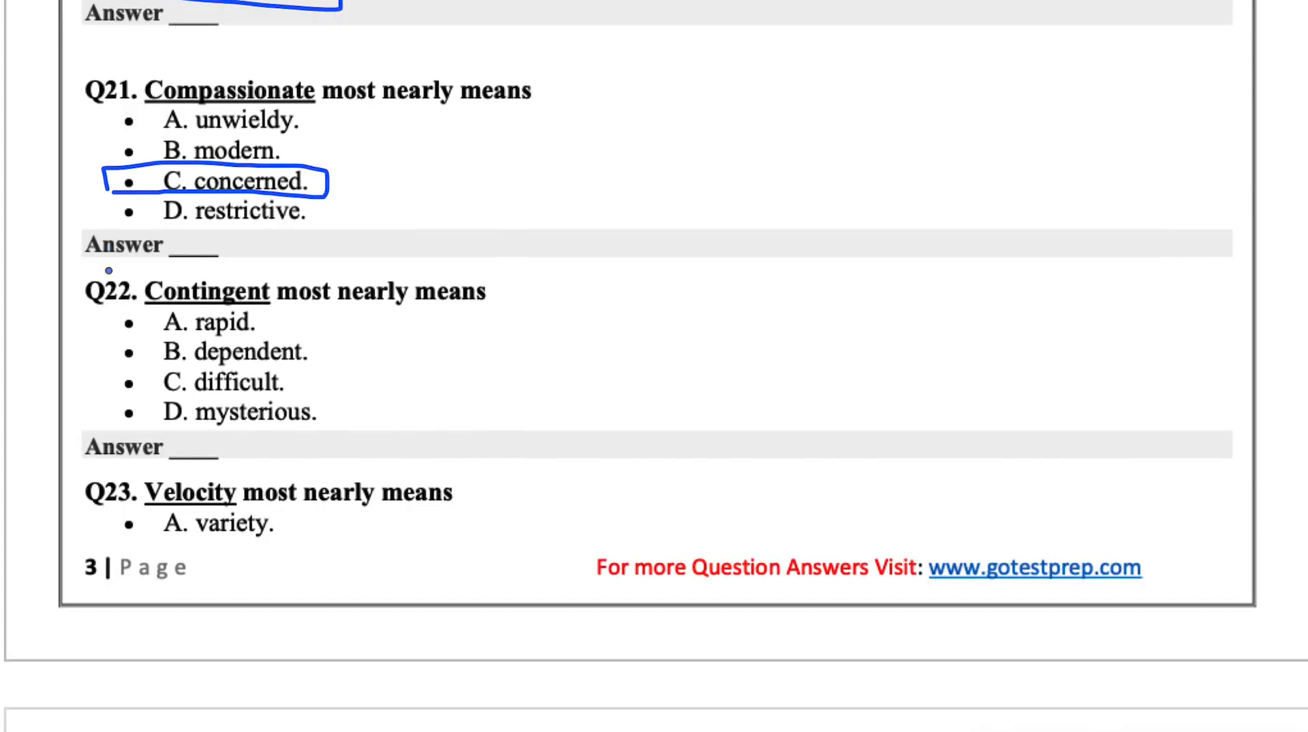
scroll(down, 3)
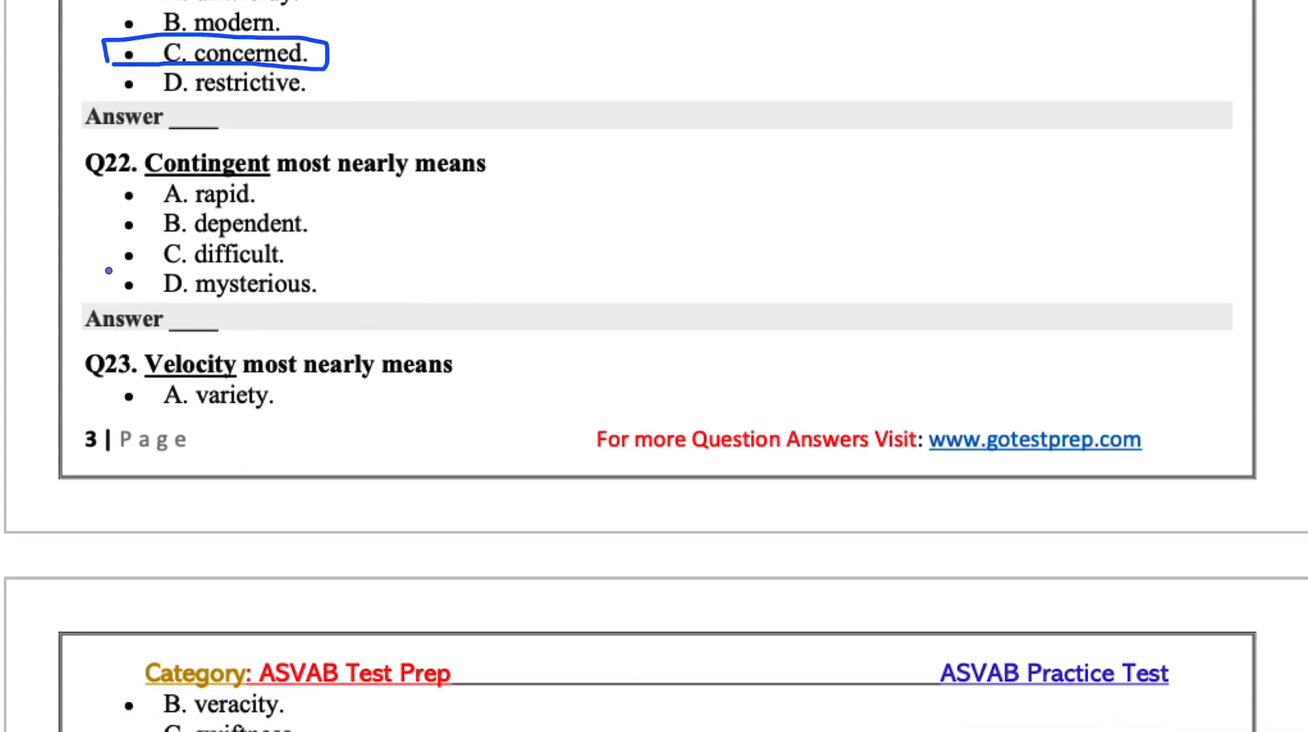
mouse_move(397, 279)
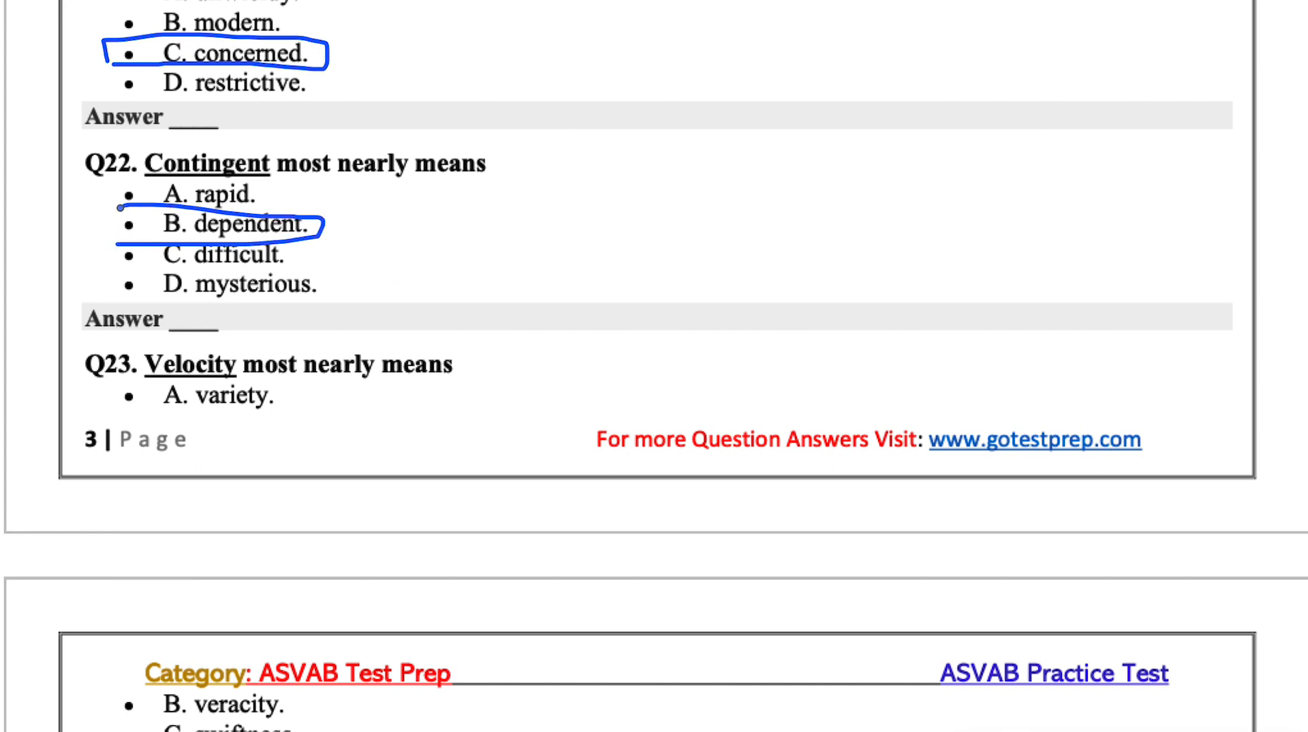
scroll(down, 3)
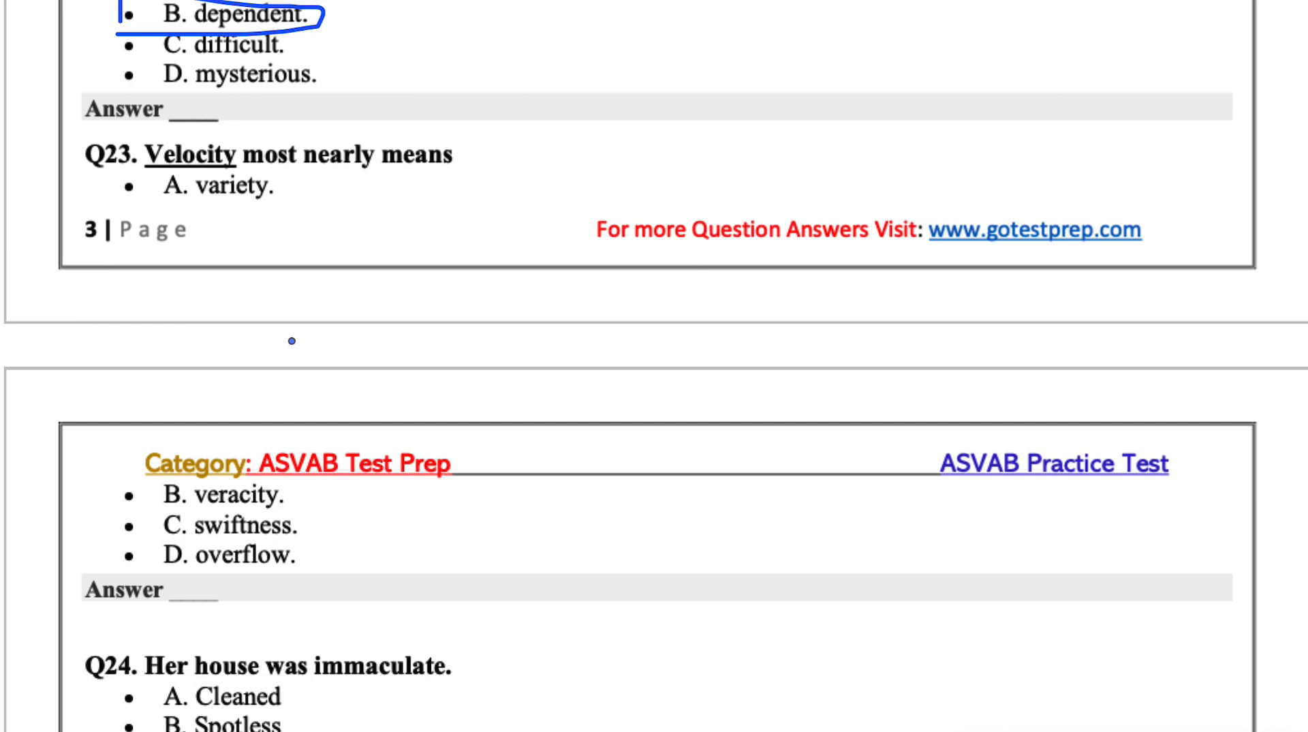
scroll(down, 3)
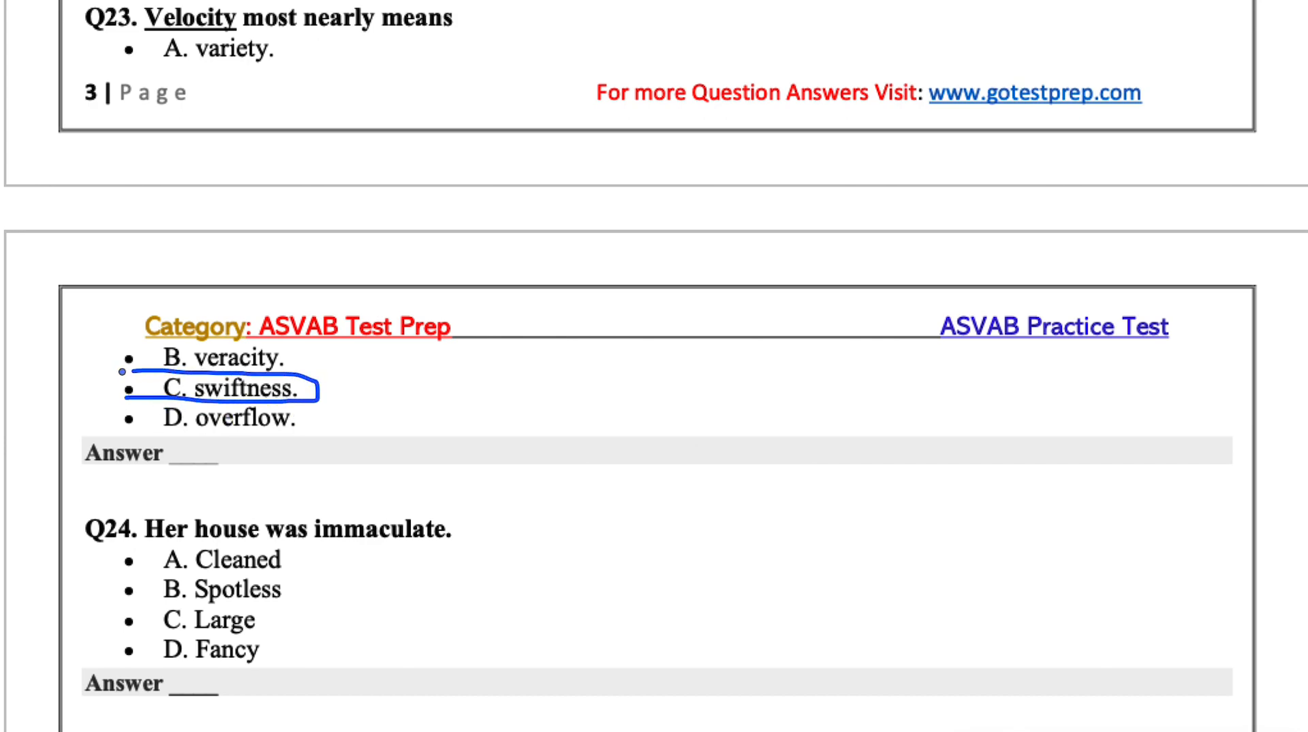
scroll(down, 3)
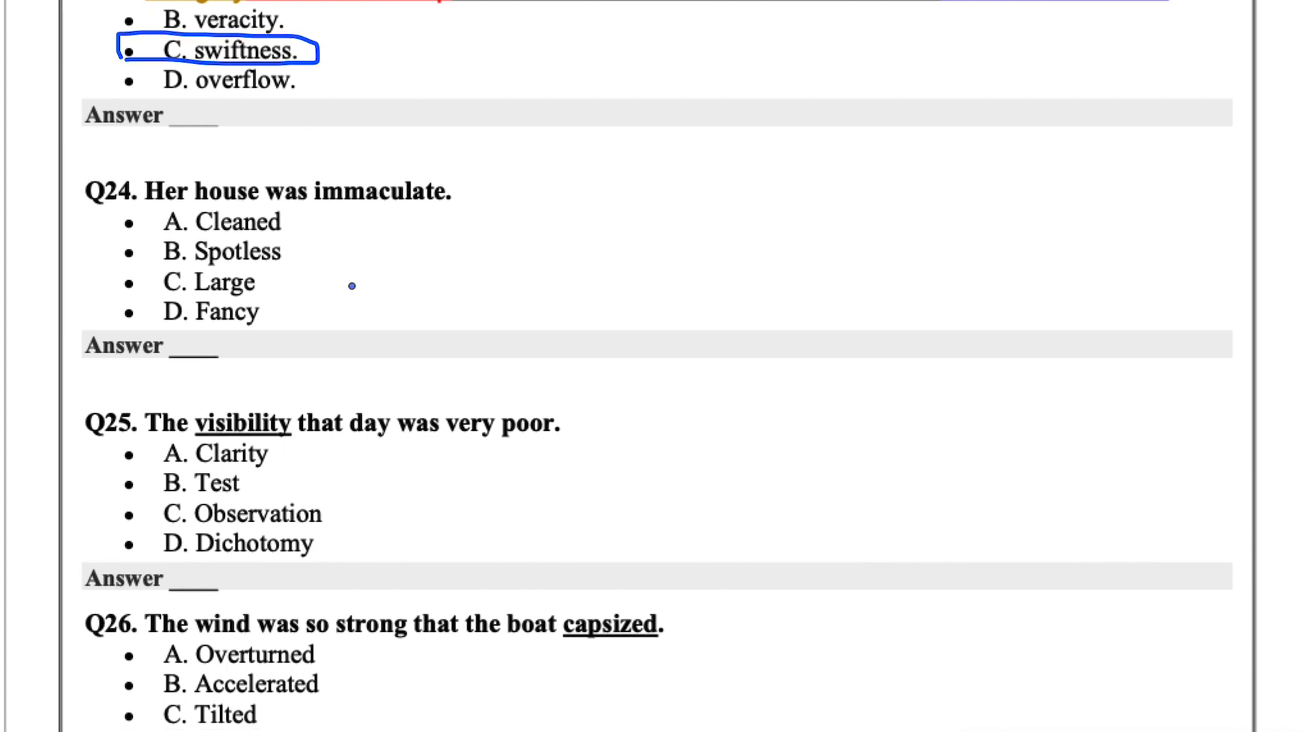
Circle A. Clarity for Q25, A. Overturned for Q26 and D. Abandoned for Q27
scroll(down, 3)
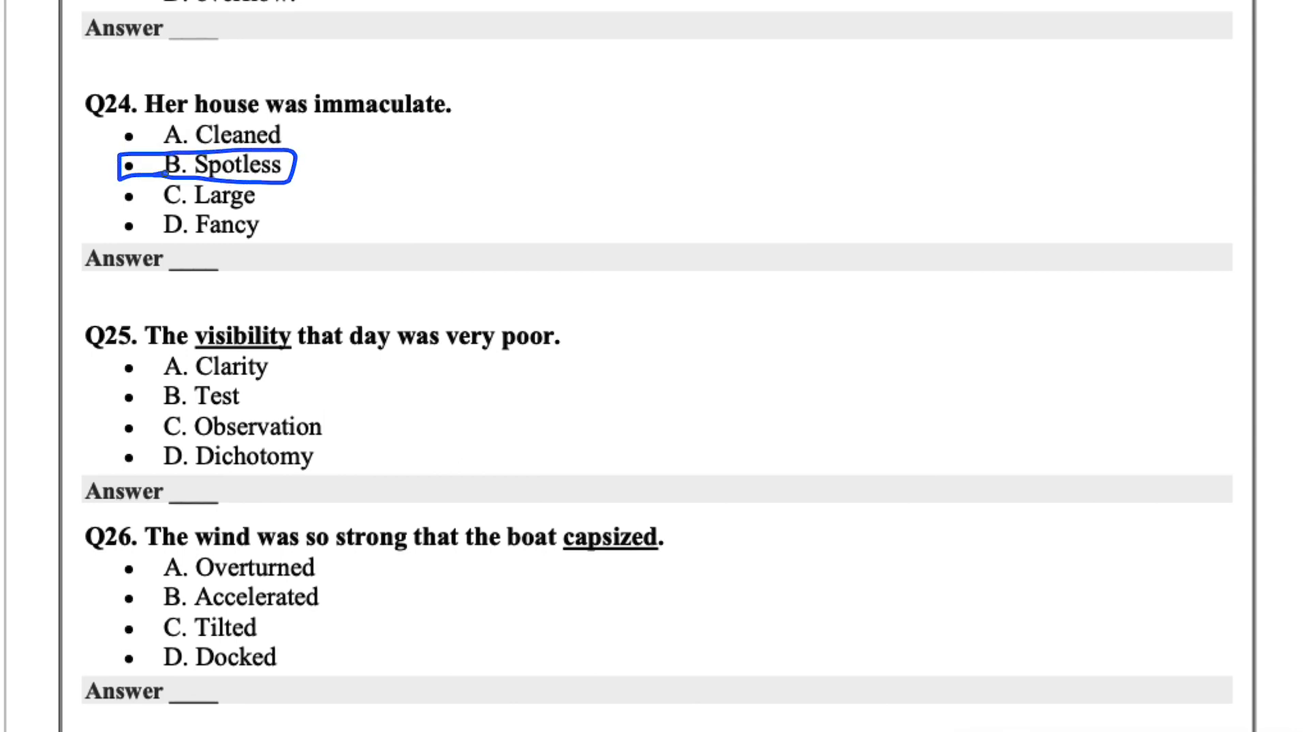
scroll(down, 3)
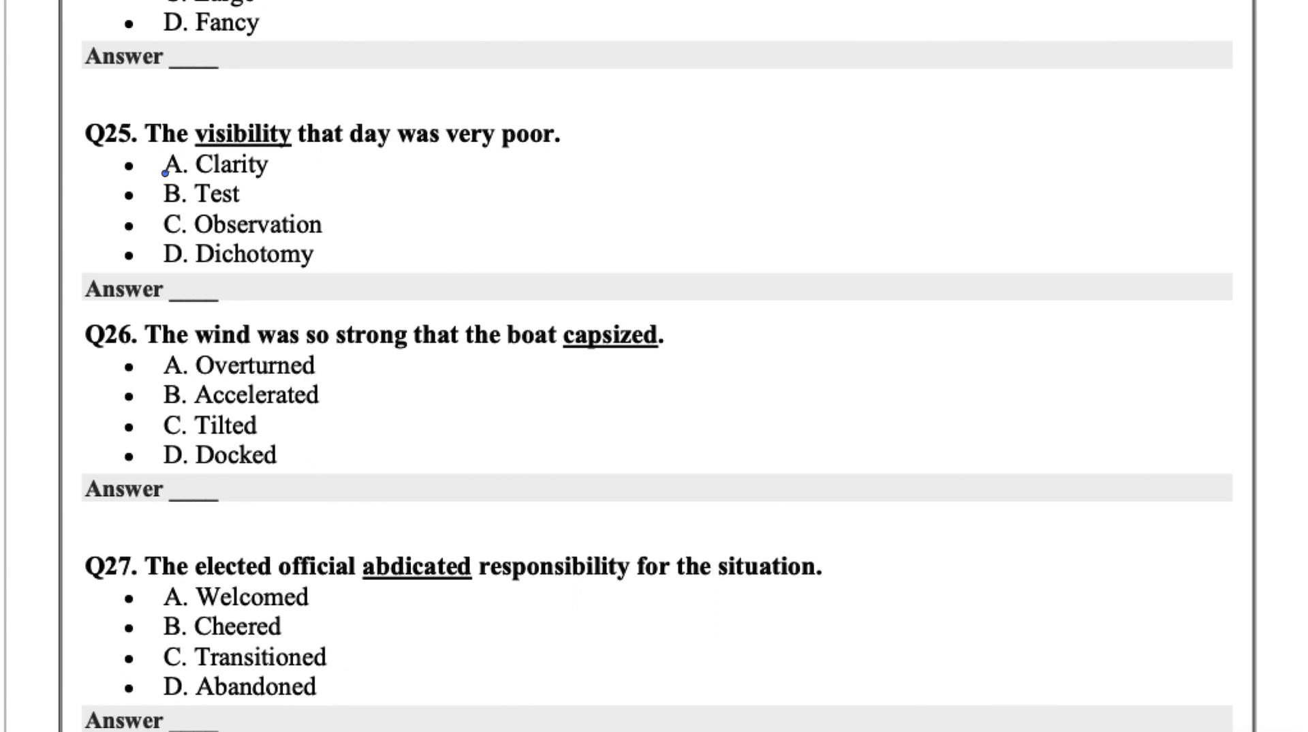
mouse_move(285, 270)
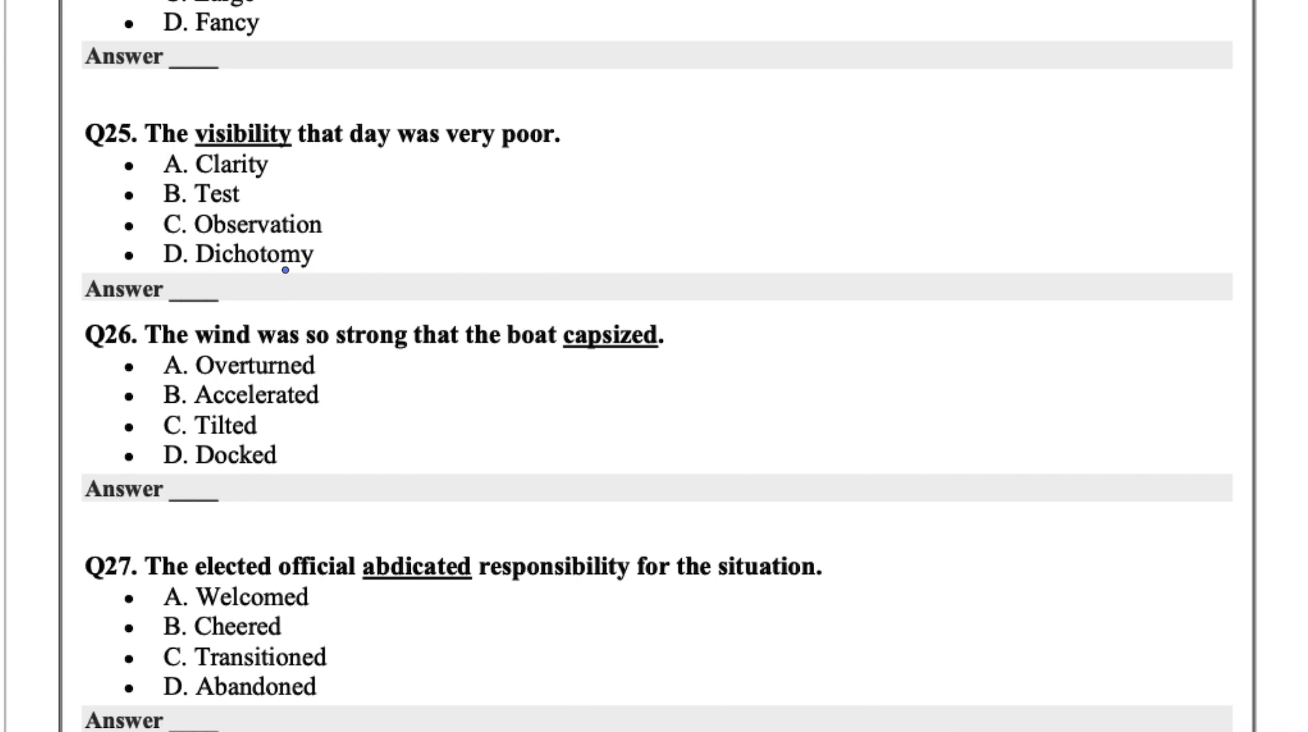
mouse_move(280, 218)
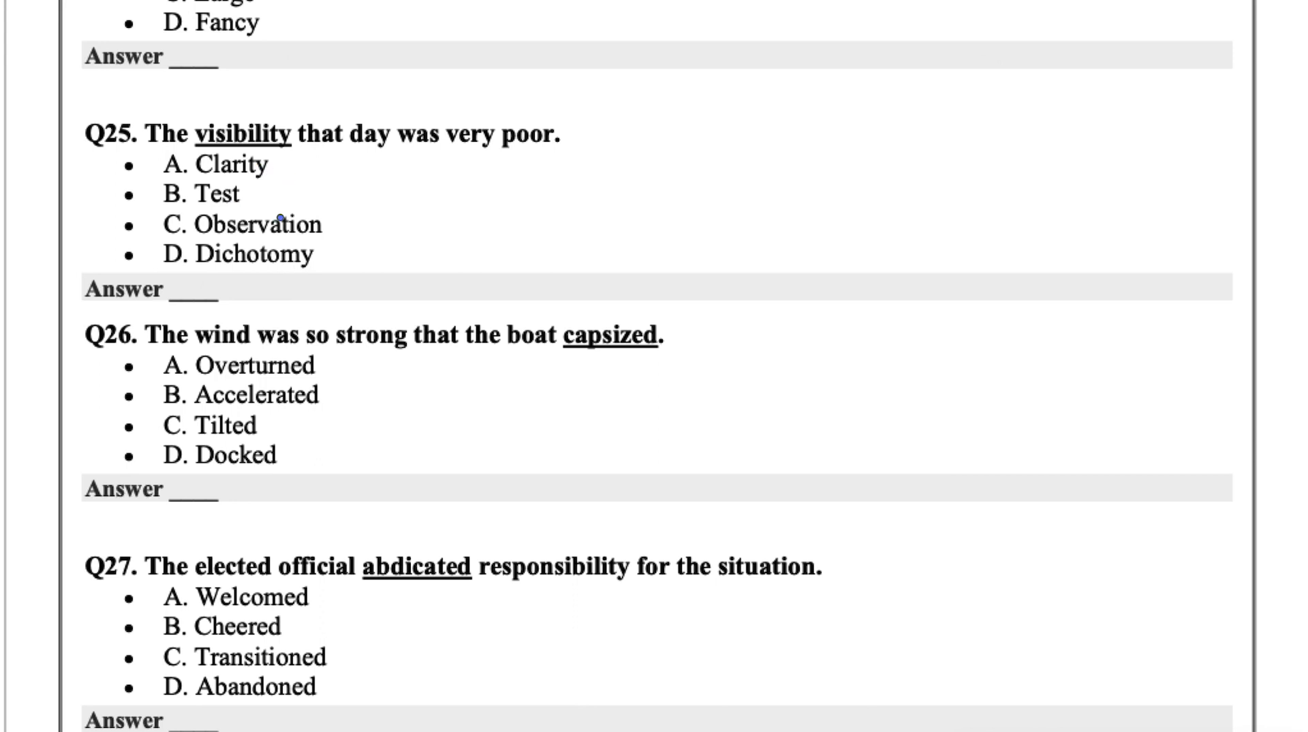
mouse_move(190, 207)
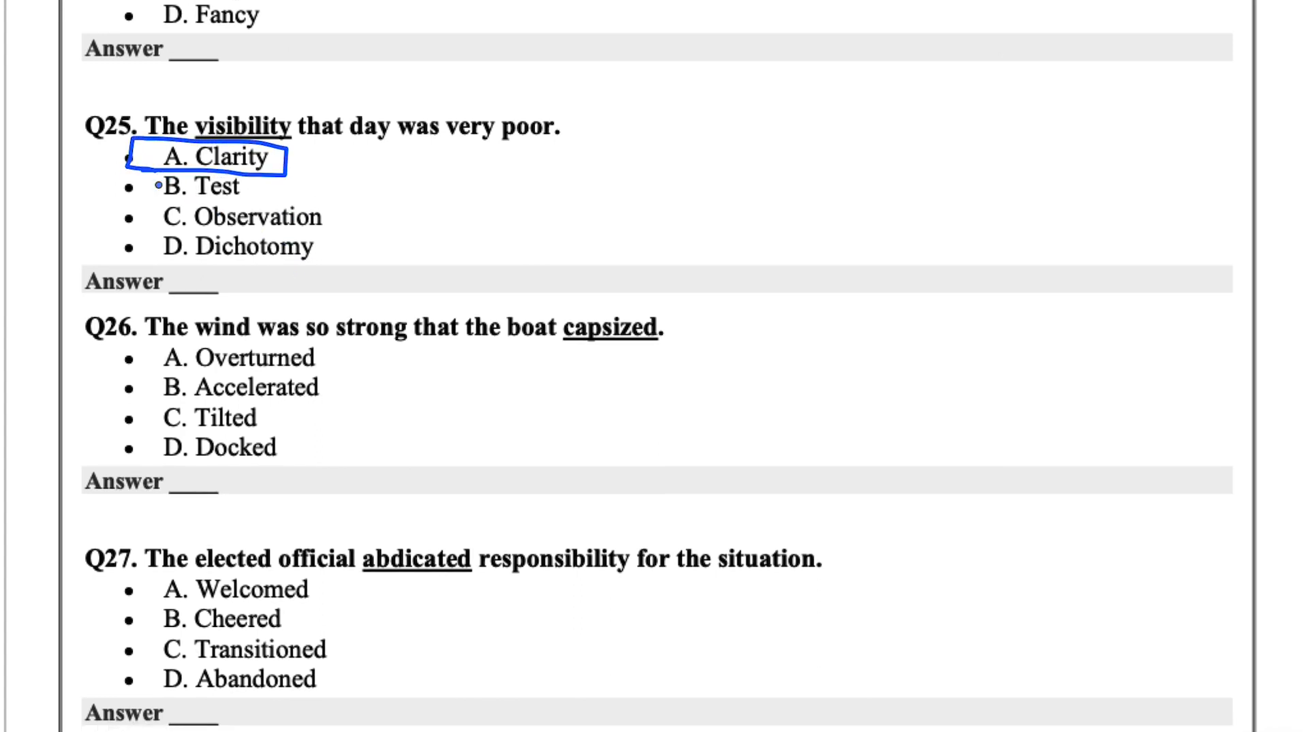
scroll(down, 3)
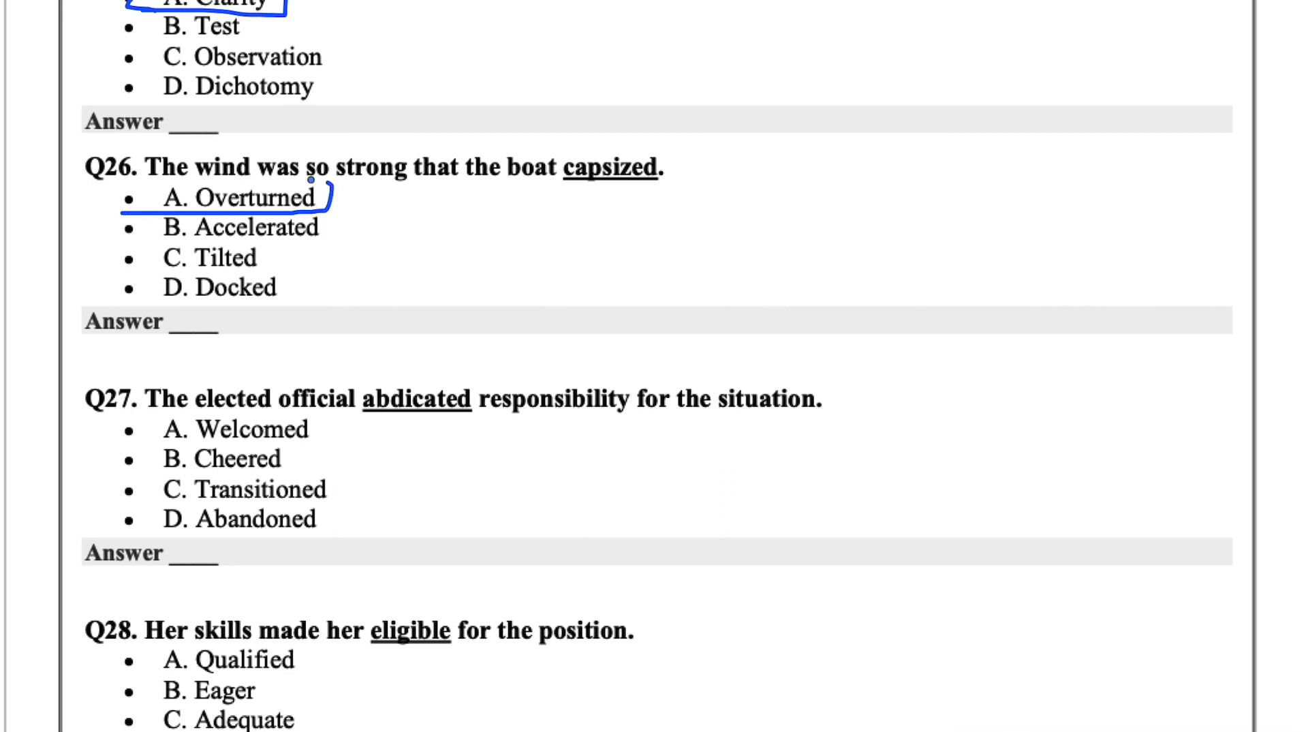
scroll(down, 3)
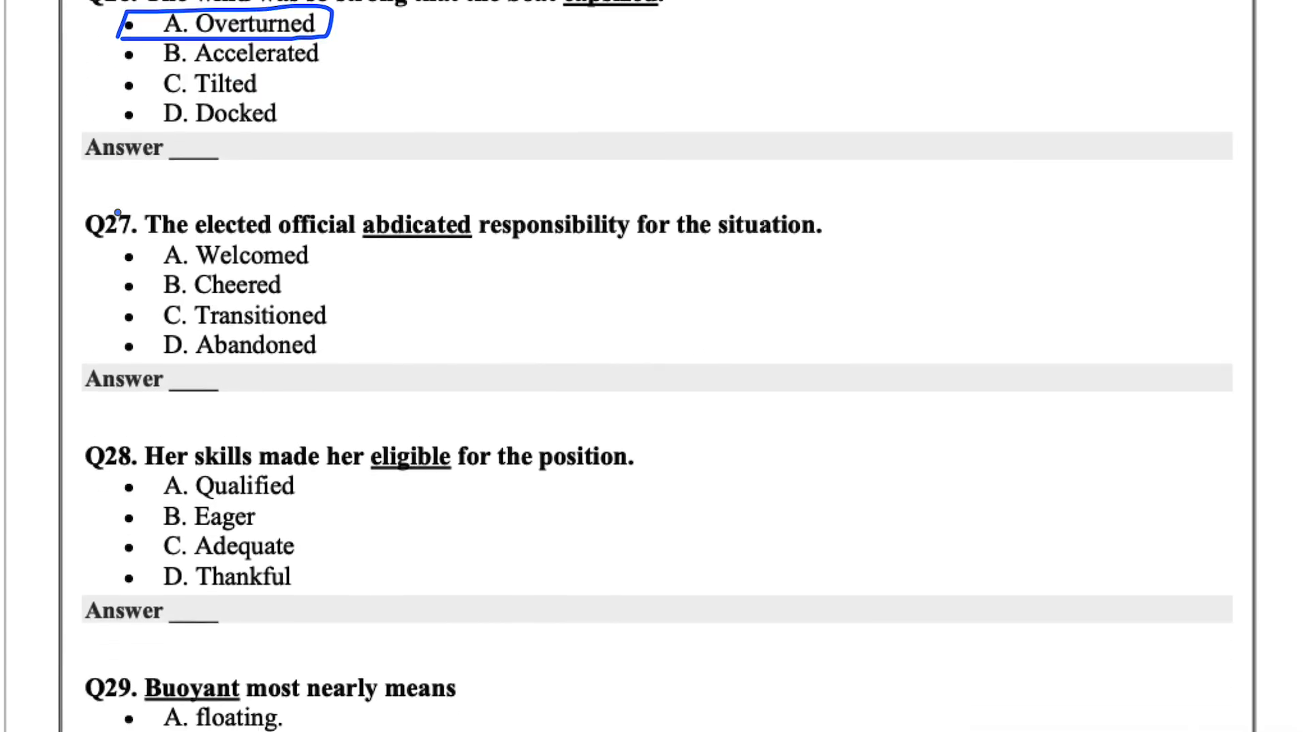
scroll(up, 3)
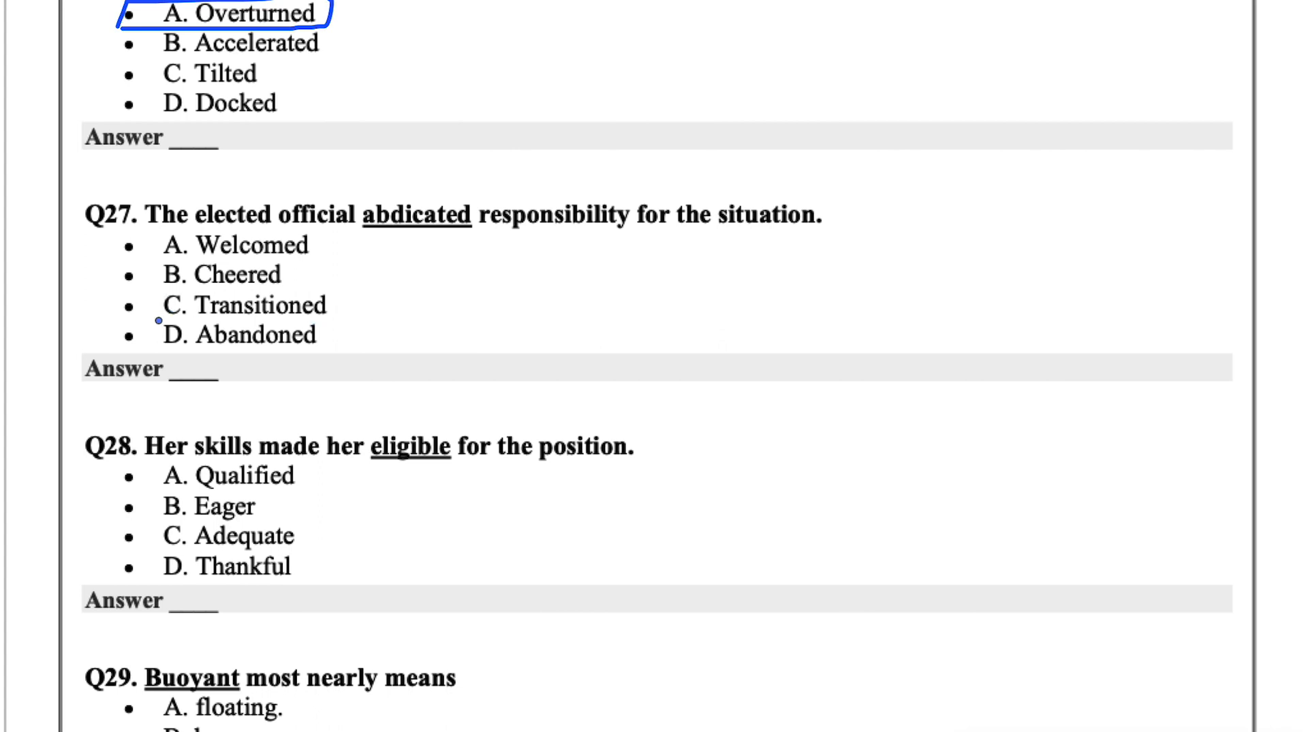
drag(109, 315, 351, 317)
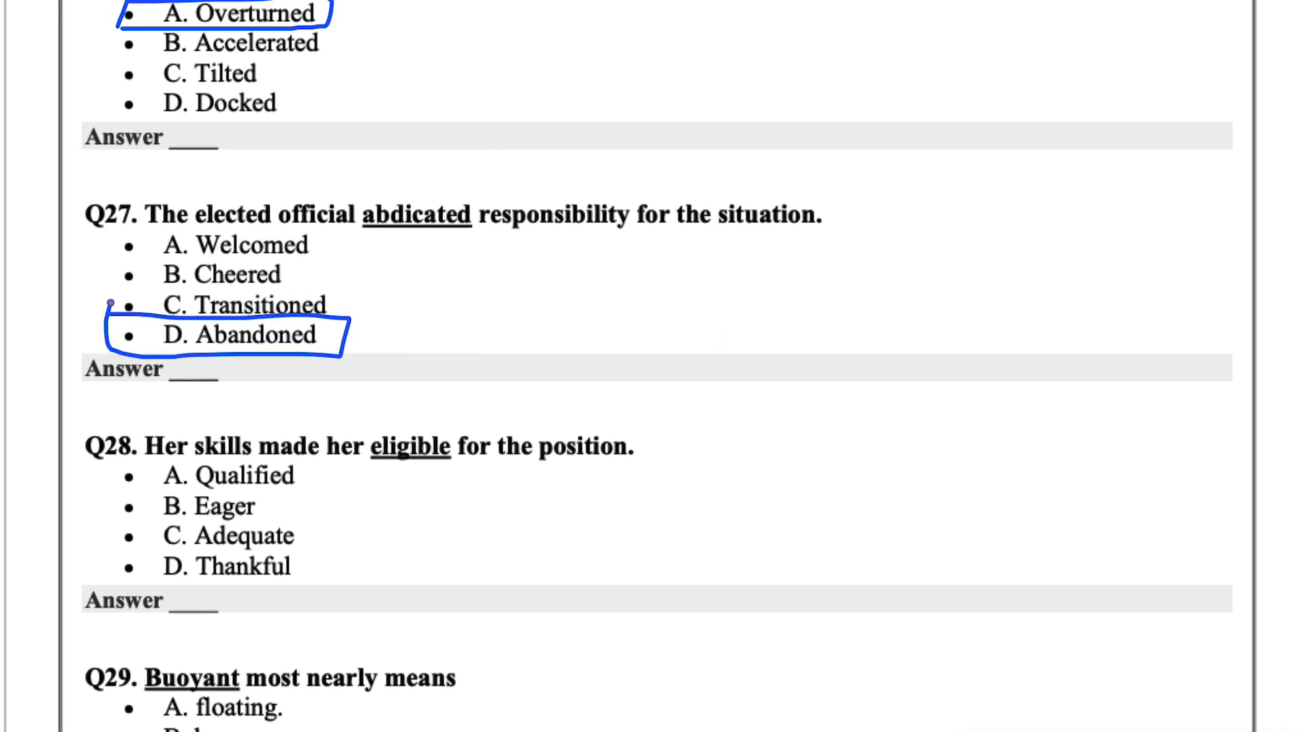
Circle Qualified, floating, Crowded, give and twist for Q28–Q32 while scrolling down
scroll(down, 3)
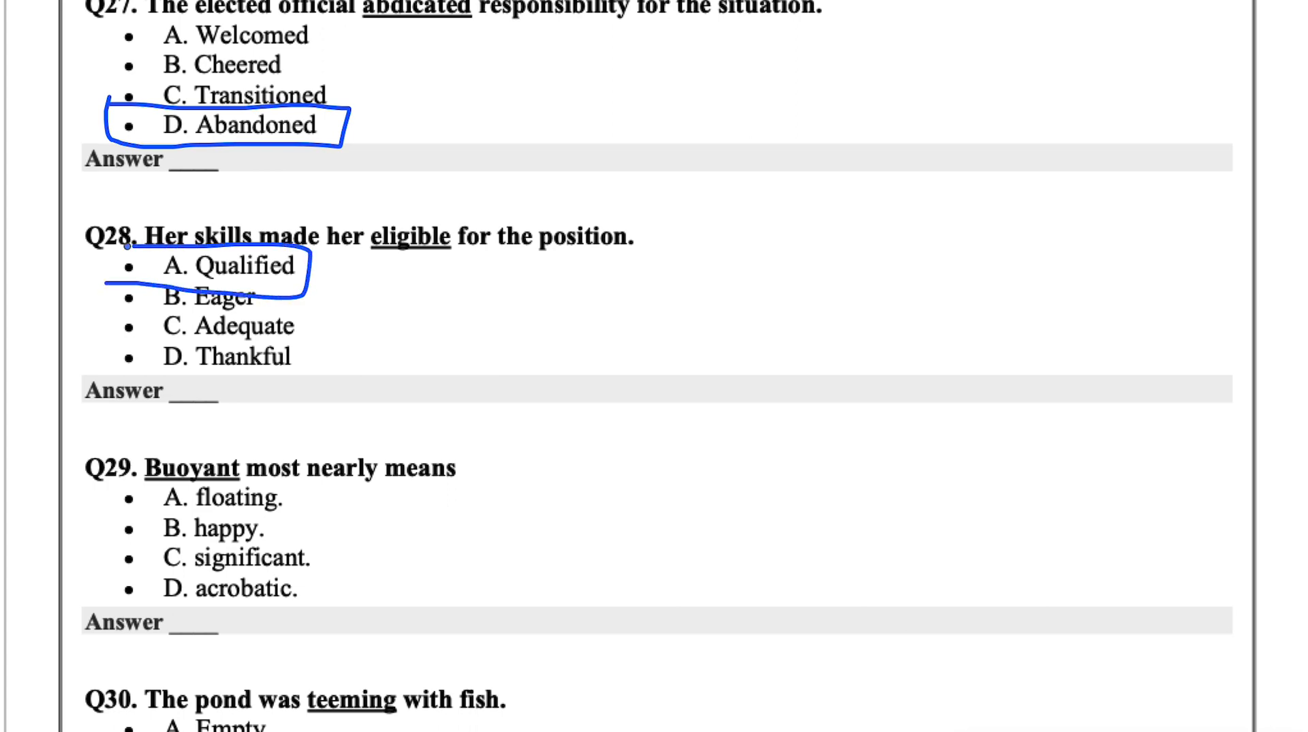
scroll(down, 3)
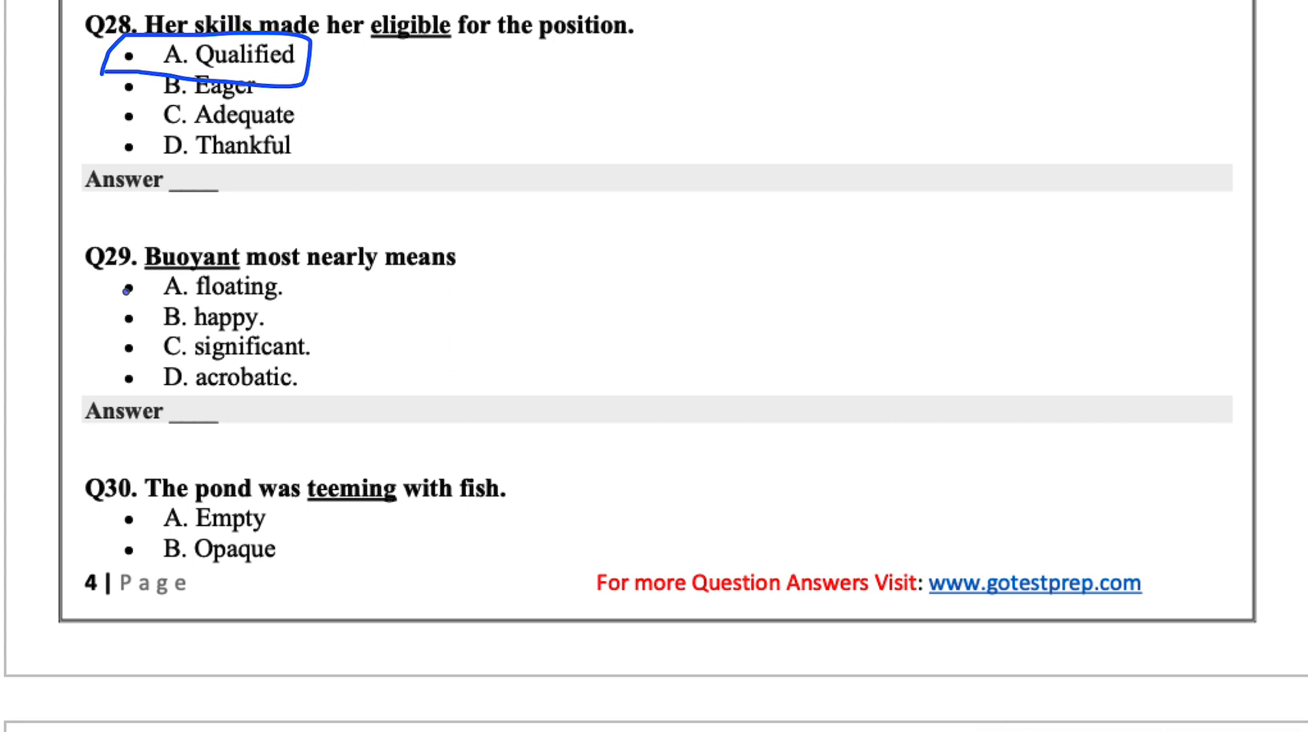
mouse_move(359, 204)
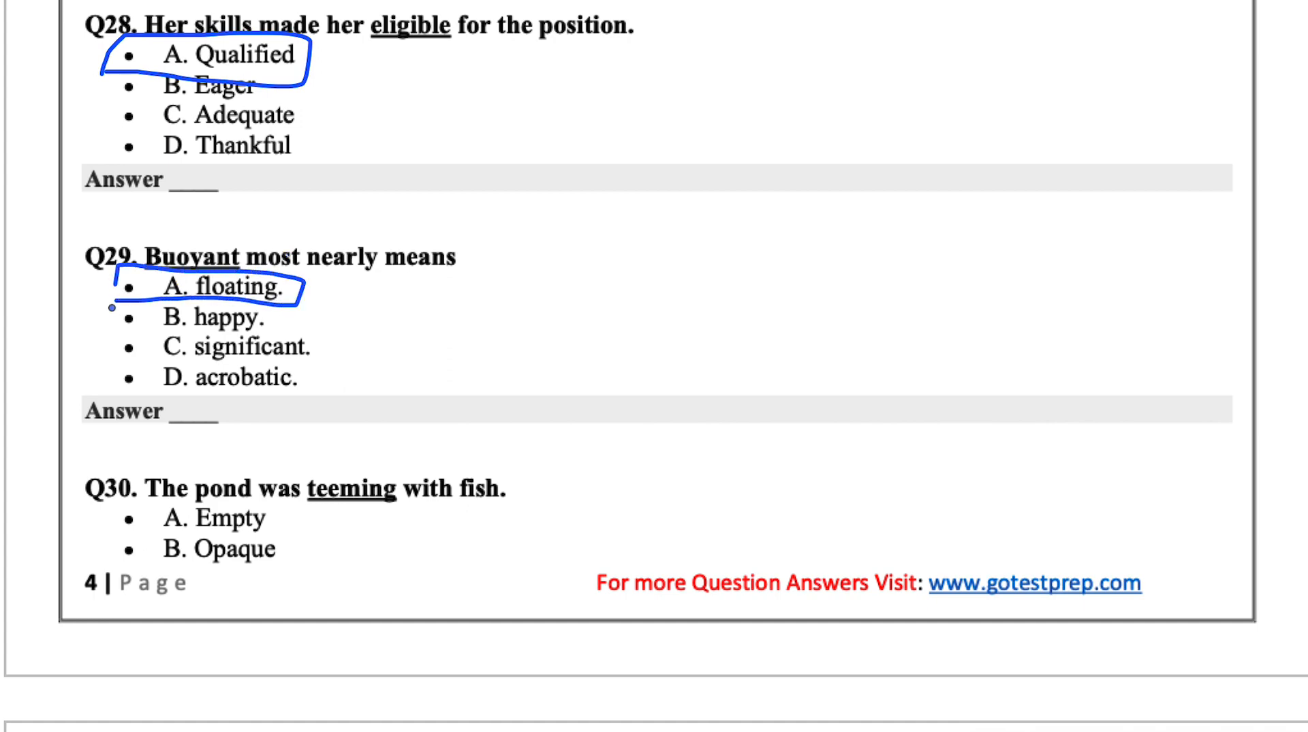
scroll(down, 3)
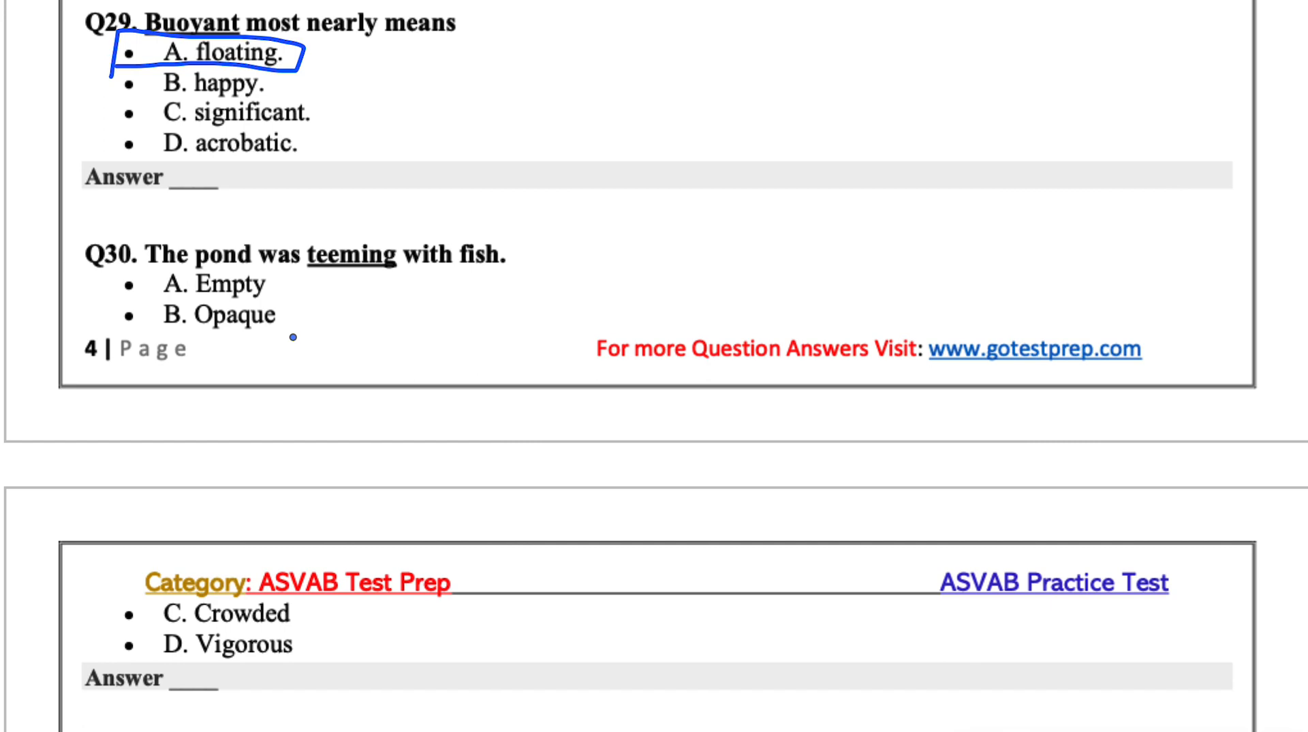
scroll(down, 3)
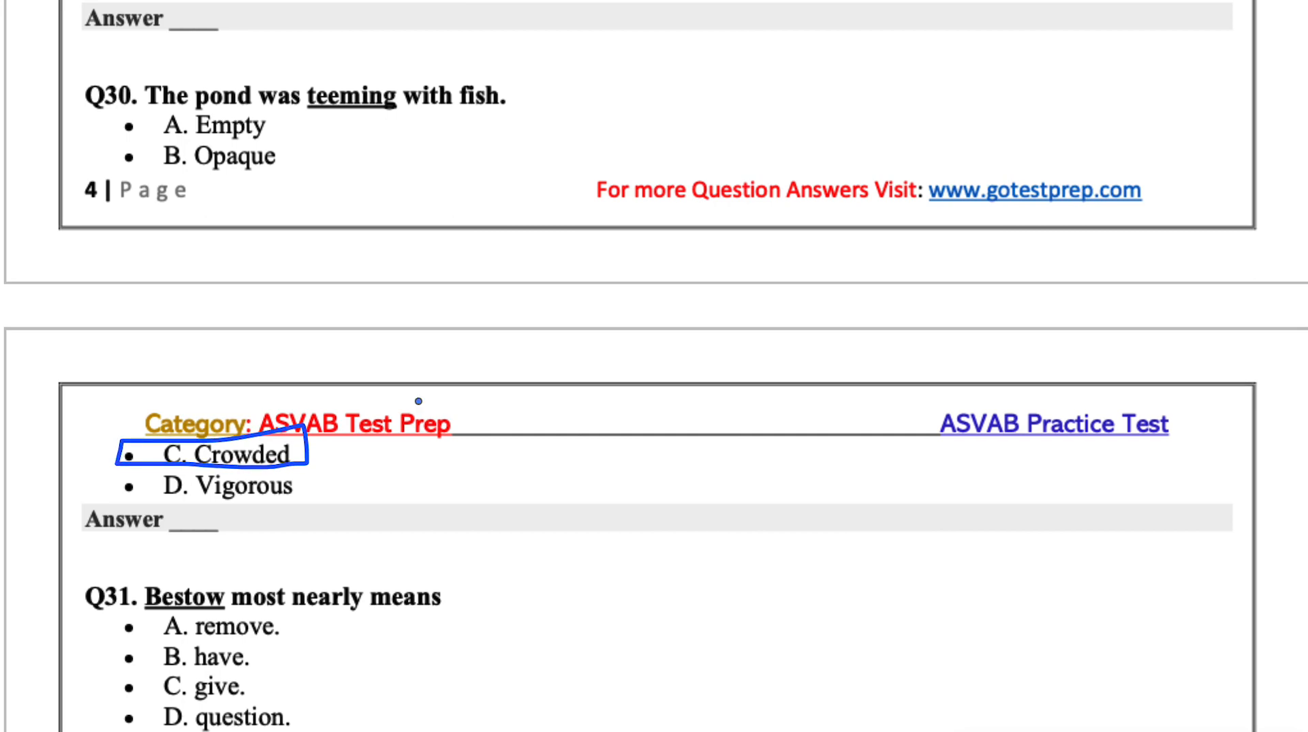
scroll(down, 3)
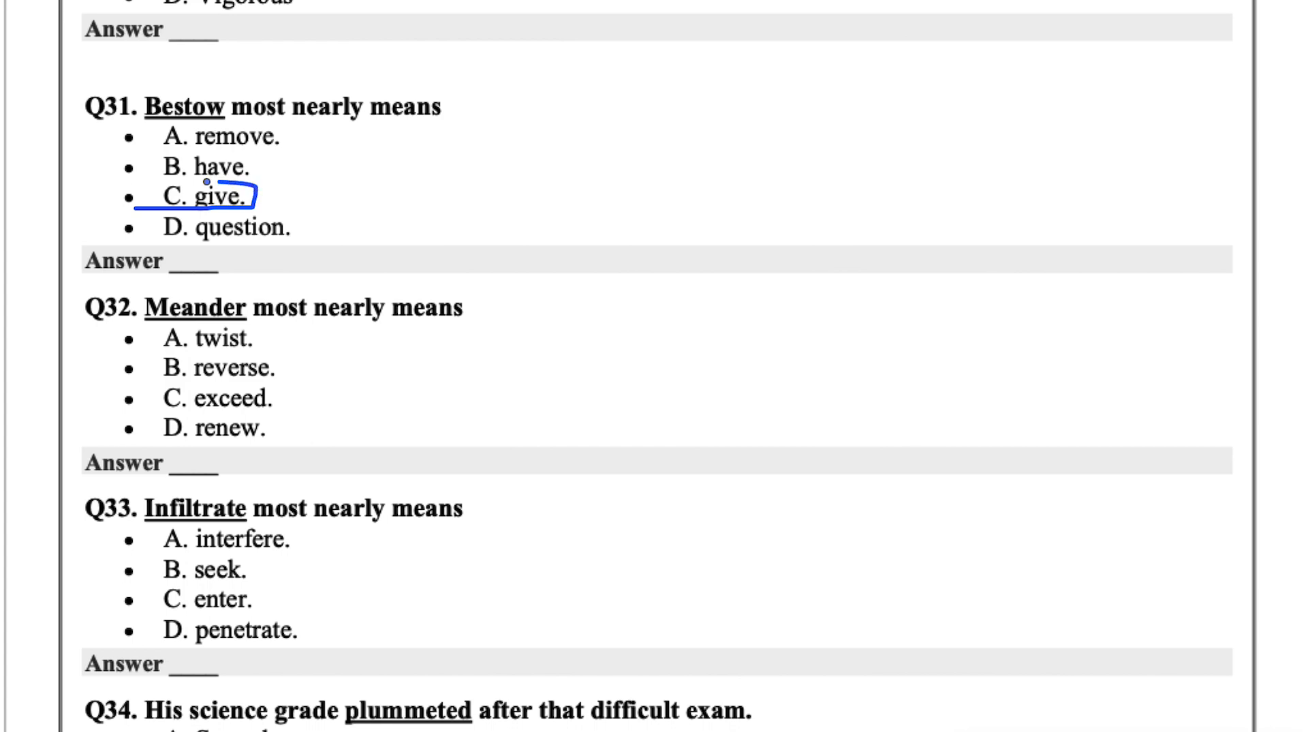
scroll(down, 3)
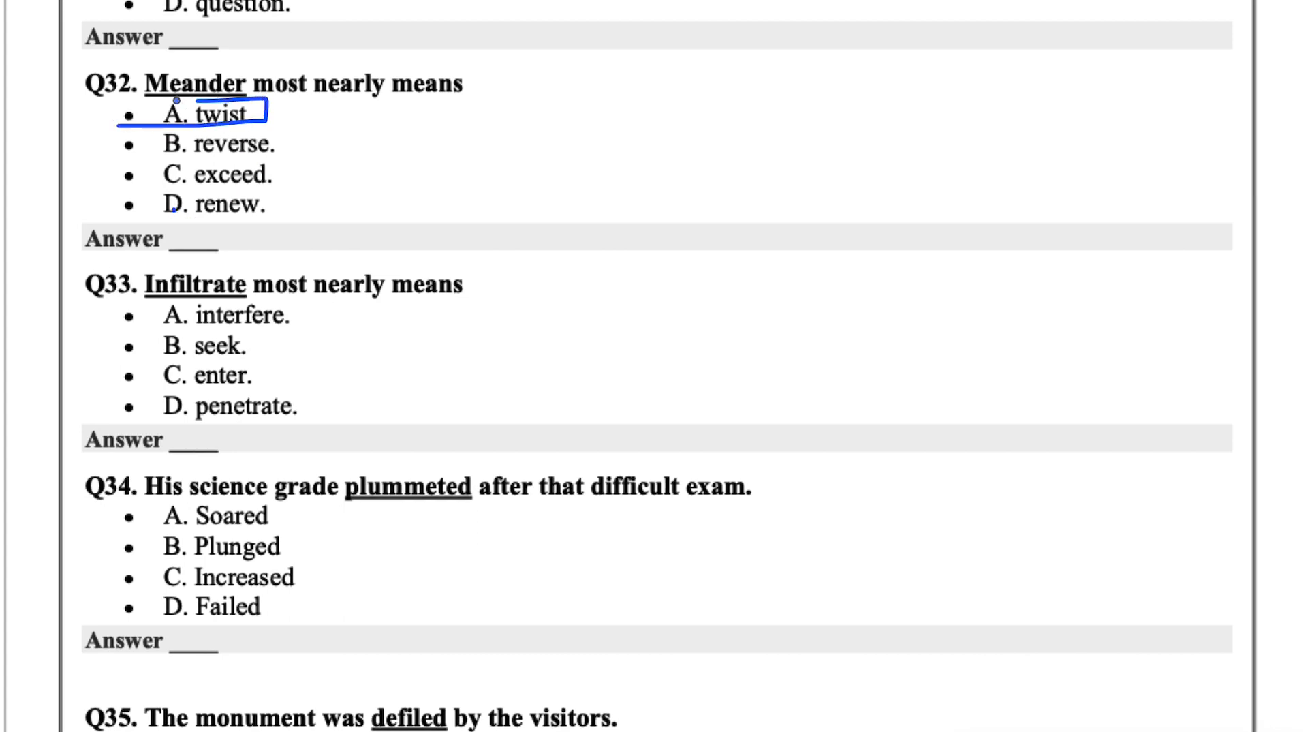
Cross out interfere and seek for Q33, circle D. penetrate, and start marking B. Plunged for Q34
scroll(down, 3)
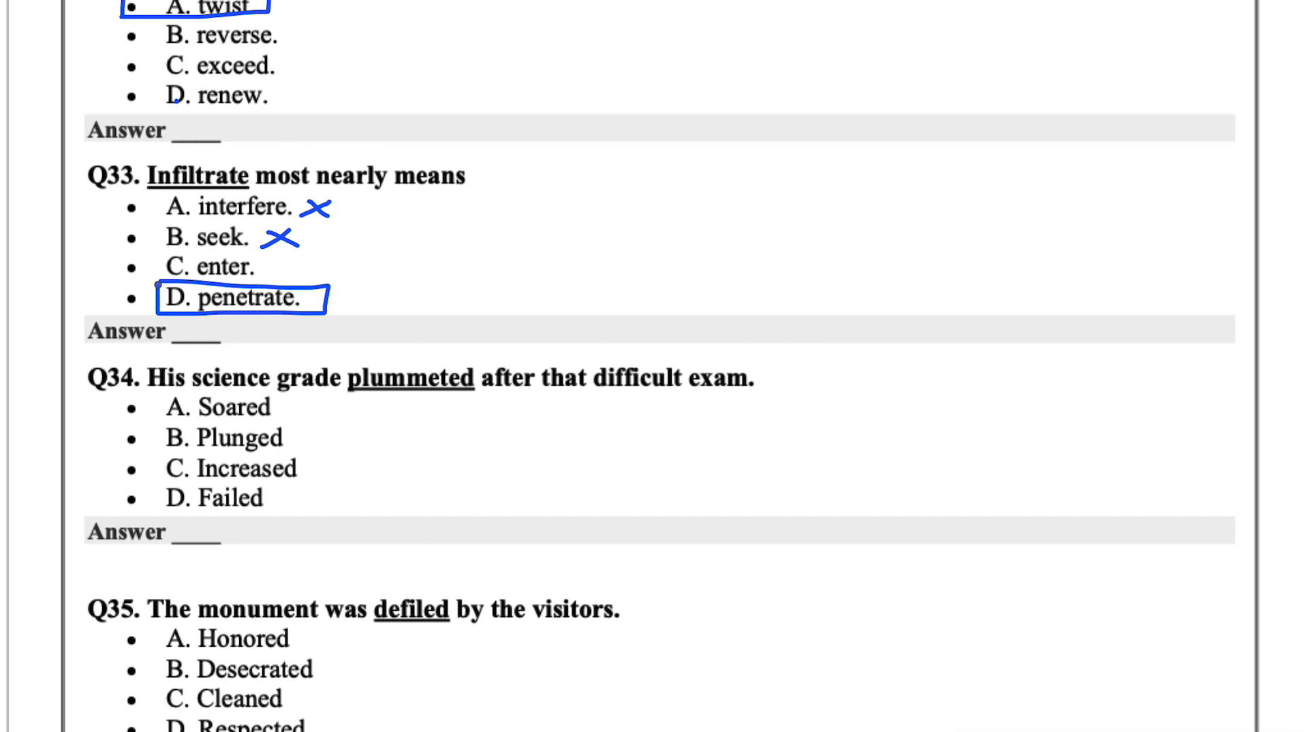
scroll(down, 3)
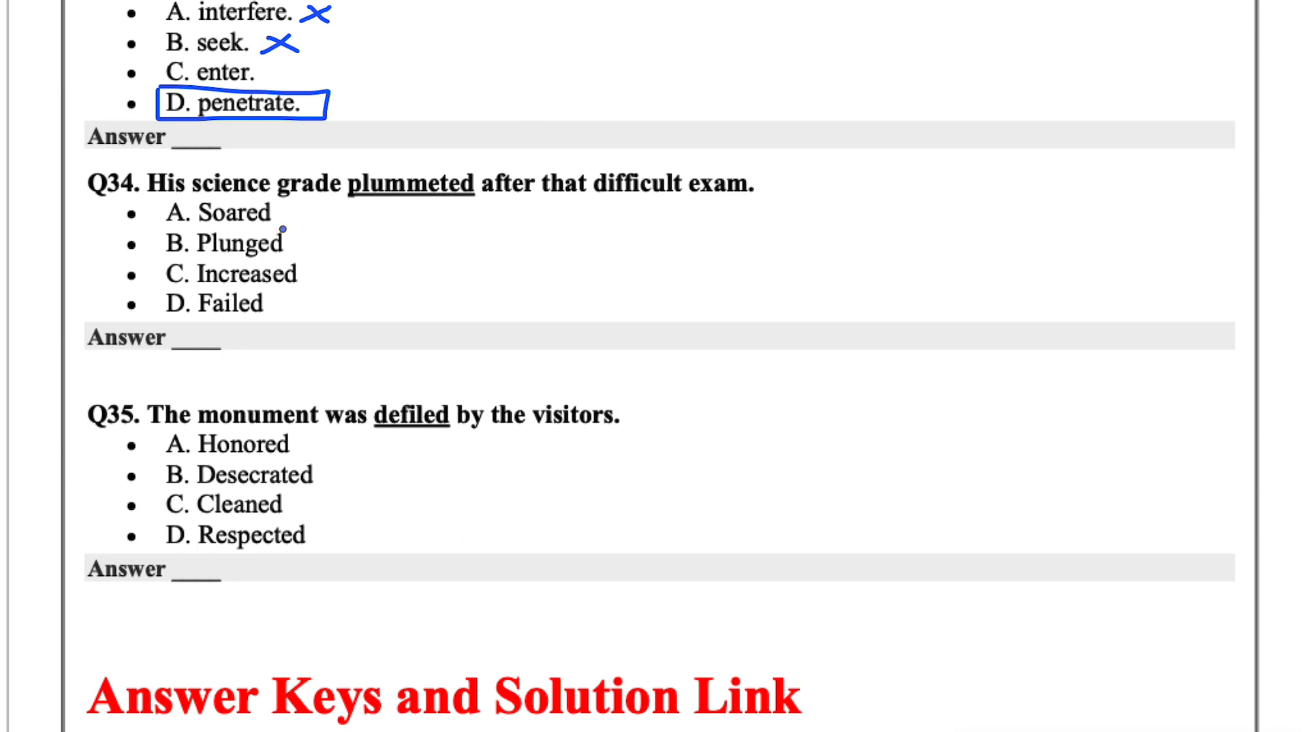
mouse_move(311, 274)
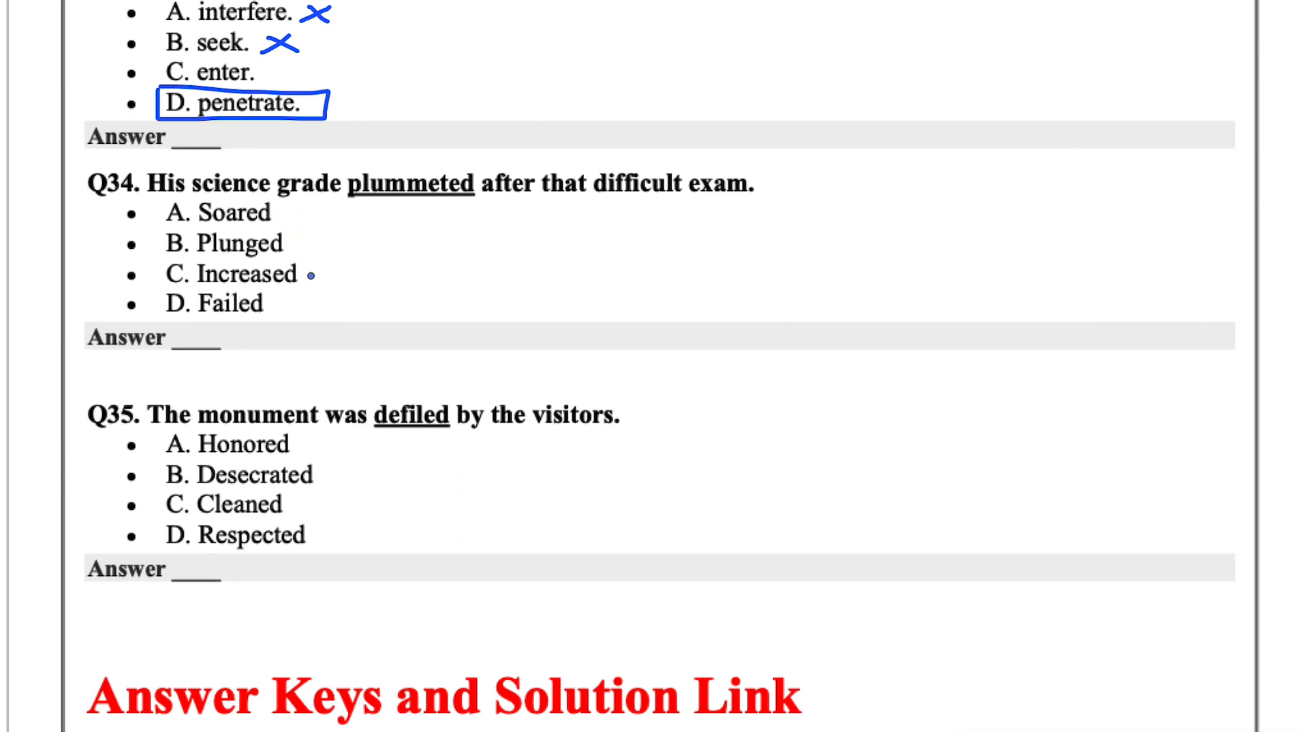
mouse_move(246, 295)
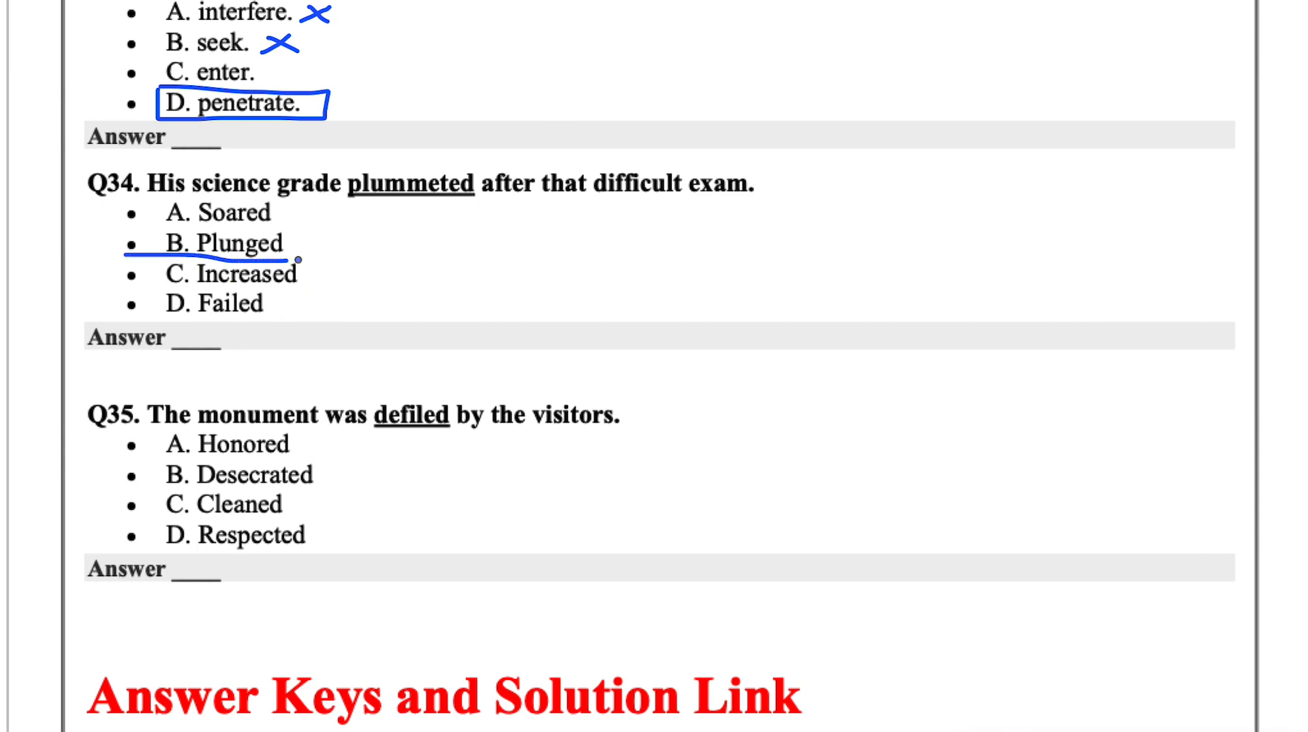
Scroll the OneNote worksheet around Q34 and Q35 while circling Plunged and Desecrated, then back toward the top
scroll(down, 3)
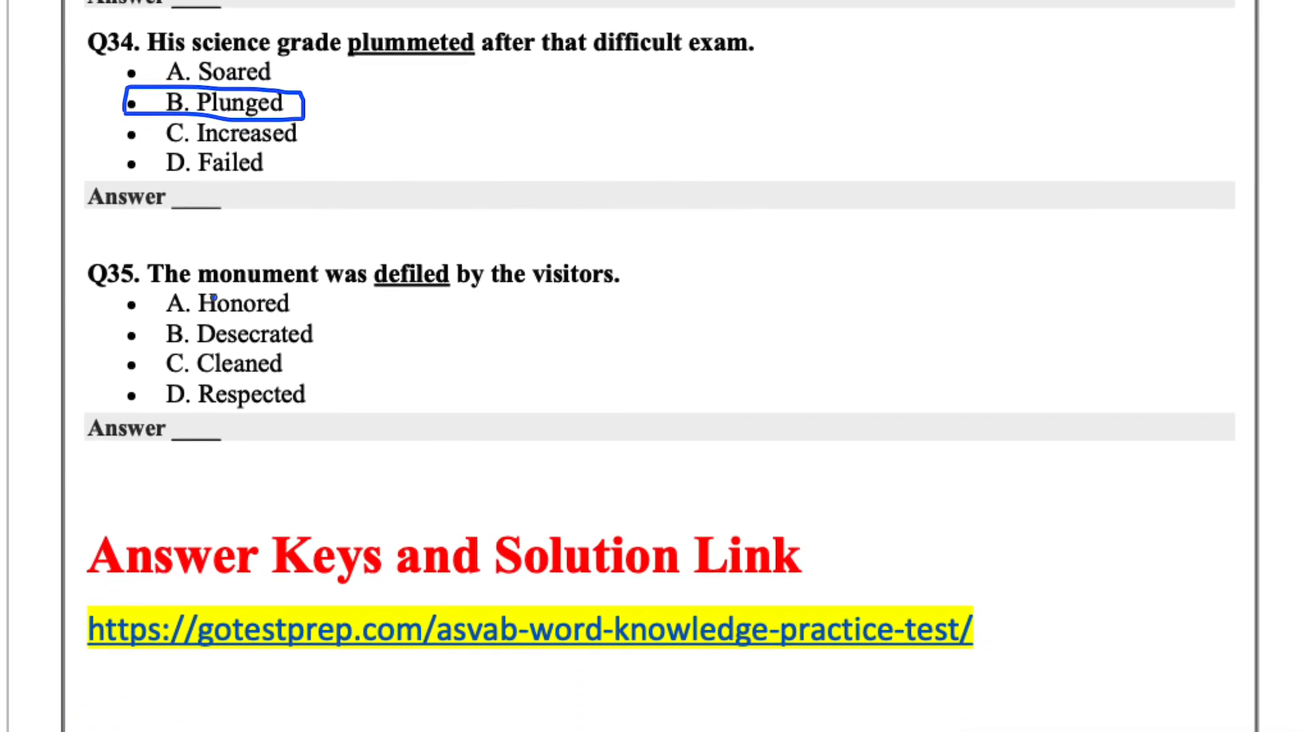
scroll(up, 3)
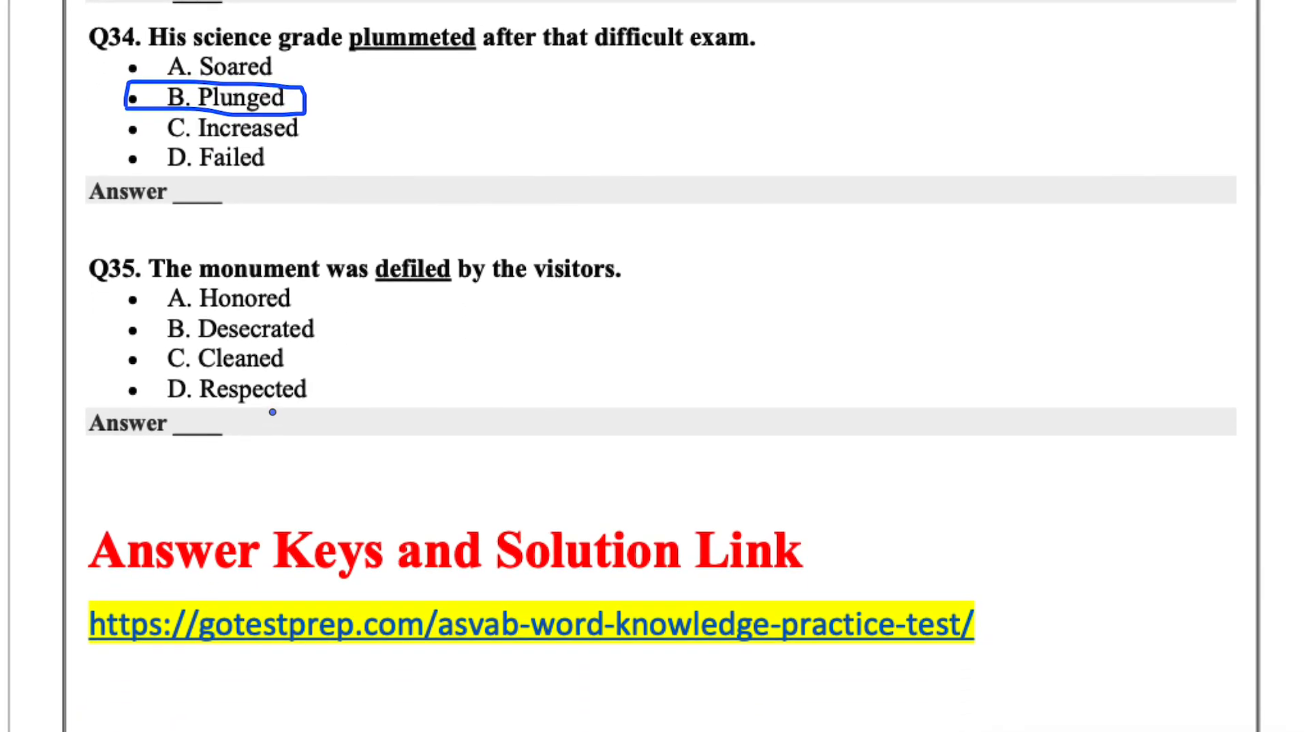
scroll(down, 3)
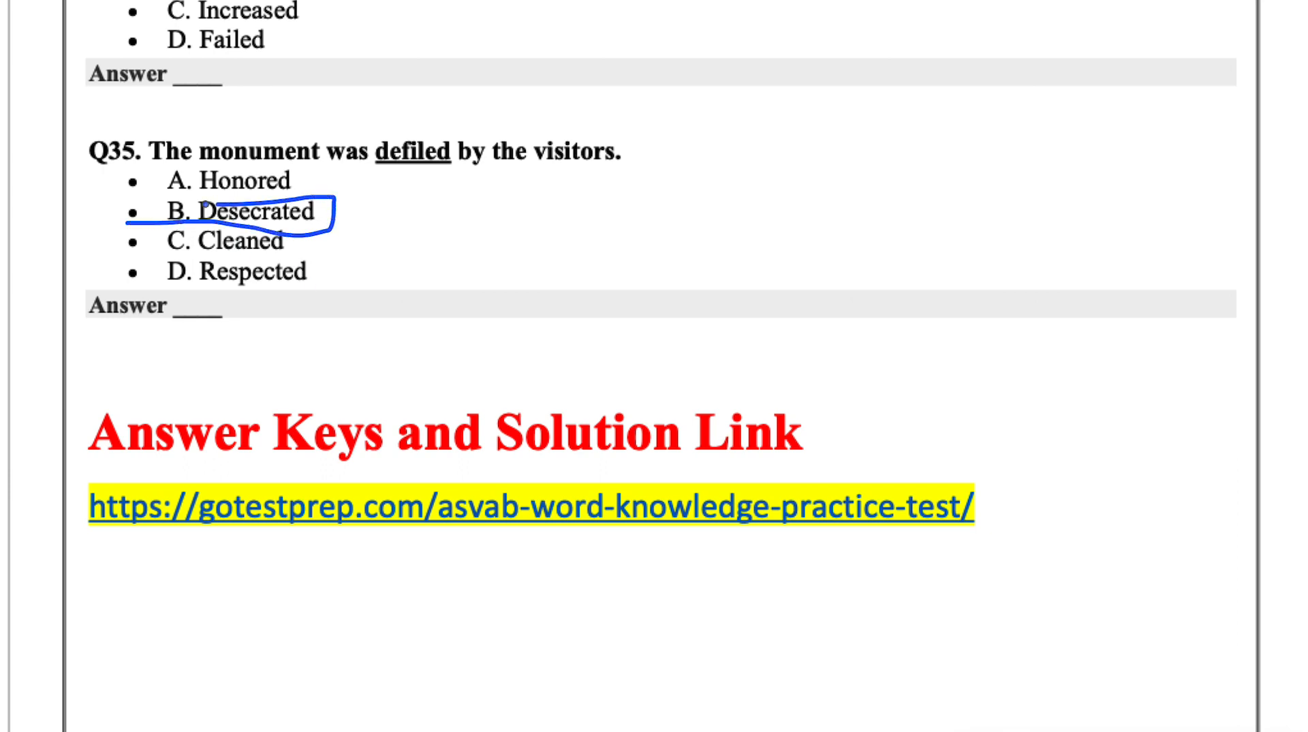
scroll(down, 3)
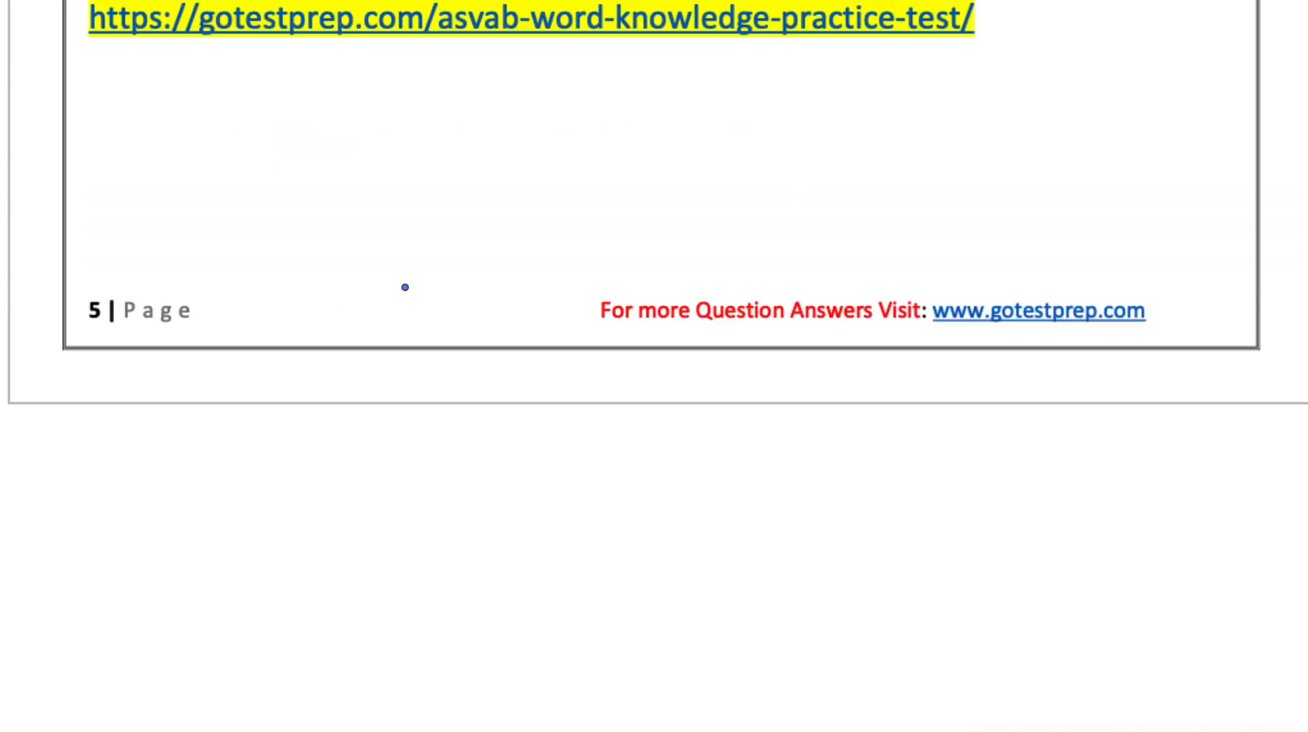
scroll(up, 3)
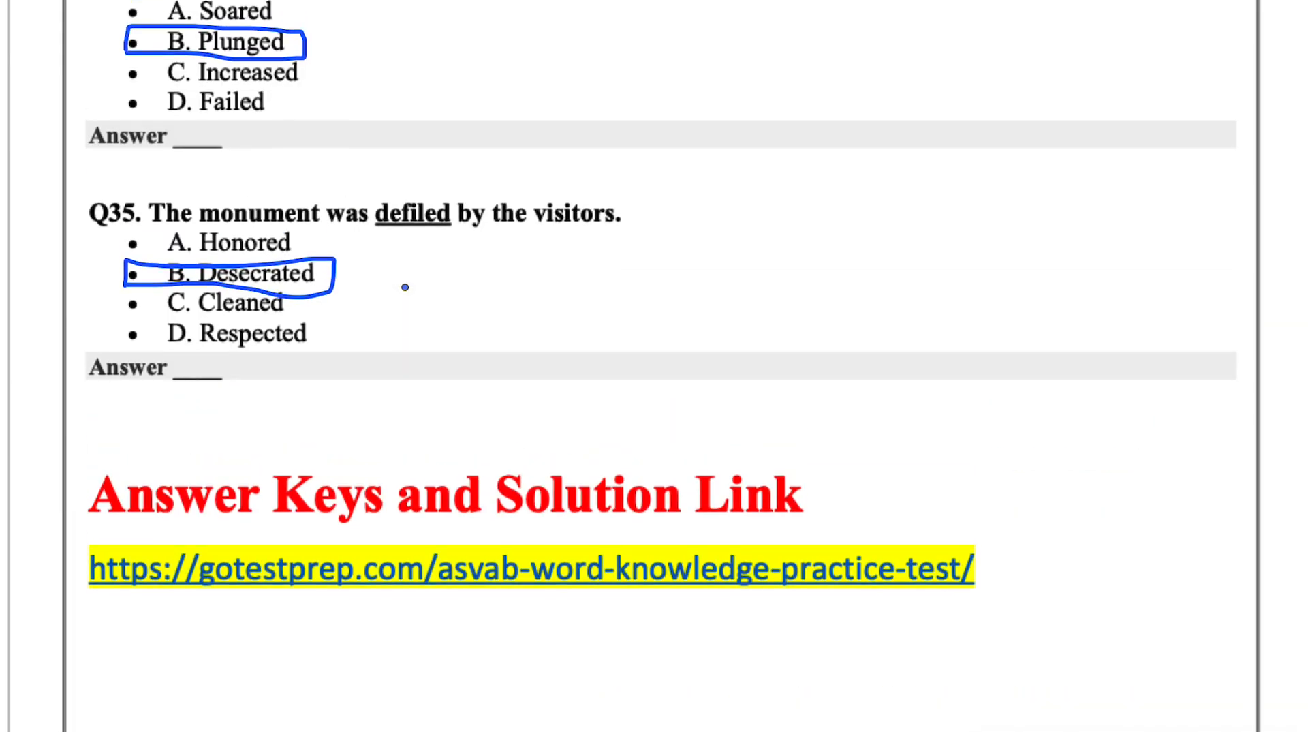
scroll(up, 3)
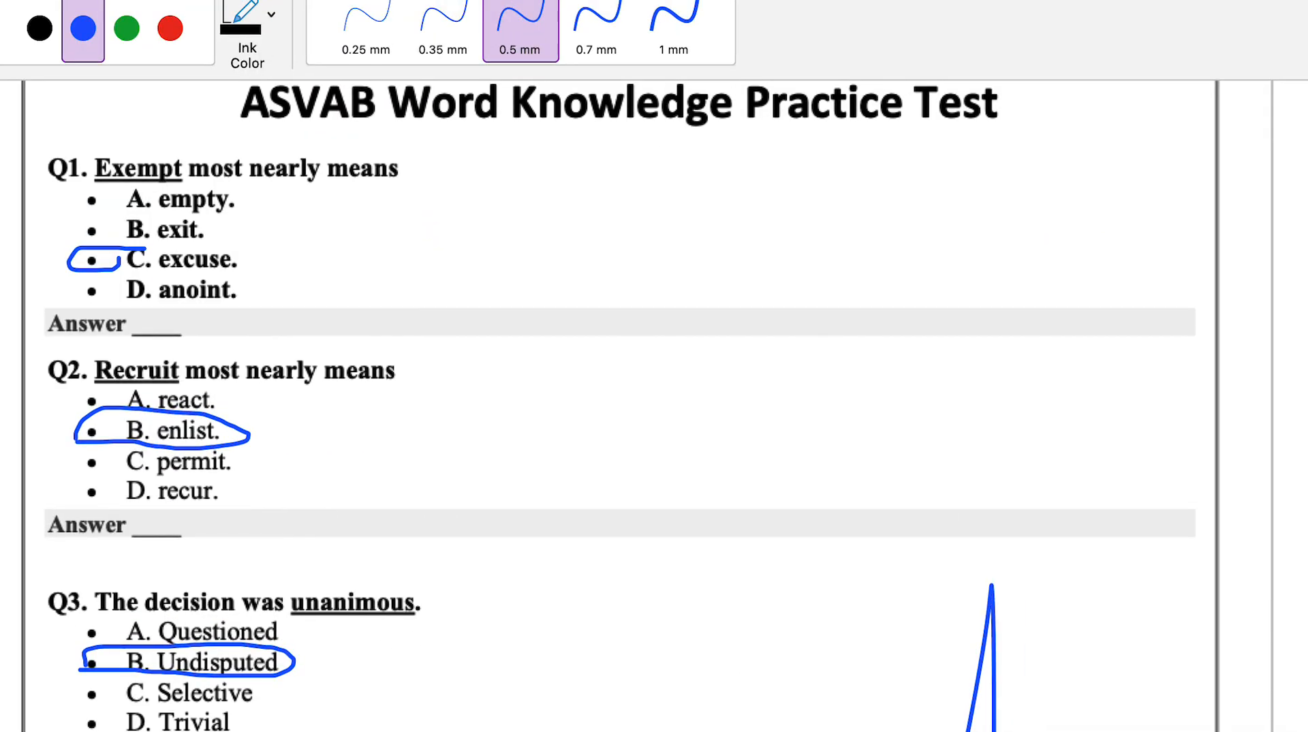
scroll(down, 3)
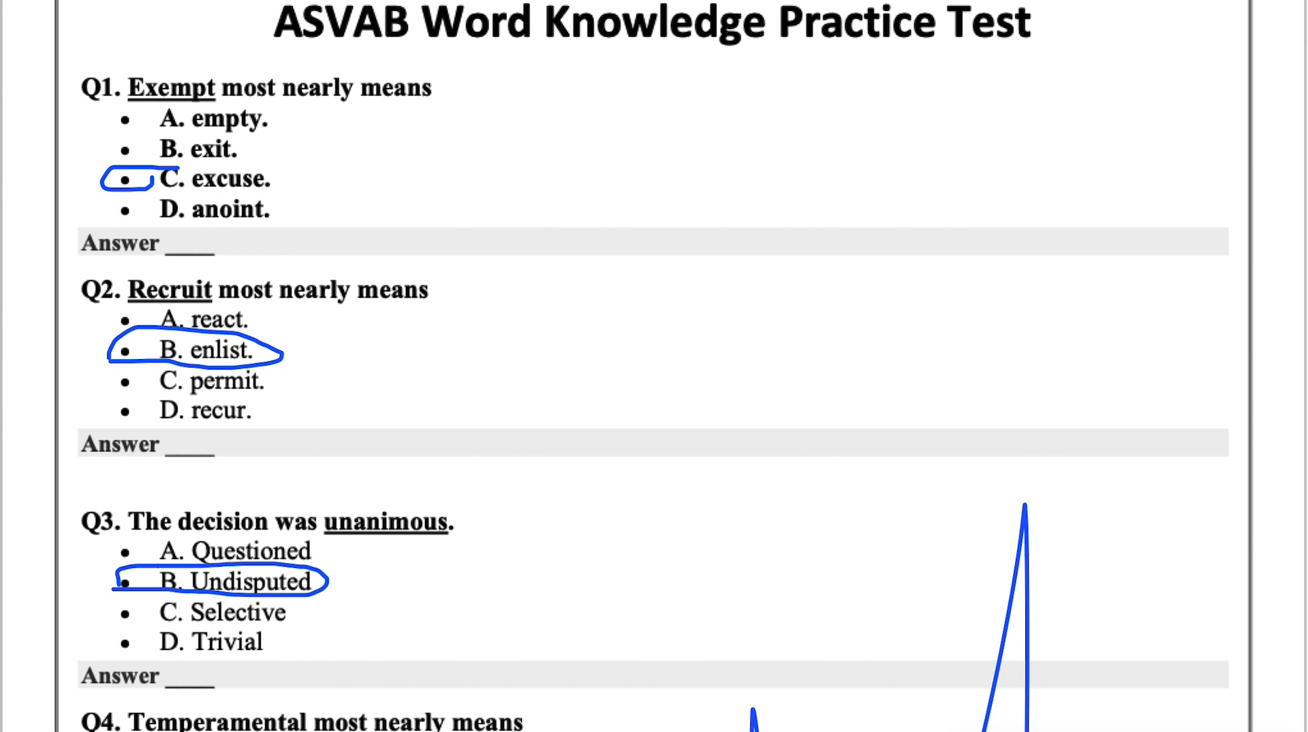
Scroll the GoTestPrep page to Q1 and reveal its correct answer
scroll(down, 3)
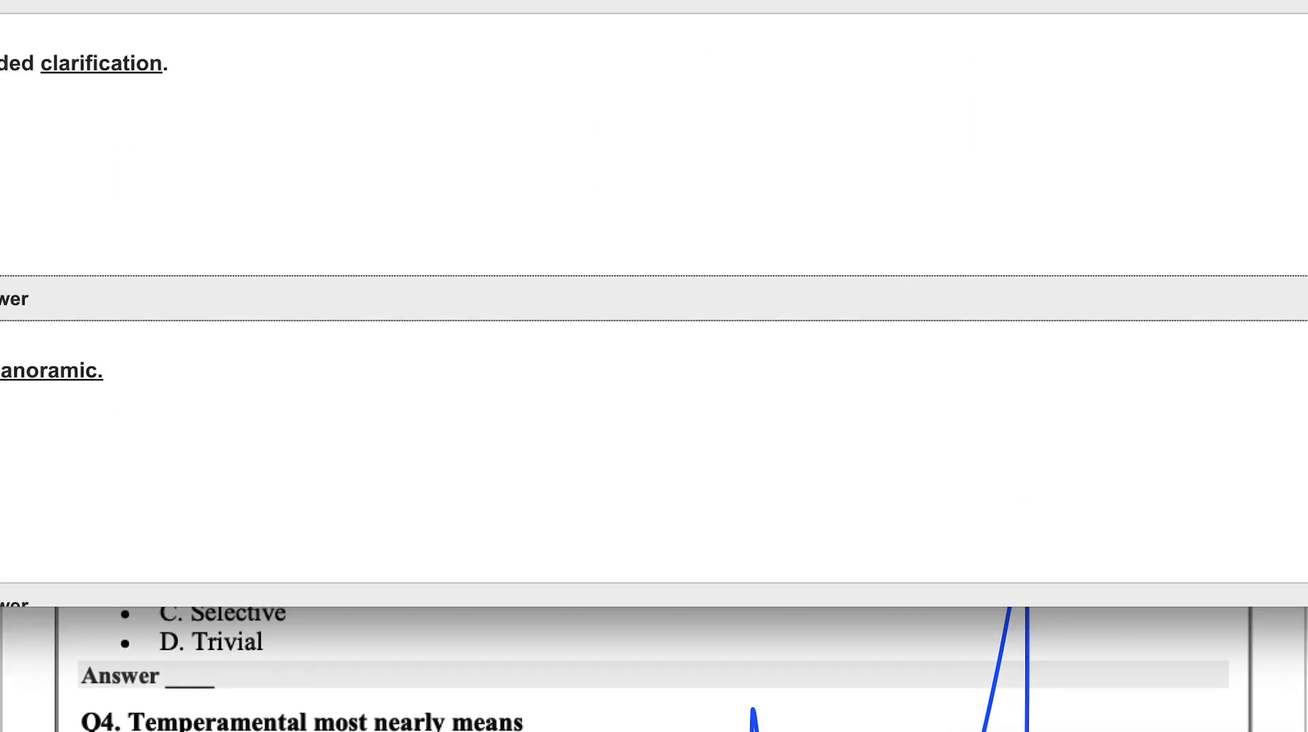
scroll(up, 3)
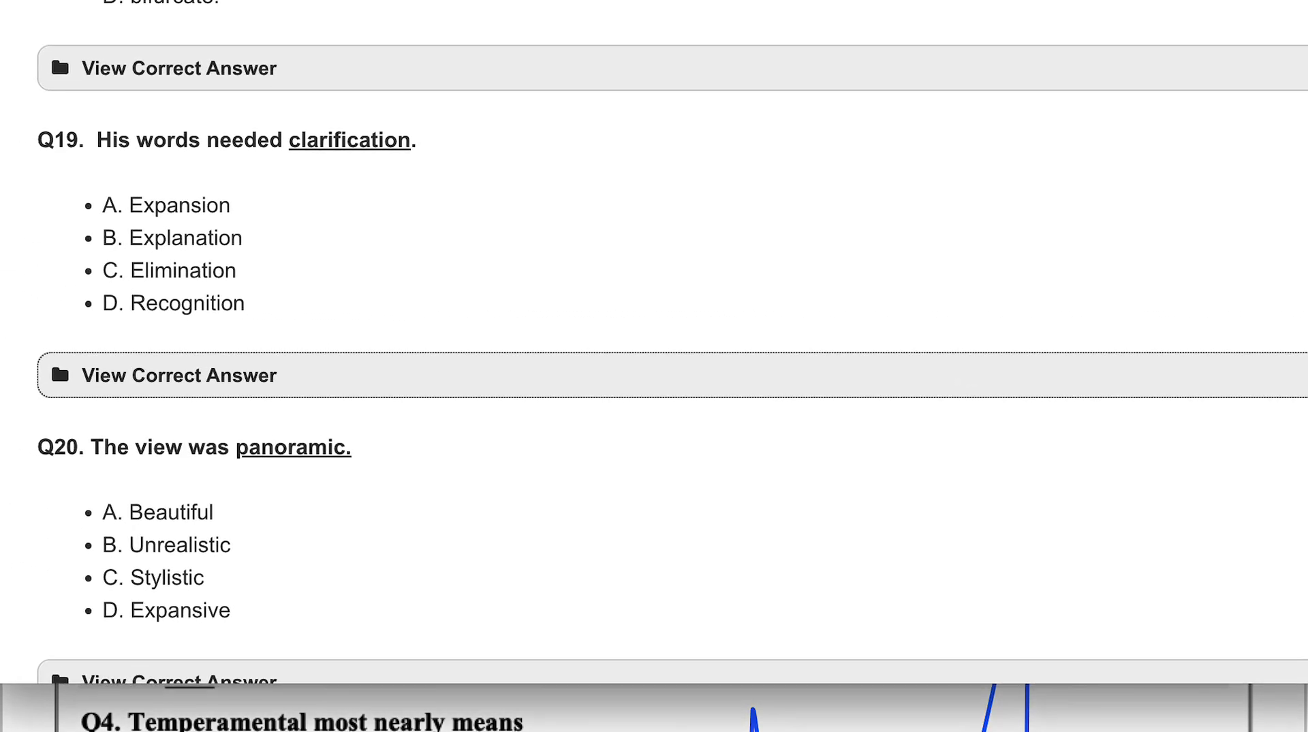
scroll(up, 3)
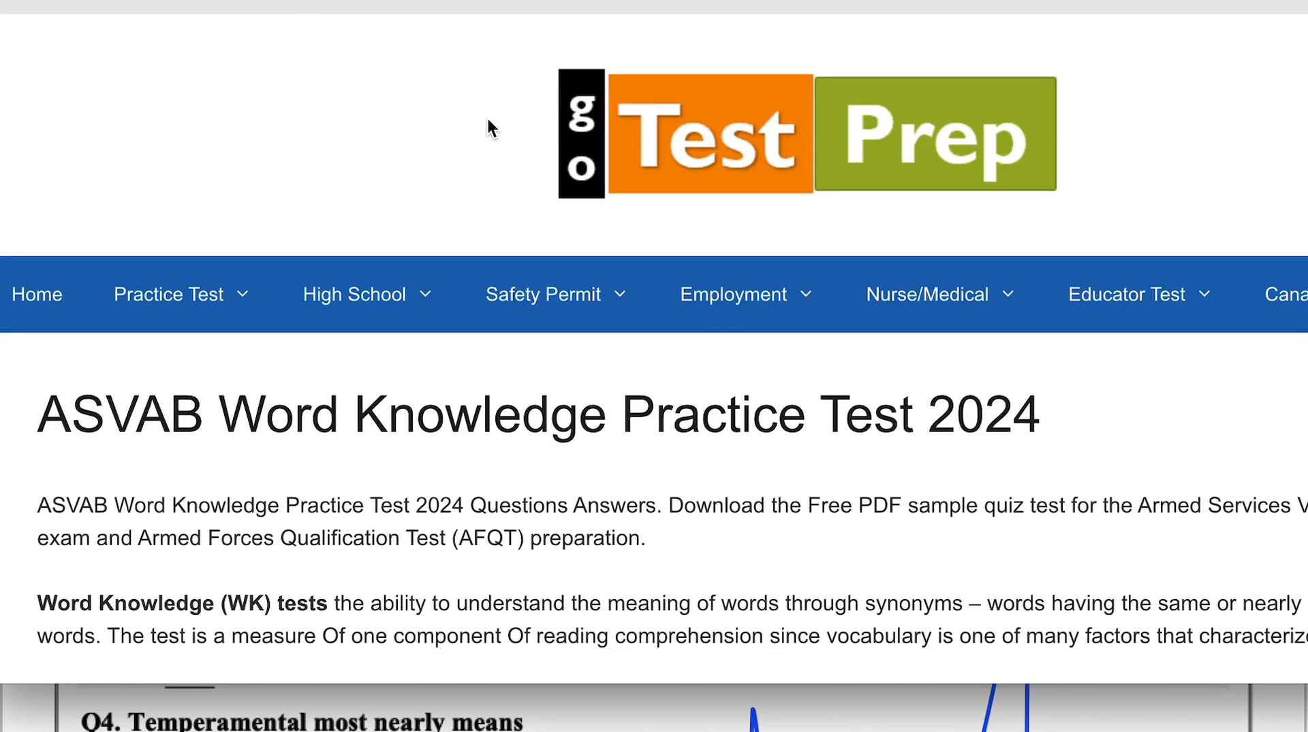
scroll(down, 3)
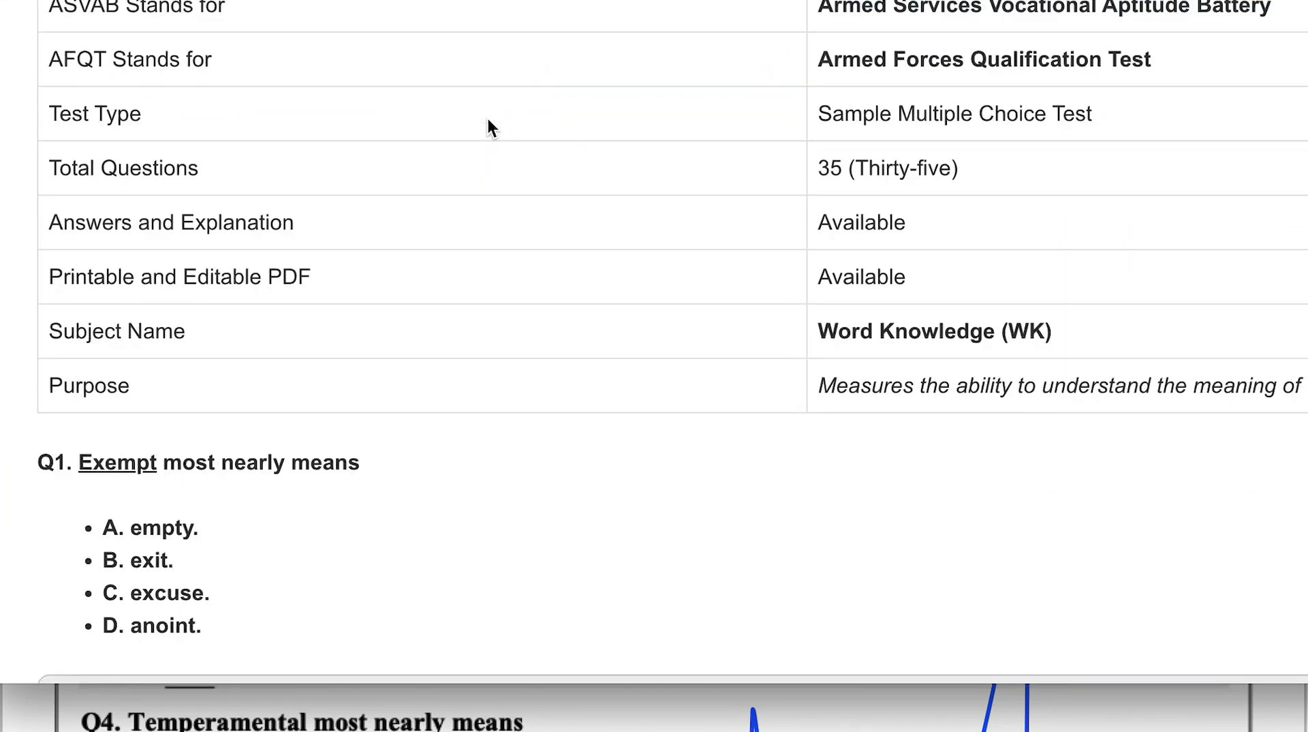
scroll(down, 3)
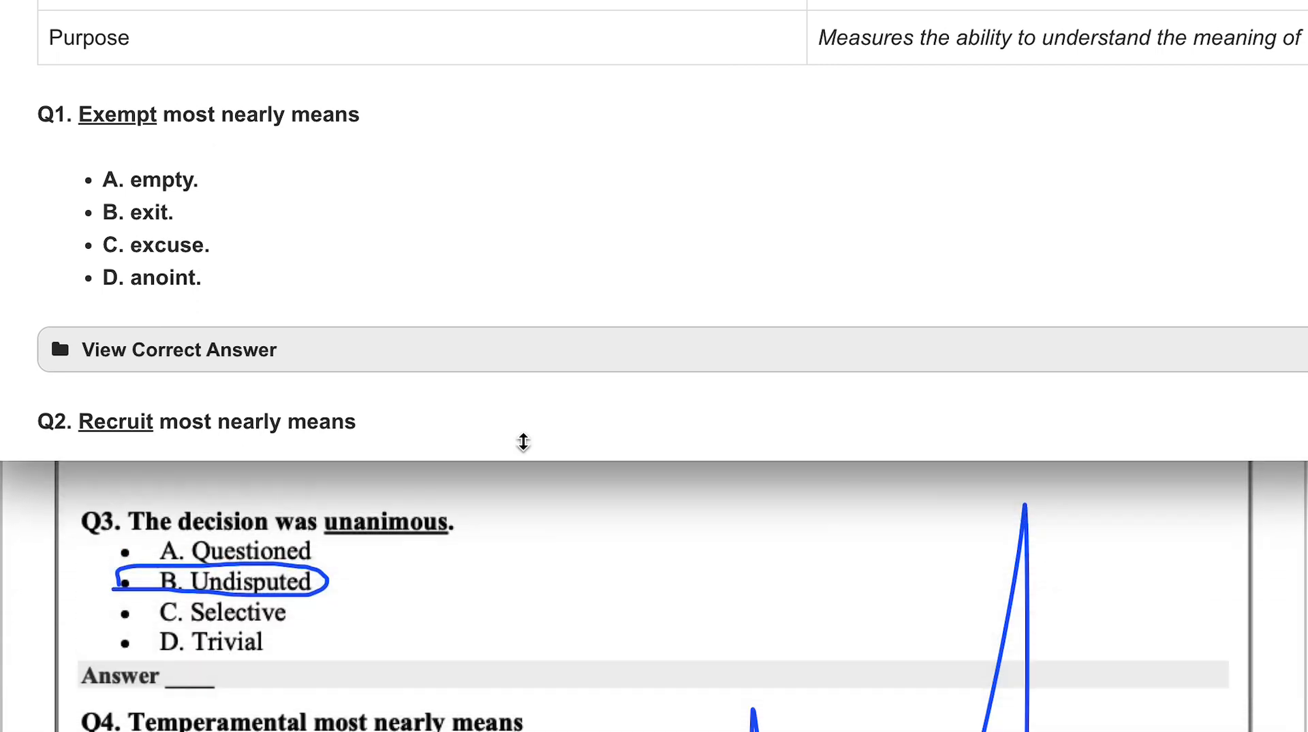
scroll(up, 3)
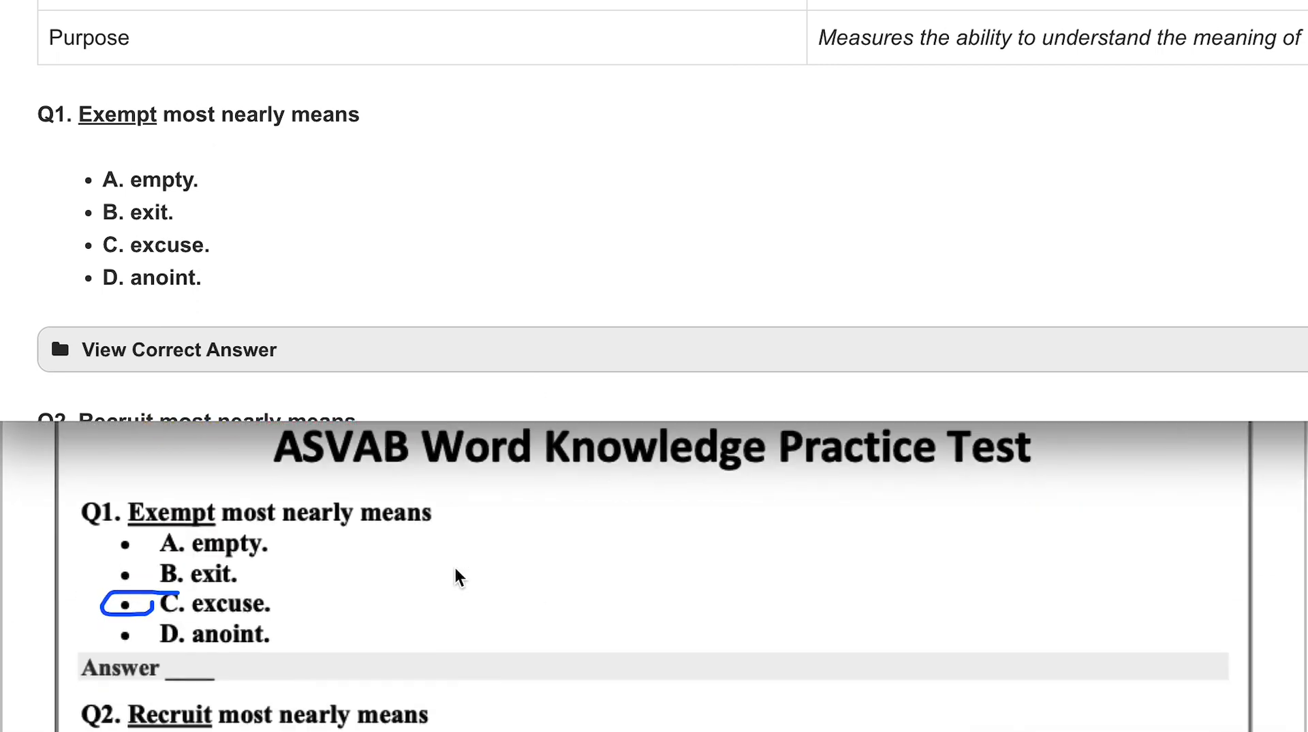
scroll(down, 3)
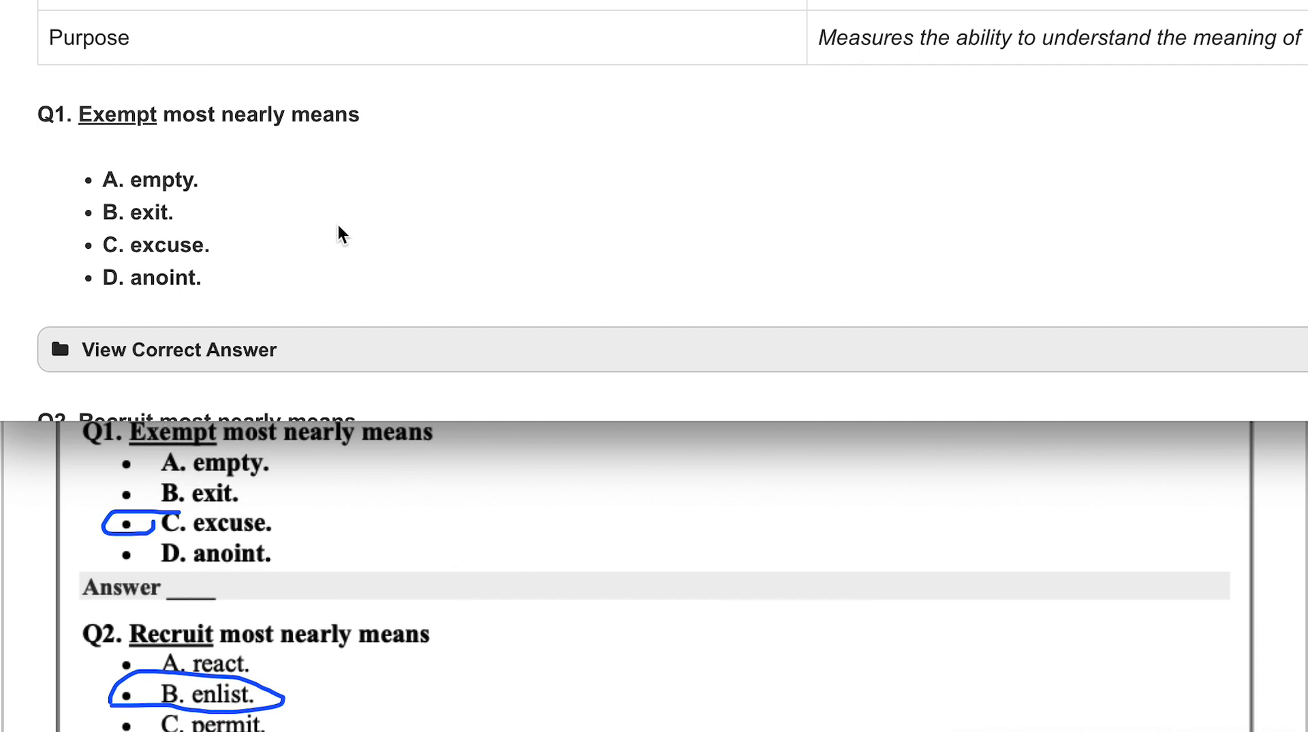
click(177, 349)
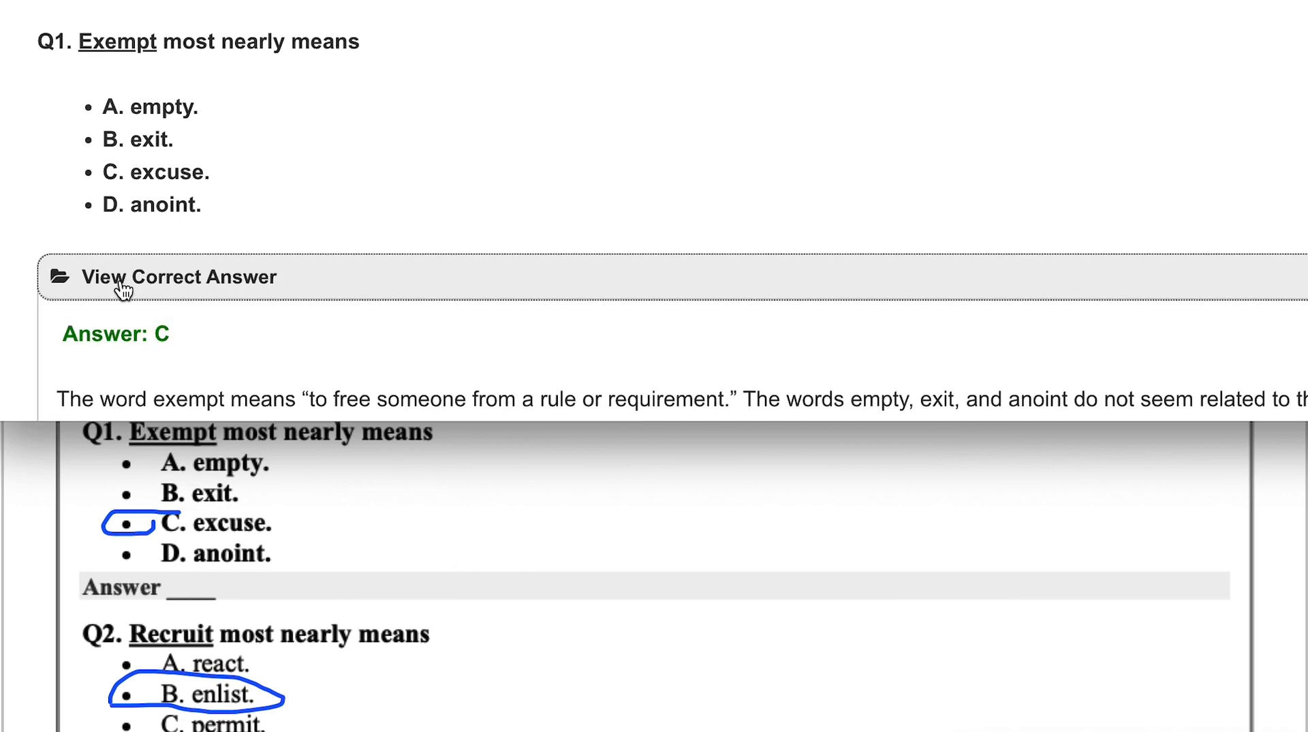
Reveal the correct answers for Q2 and Q4, scrolling down between questions
scroll(down, 3)
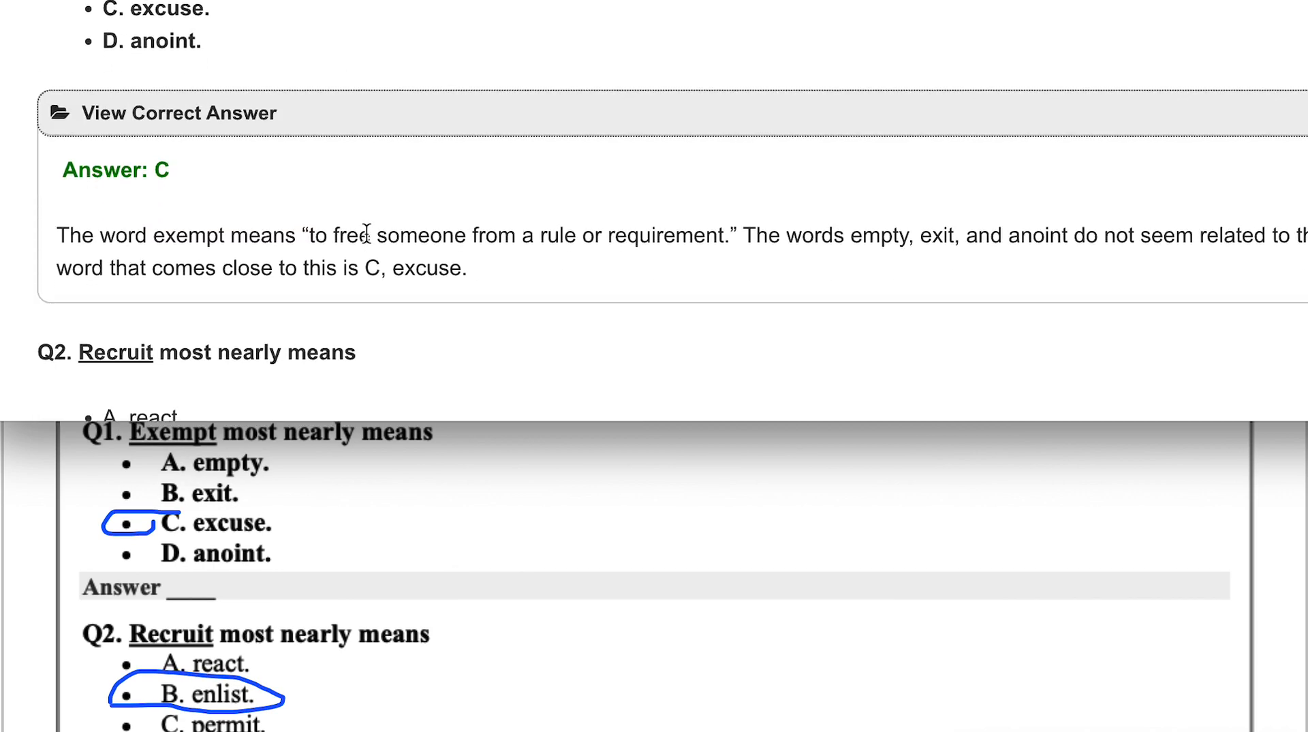
scroll(down, 3)
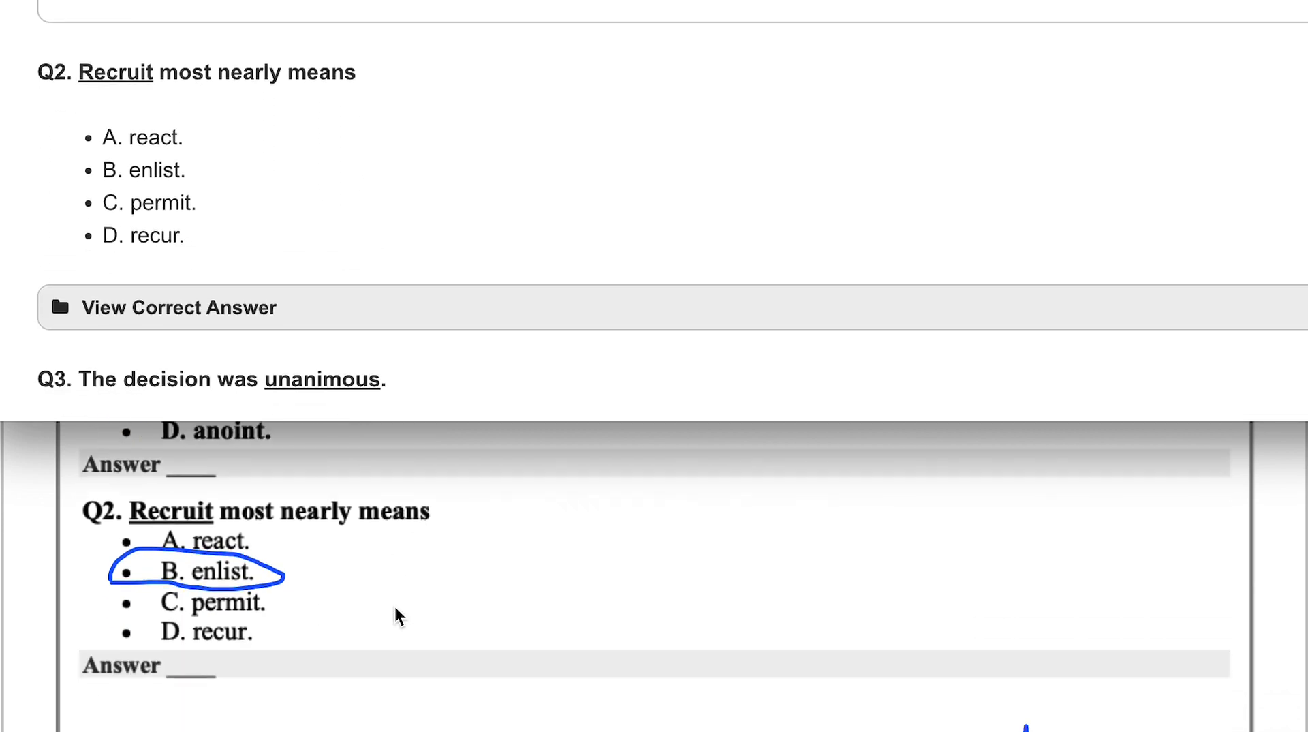
scroll(down, 3)
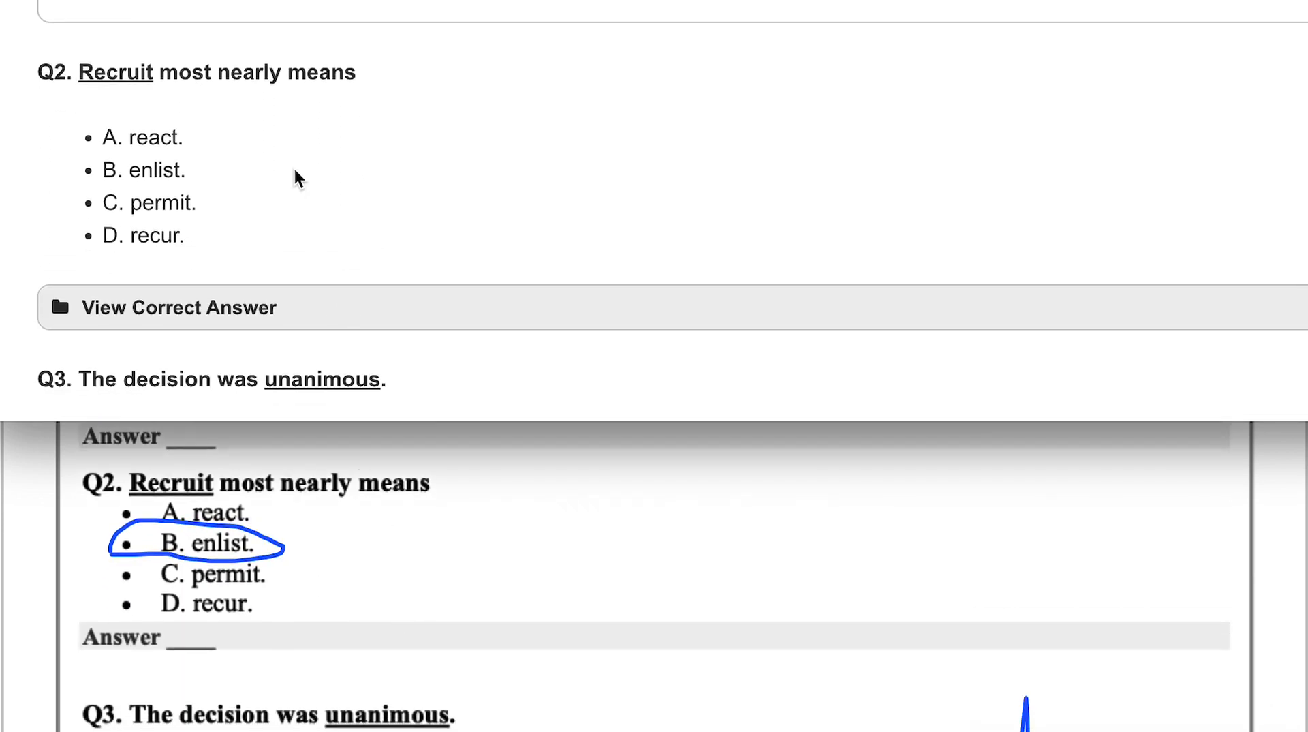
click(177, 306)
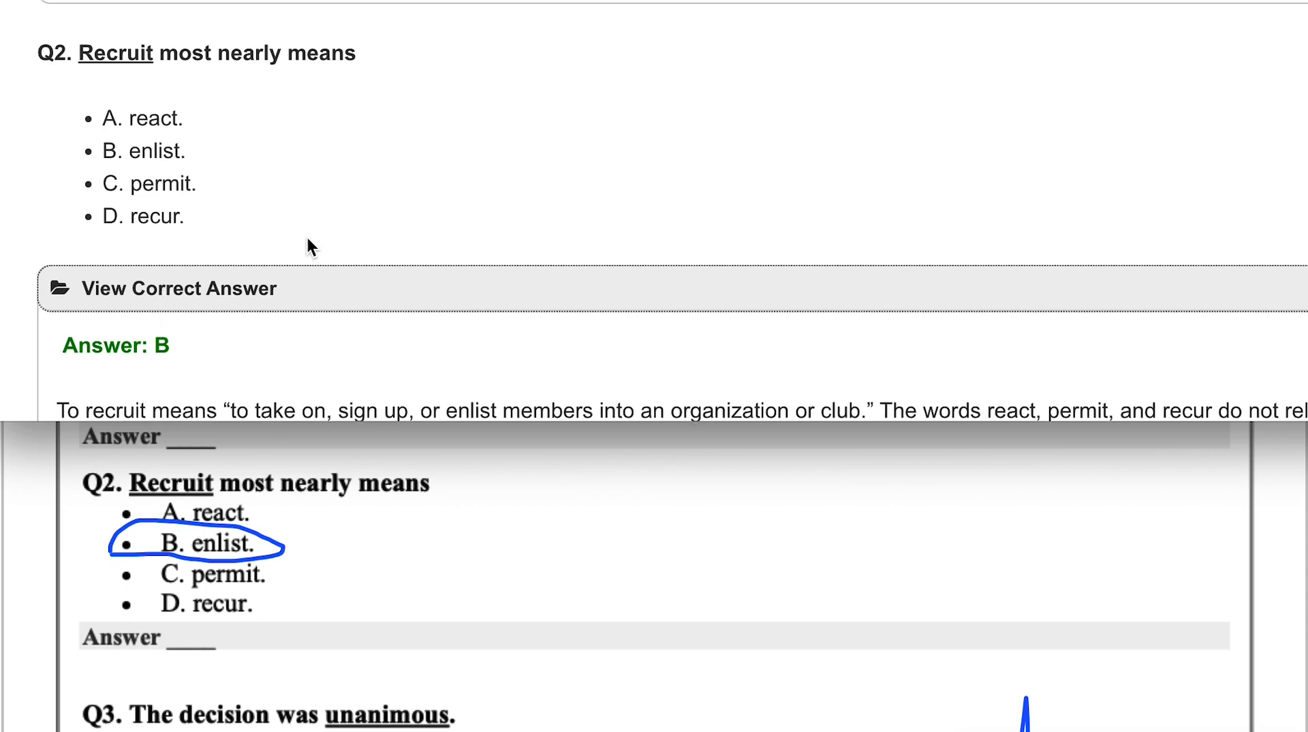
scroll(down, 3)
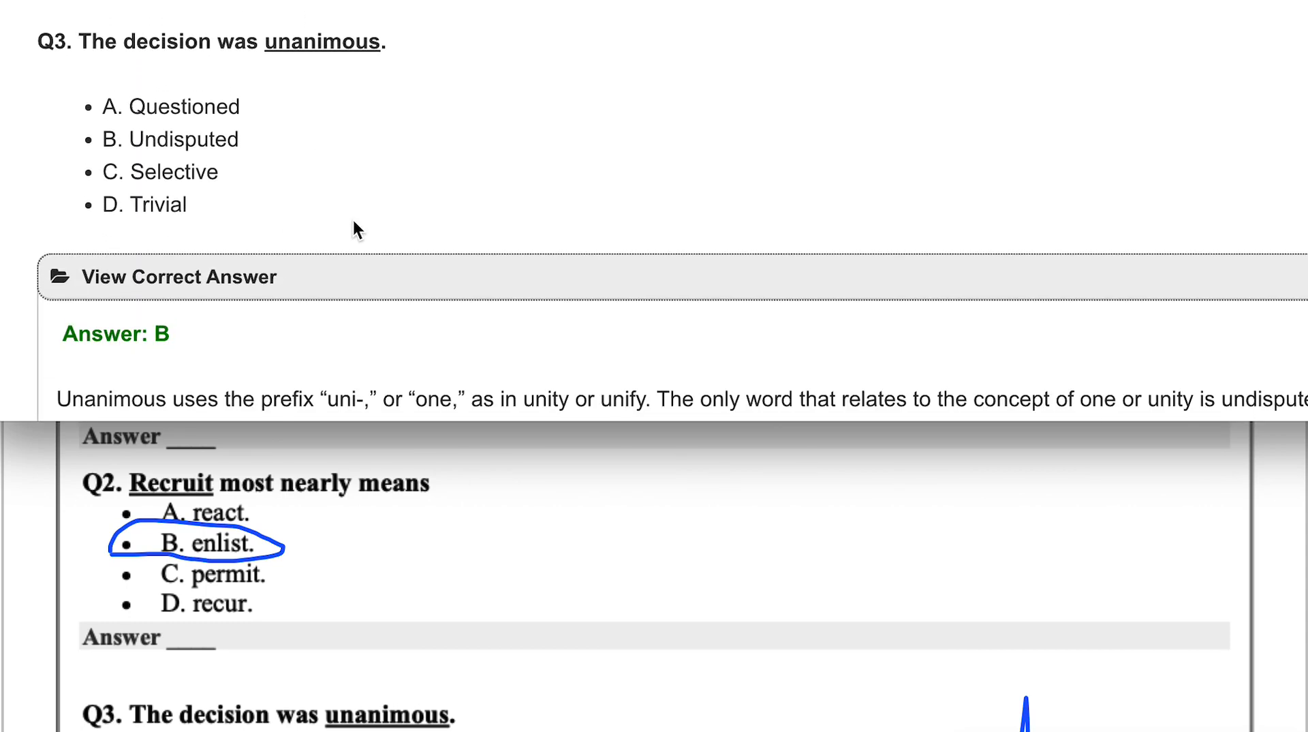
scroll(down, 3)
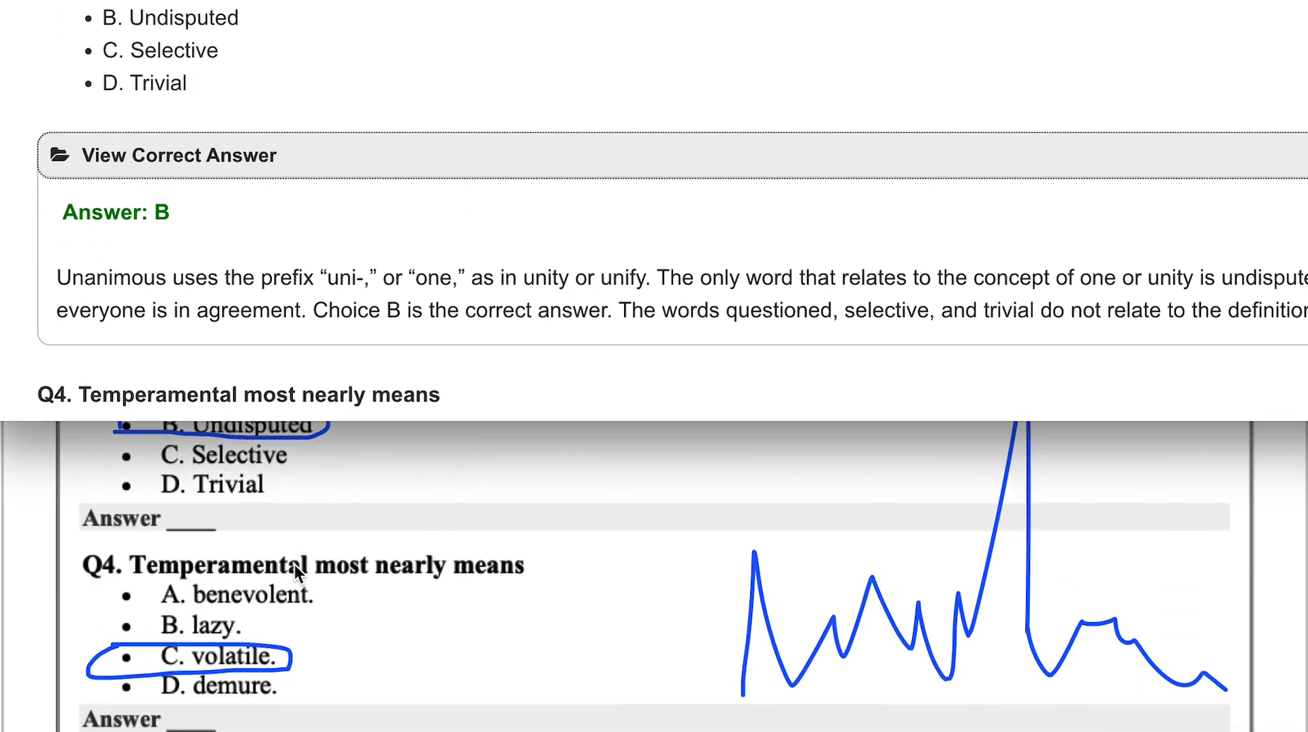
scroll(down, 3)
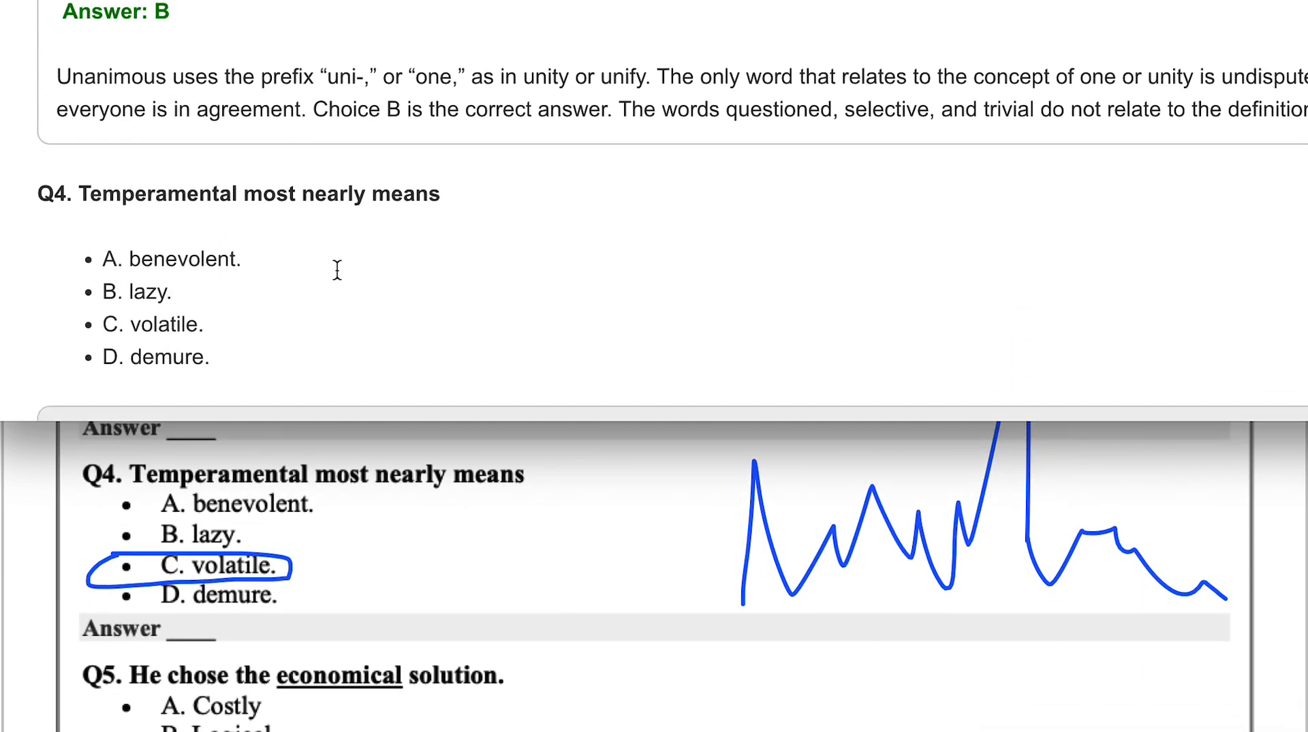
click(177, 269)
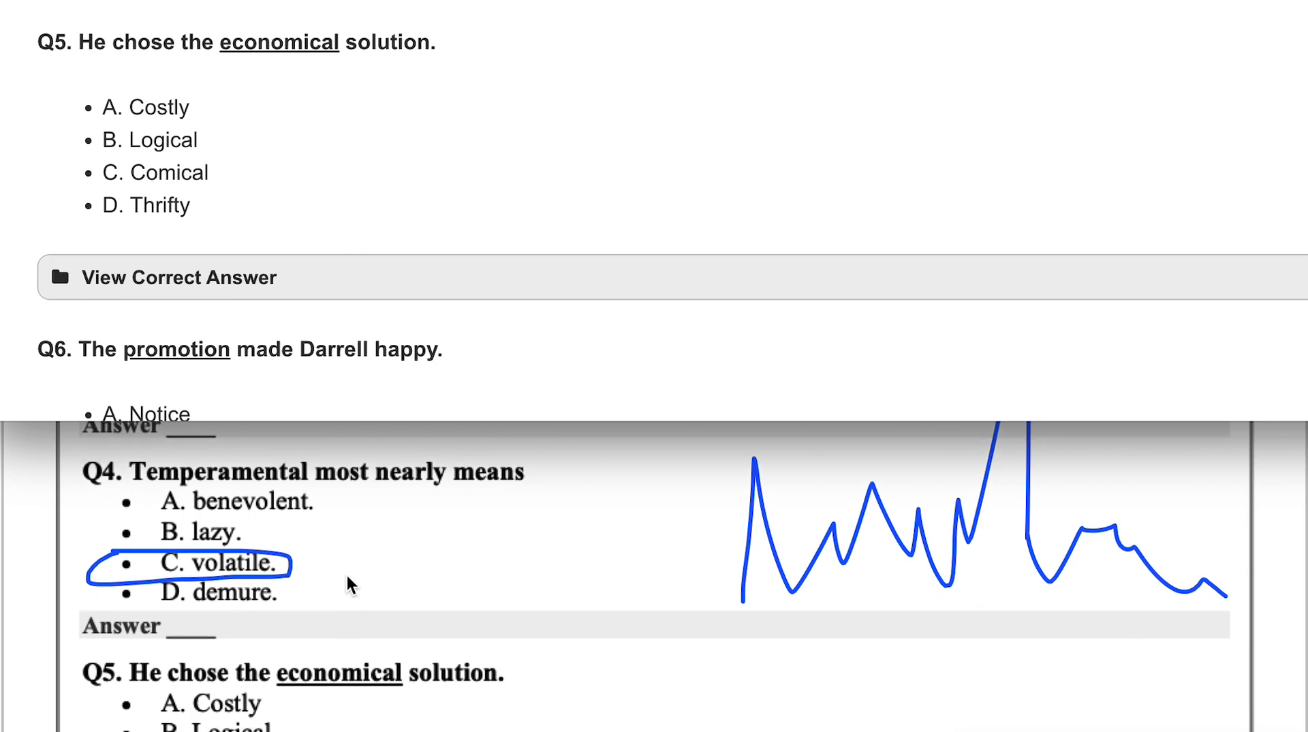
Scroll down past Q5 toward Q6 on the GoTestPrep page
scroll(down, 3)
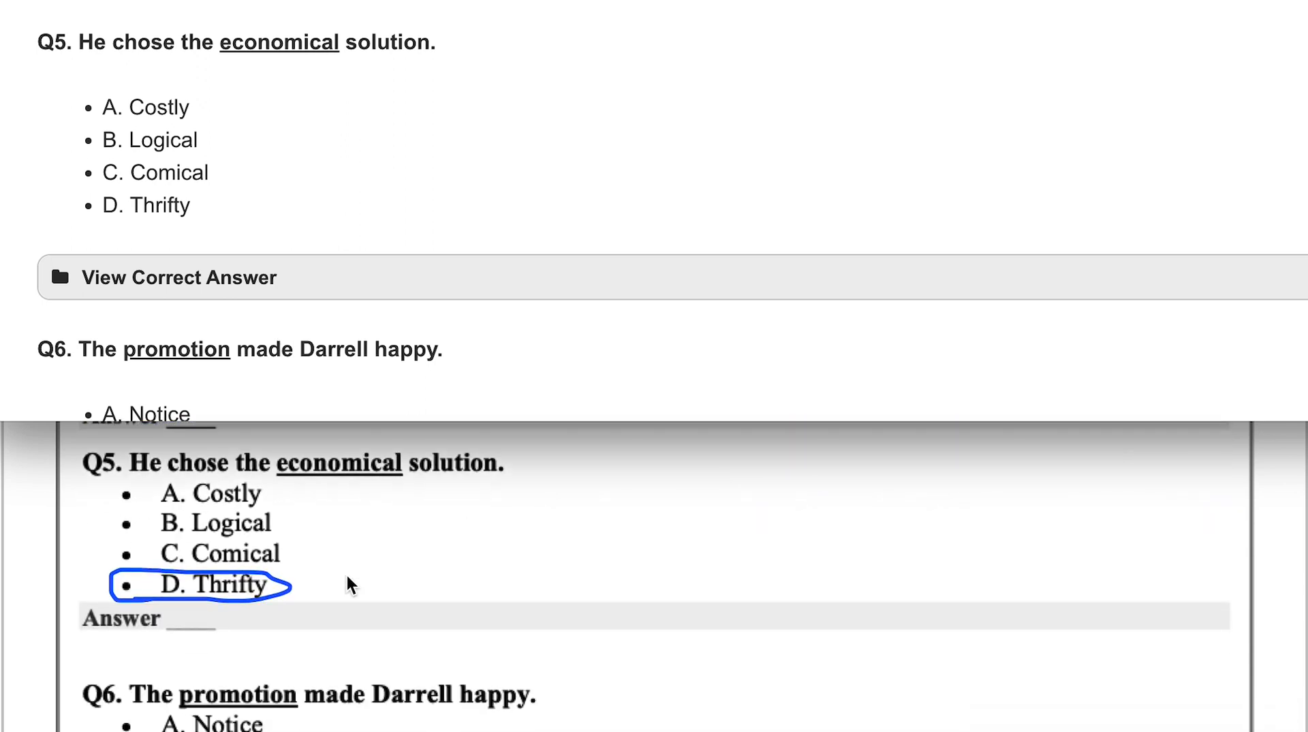
mouse_move(282, 187)
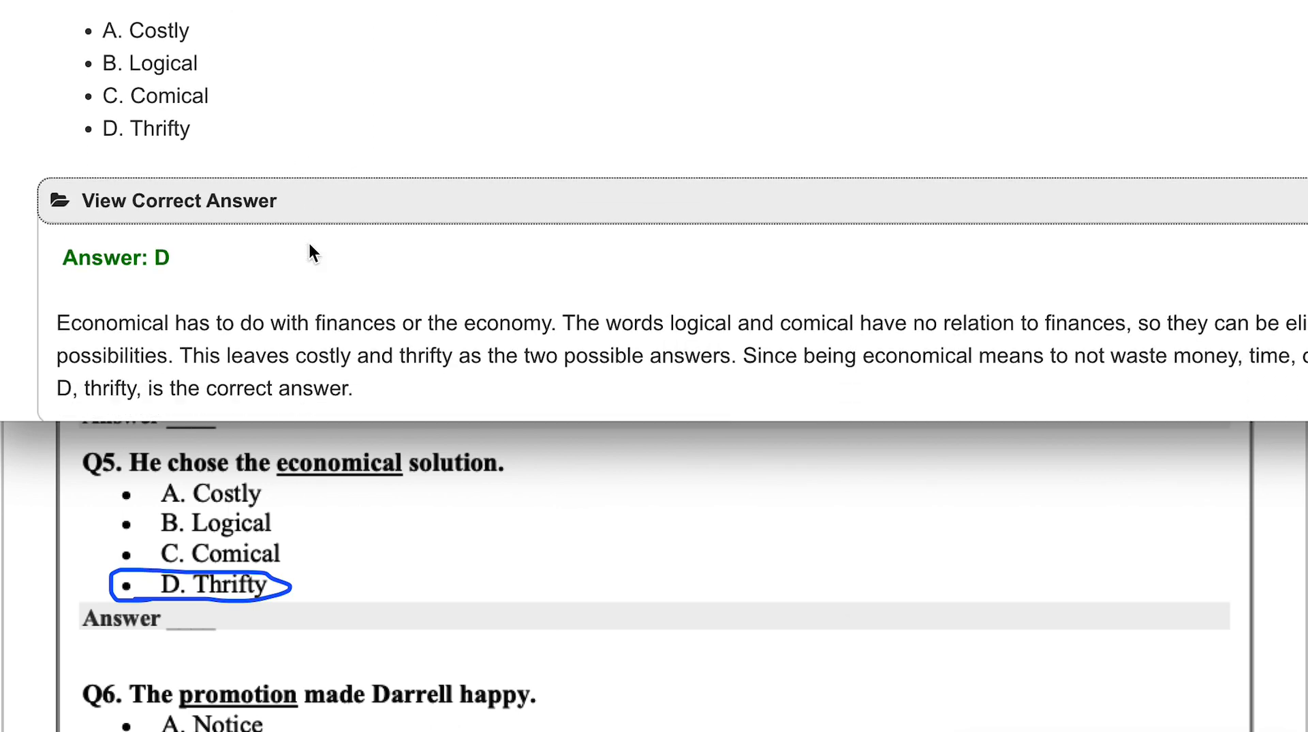
scroll(down, 3)
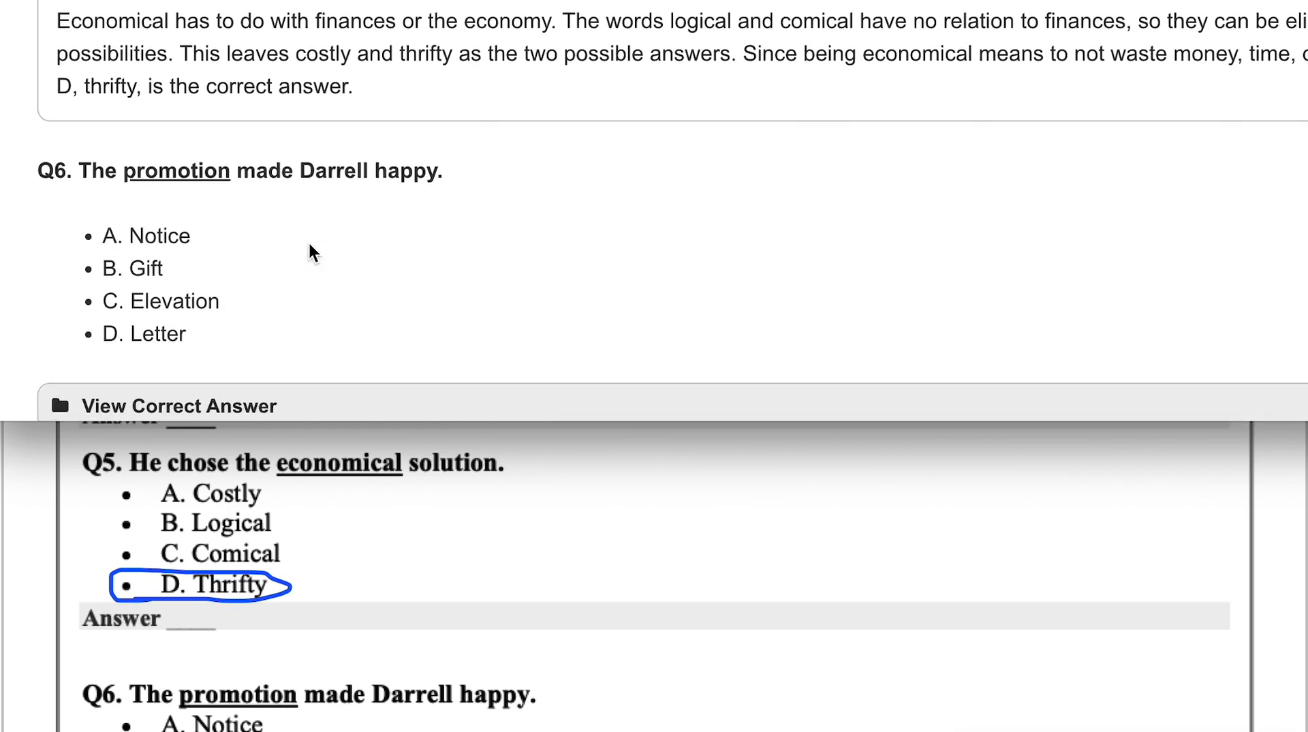
scroll(down, 3)
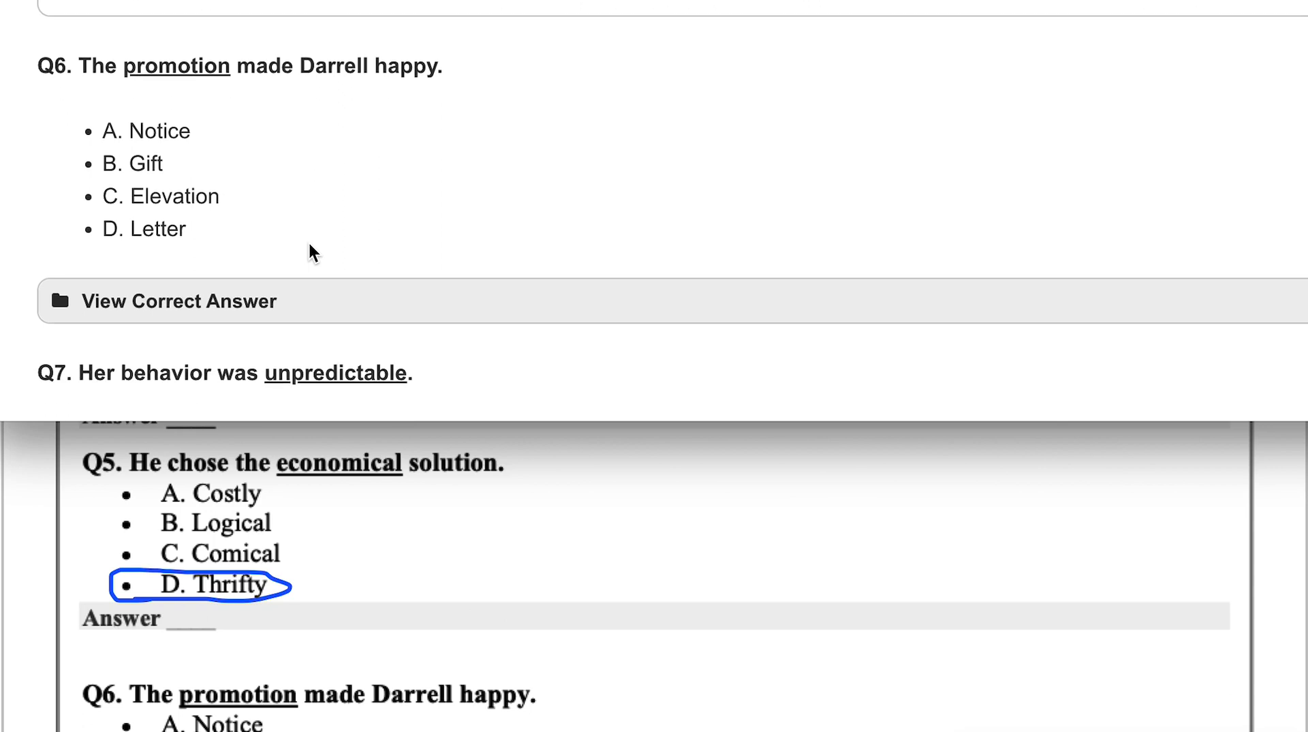
mouse_move(271, 113)
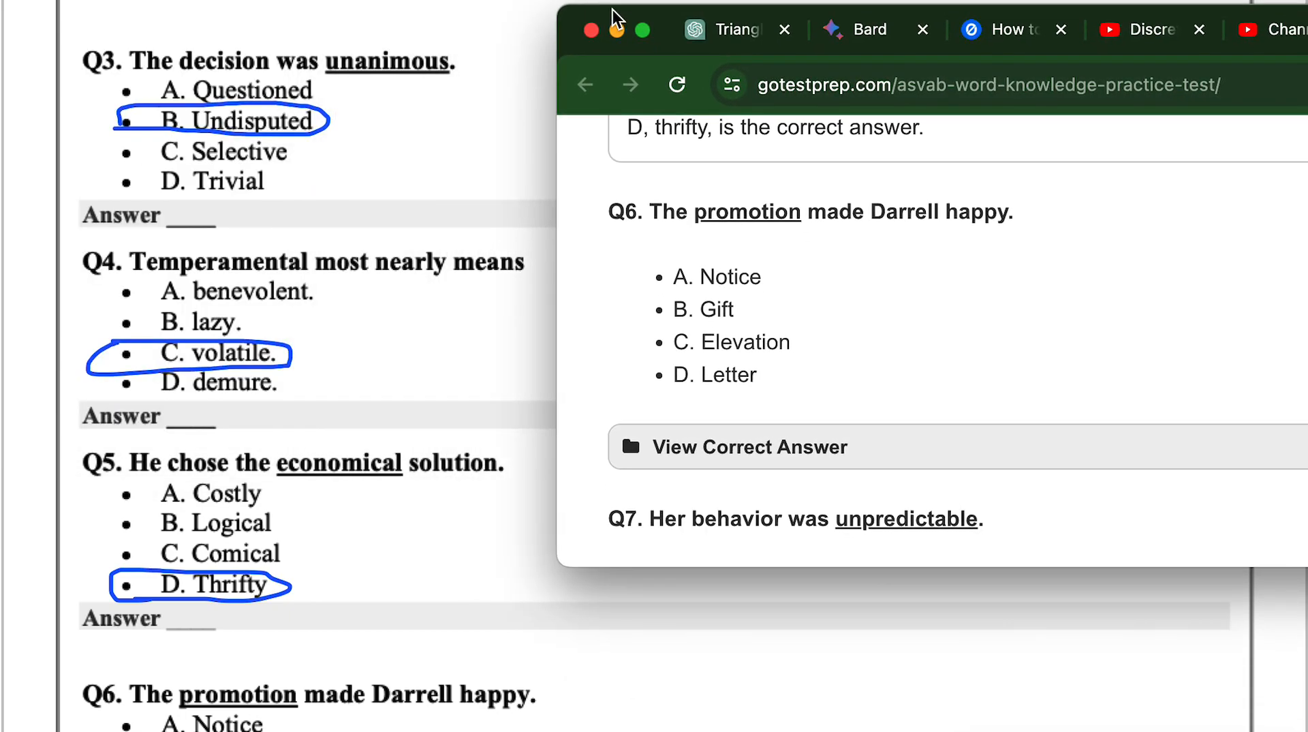
Reveal the correct answers for Q6 and Q7 on GoTestPrep
scroll(down, 3)
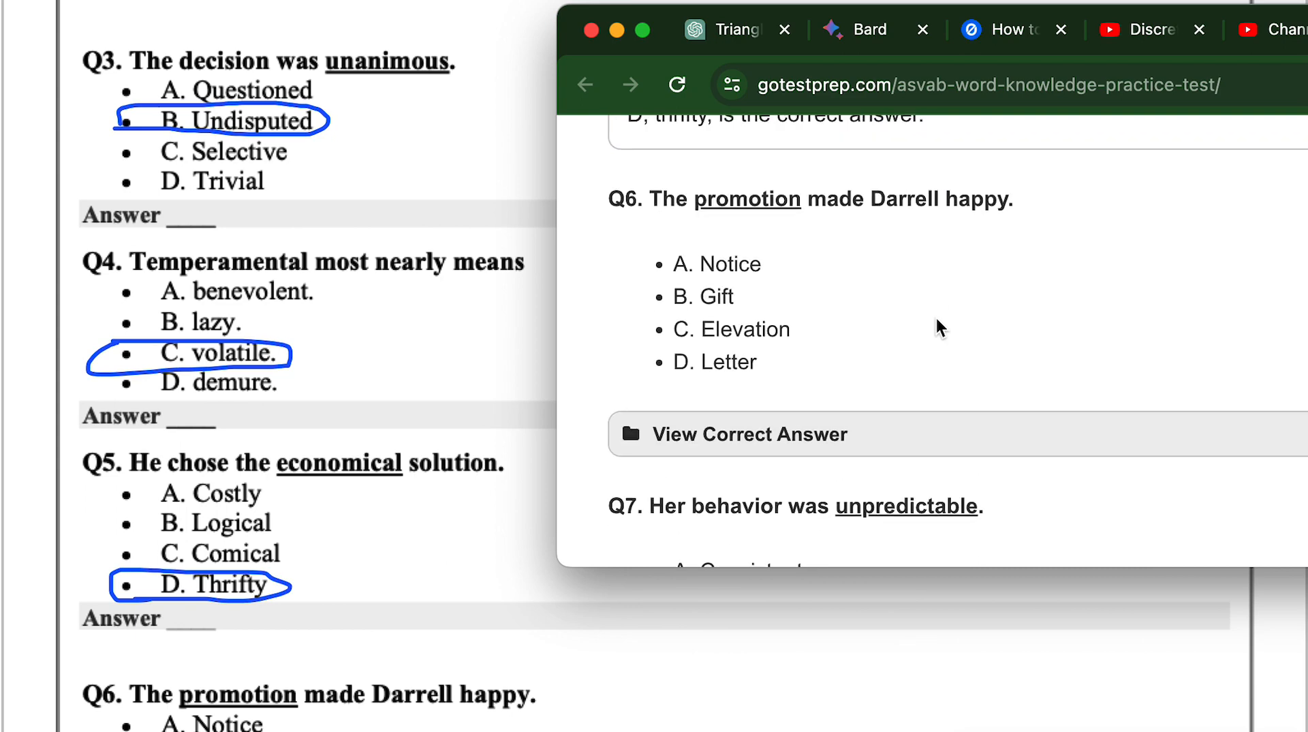
click(748, 433)
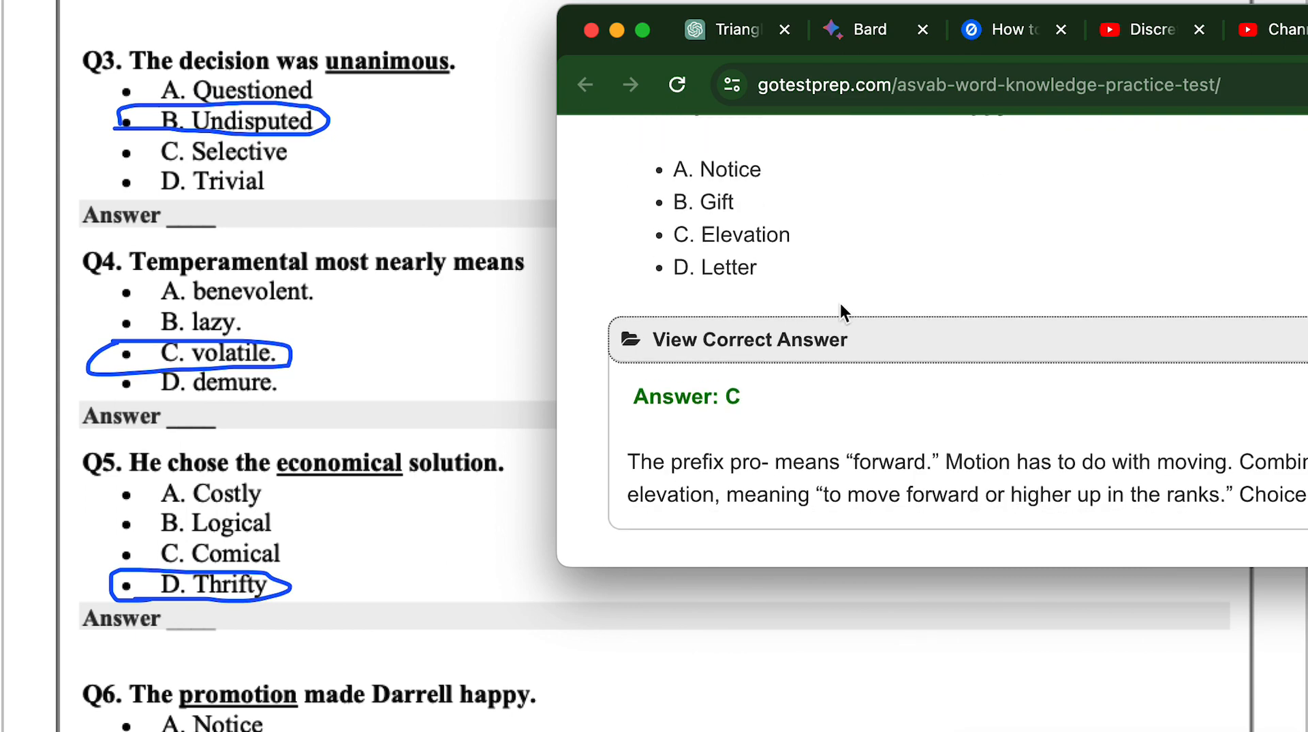
scroll(down, 3)
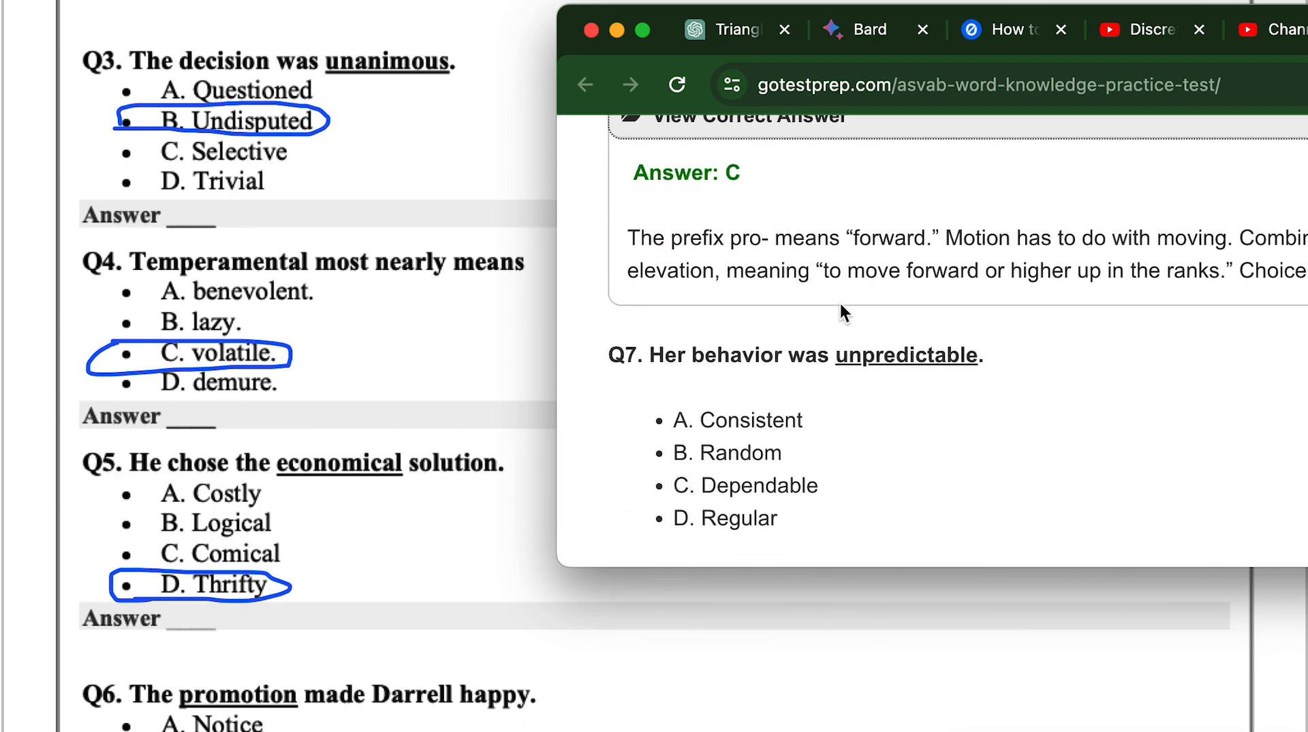
scroll(down, 3)
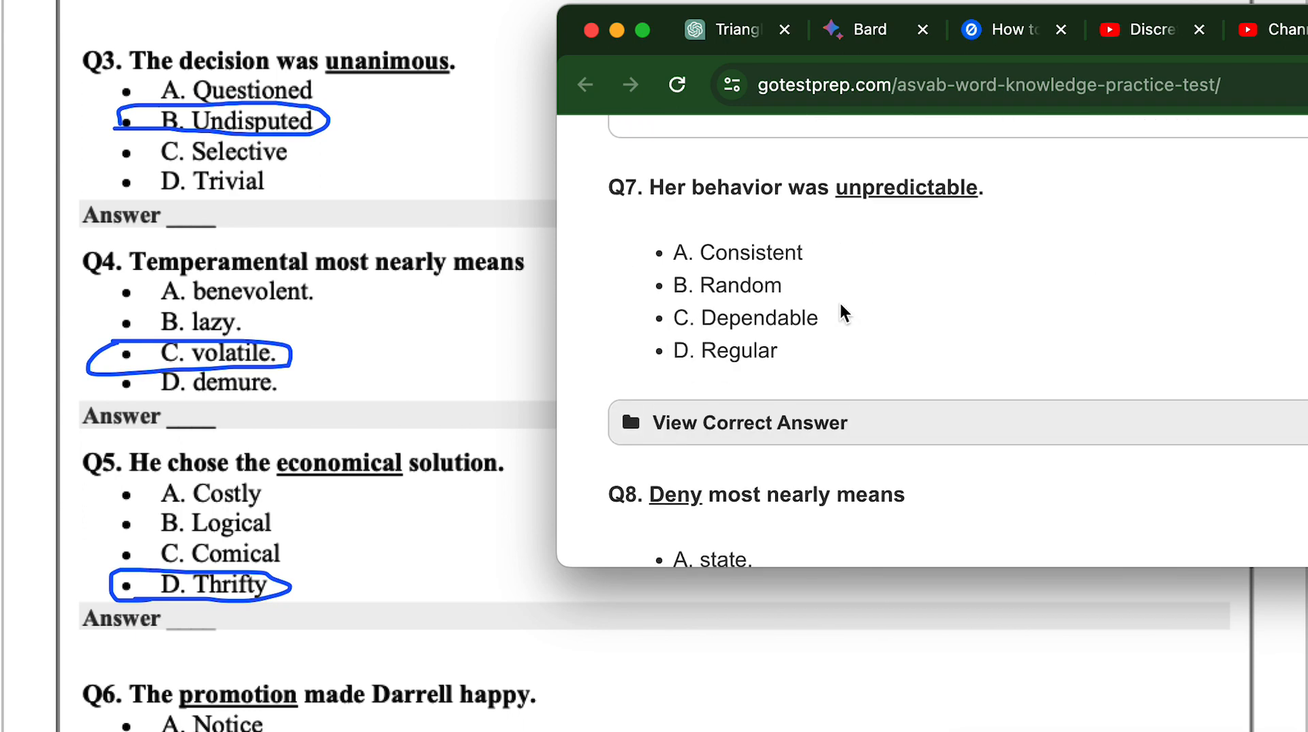
scroll(down, 3)
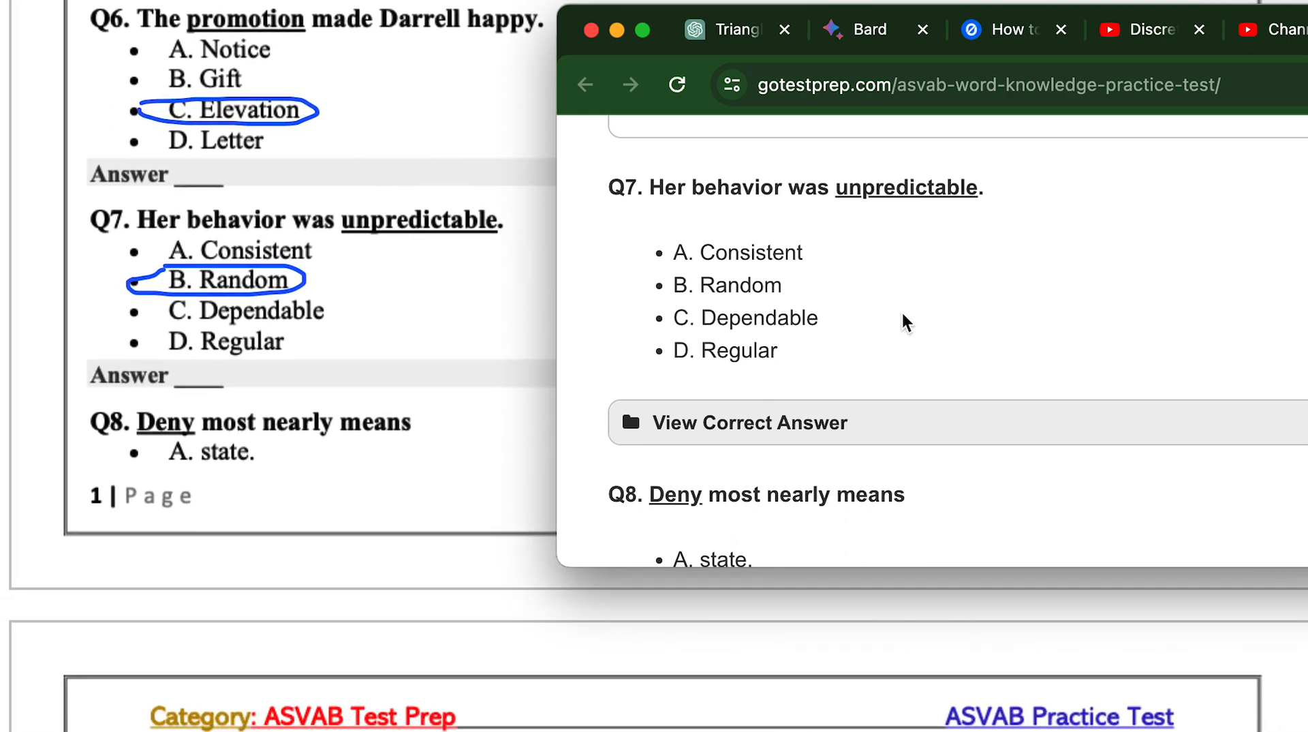
click(748, 422)
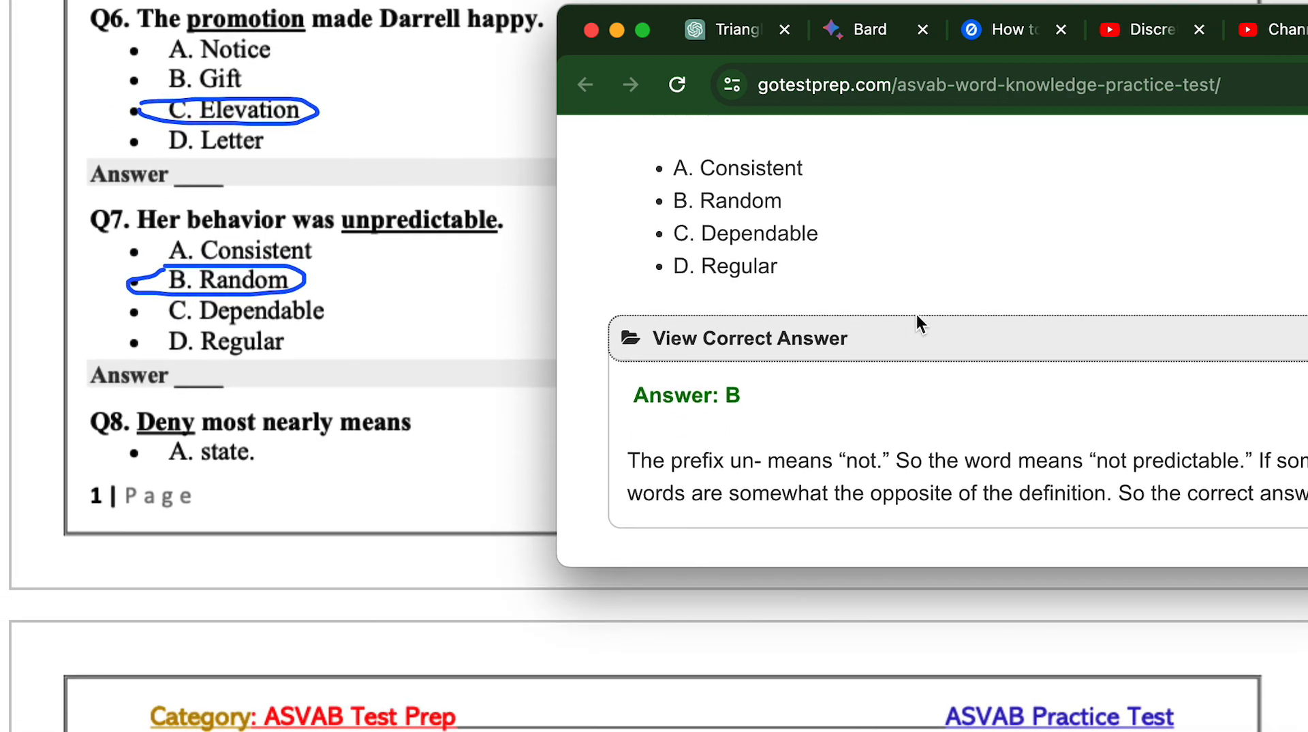
Reveal the correct answers for Q8 (C) and Q9 (D), scrolling on toward Q10
scroll(down, 3)
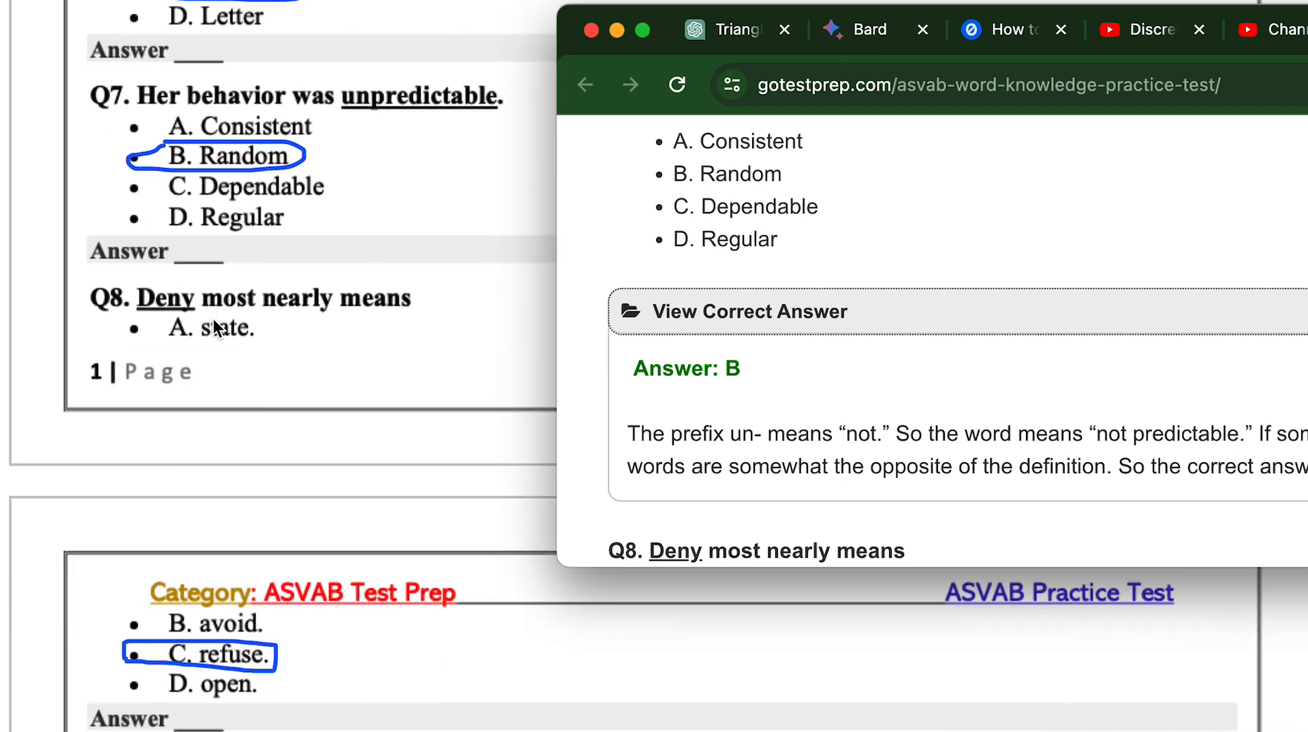
scroll(down, 3)
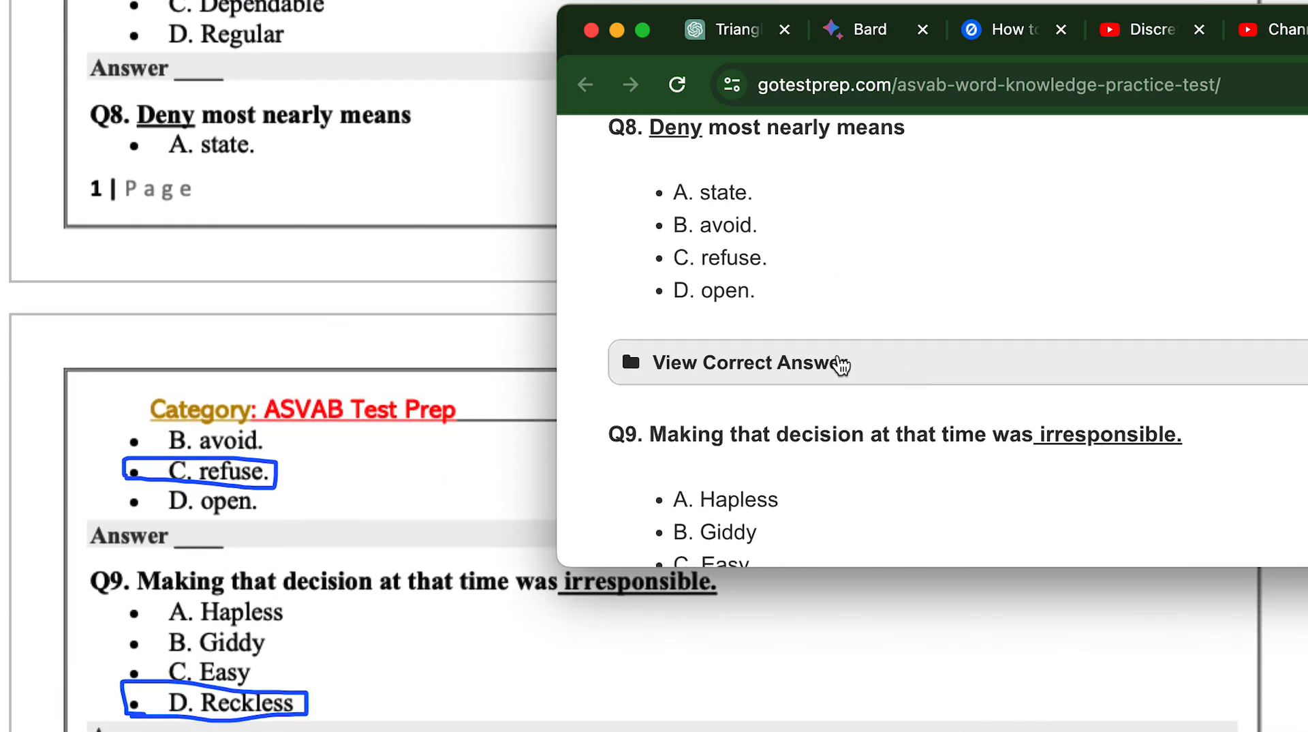
click(748, 362)
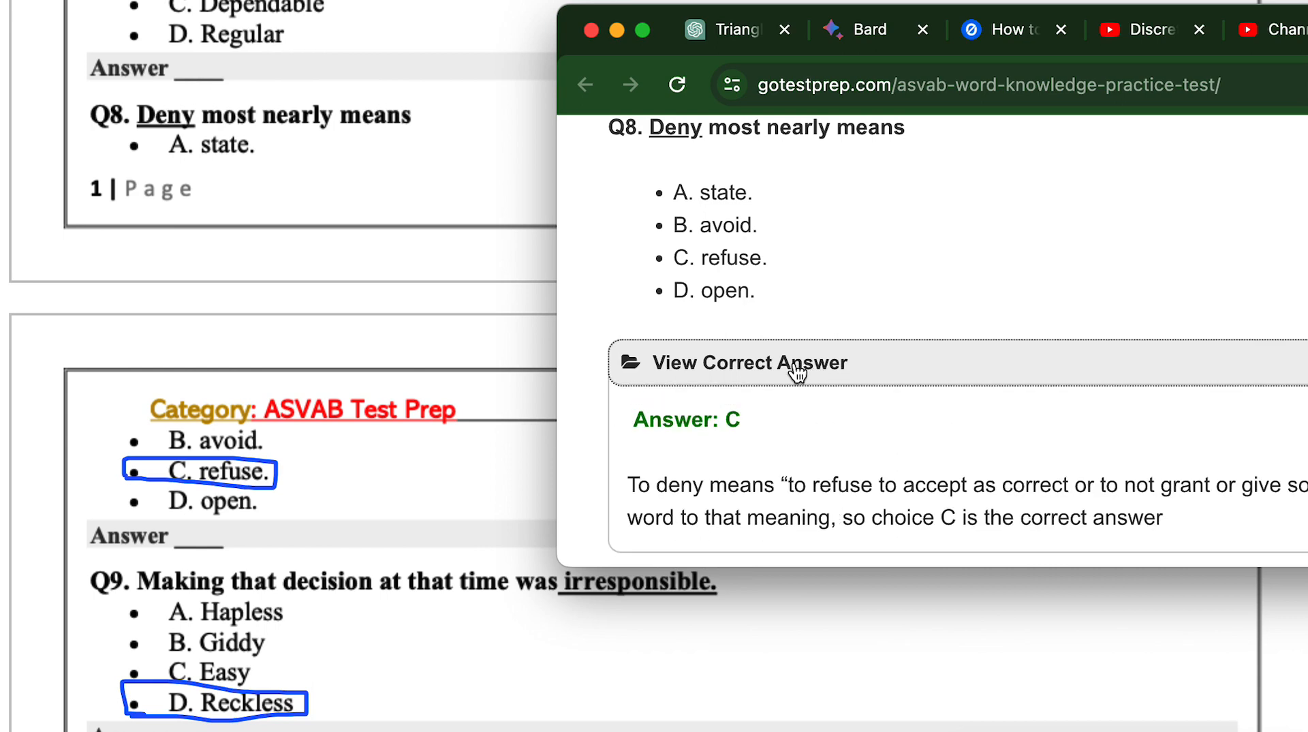
scroll(down, 3)
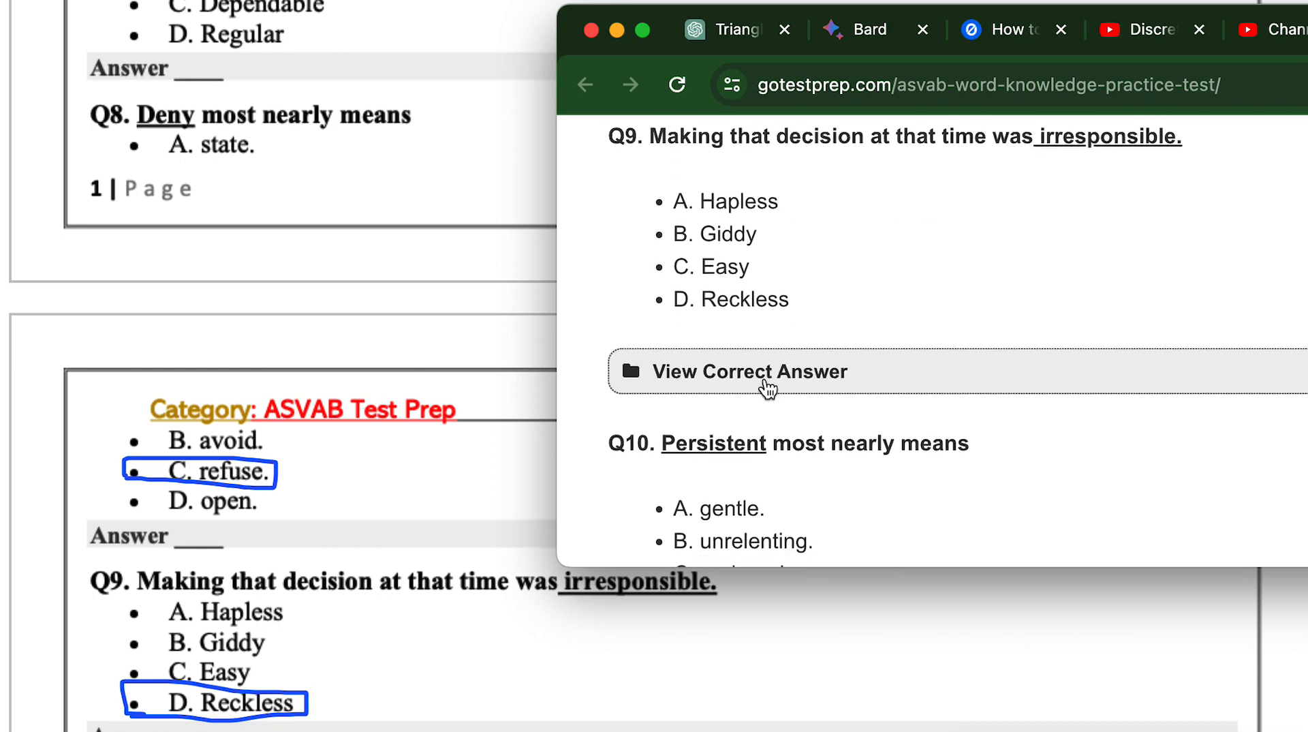
click(748, 371)
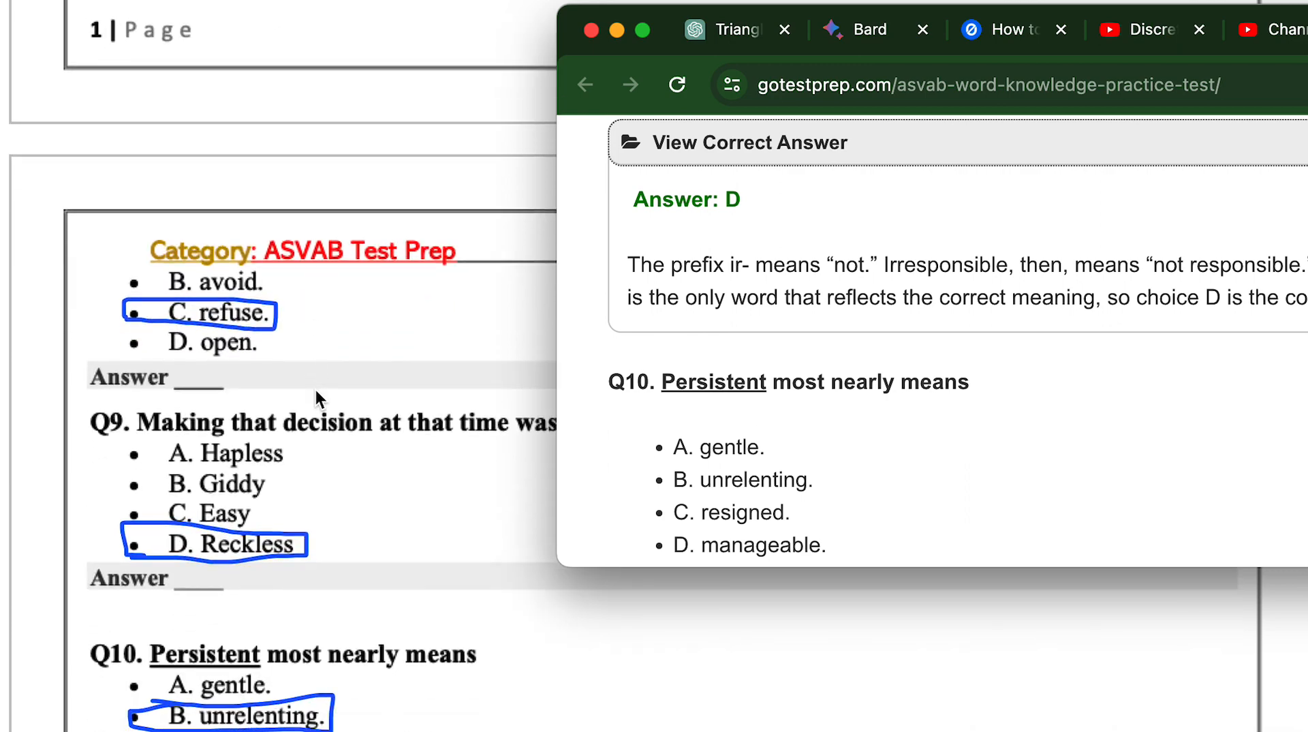
scroll(down, 3)
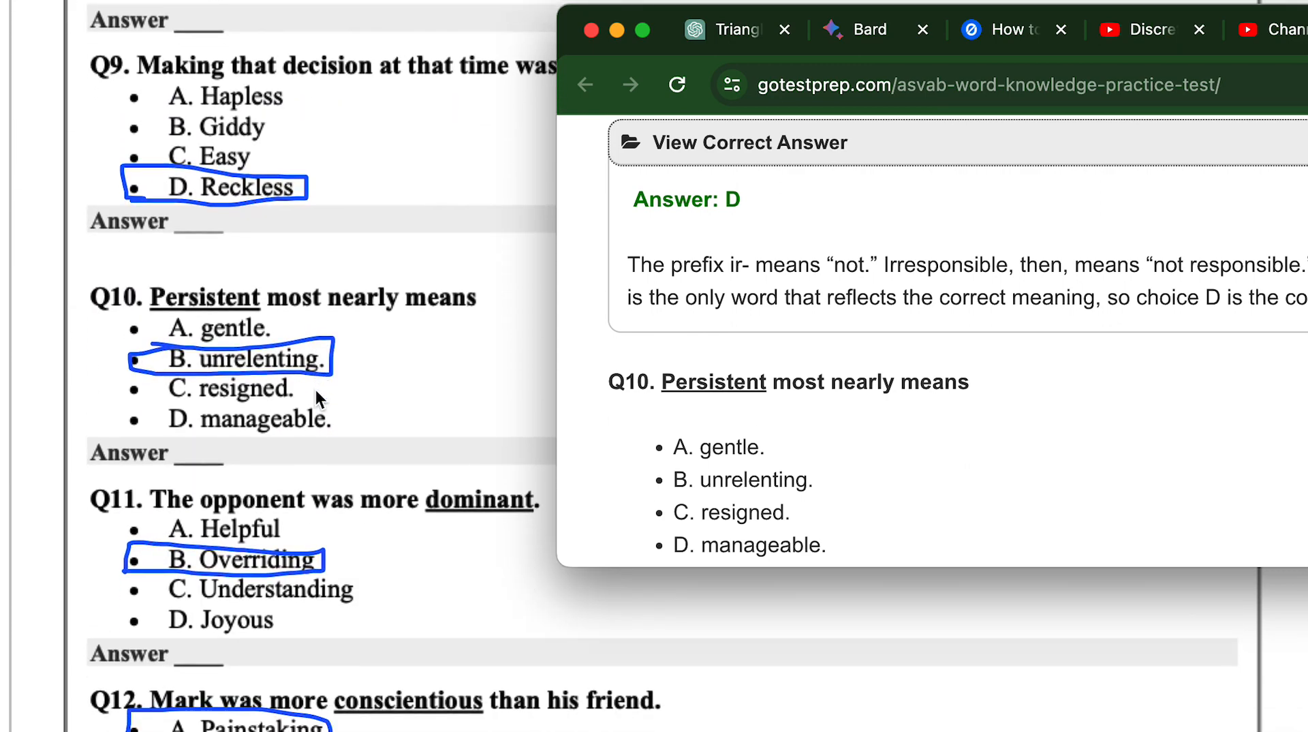
Scroll down to Q13 on Diversion and reveal its correct answer, A (distraction)
scroll(down, 3)
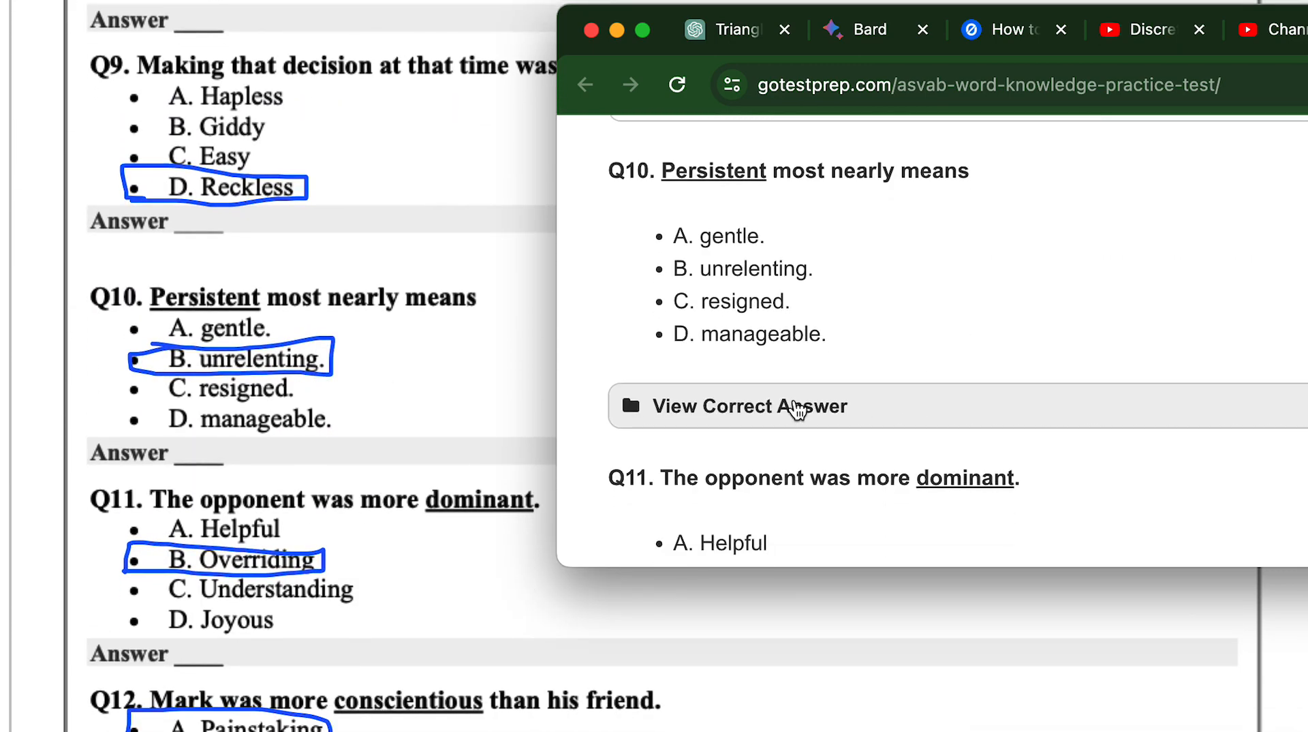
scroll(down, 3)
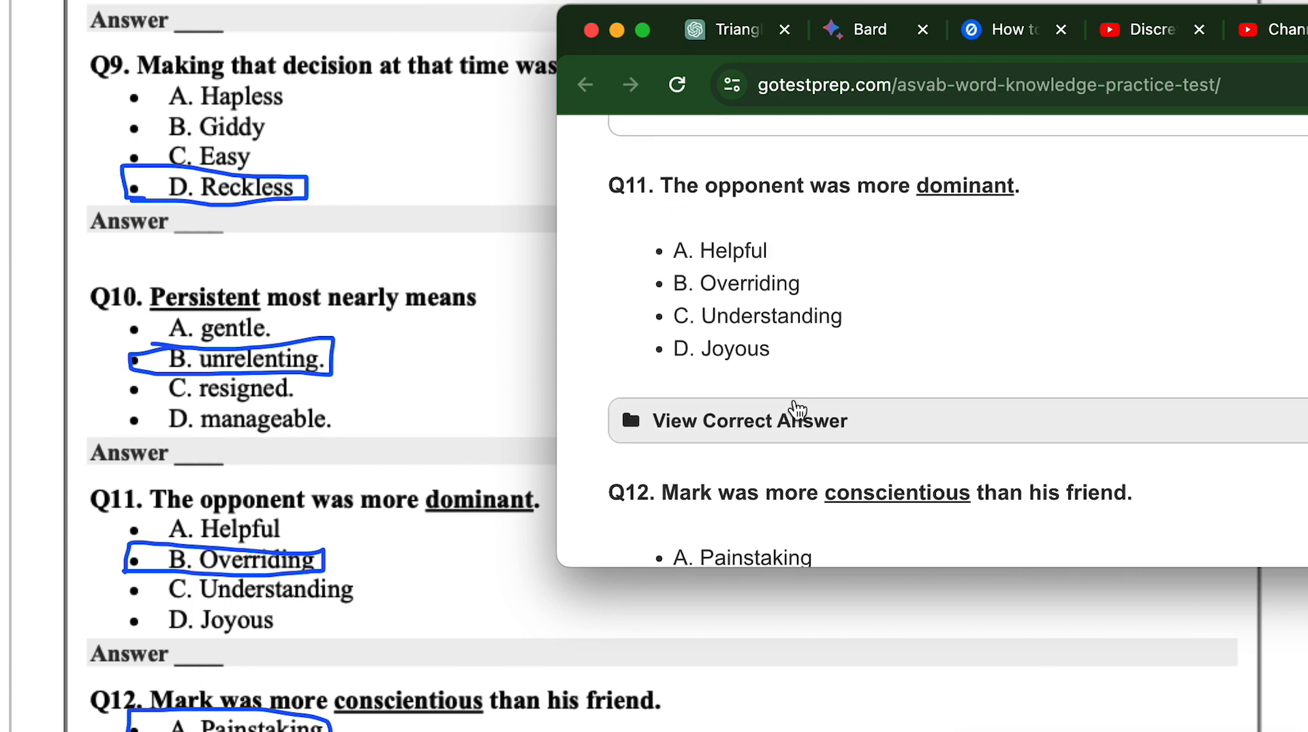
scroll(down, 3)
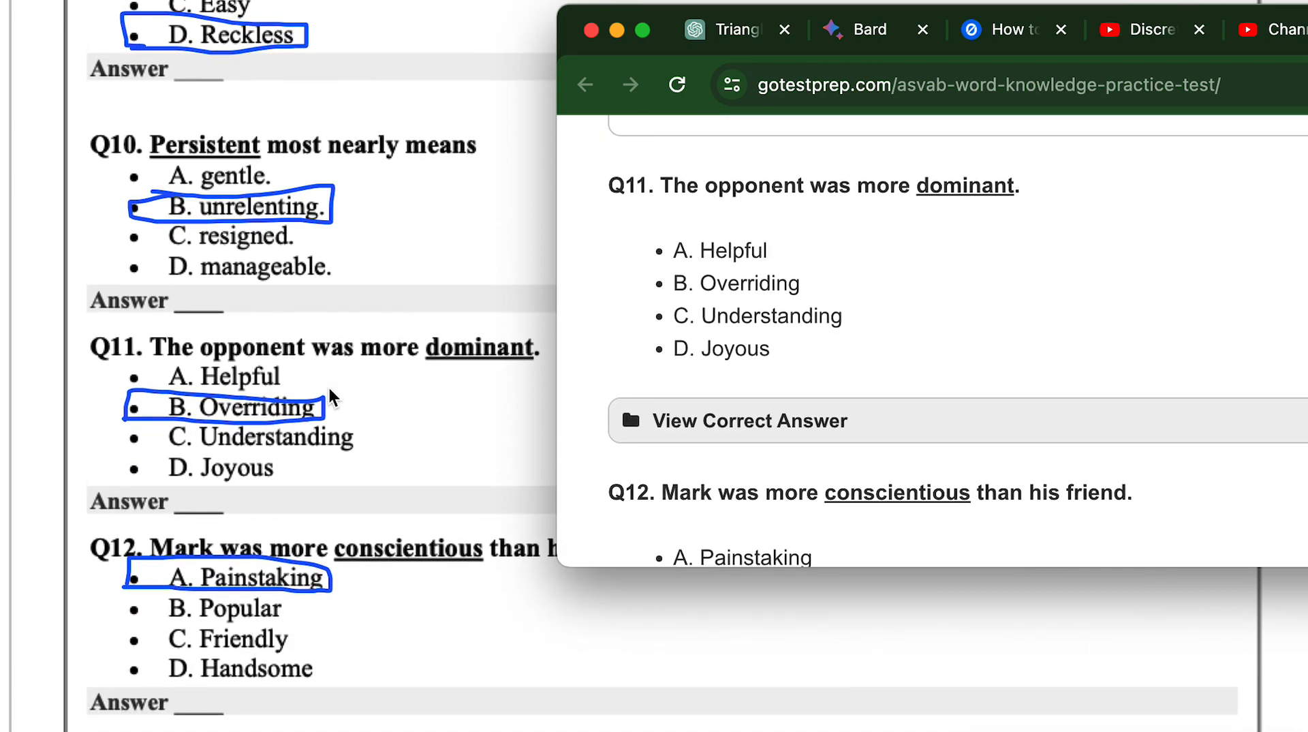
scroll(down, 3)
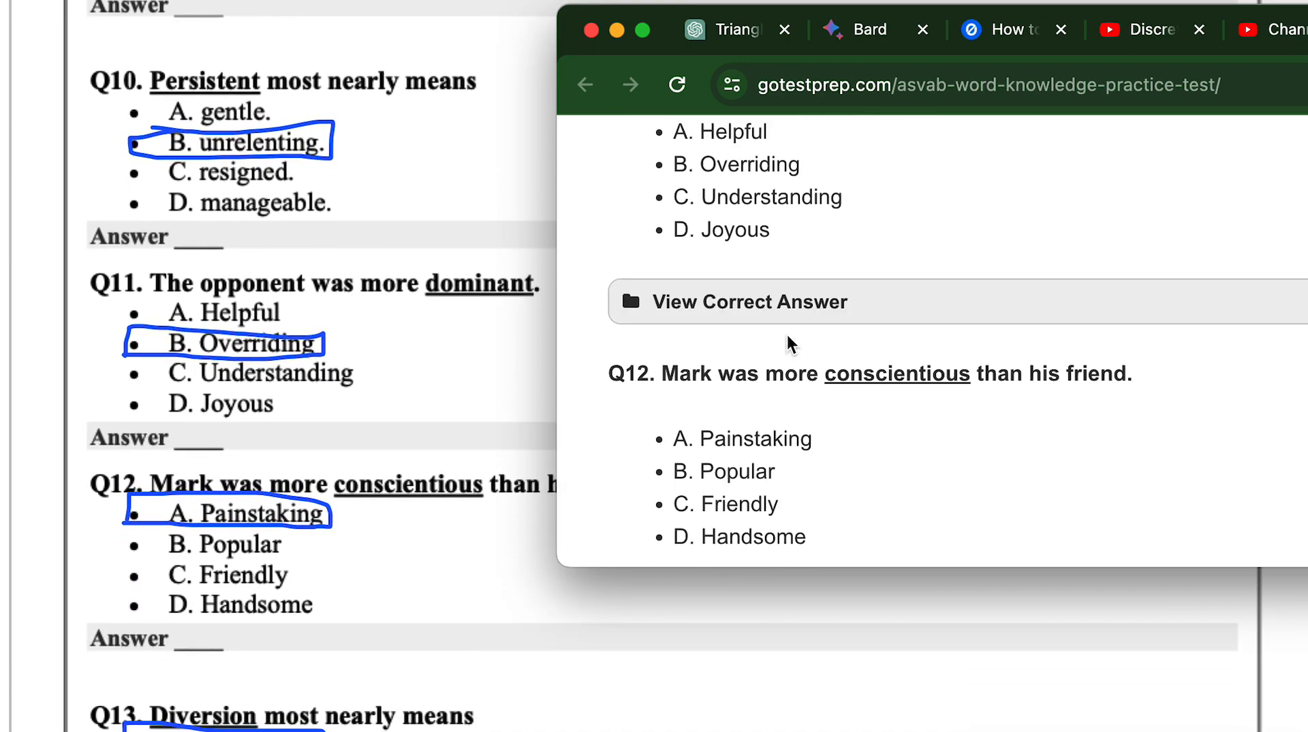
scroll(down, 3)
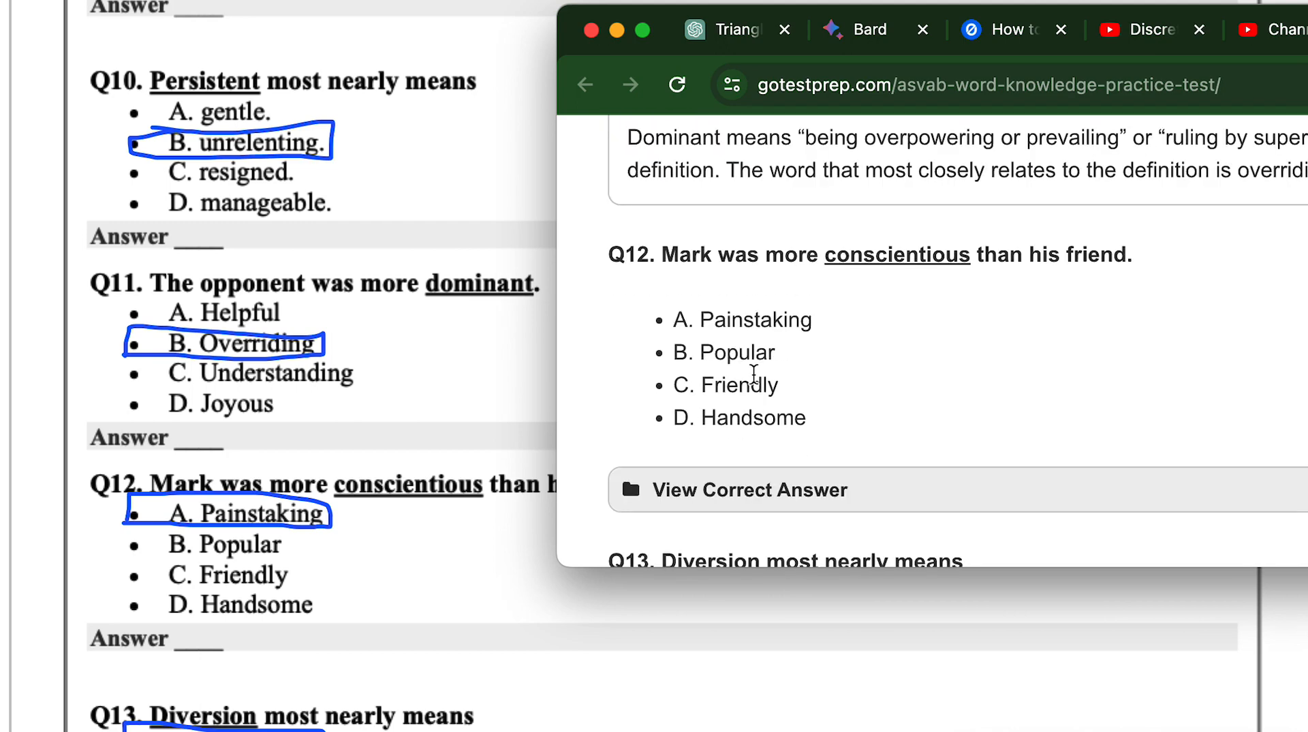
scroll(down, 3)
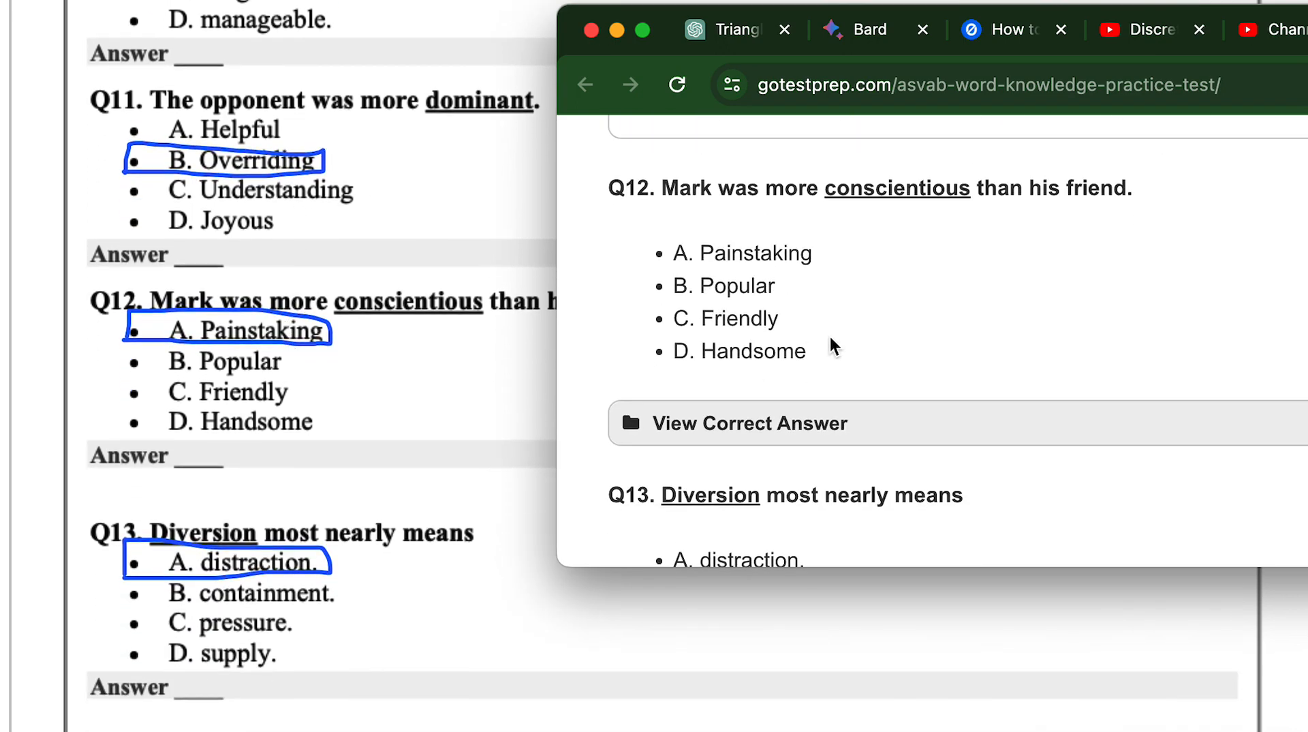
click(748, 422)
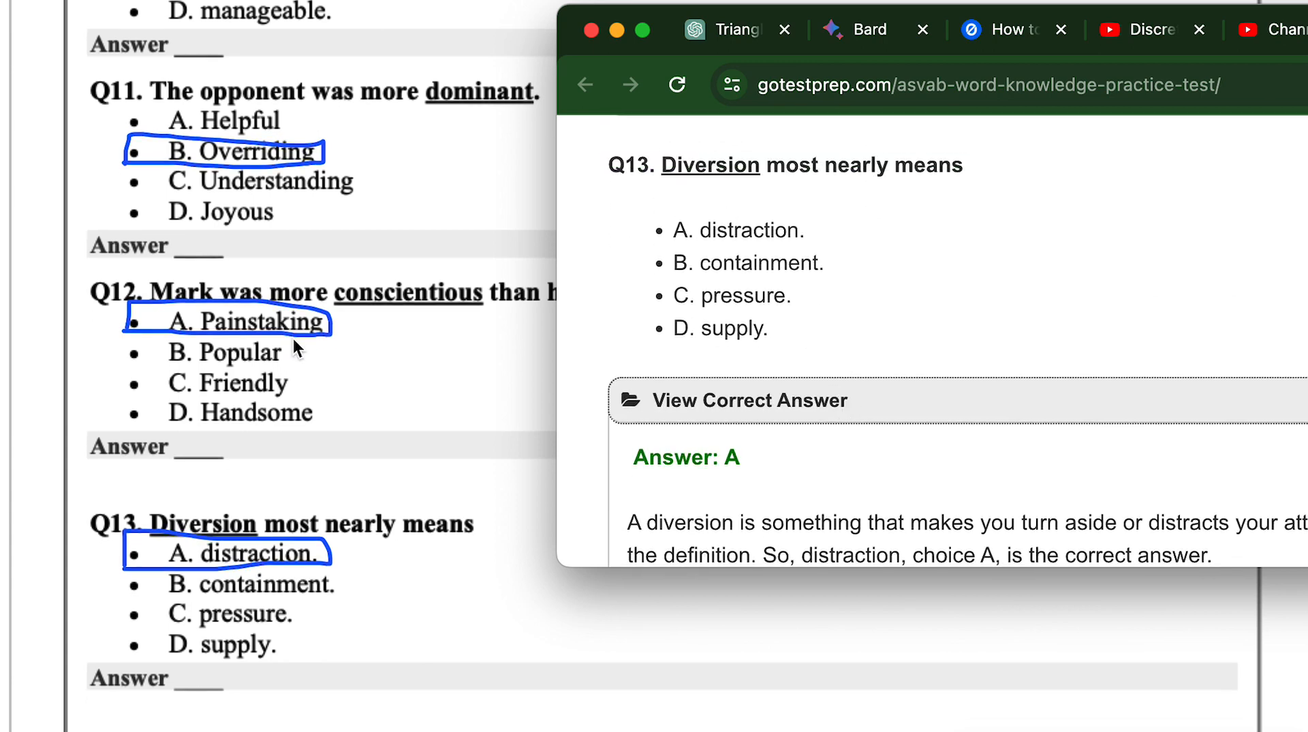
scroll(down, 3)
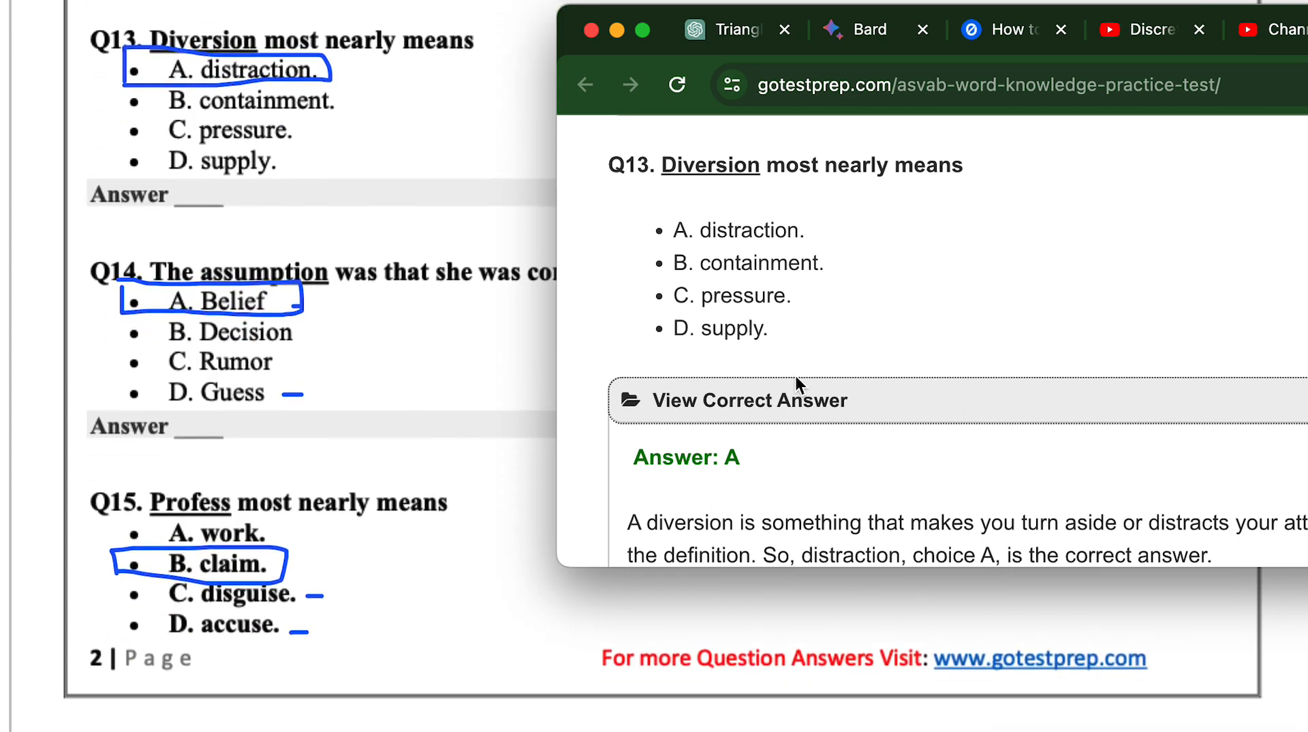
Reveal the correct answers for Q14 and Q15, then scroll on through the following questions
scroll(down, 3)
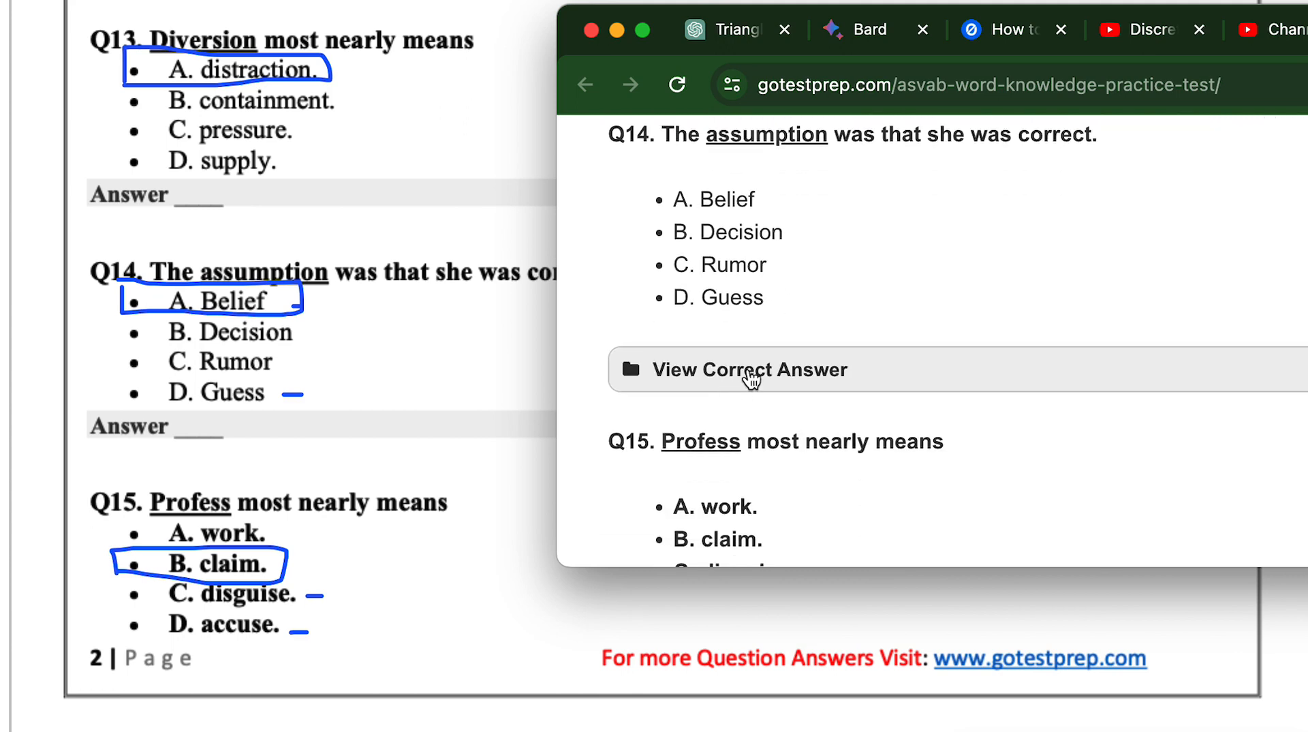
click(749, 369)
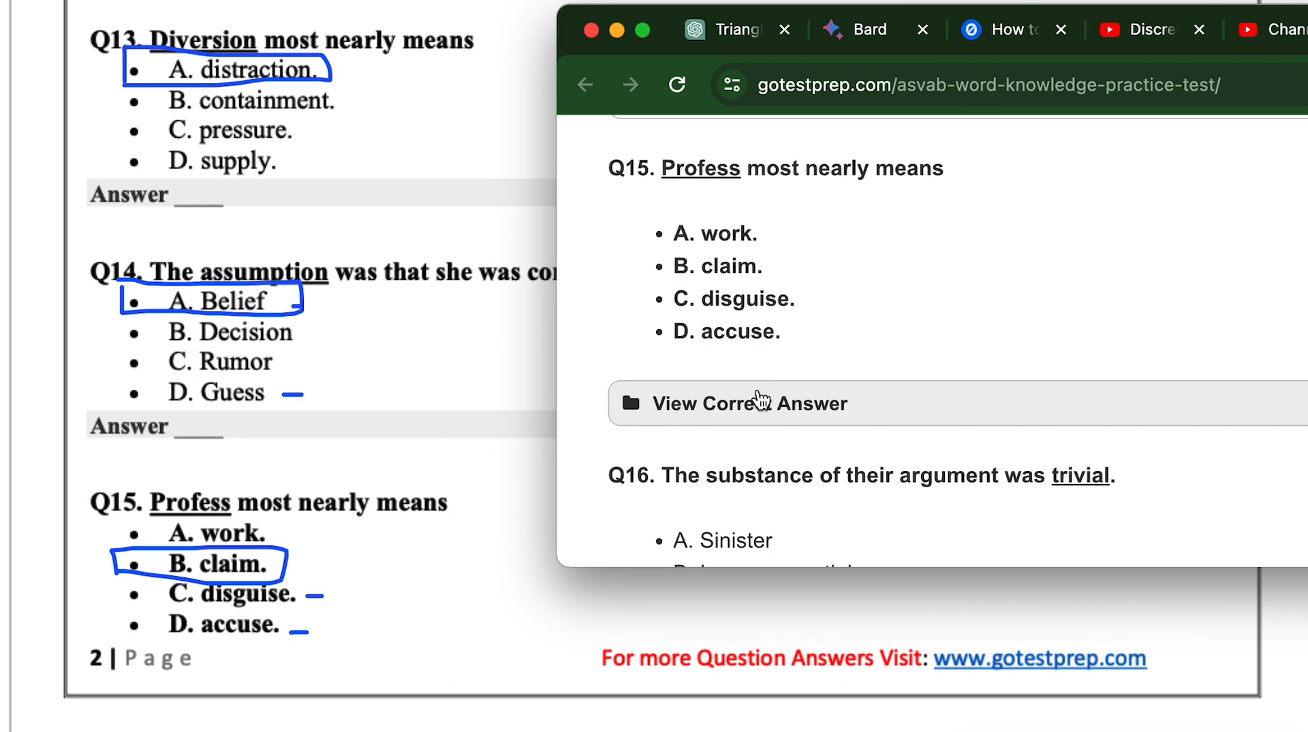
click(749, 403)
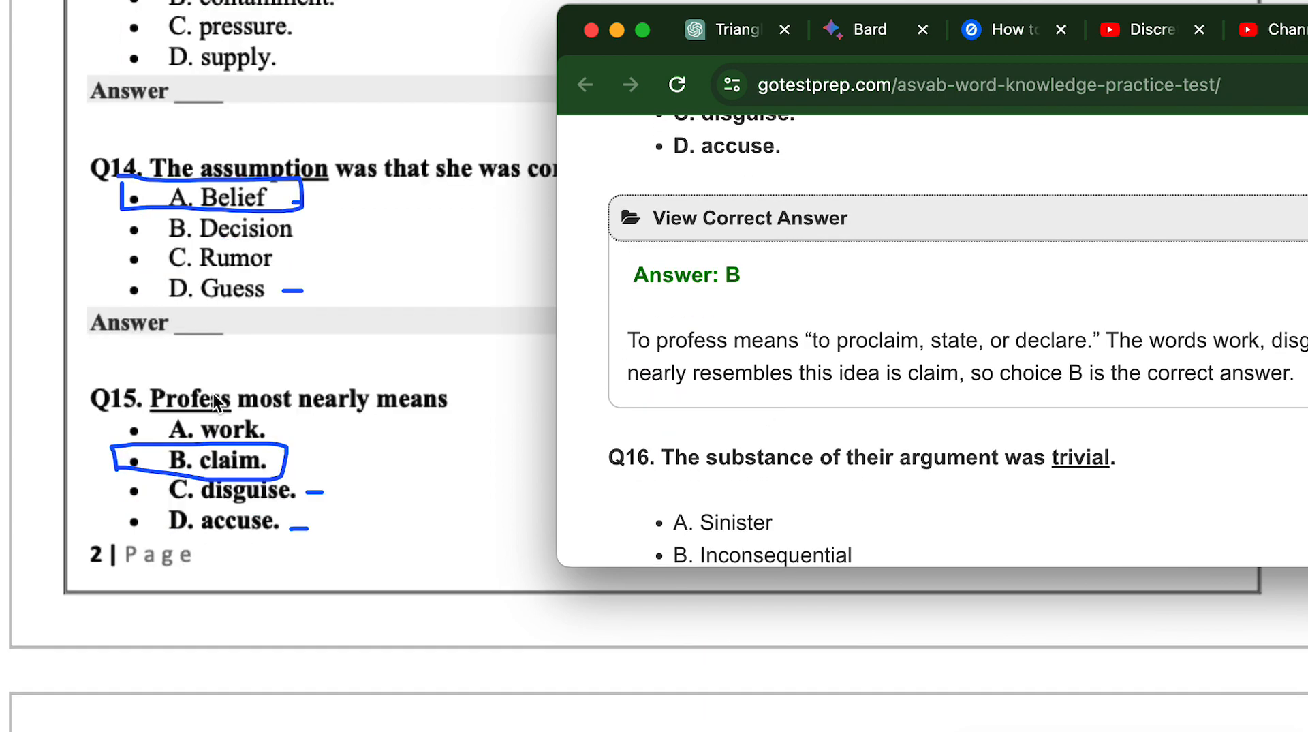
scroll(down, 3)
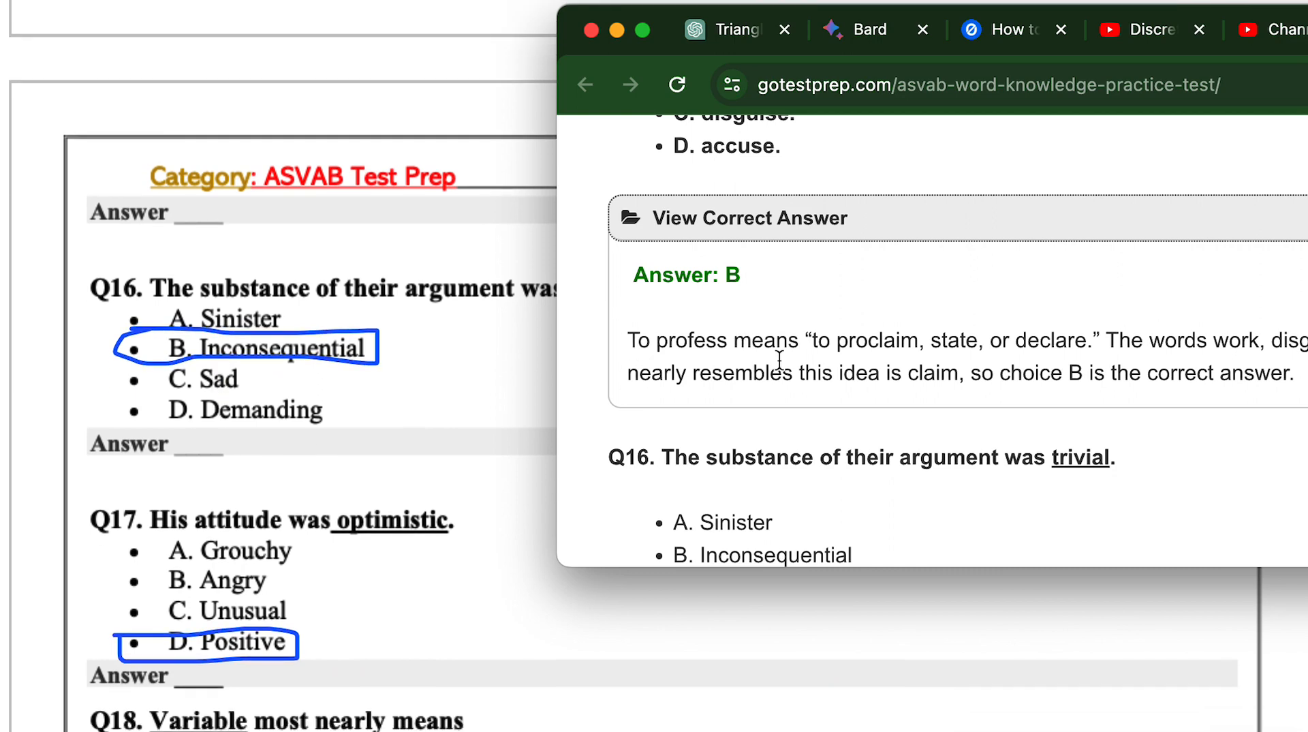
scroll(down, 3)
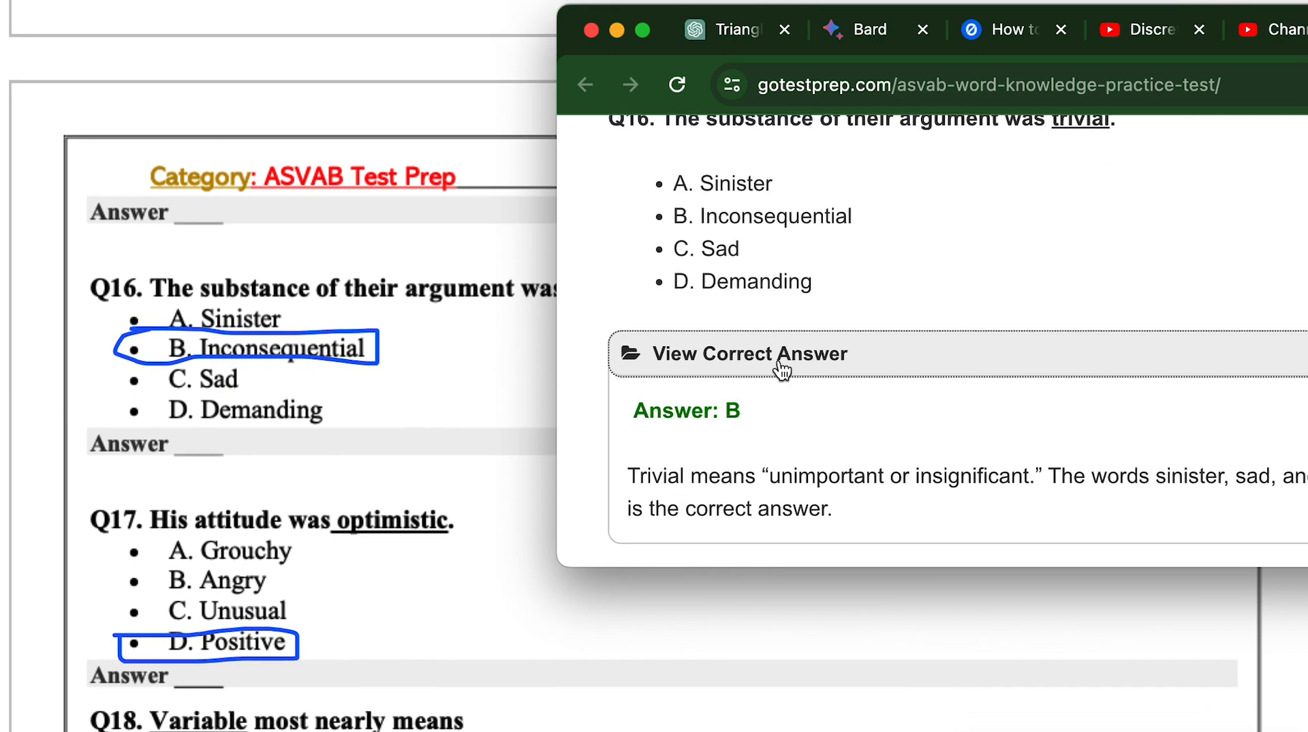
scroll(down, 3)
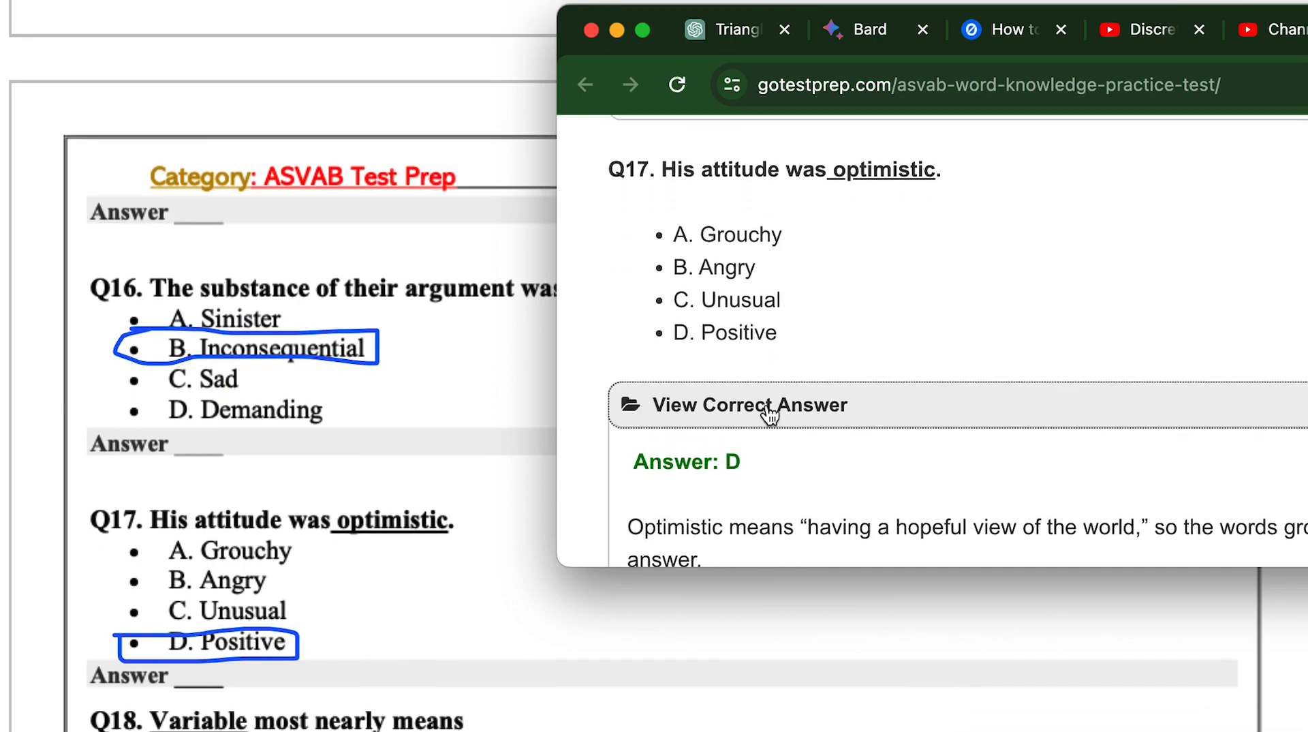
scroll(down, 3)
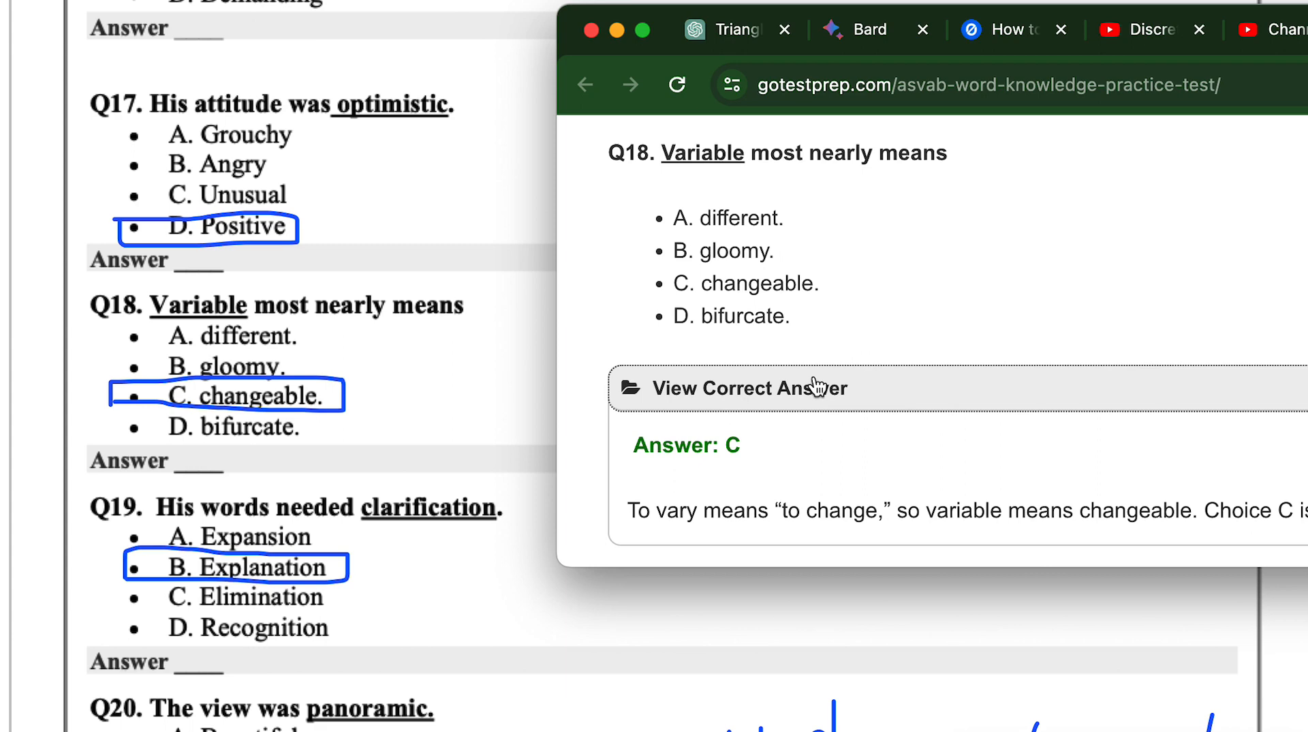
mouse_move(388, 437)
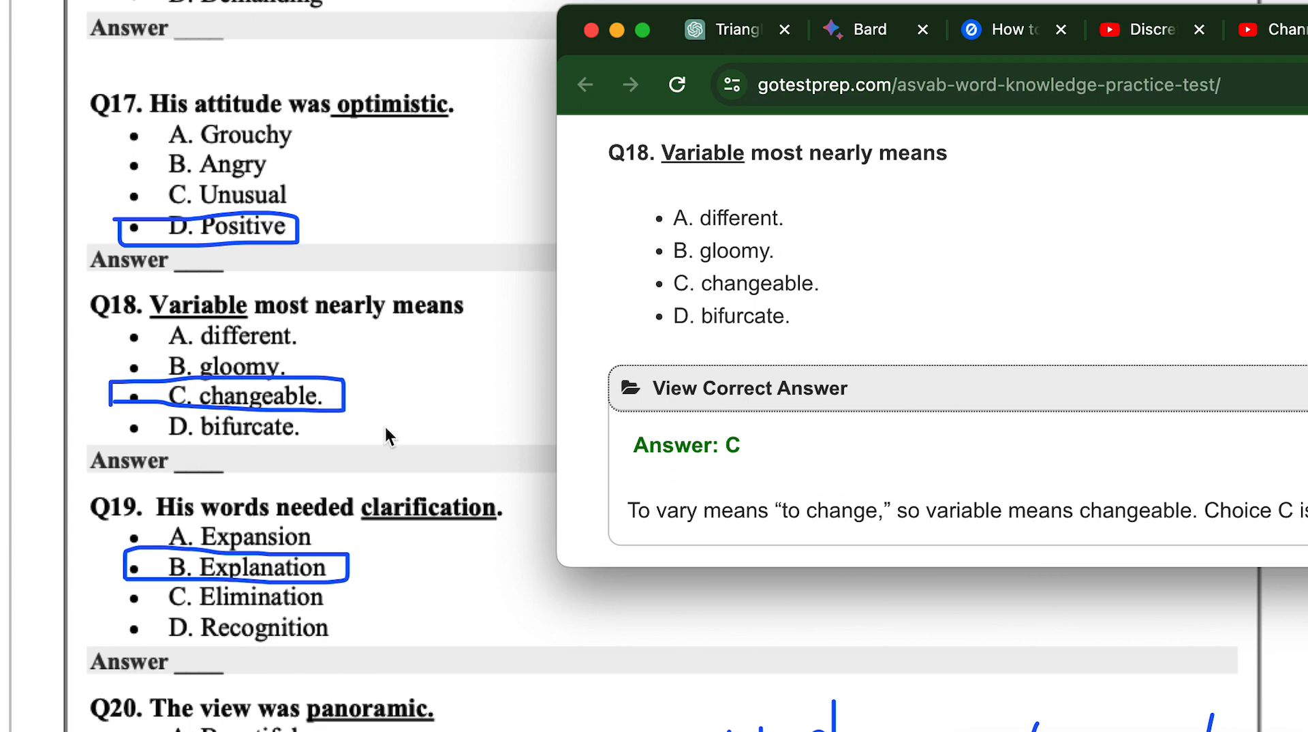
Scroll down through Q18–Q21 and reveal the correct answer for Q22
scroll(down, 3)
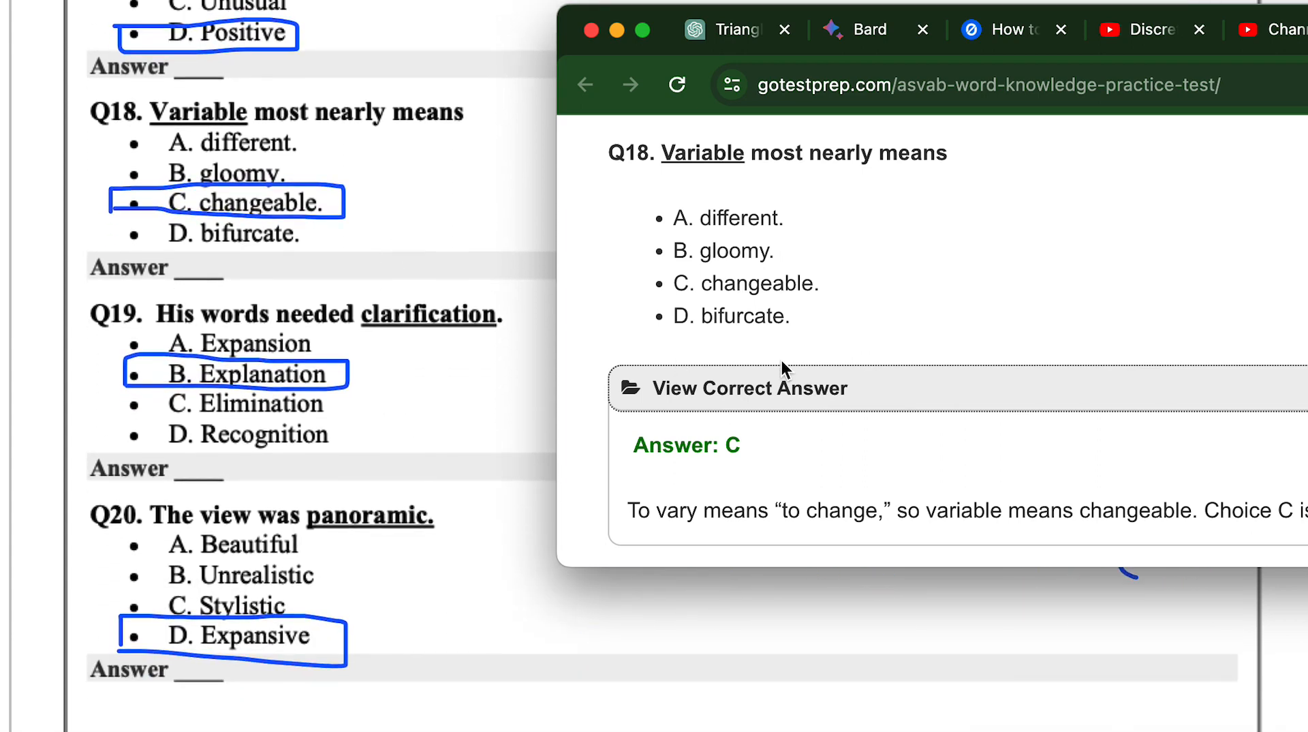
scroll(down, 3)
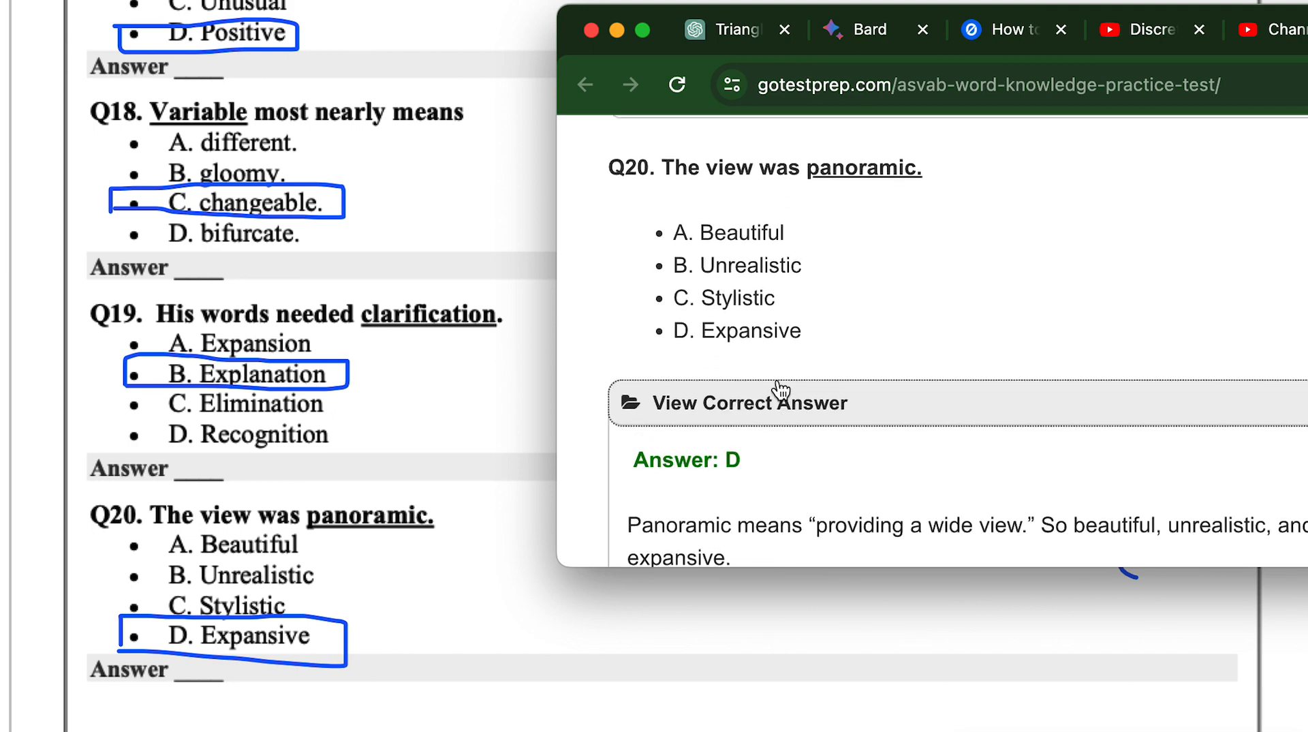
scroll(down, 3)
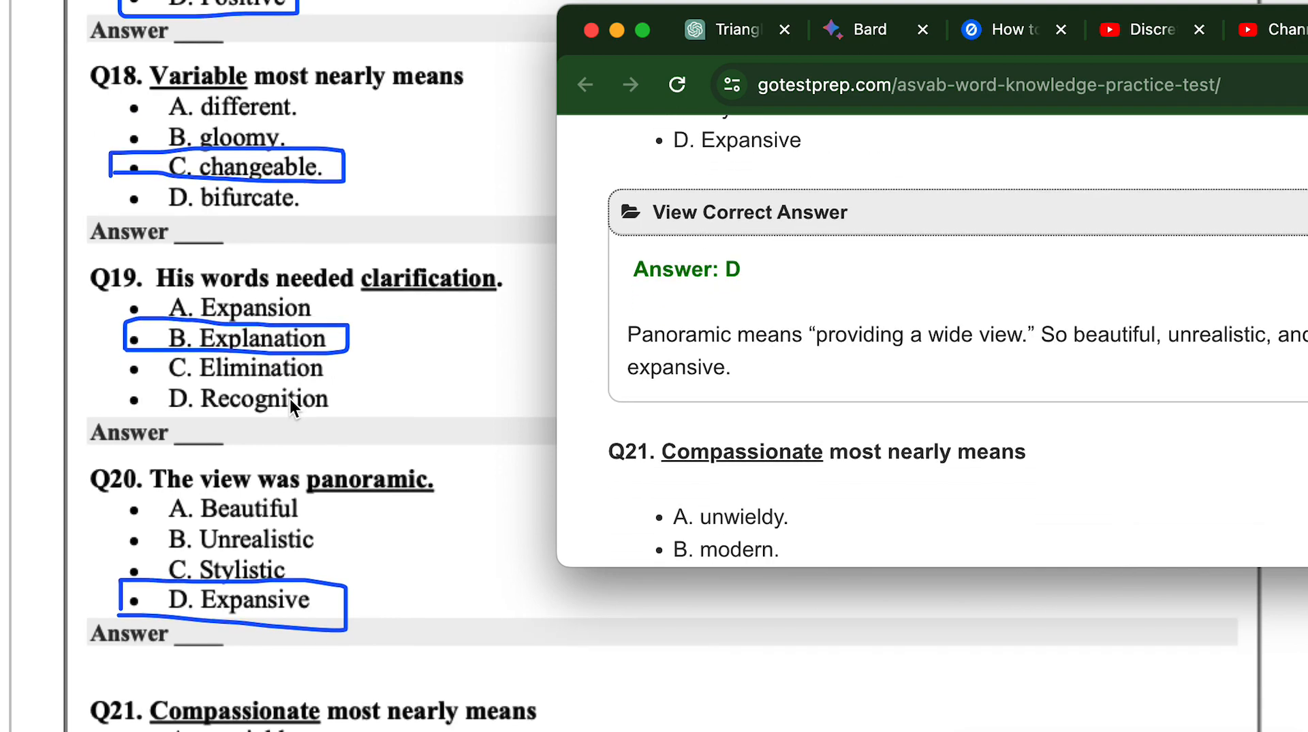
scroll(down, 3)
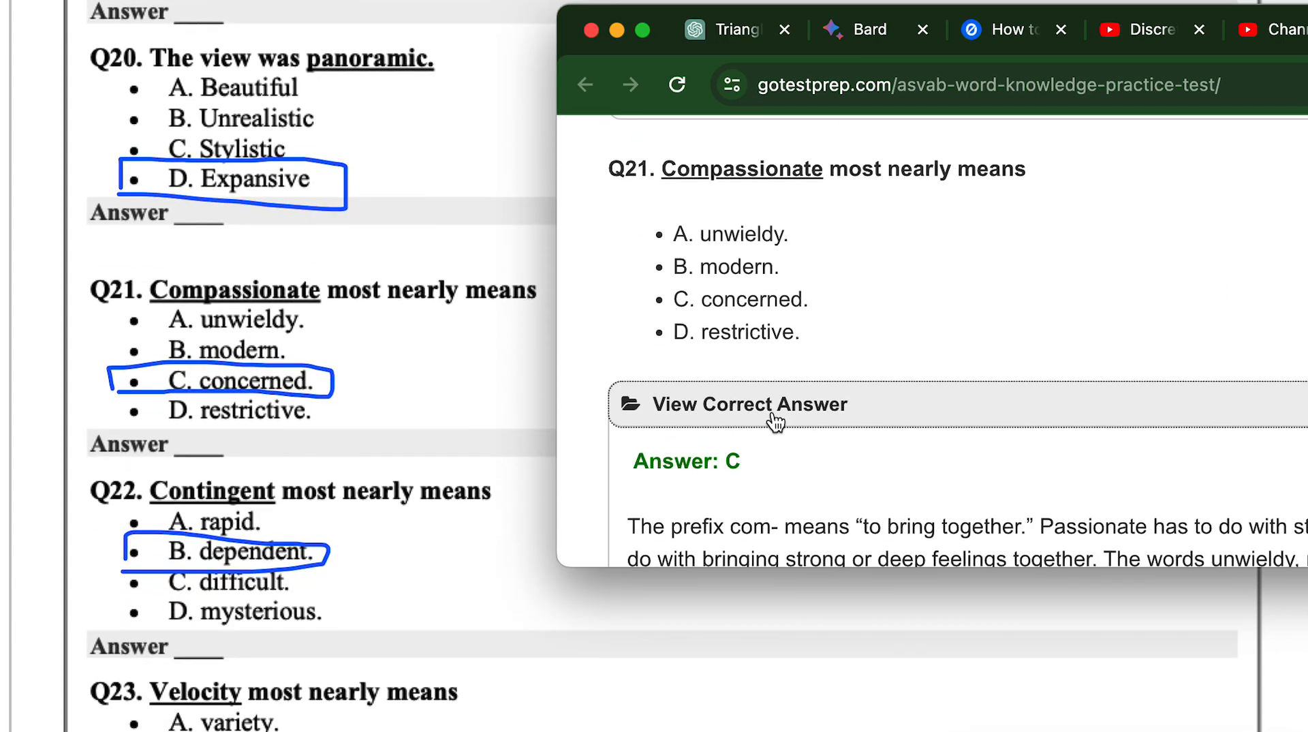
scroll(down, 3)
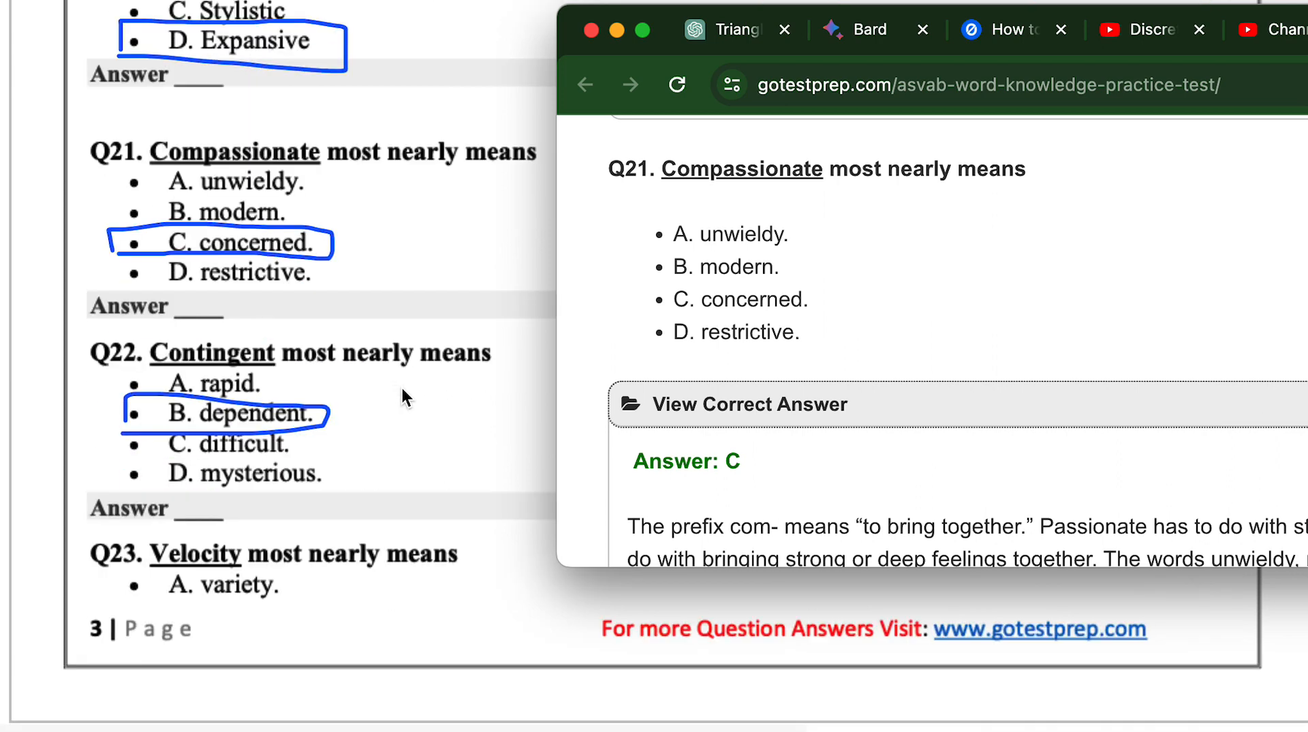
scroll(down, 3)
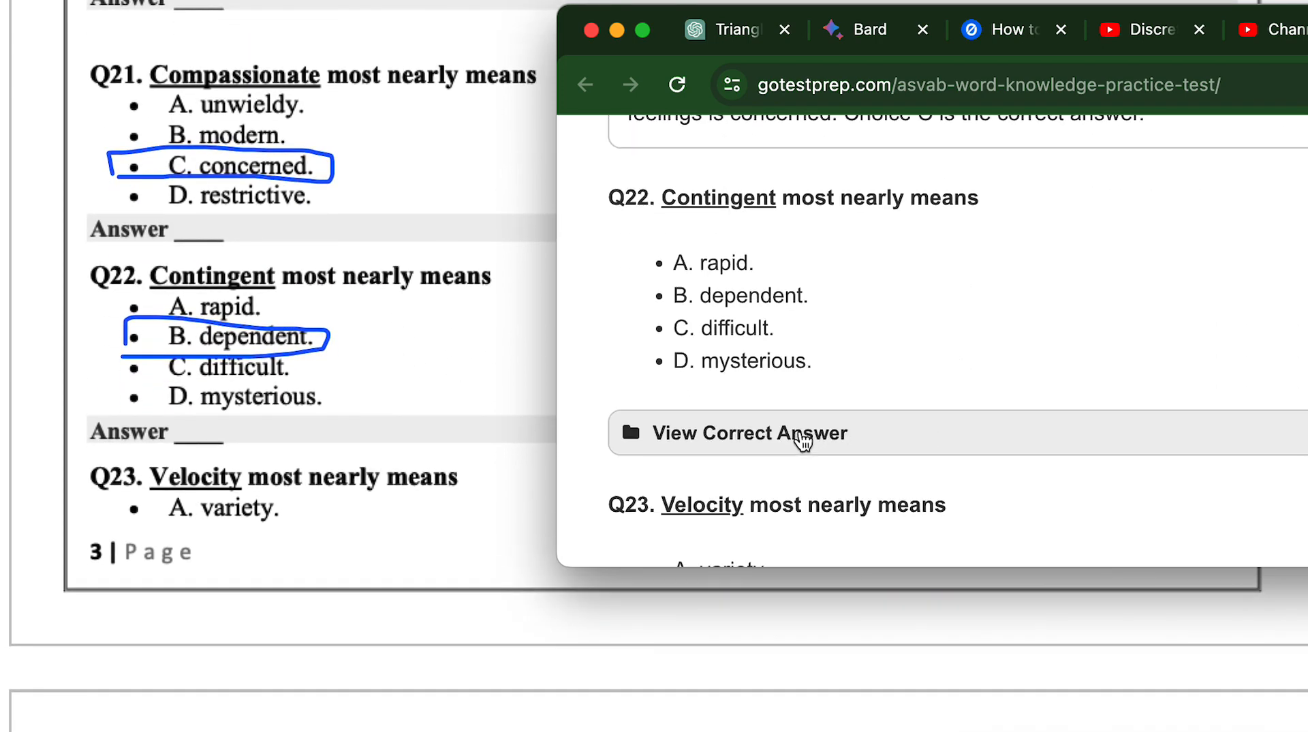
click(750, 431)
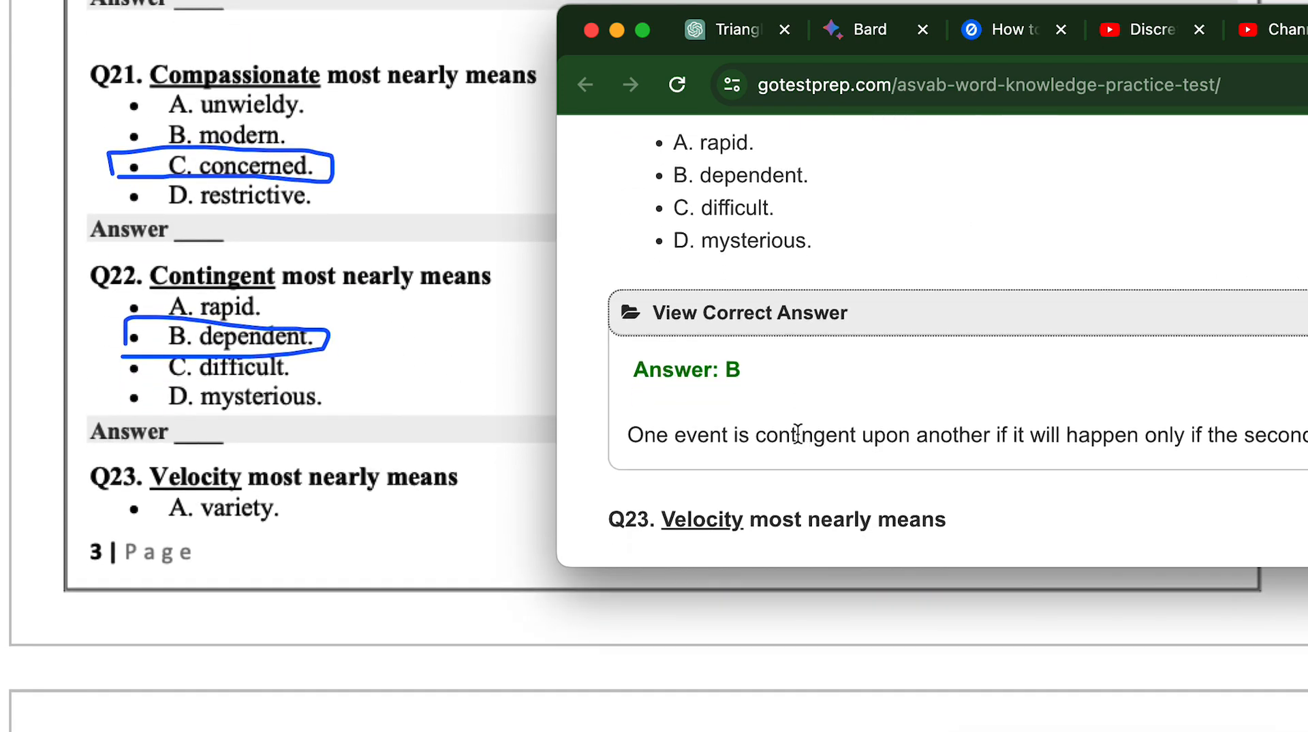
scroll(down, 3)
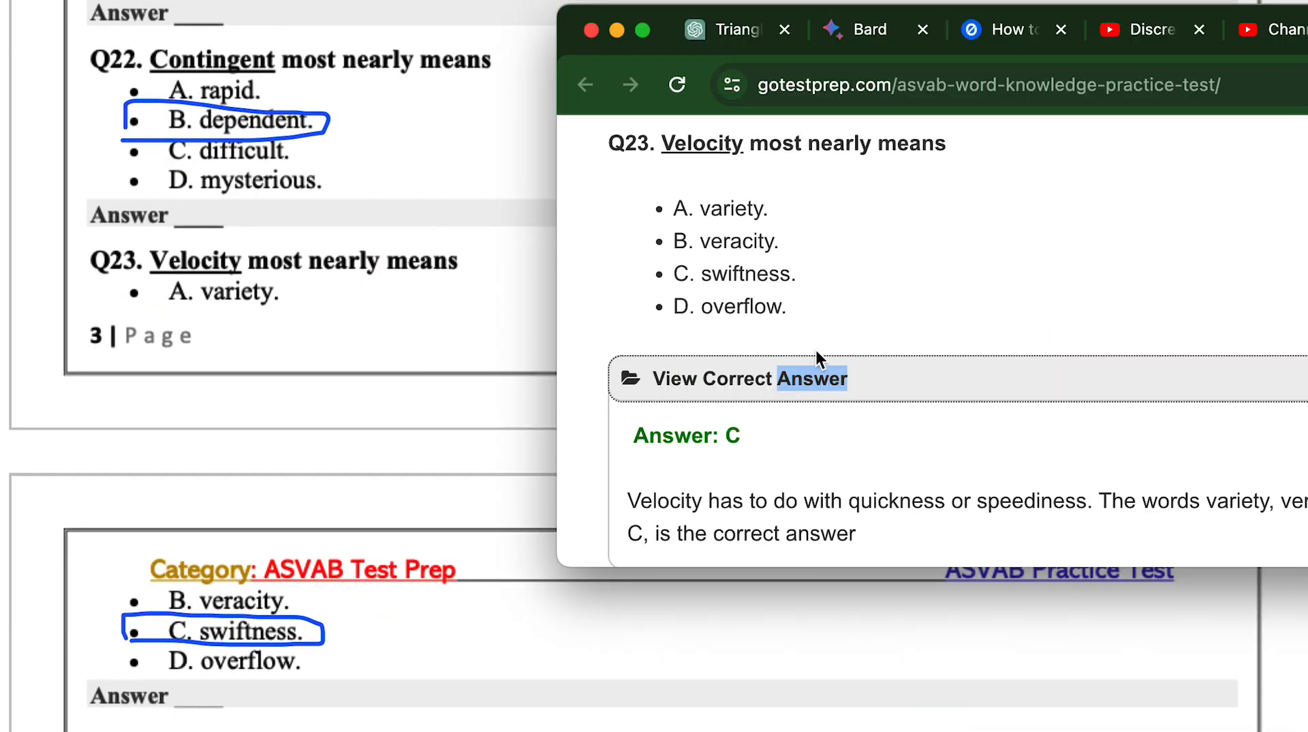
Reveal the correct answers for Q25, Q26 and Q27 (D), scrolling between them
scroll(down, 3)
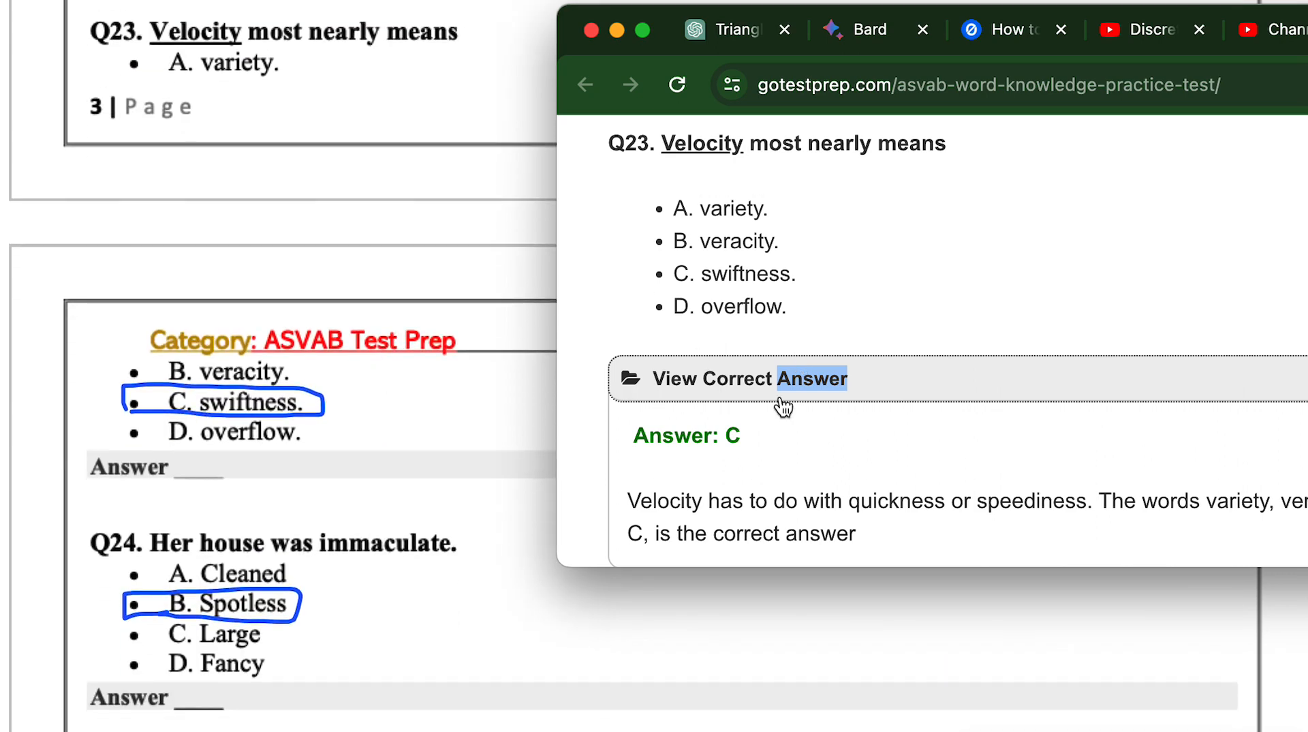
scroll(down, 3)
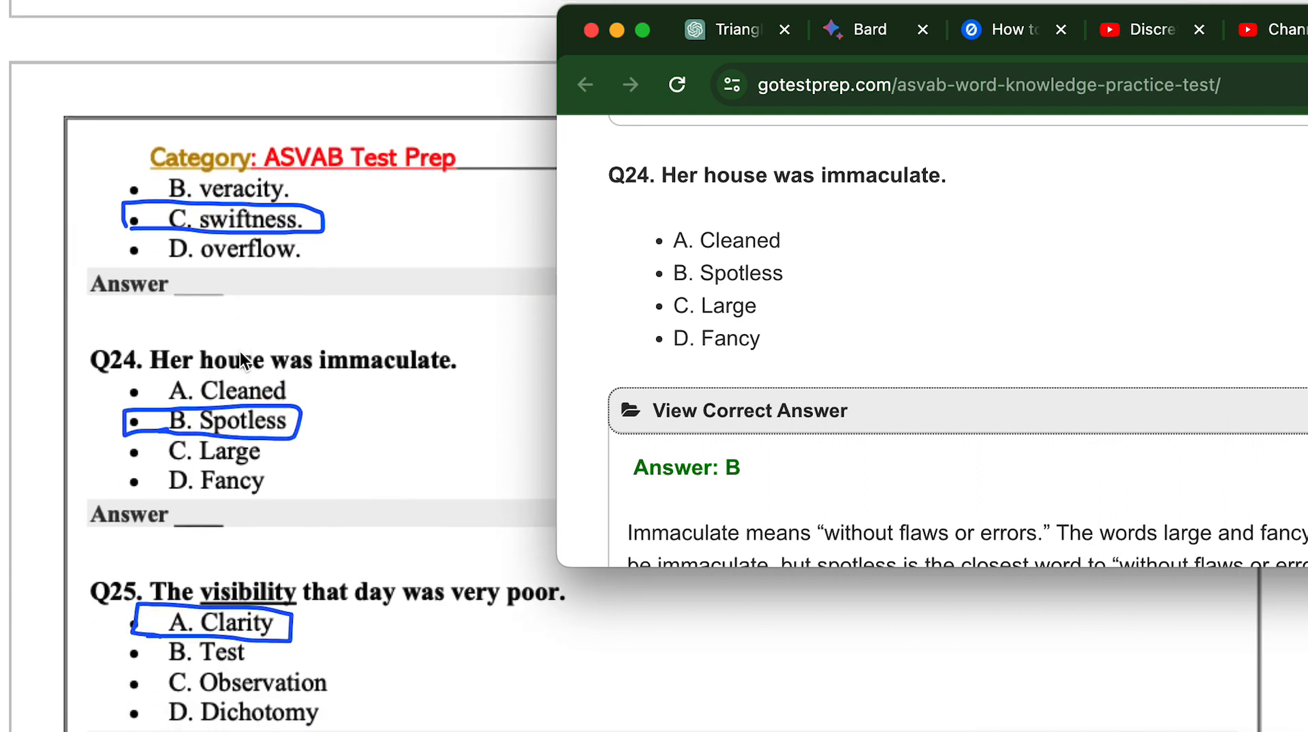
scroll(down, 3)
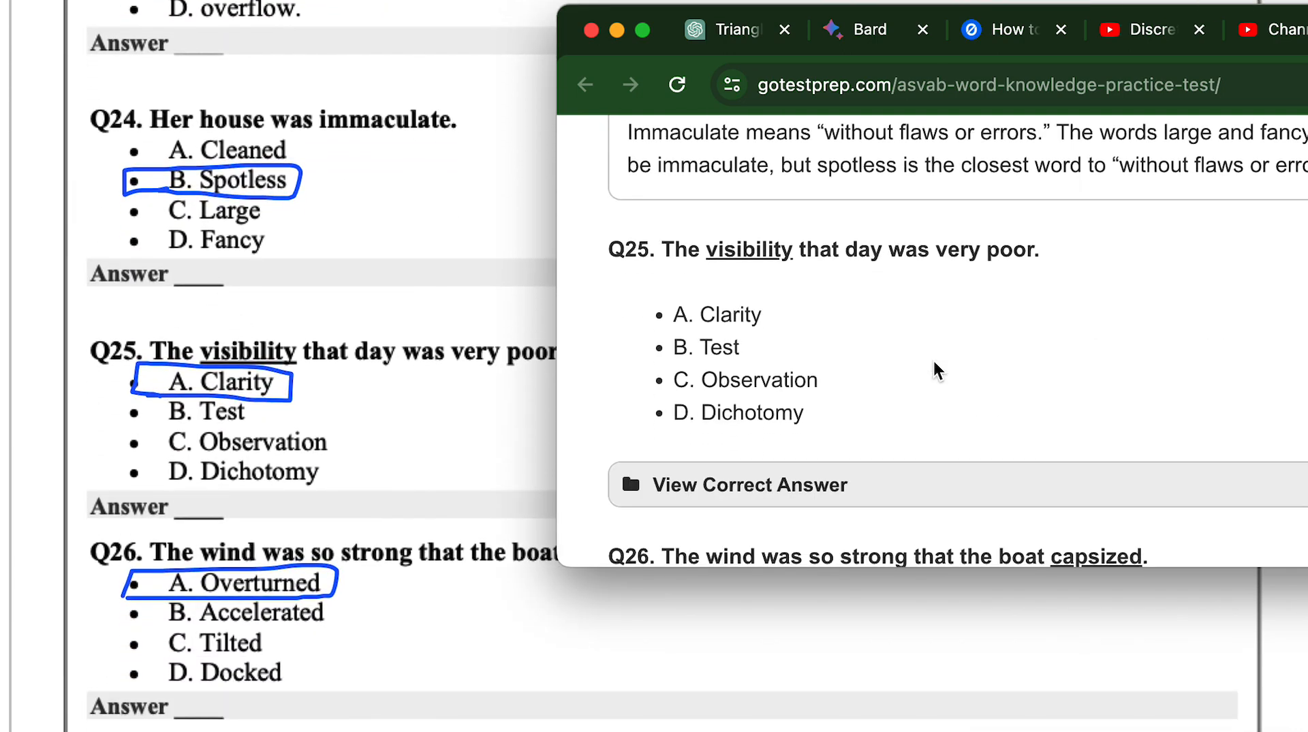
click(748, 485)
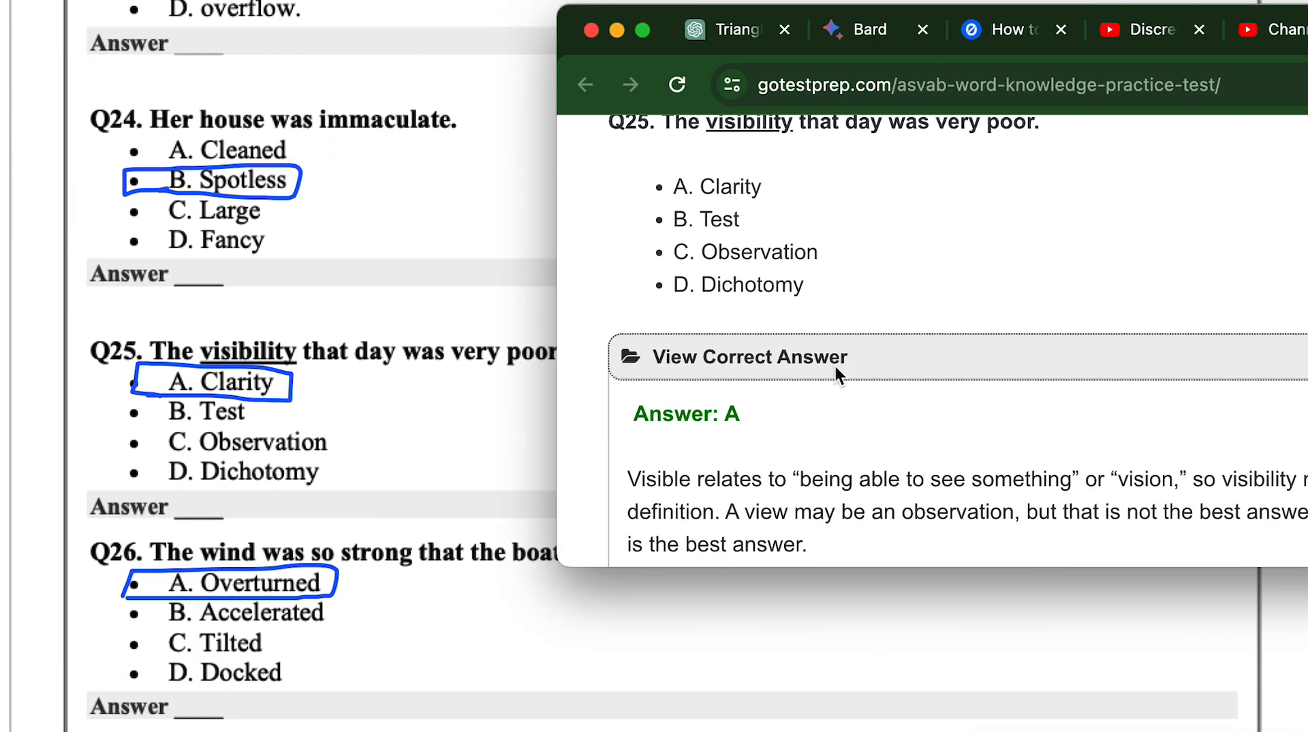
scroll(down, 3)
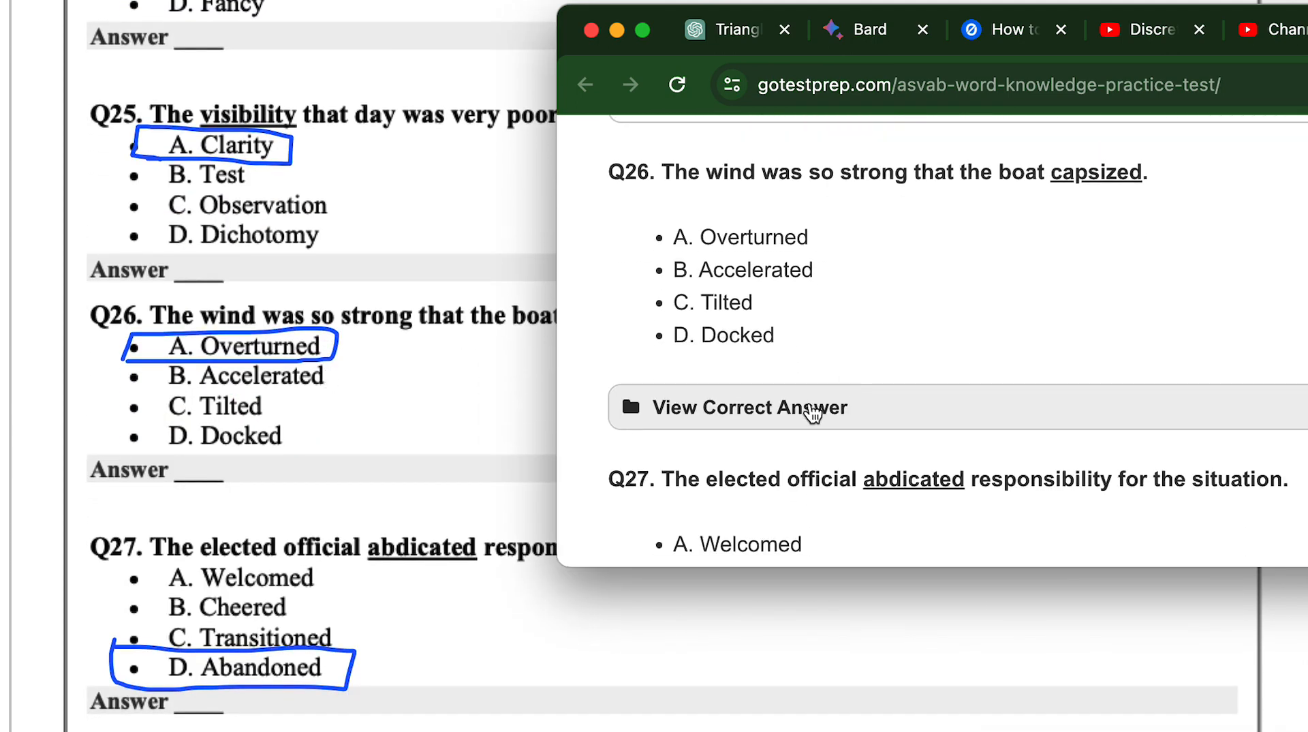
click(748, 407)
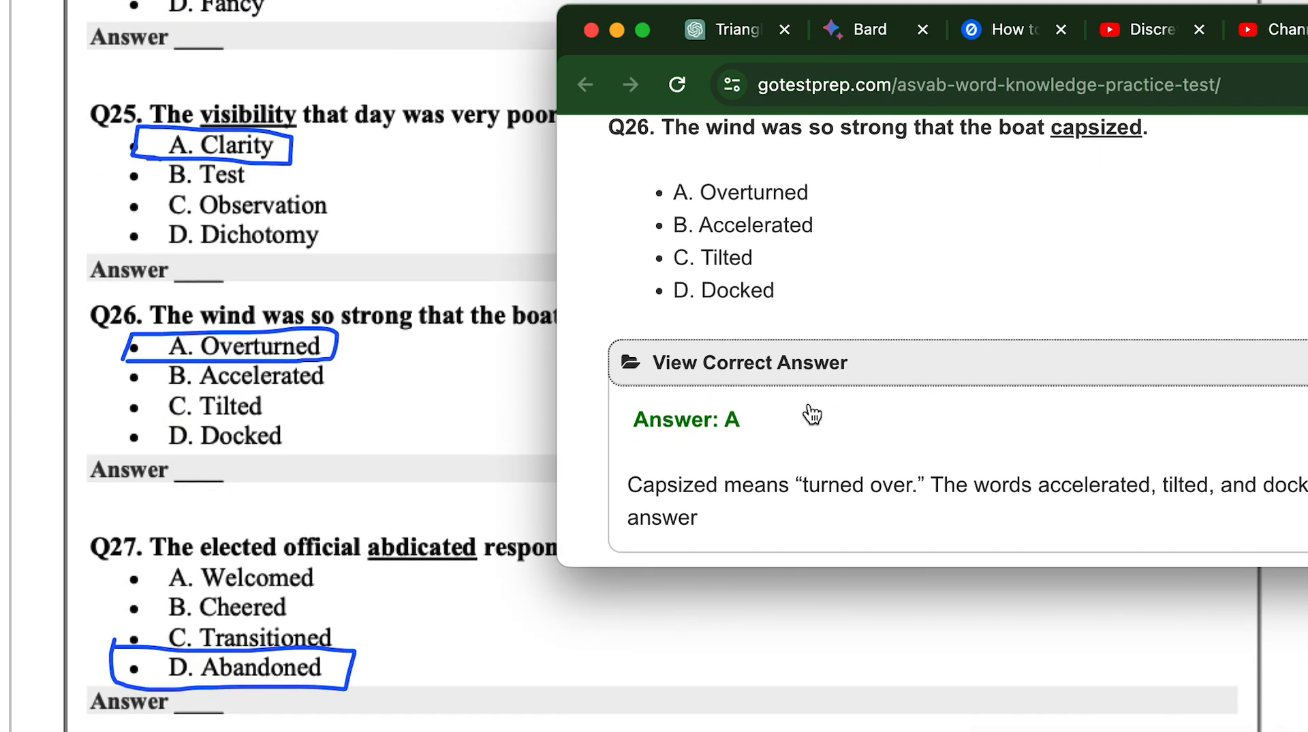
scroll(down, 3)
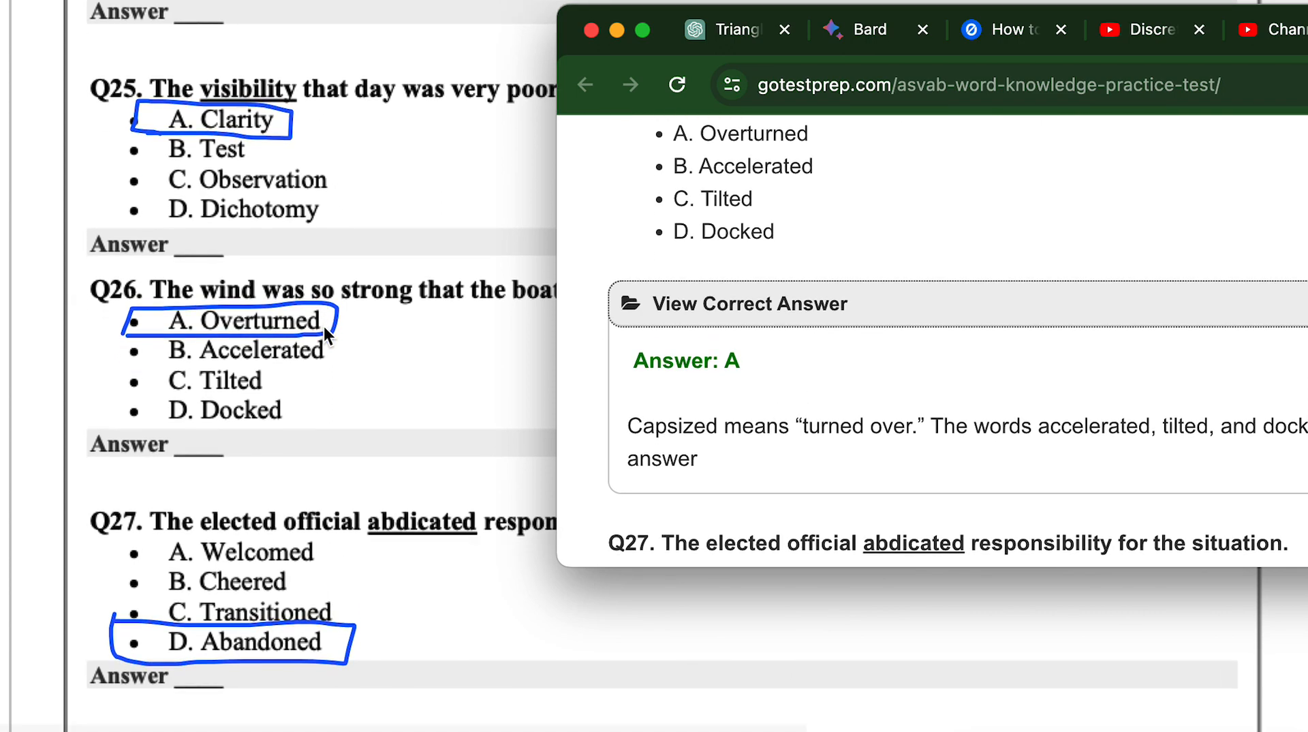
scroll(down, 3)
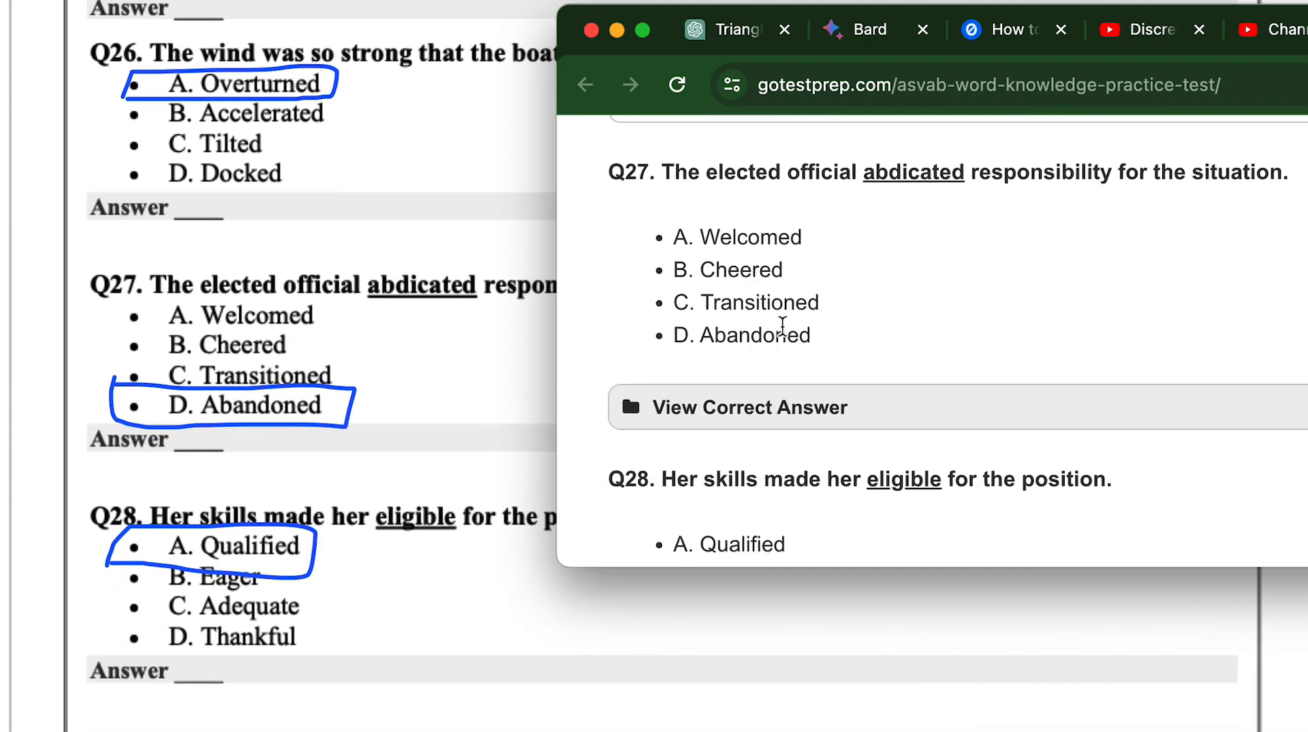
click(750, 408)
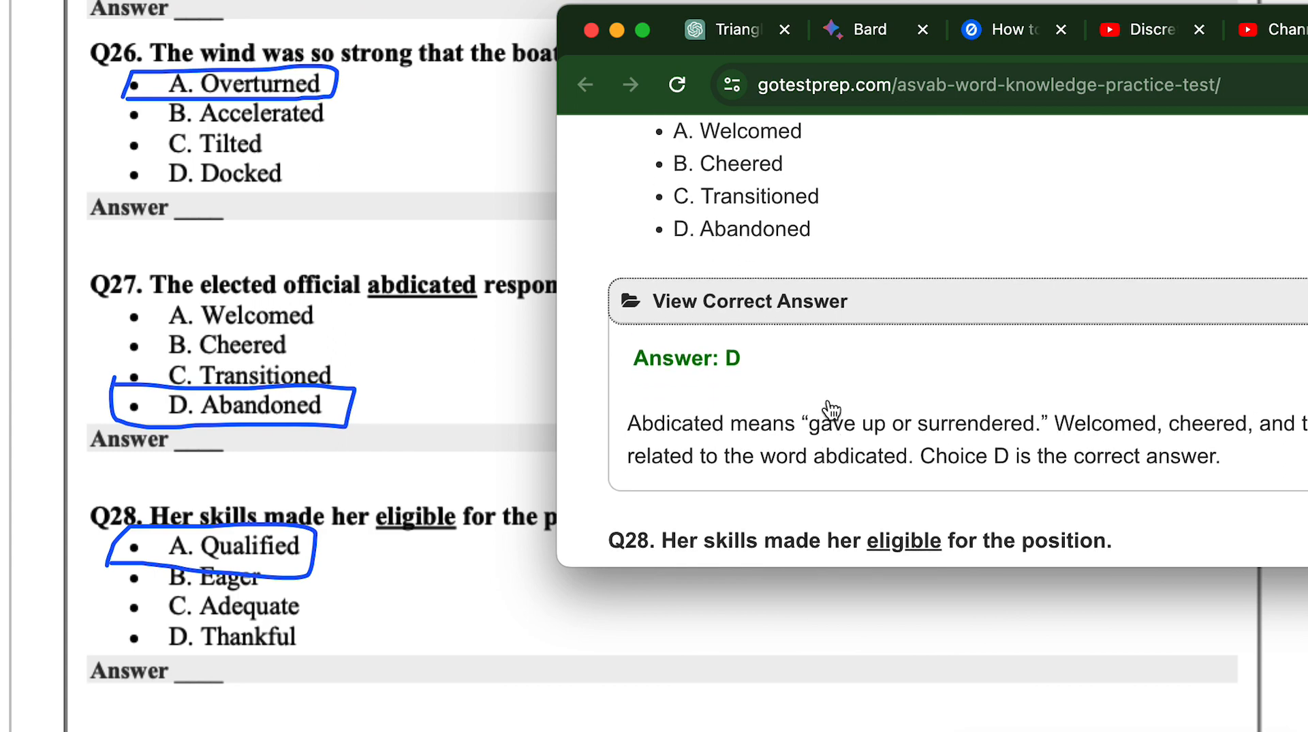
Reveal the correct answers for Q28 (A), Q29 and Q30 (C)
scroll(down, 3)
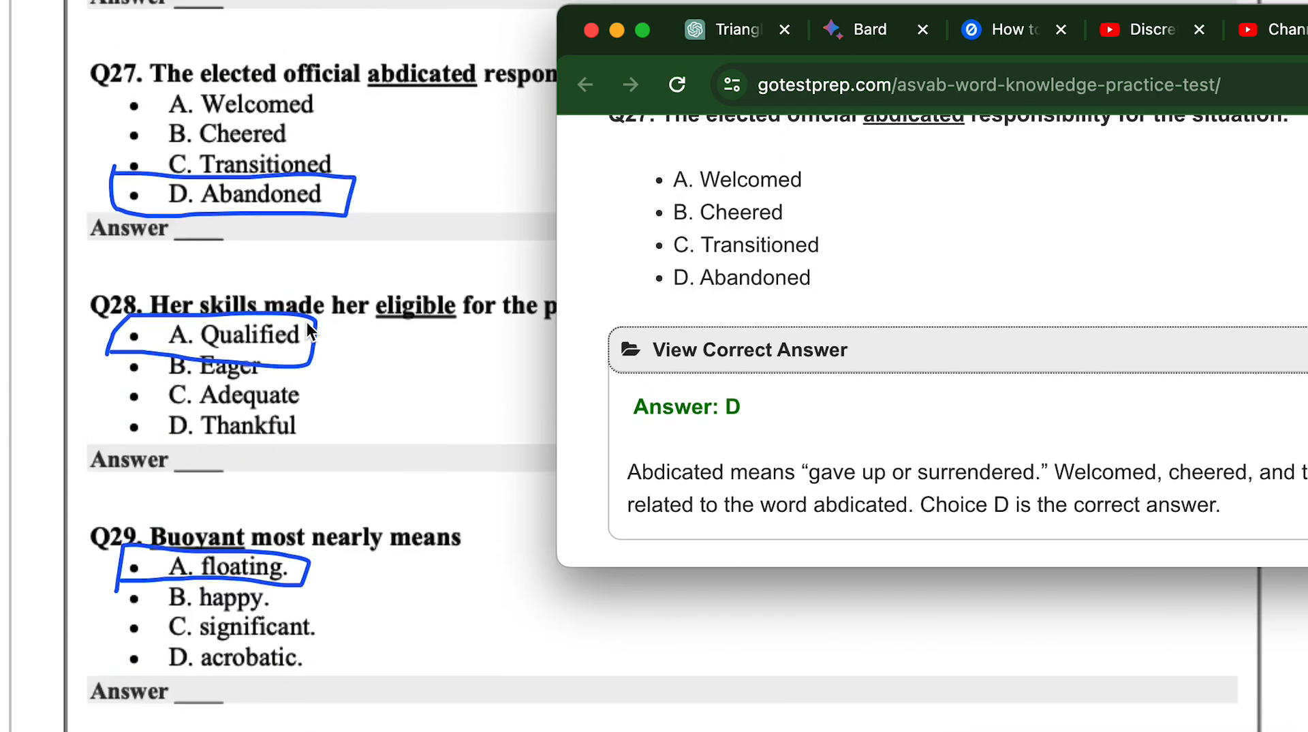
scroll(down, 3)
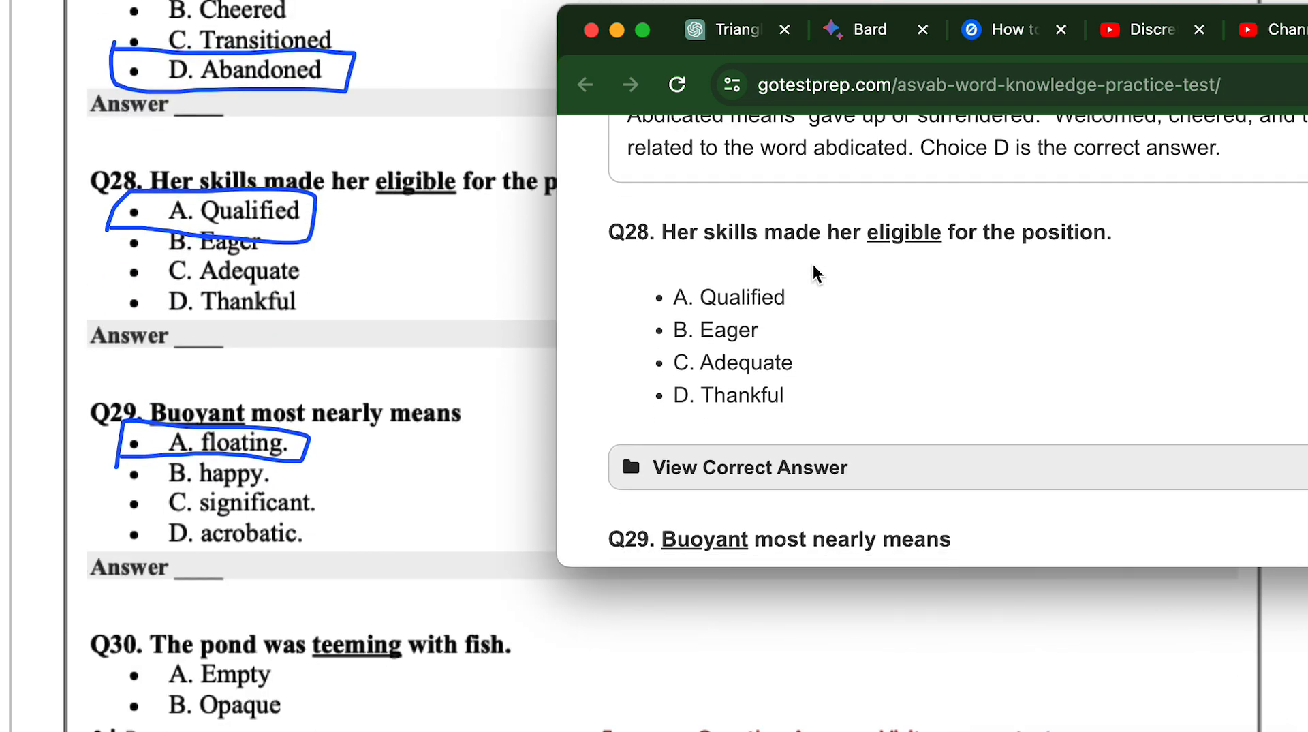
click(748, 467)
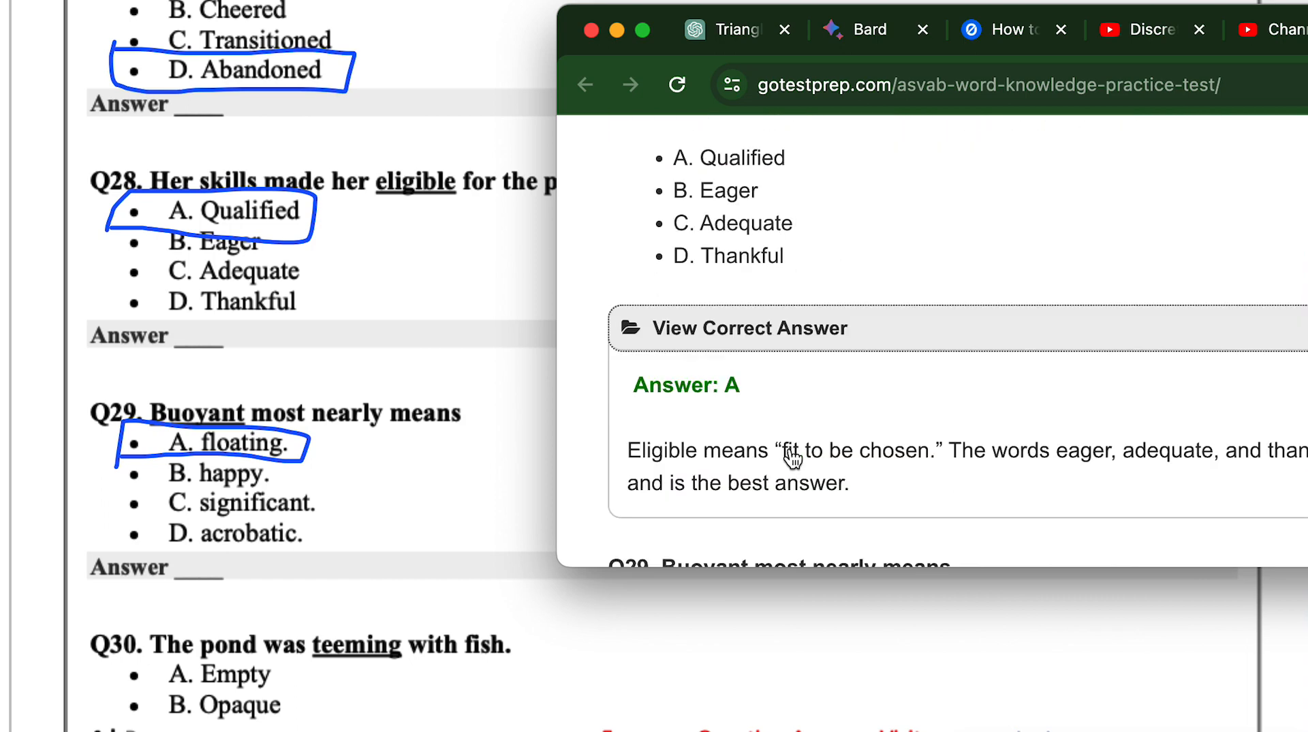
scroll(down, 3)
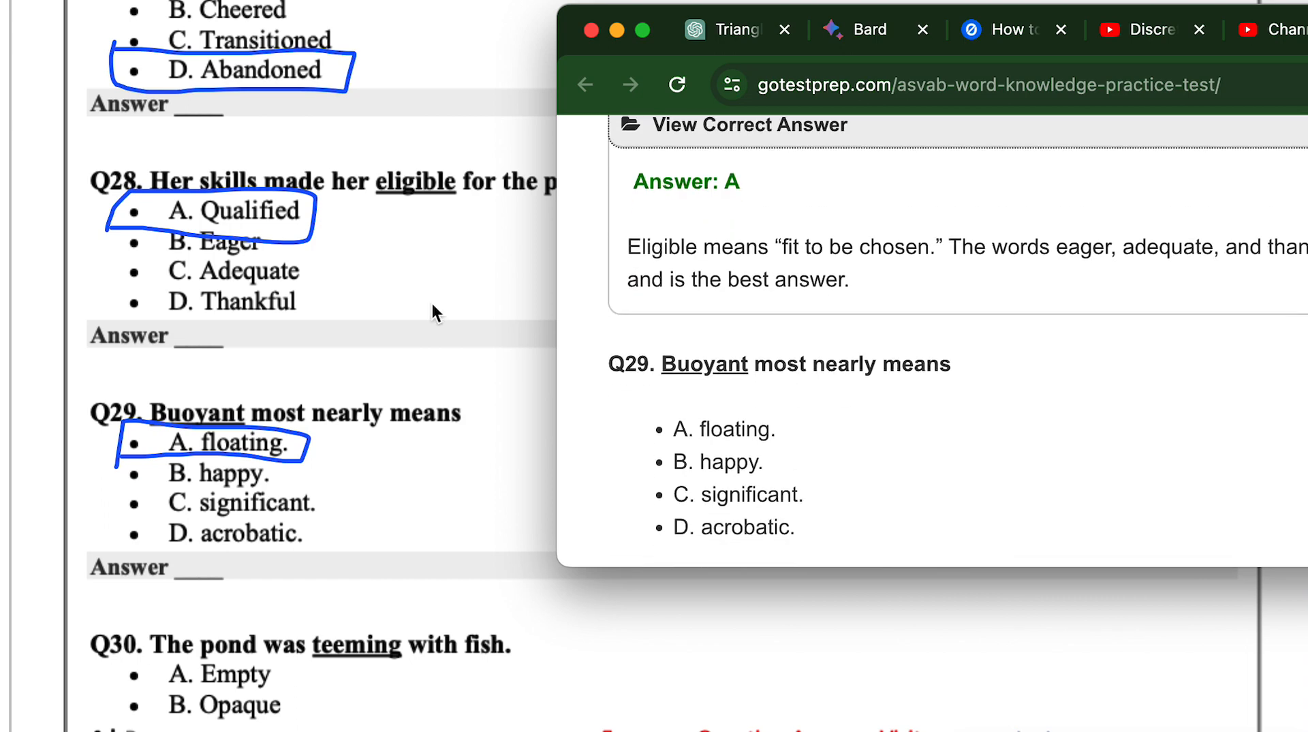
scroll(down, 3)
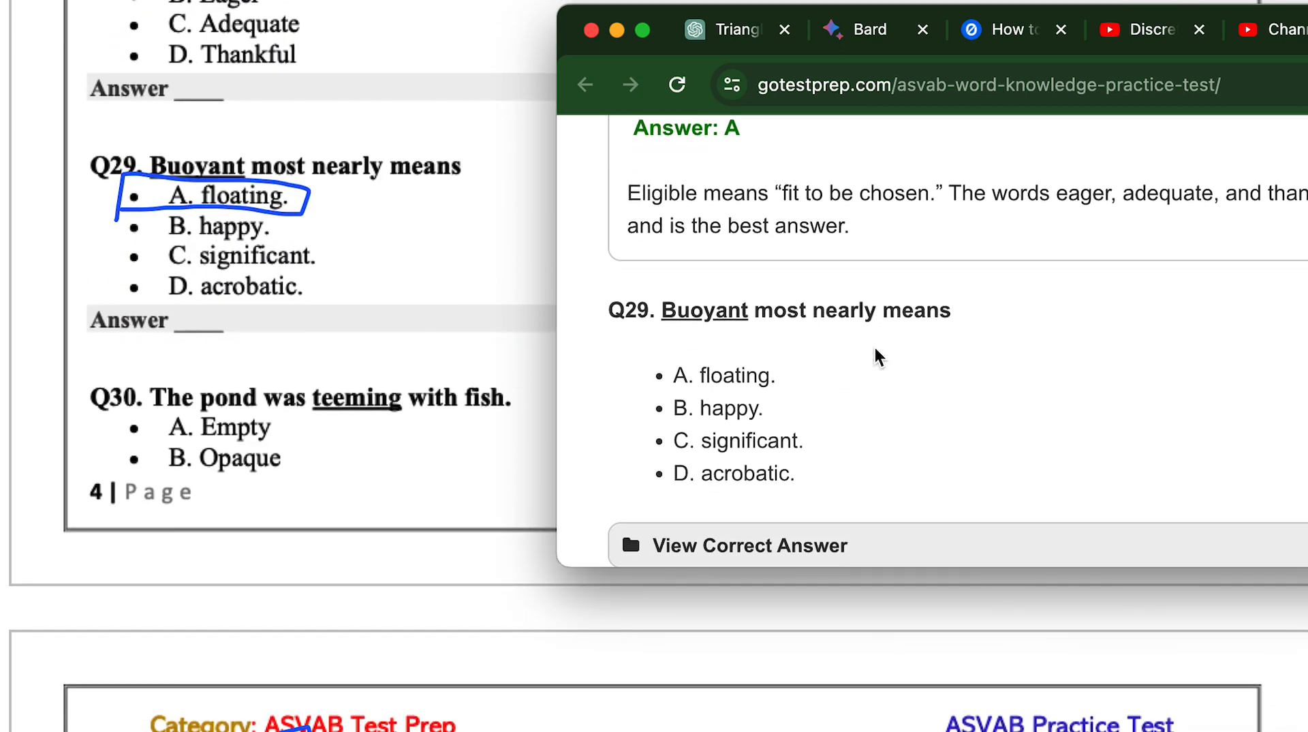
click(748, 545)
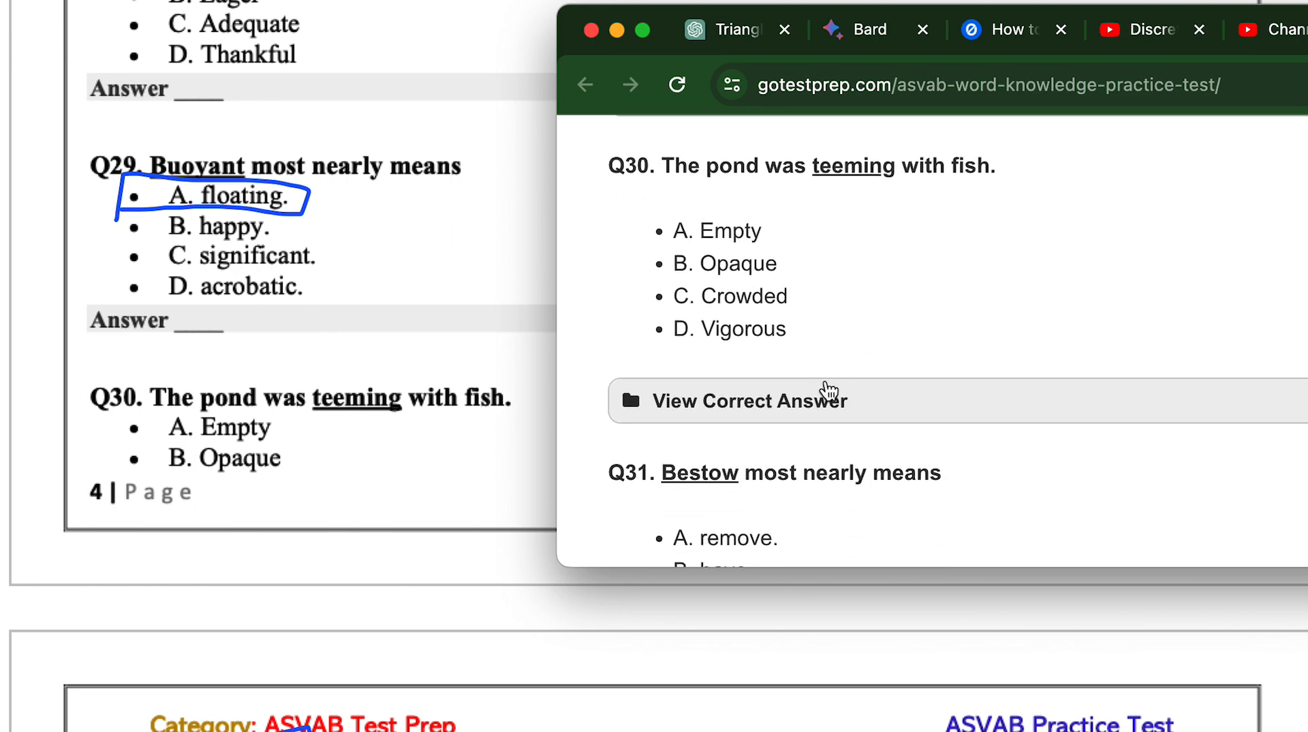
click(748, 400)
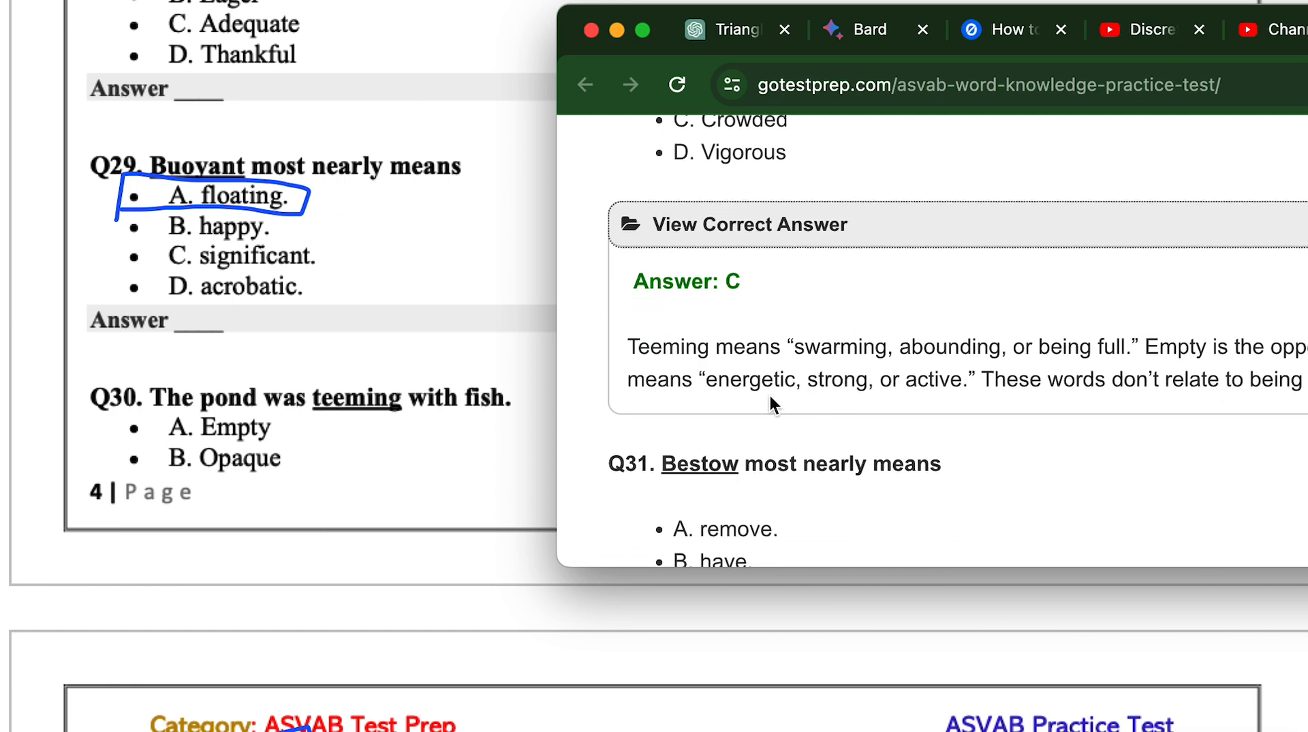
Reveal the answers for Q32 and Q33 and select Q33's 'Answer: A' line
scroll(down, 3)
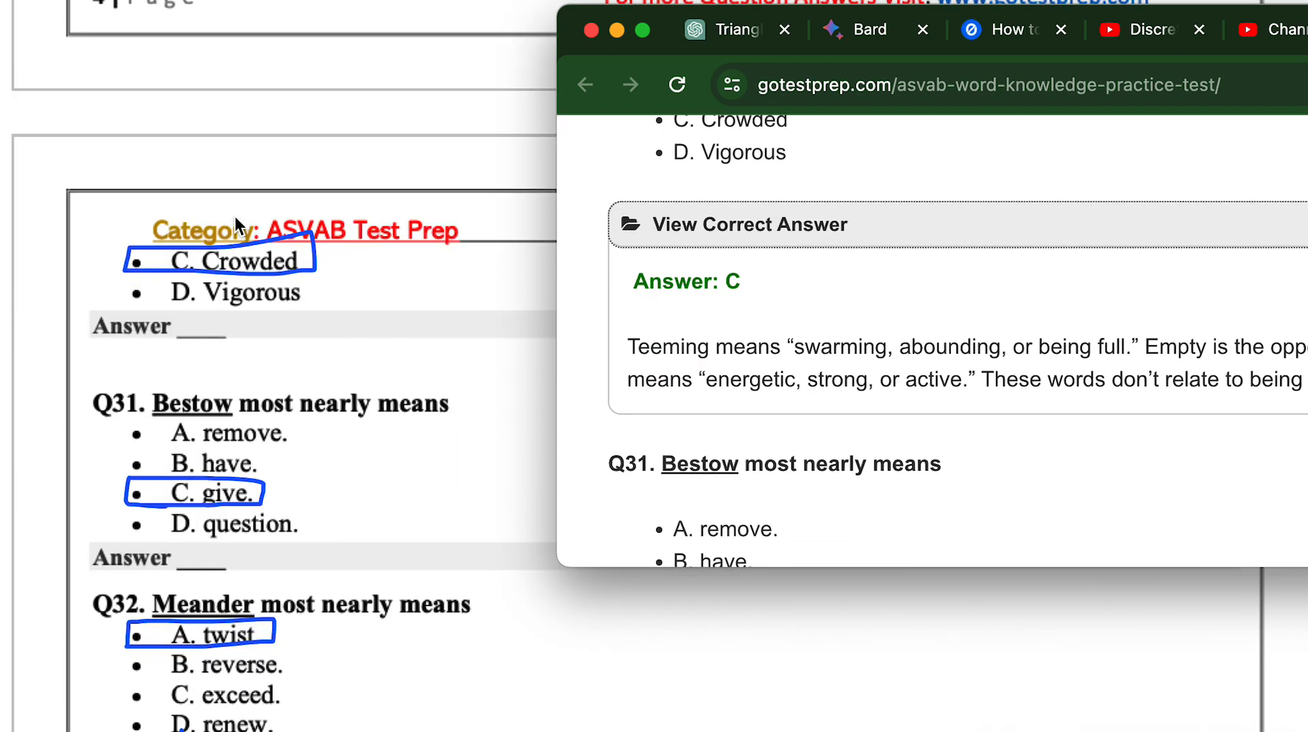
scroll(down, 3)
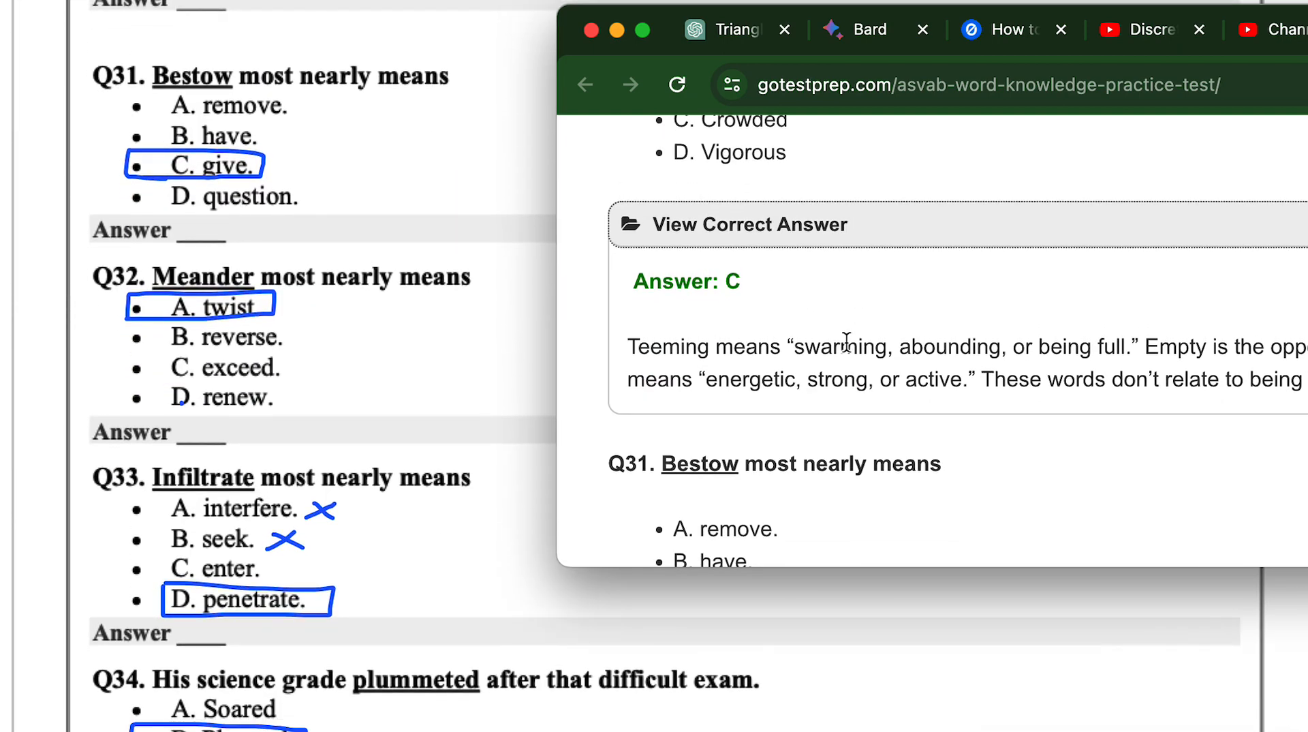
scroll(down, 3)
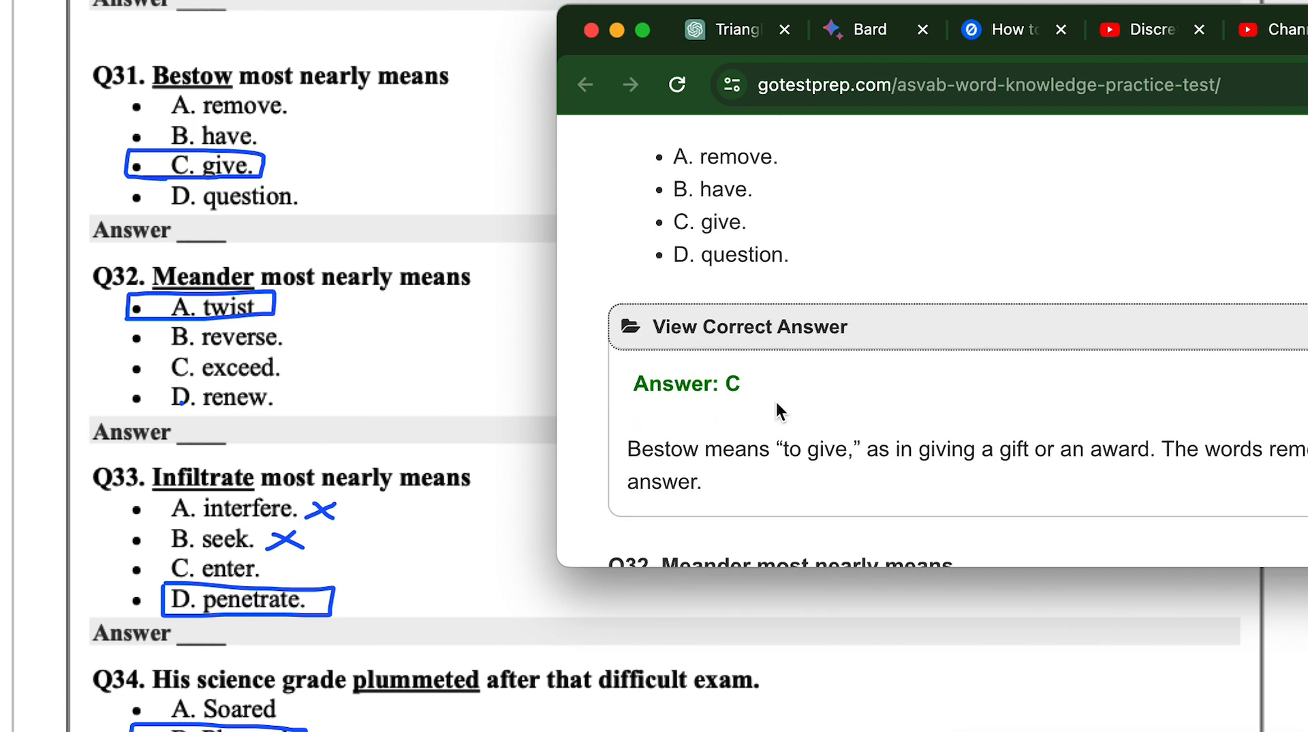
scroll(down, 3)
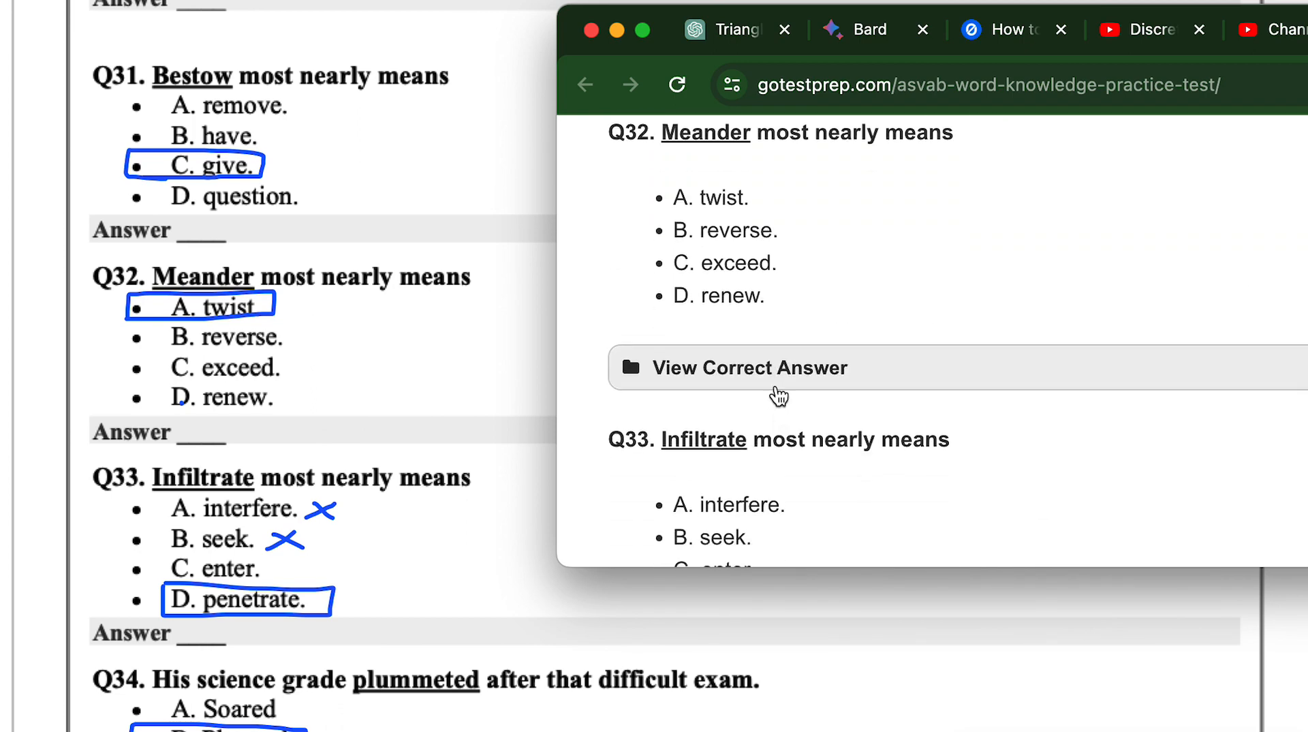
click(748, 367)
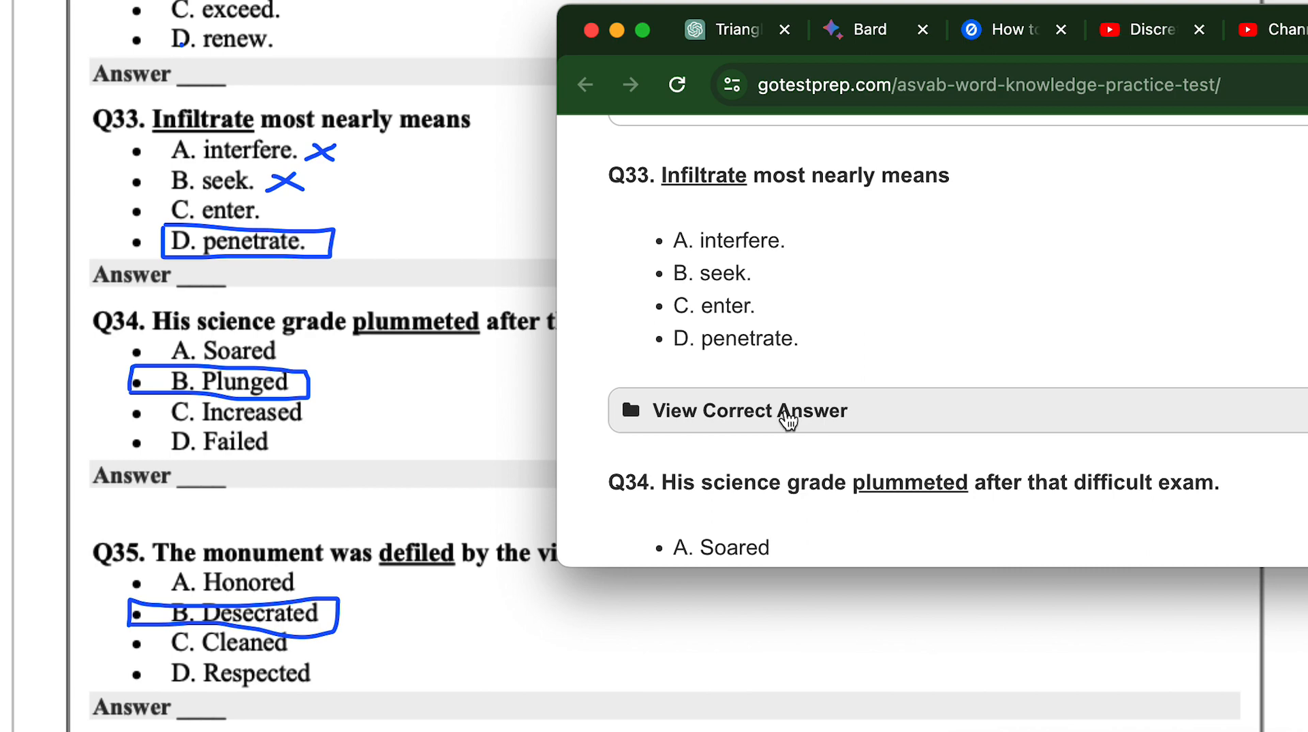
click(748, 410)
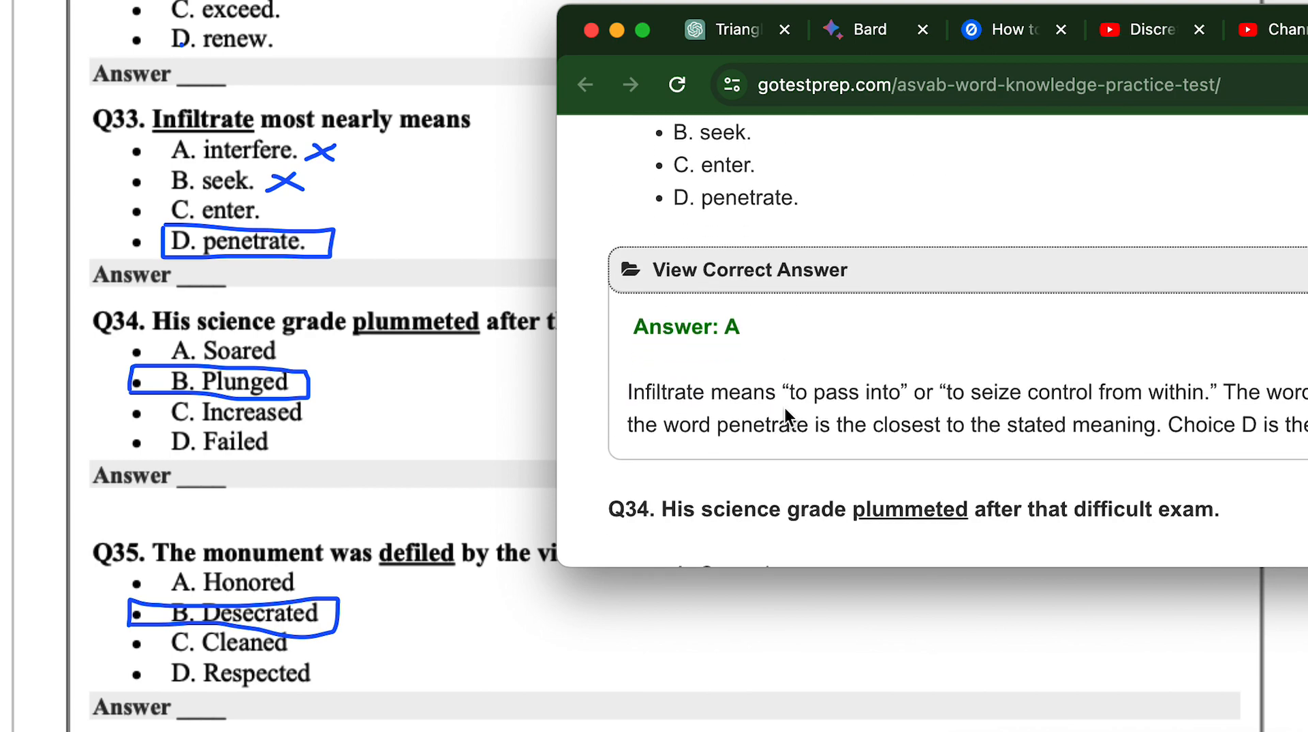
mouse_move(748, 334)
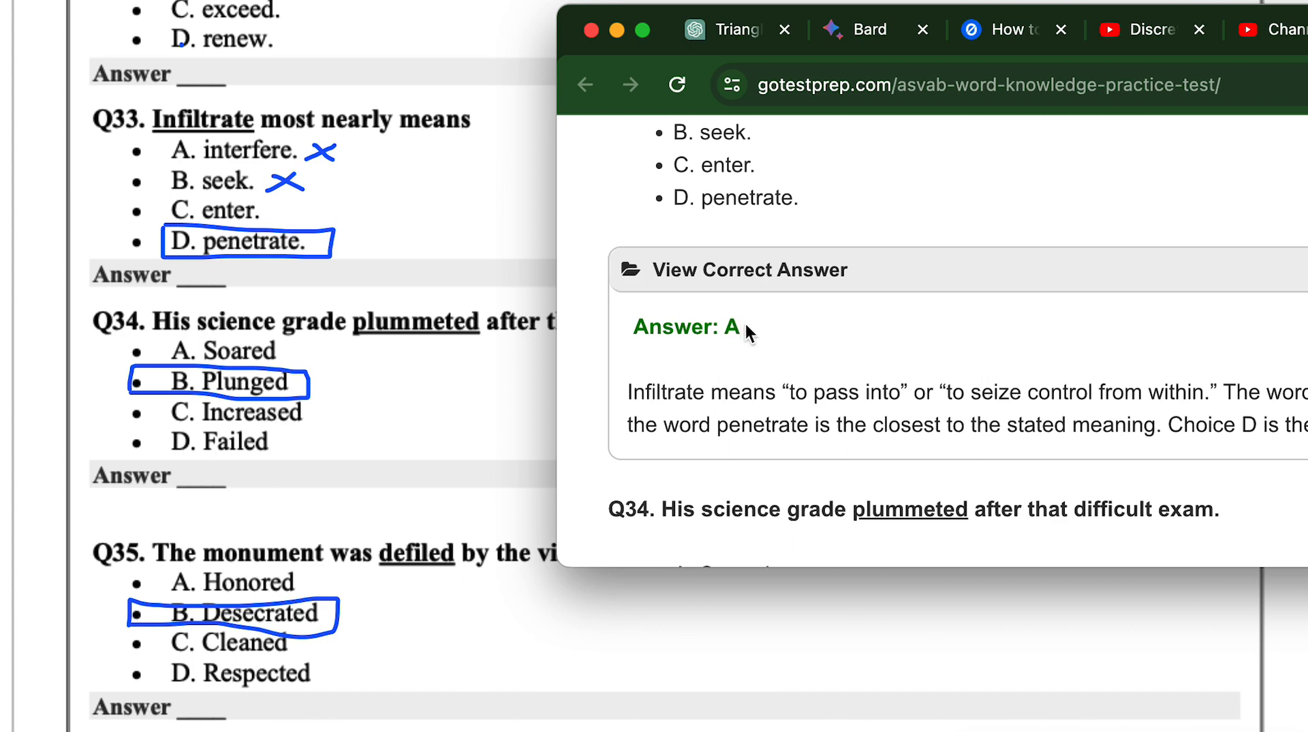
double_click(683, 326)
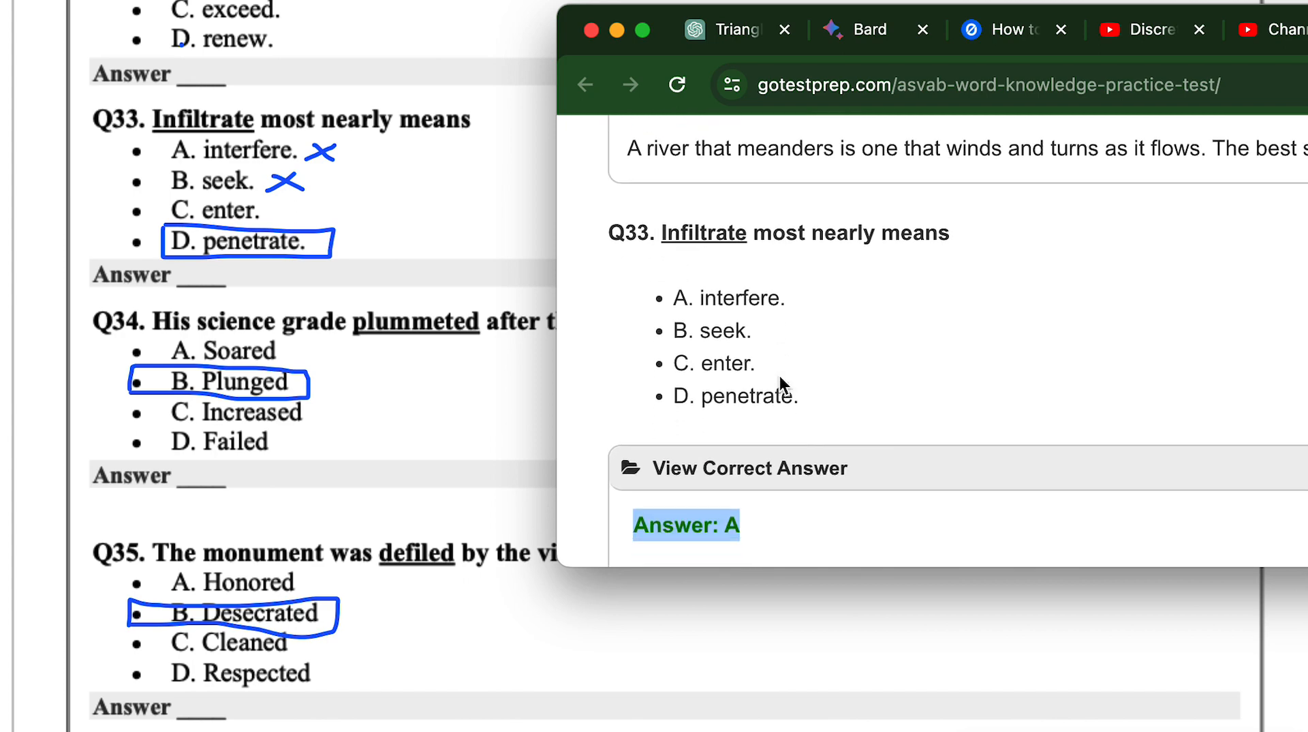
Scroll to Q33's explanation stating Choice D, penetrate, is the correct answer
scroll(down, 3)
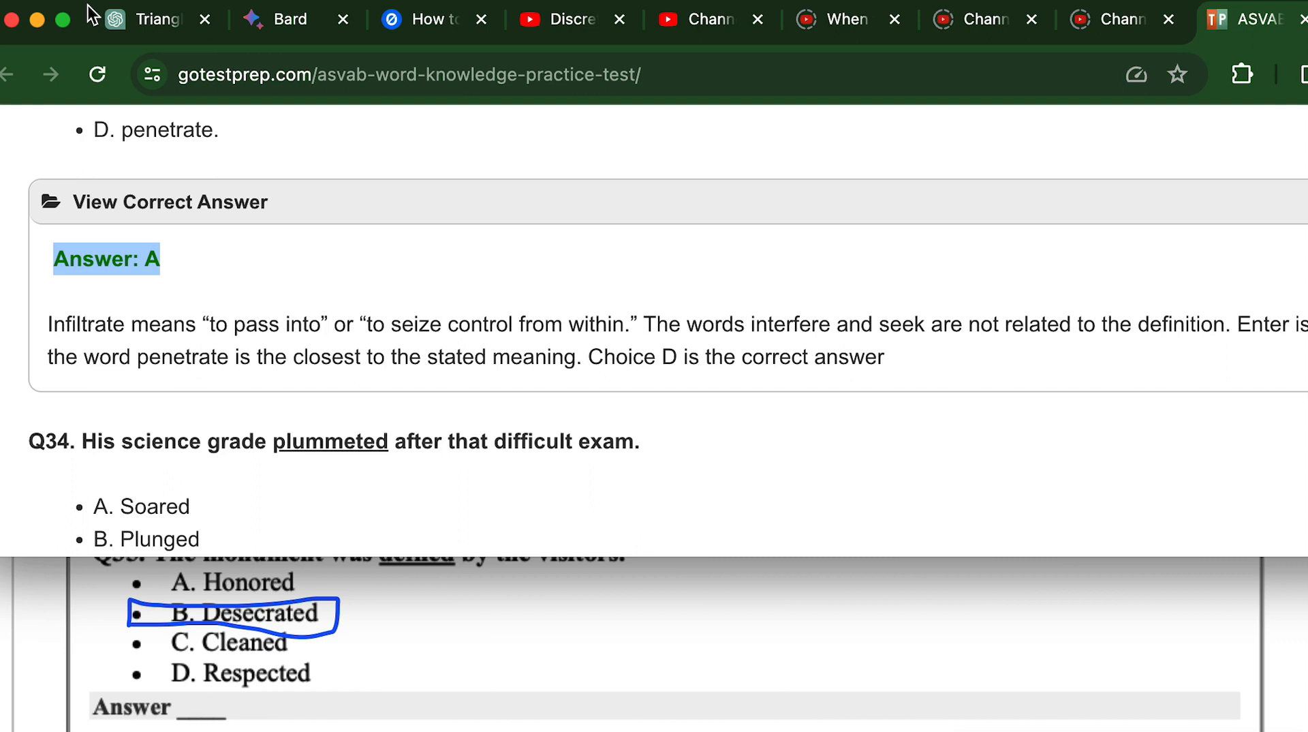
mouse_move(607, 347)
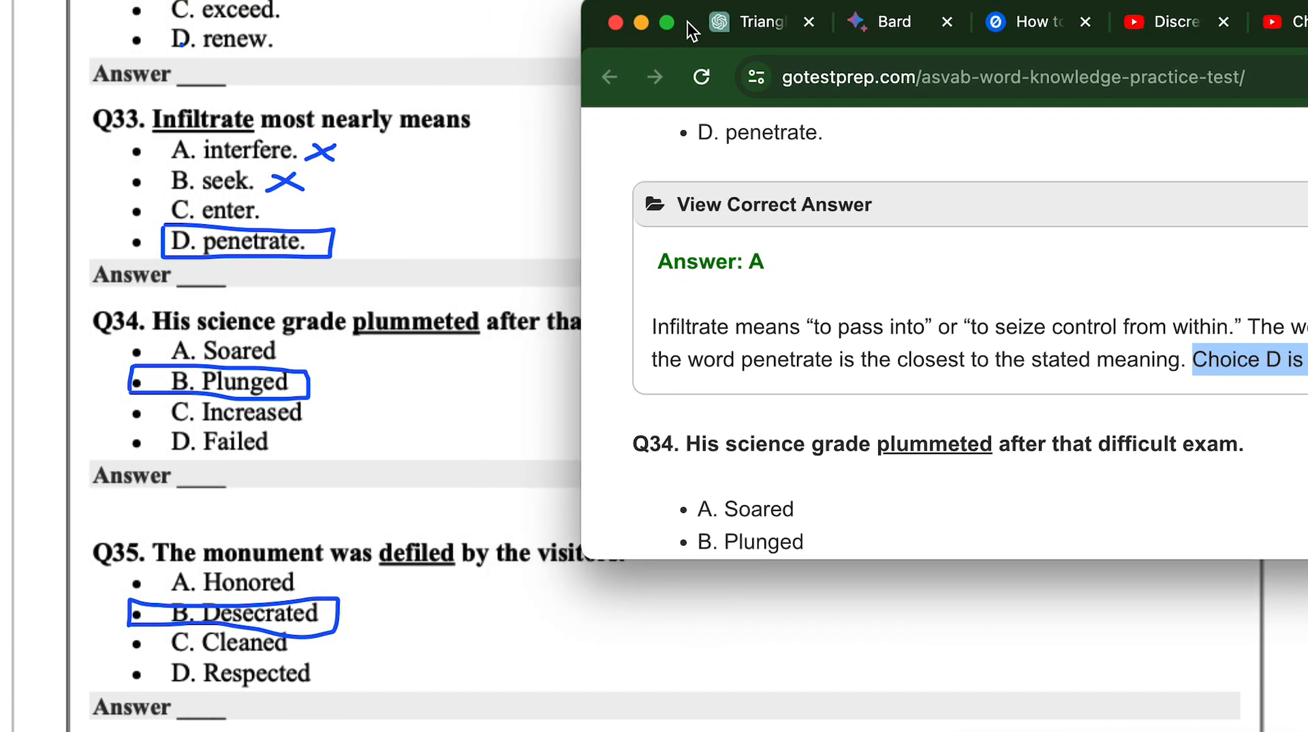
mouse_move(857, 305)
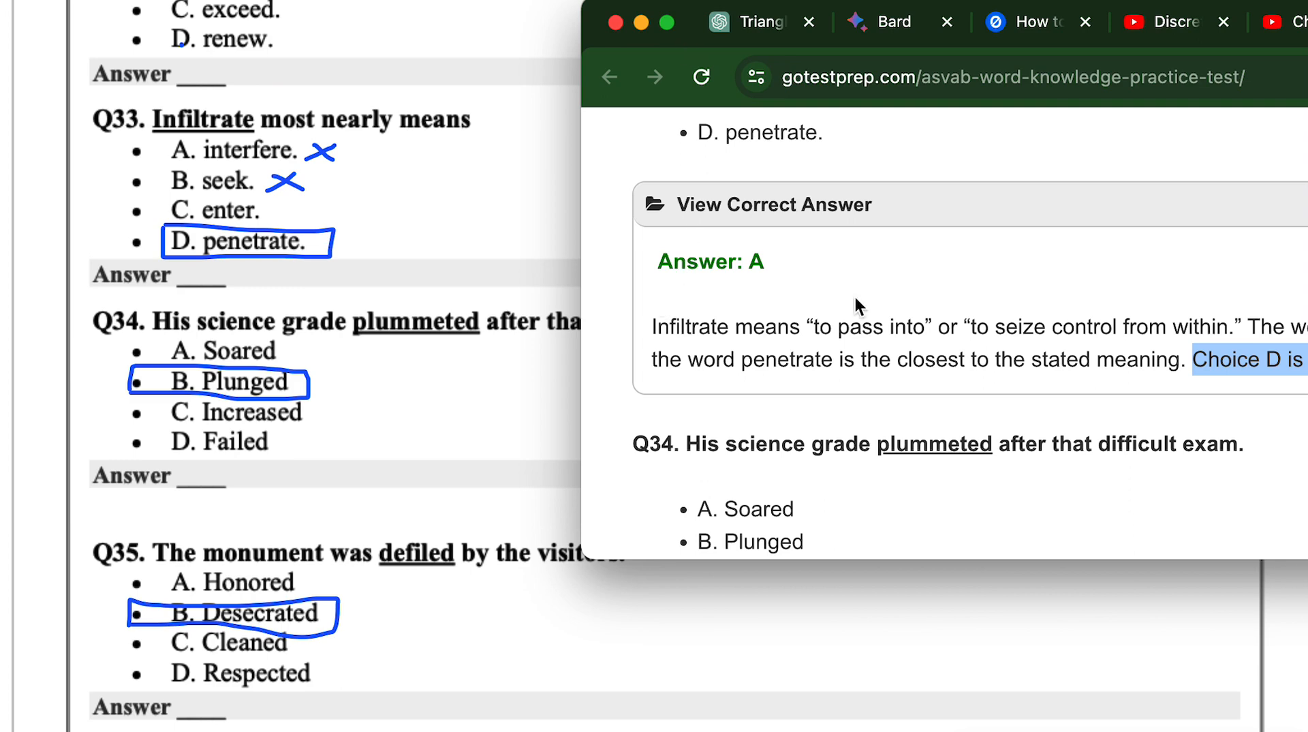
mouse_move(891, 334)
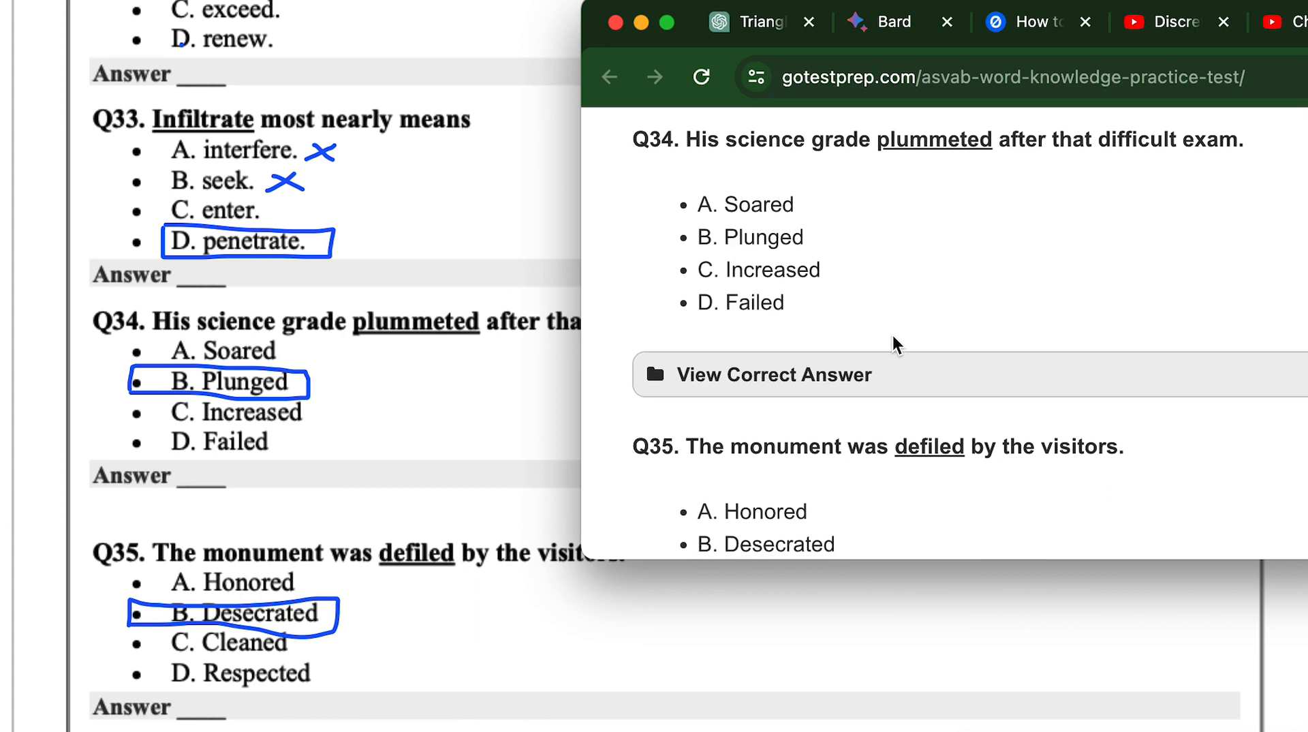
Reveal the correct answer B for Q34 and Q35 and scroll to the end of the test
click(771, 373)
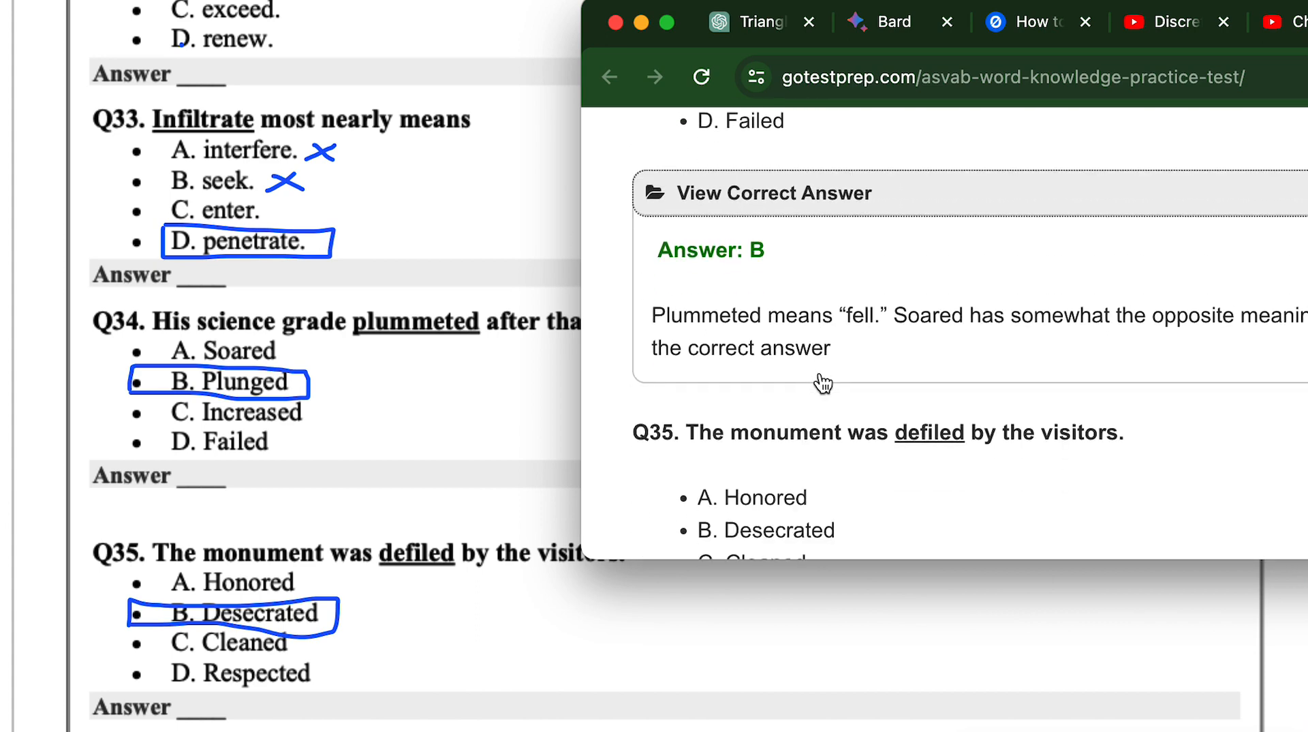
scroll(down, 3)
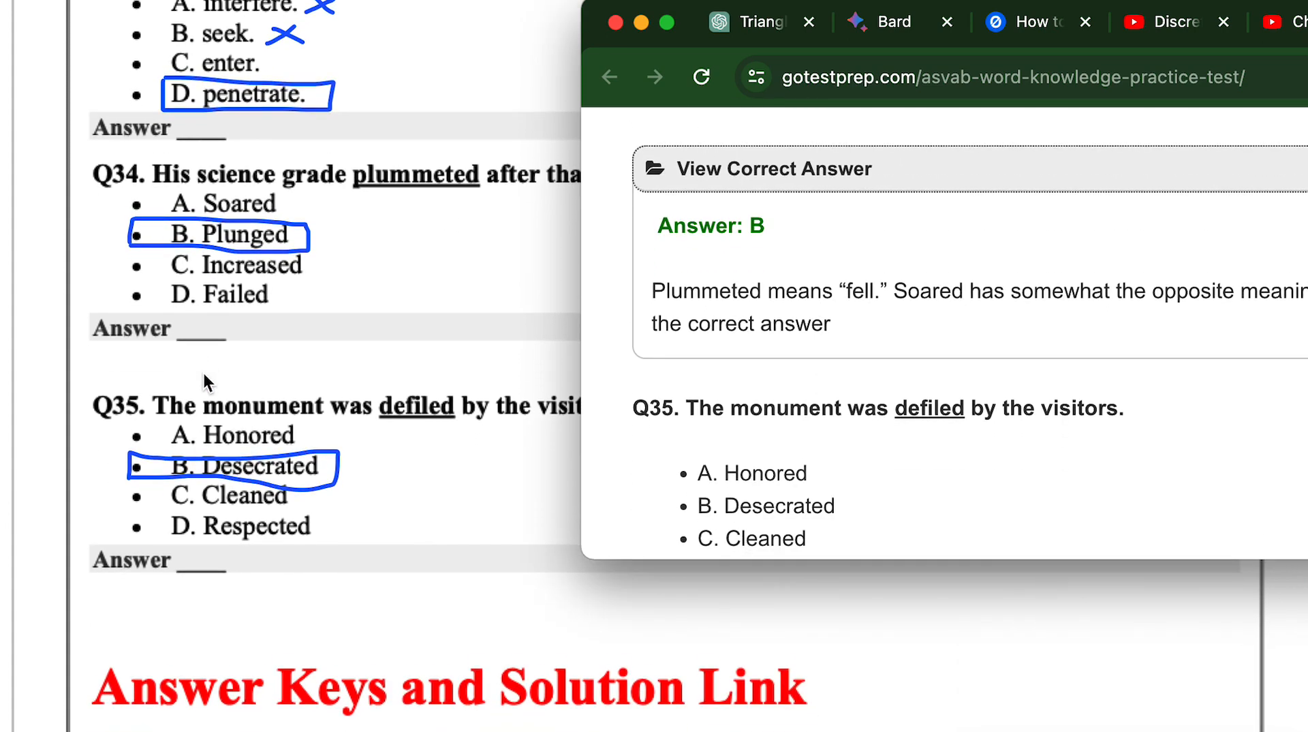
scroll(down, 3)
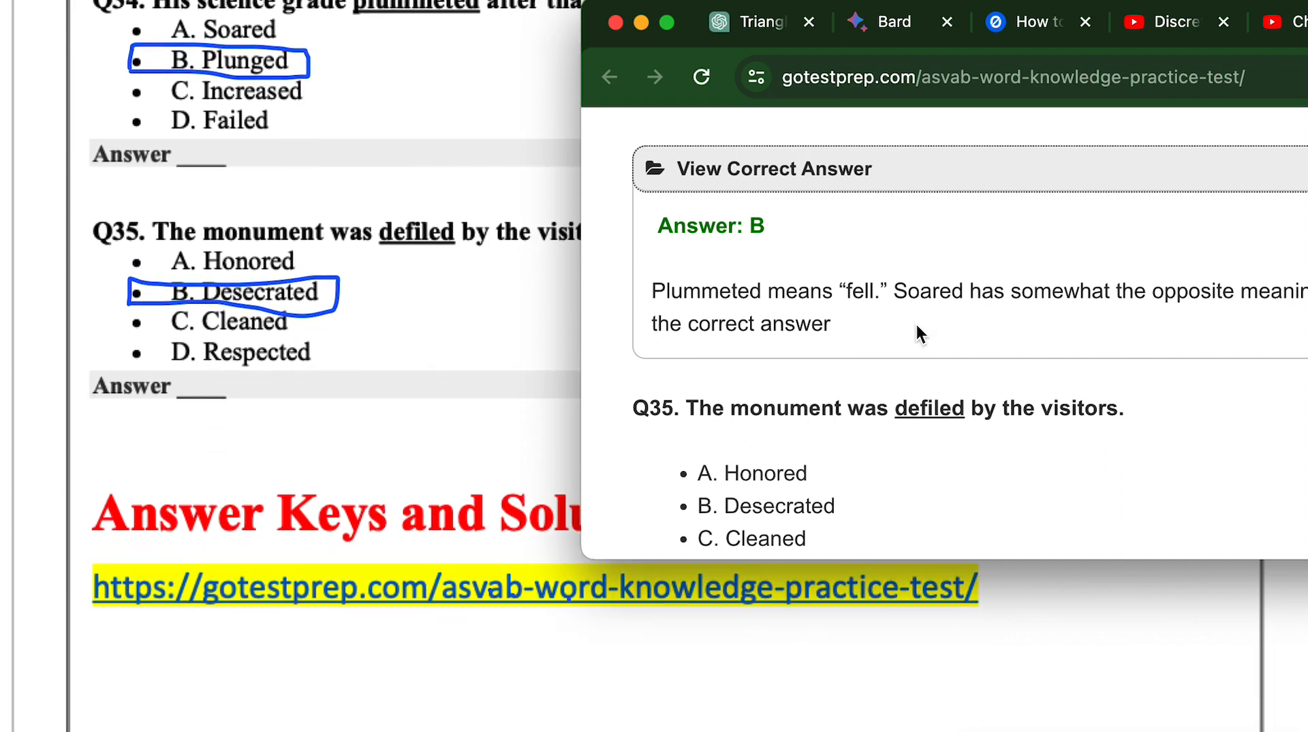
scroll(down, 3)
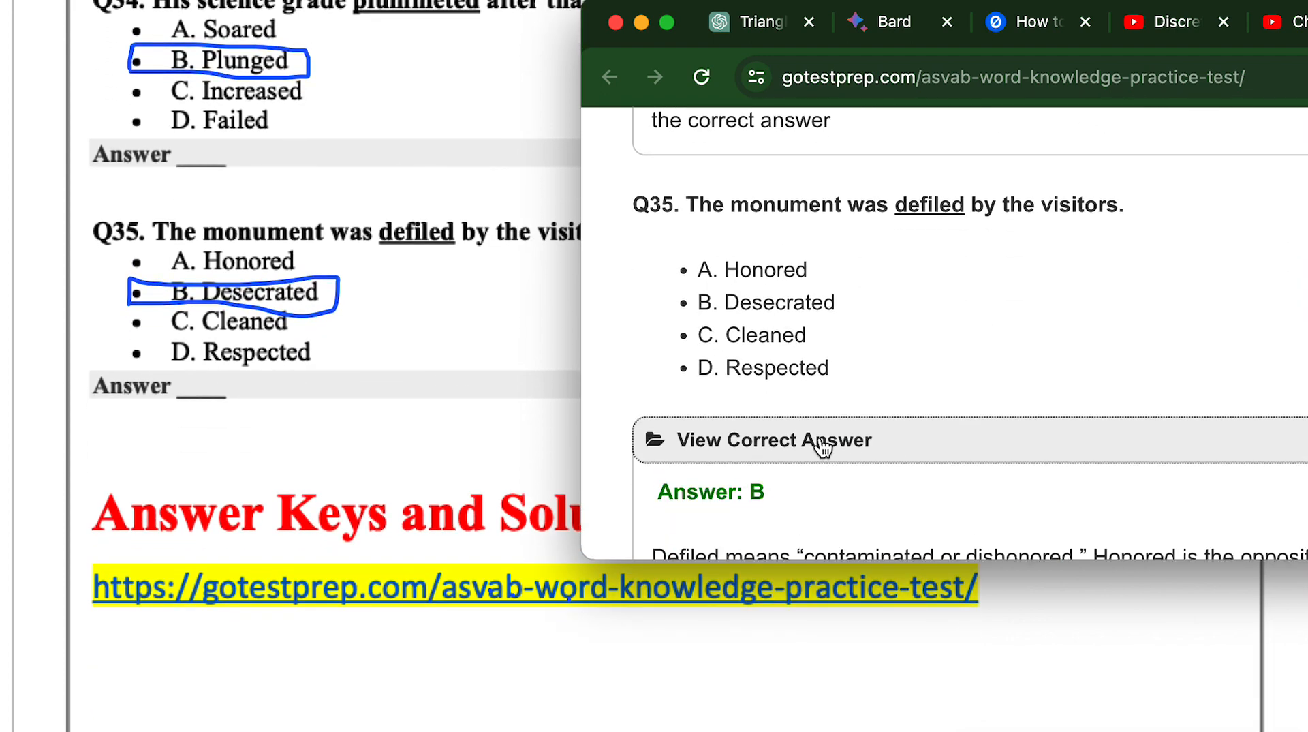
scroll(down, 3)
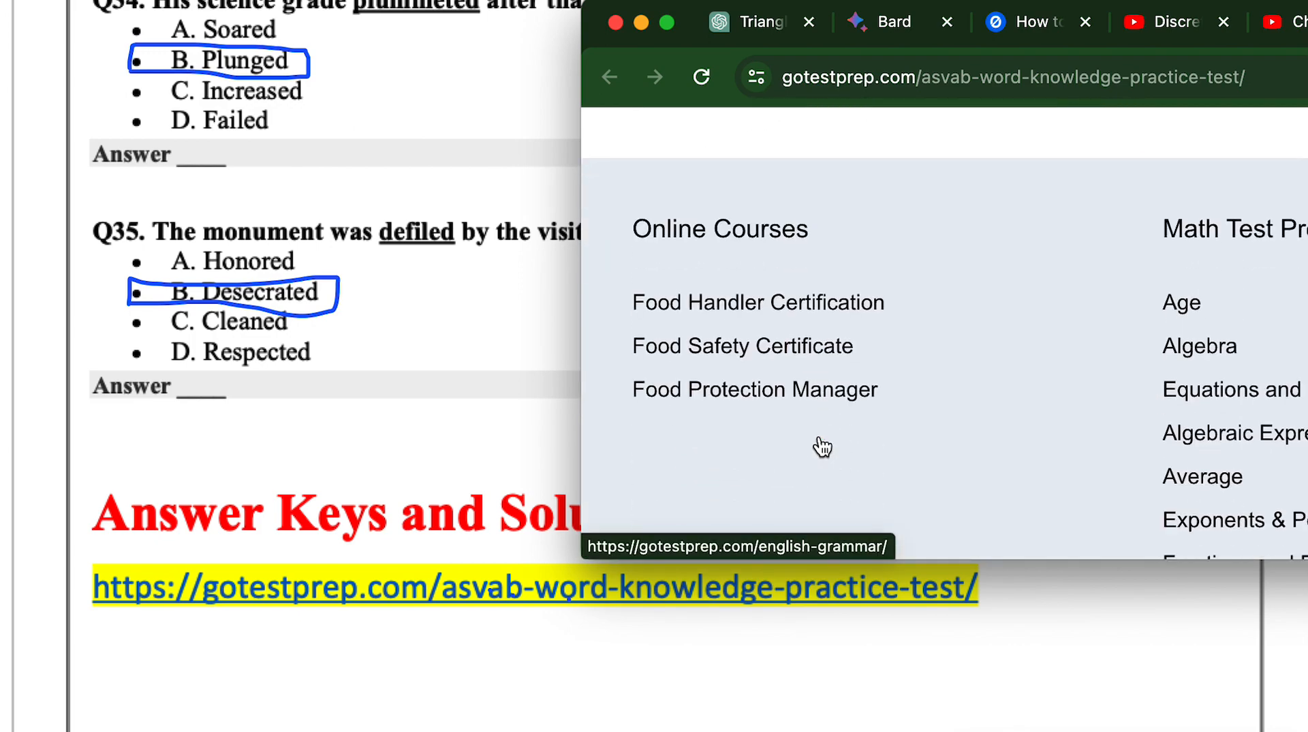
scroll(down, 3)
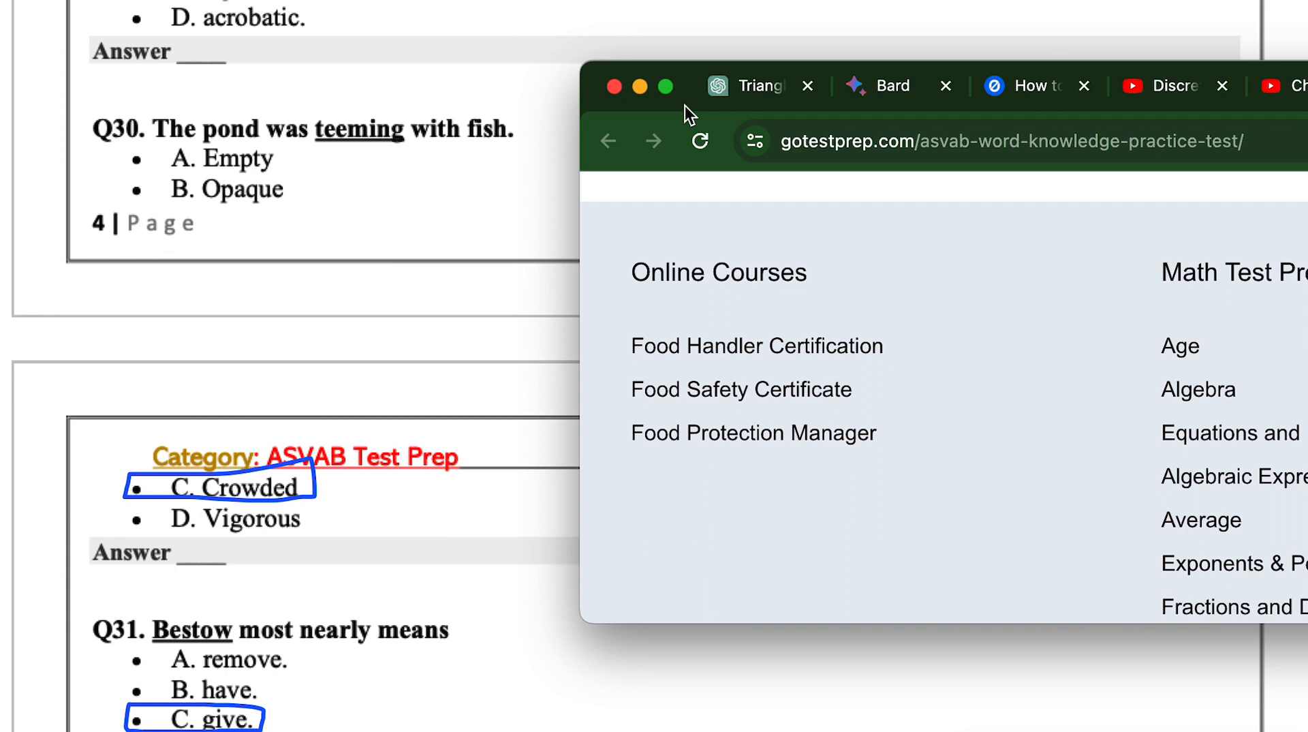
mouse_move(728, 539)
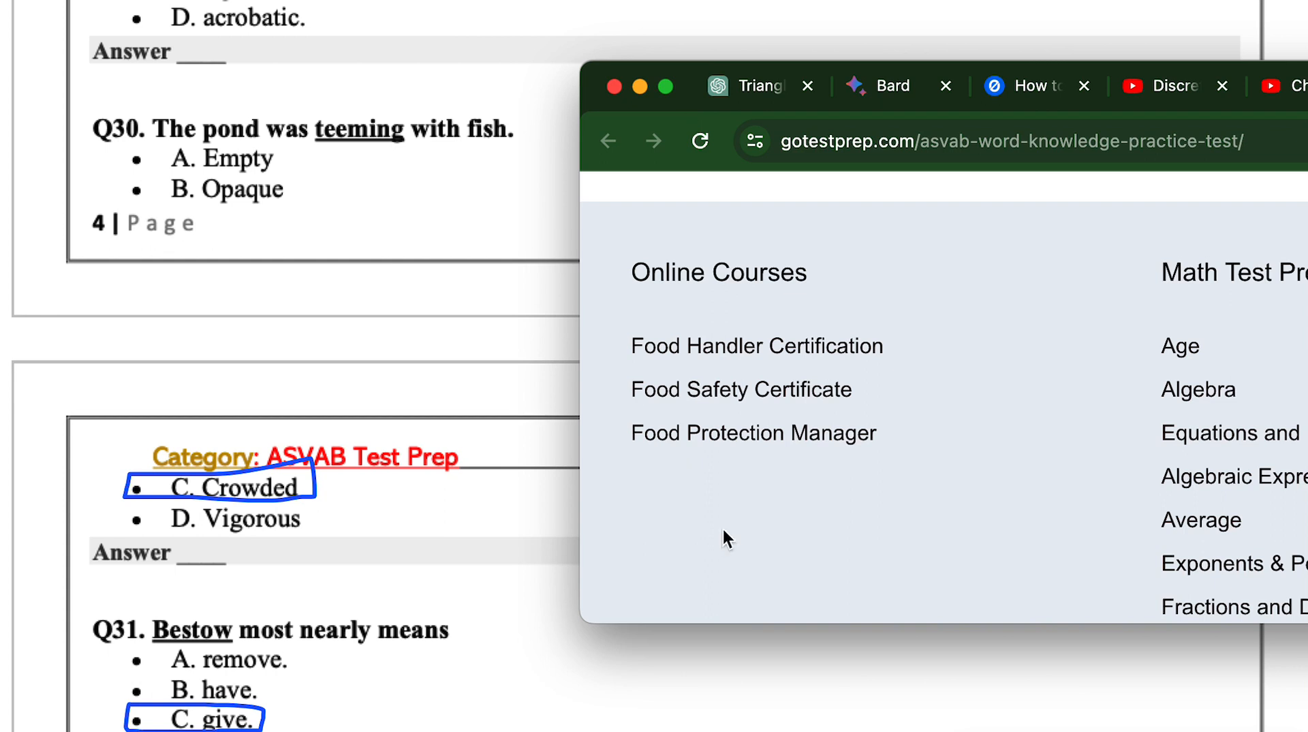